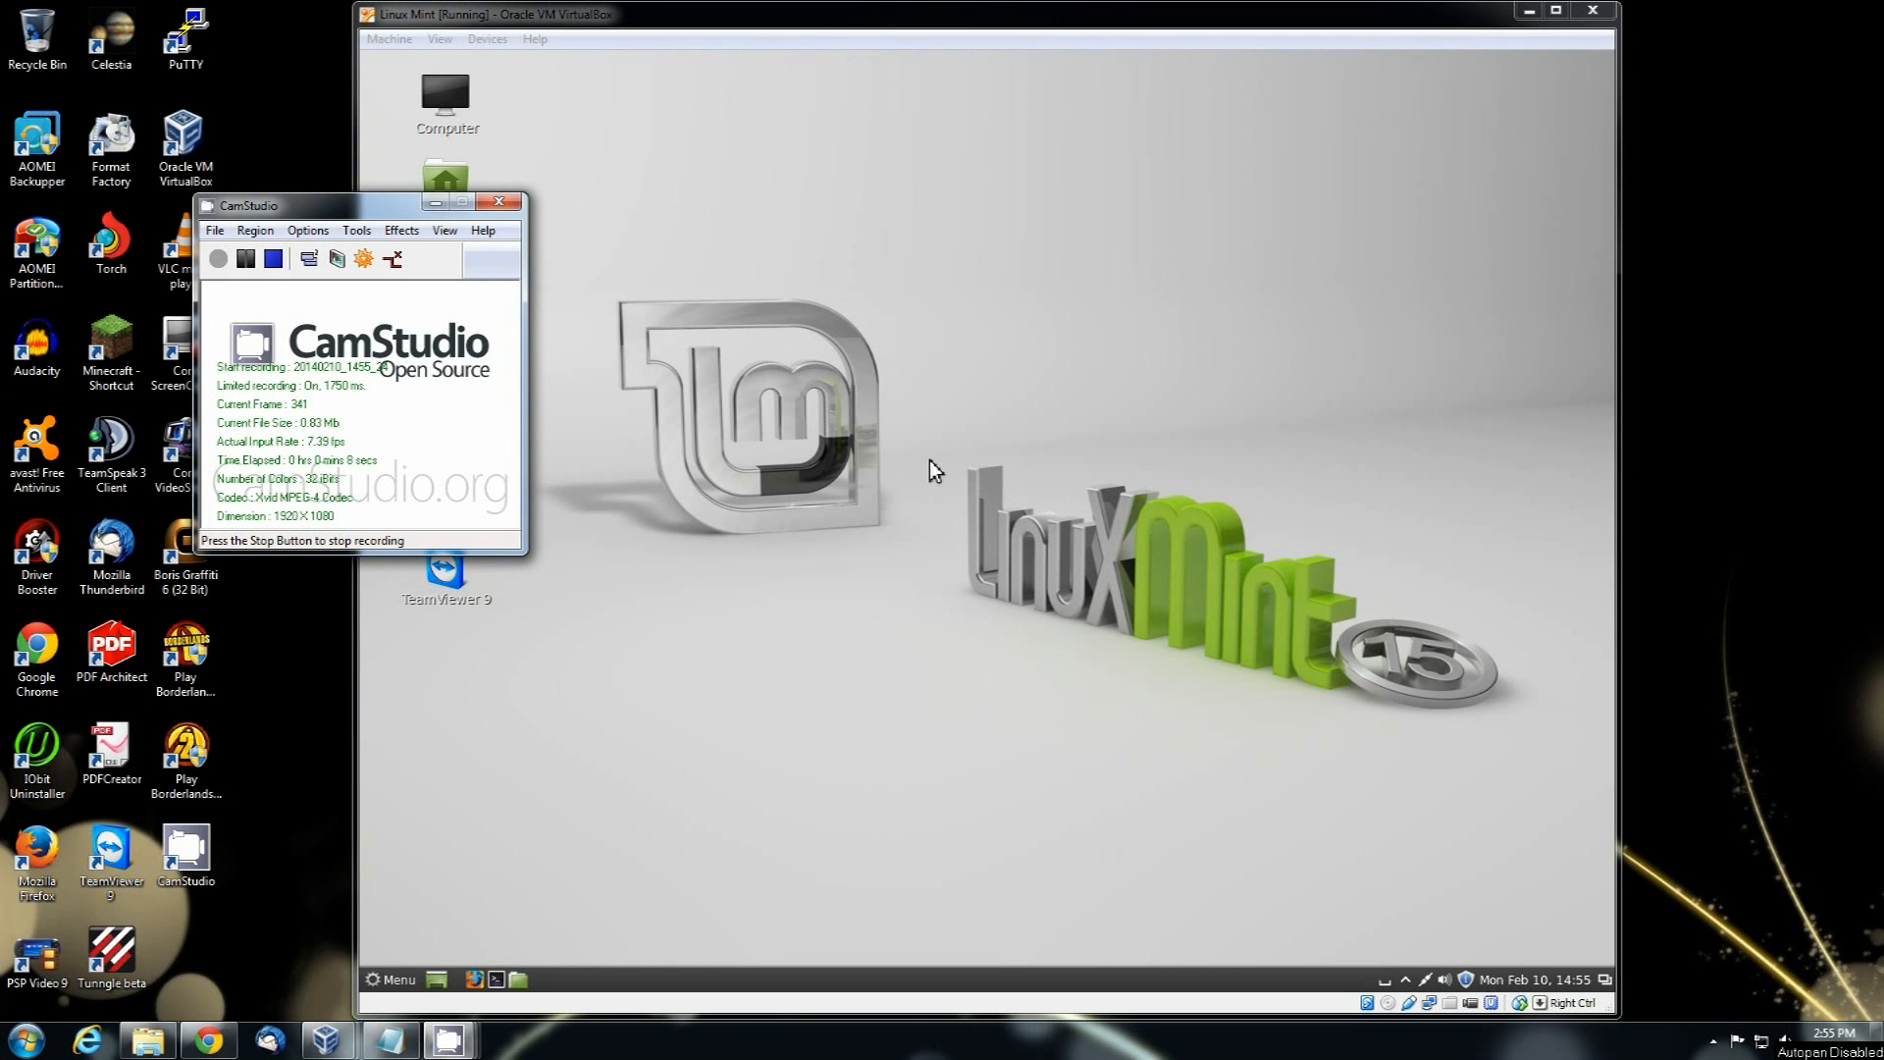
{"action": "mouse_move", "coordinate": [828, 431]}
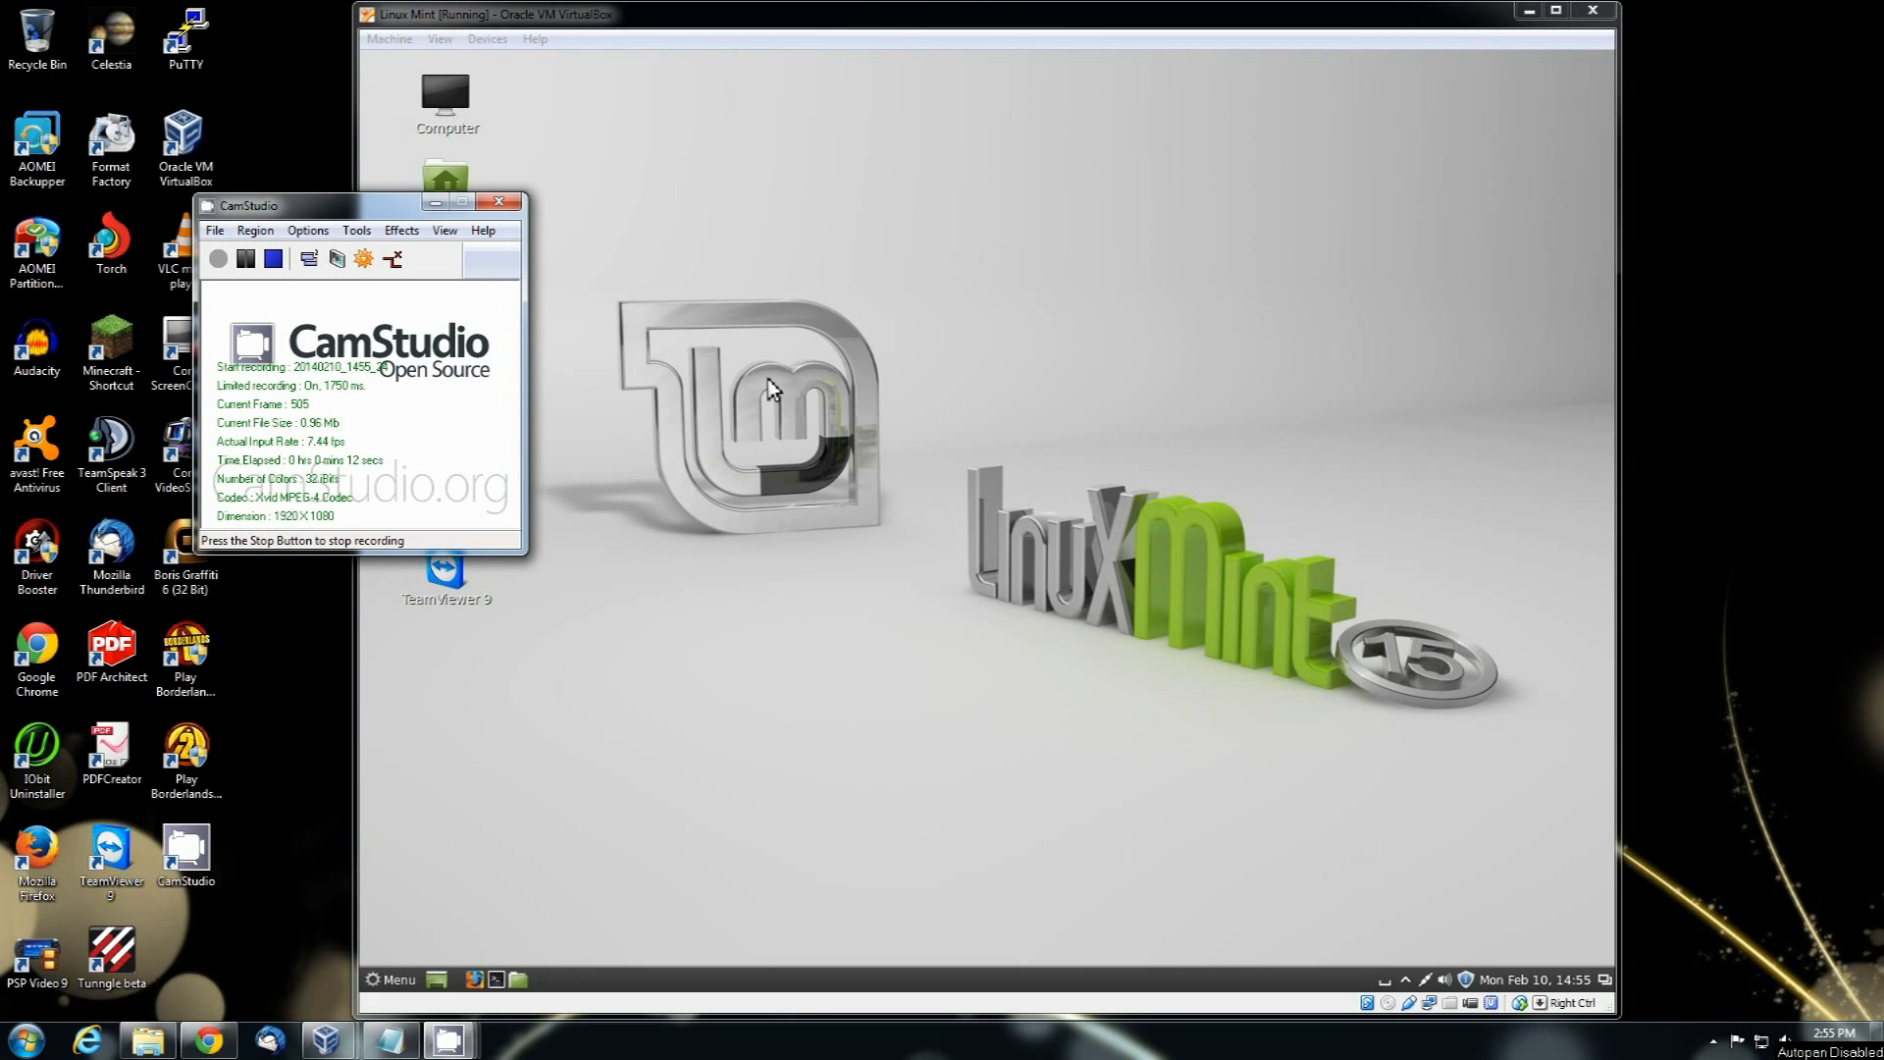
{"action": "mouse_move", "coordinate": [705, 329]}
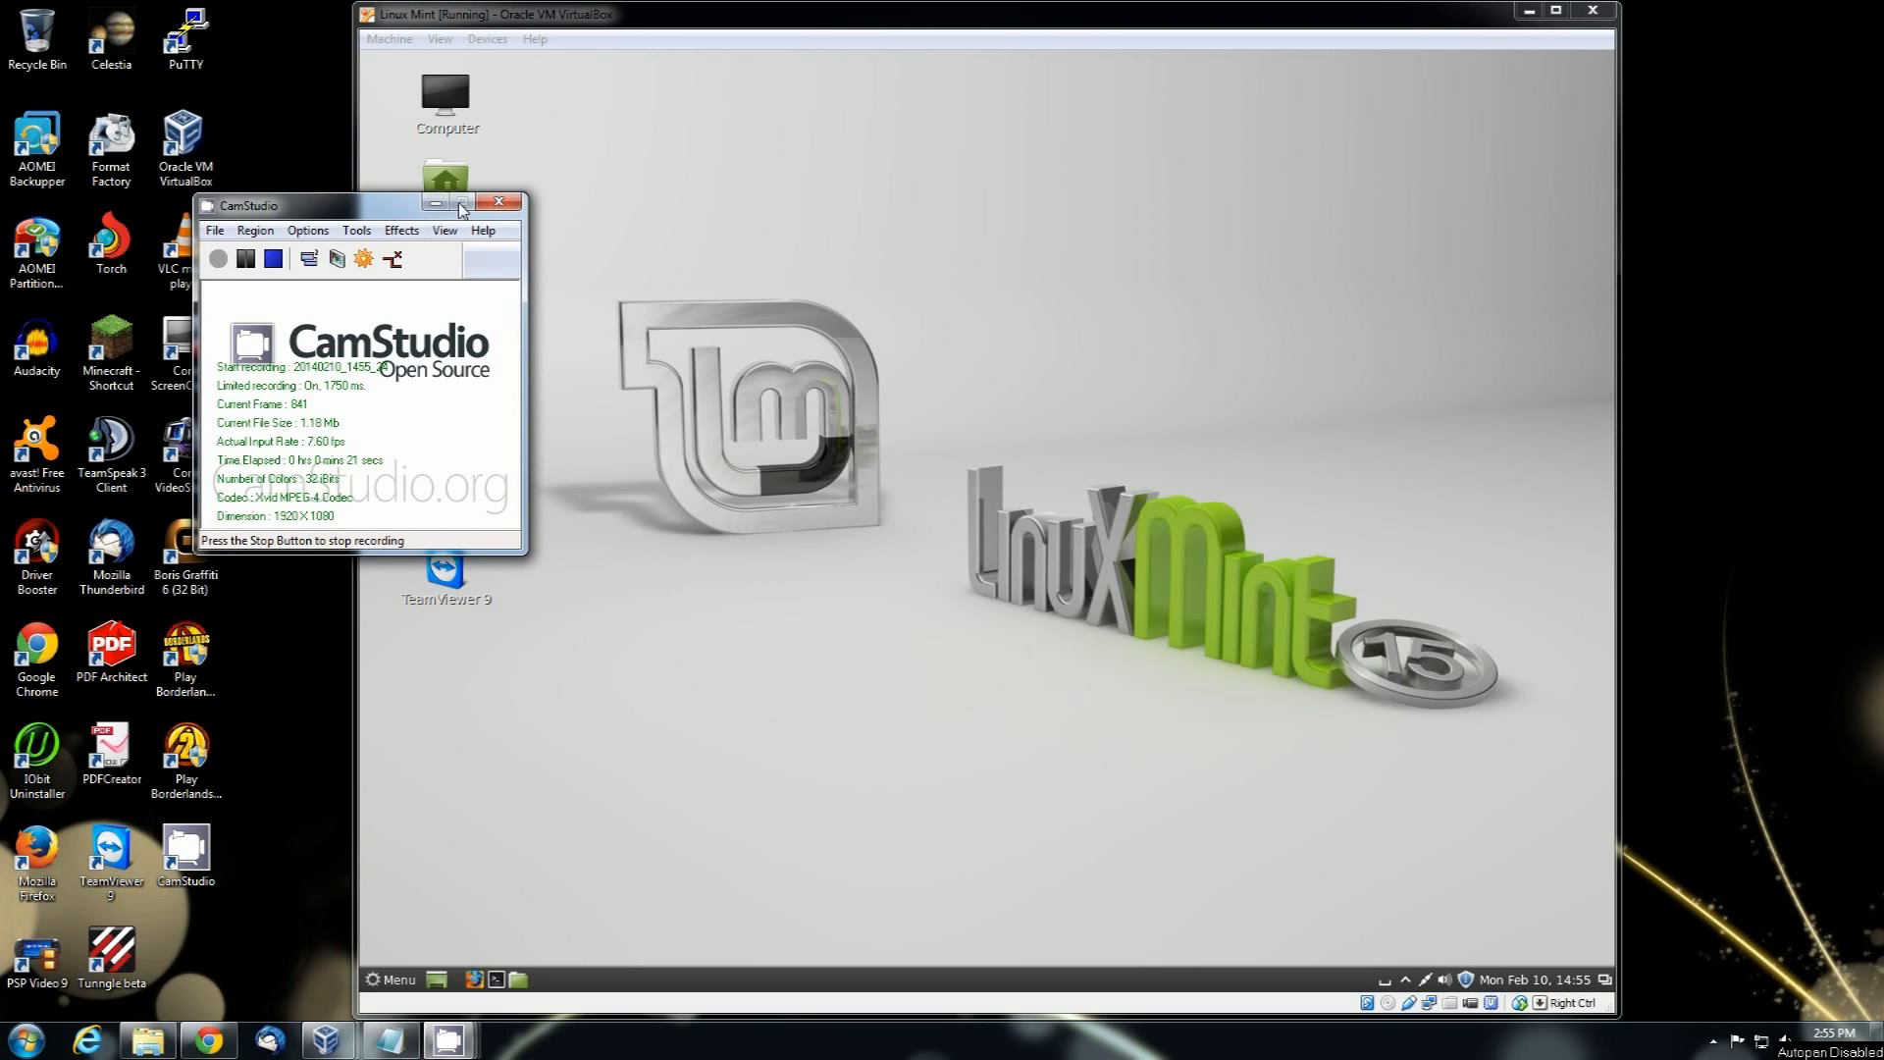
{"action": "mouse_move", "coordinate": [847, 45]}
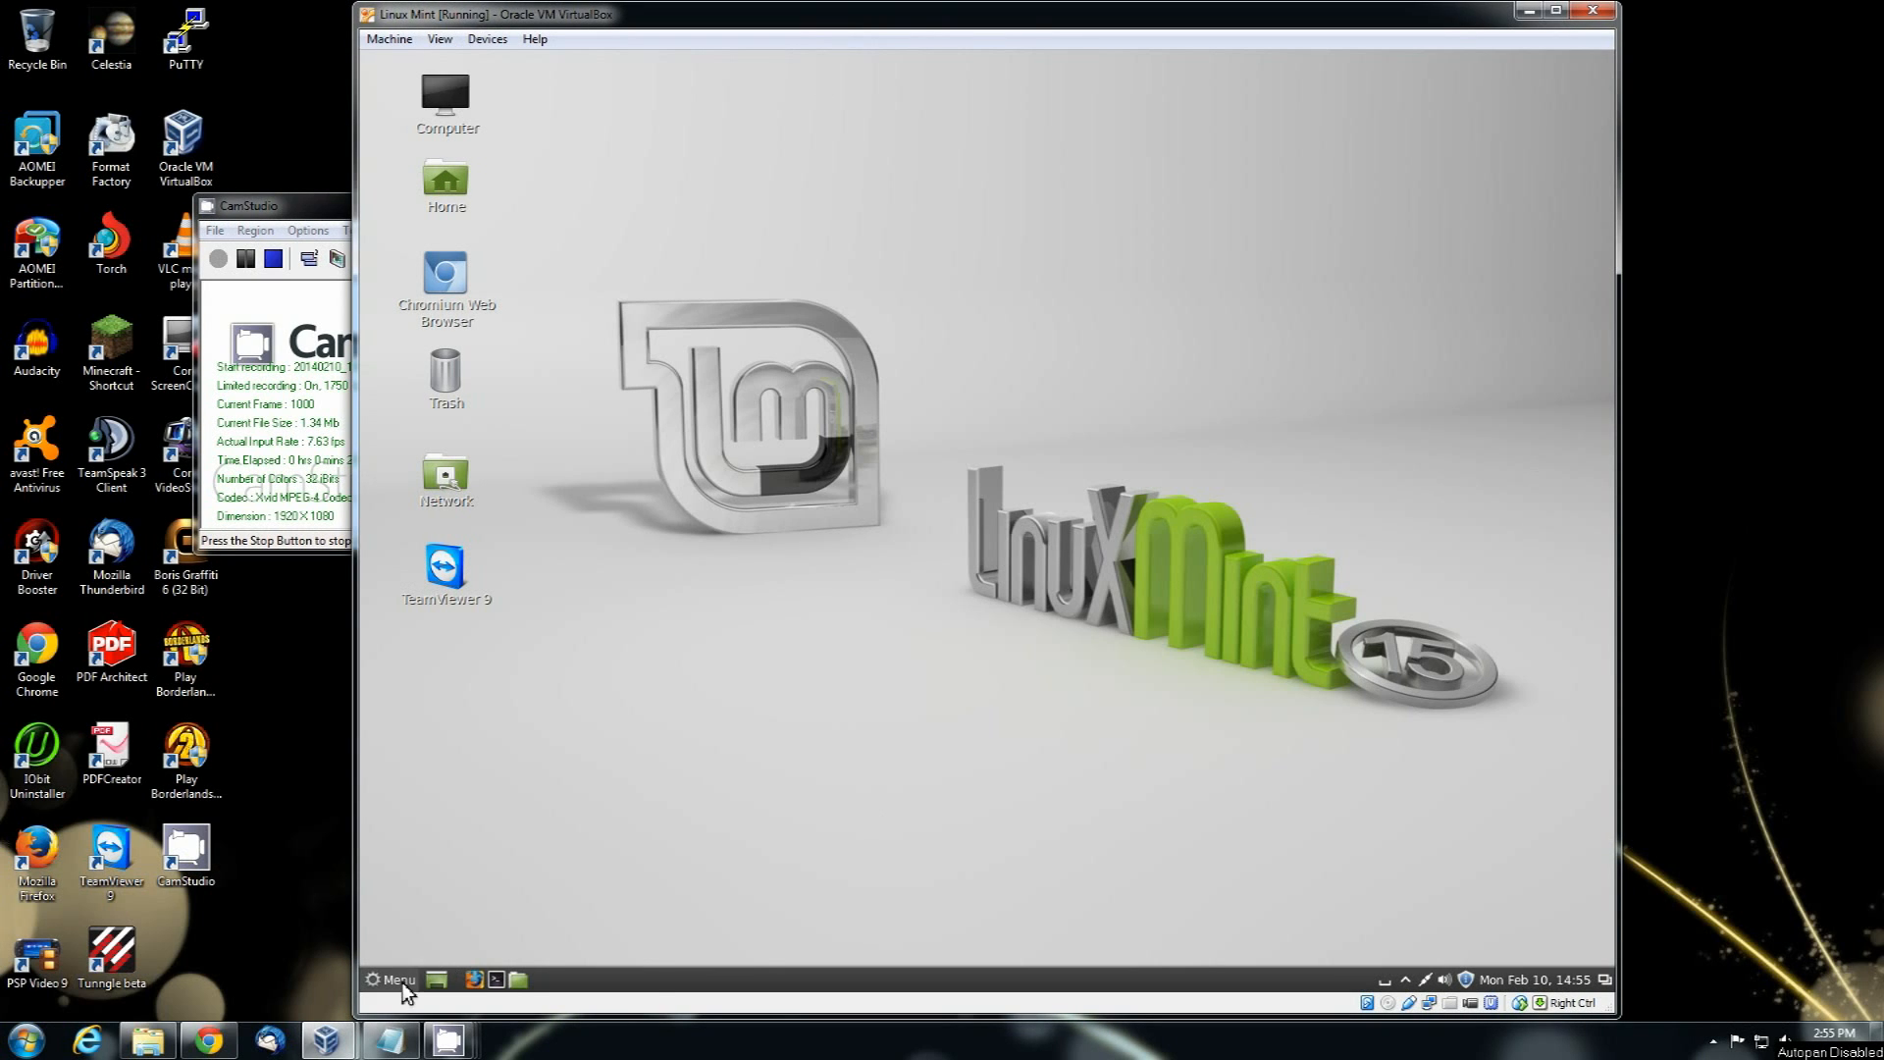
Step: Open System Settings, confirm the Linux Mint theme is active under Themes, return to All Settings
{"action": "left_click", "coordinate": [391, 980]}
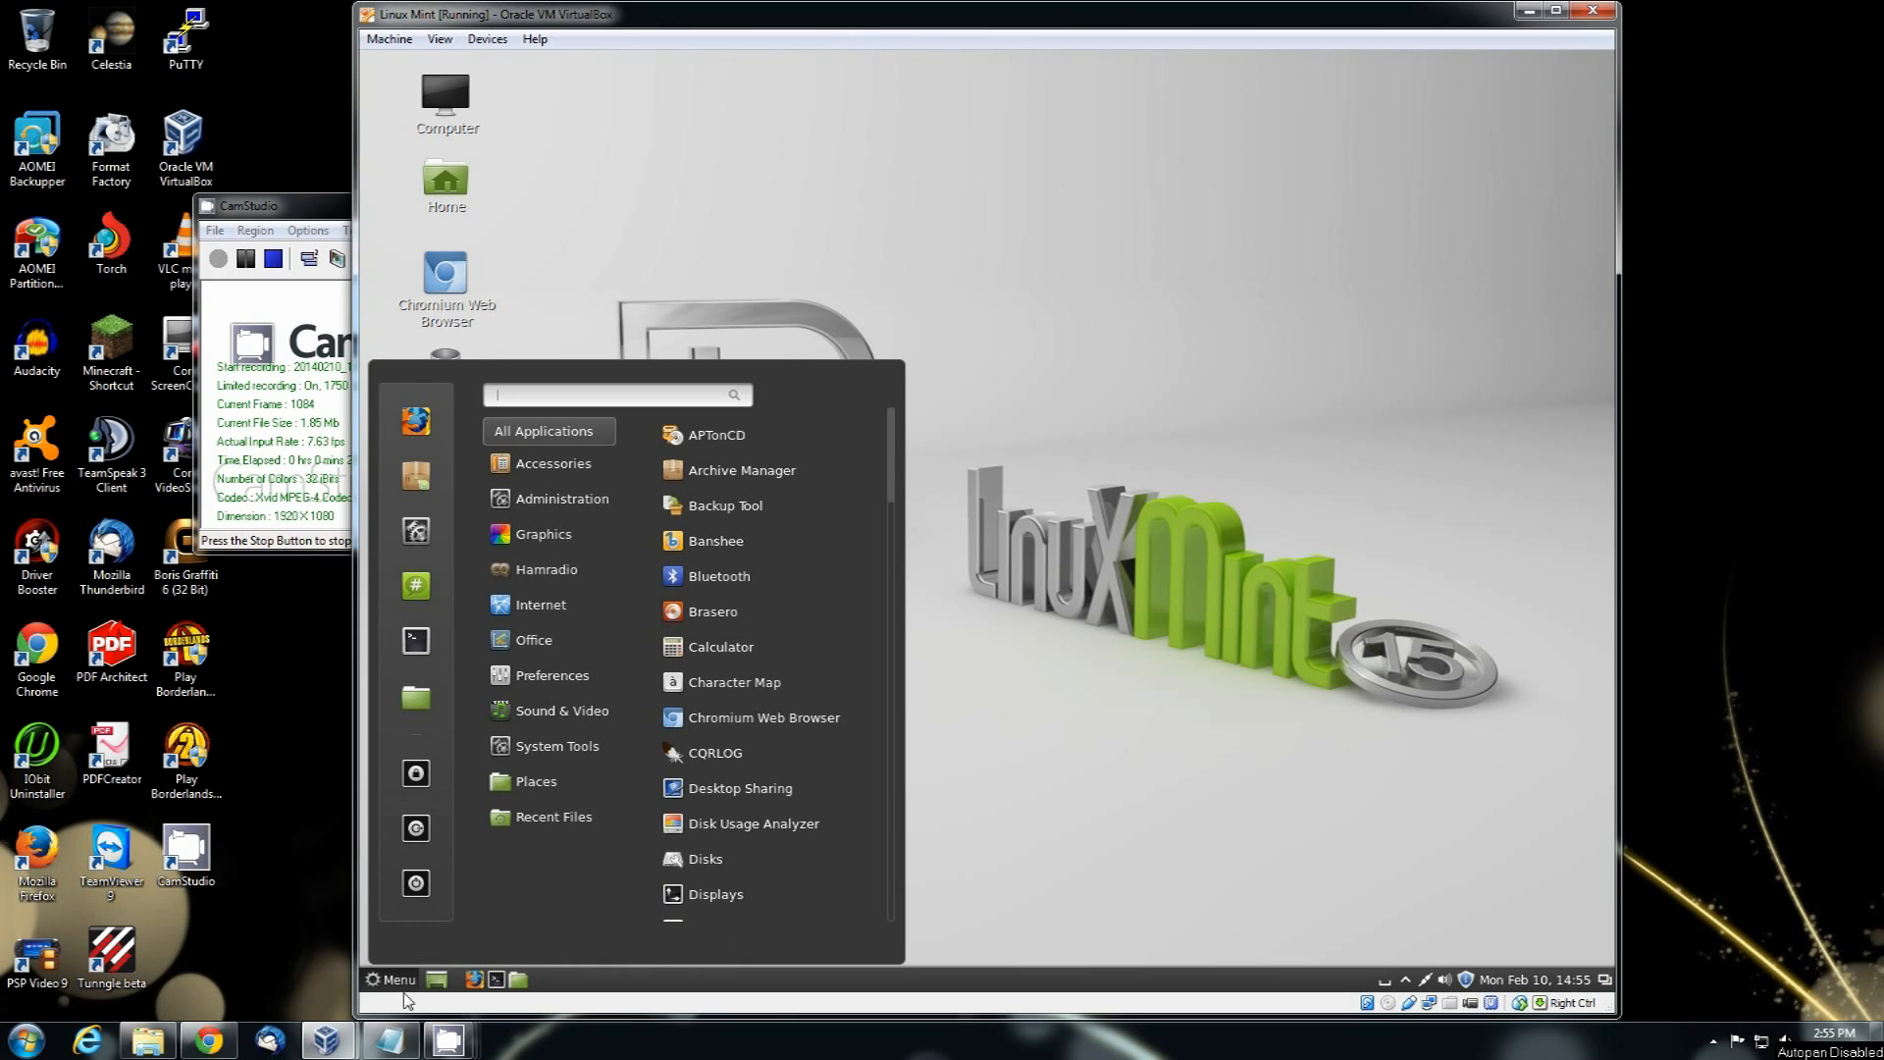
{"action": "mouse_move", "coordinate": [425, 559]}
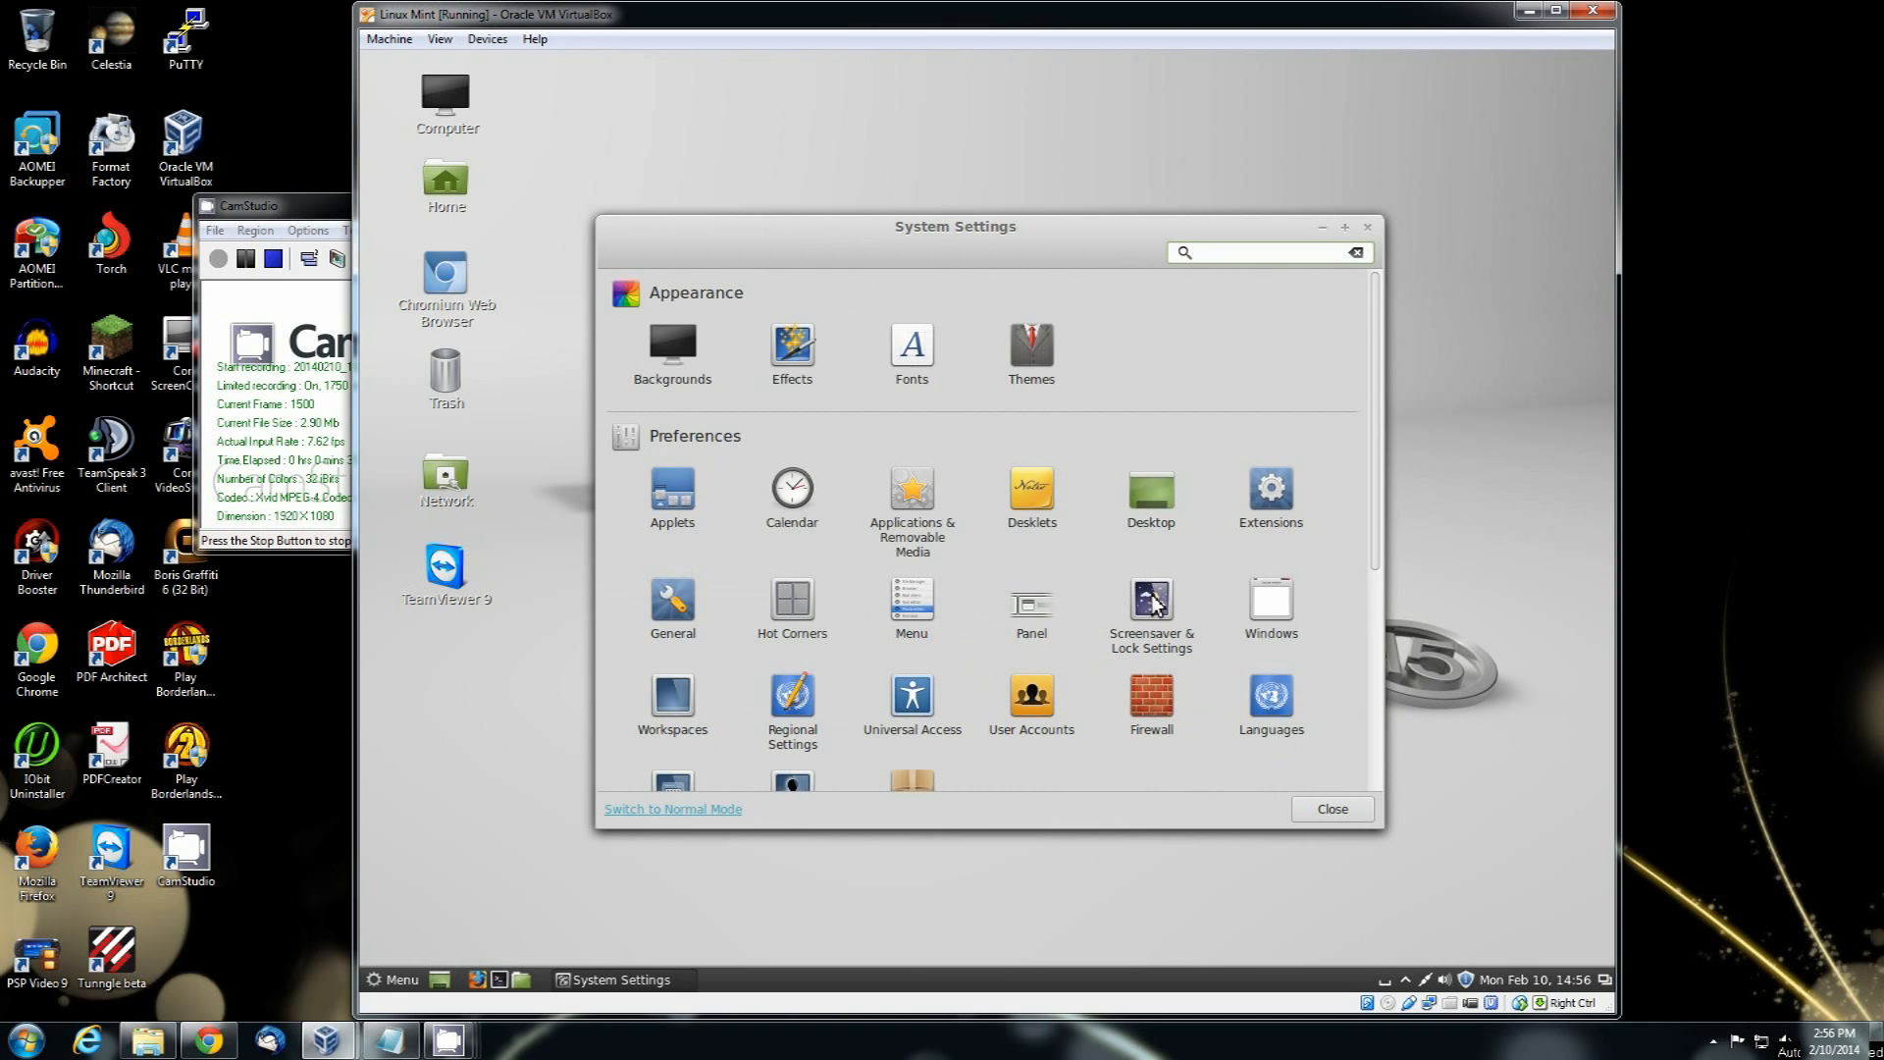
{"action": "scroll", "scroll_direction": "down", "scroll_amount": 3}
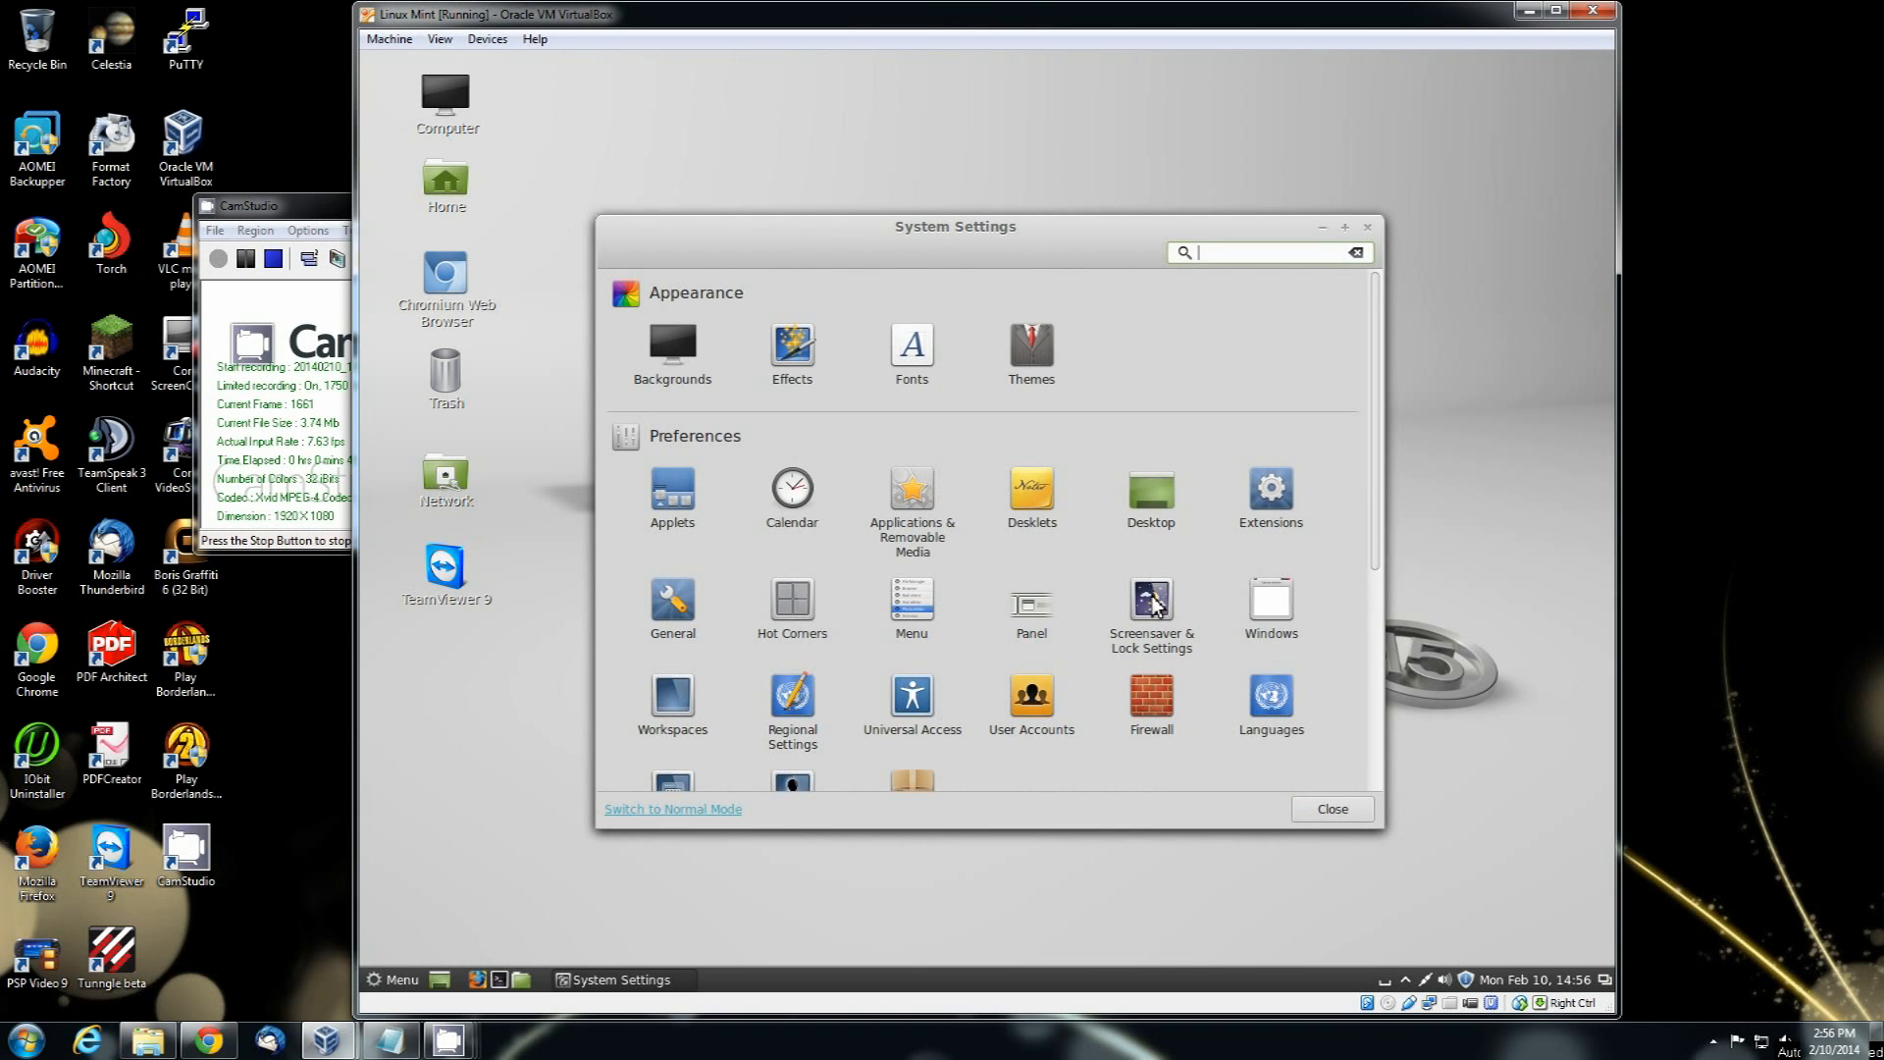
{"action": "left_click", "coordinate": [1030, 343]}
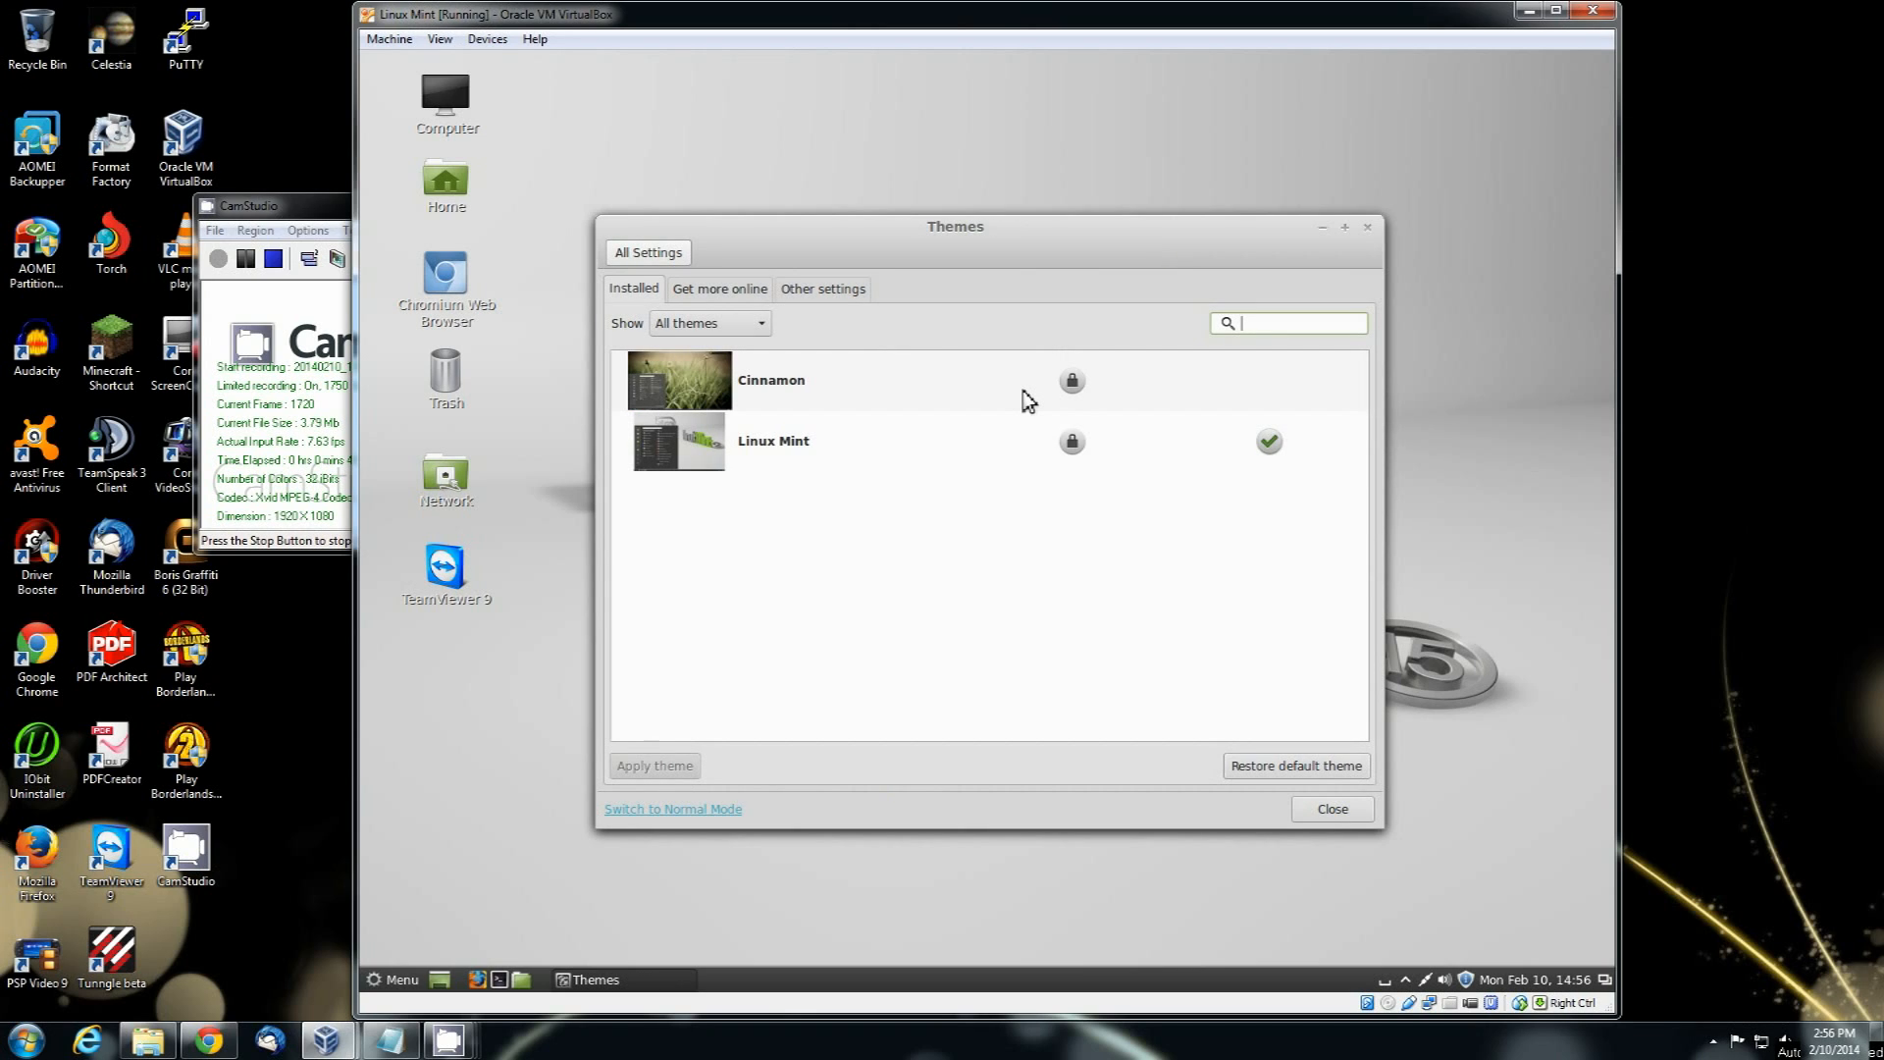
{"action": "mouse_move", "coordinate": [742, 464]}
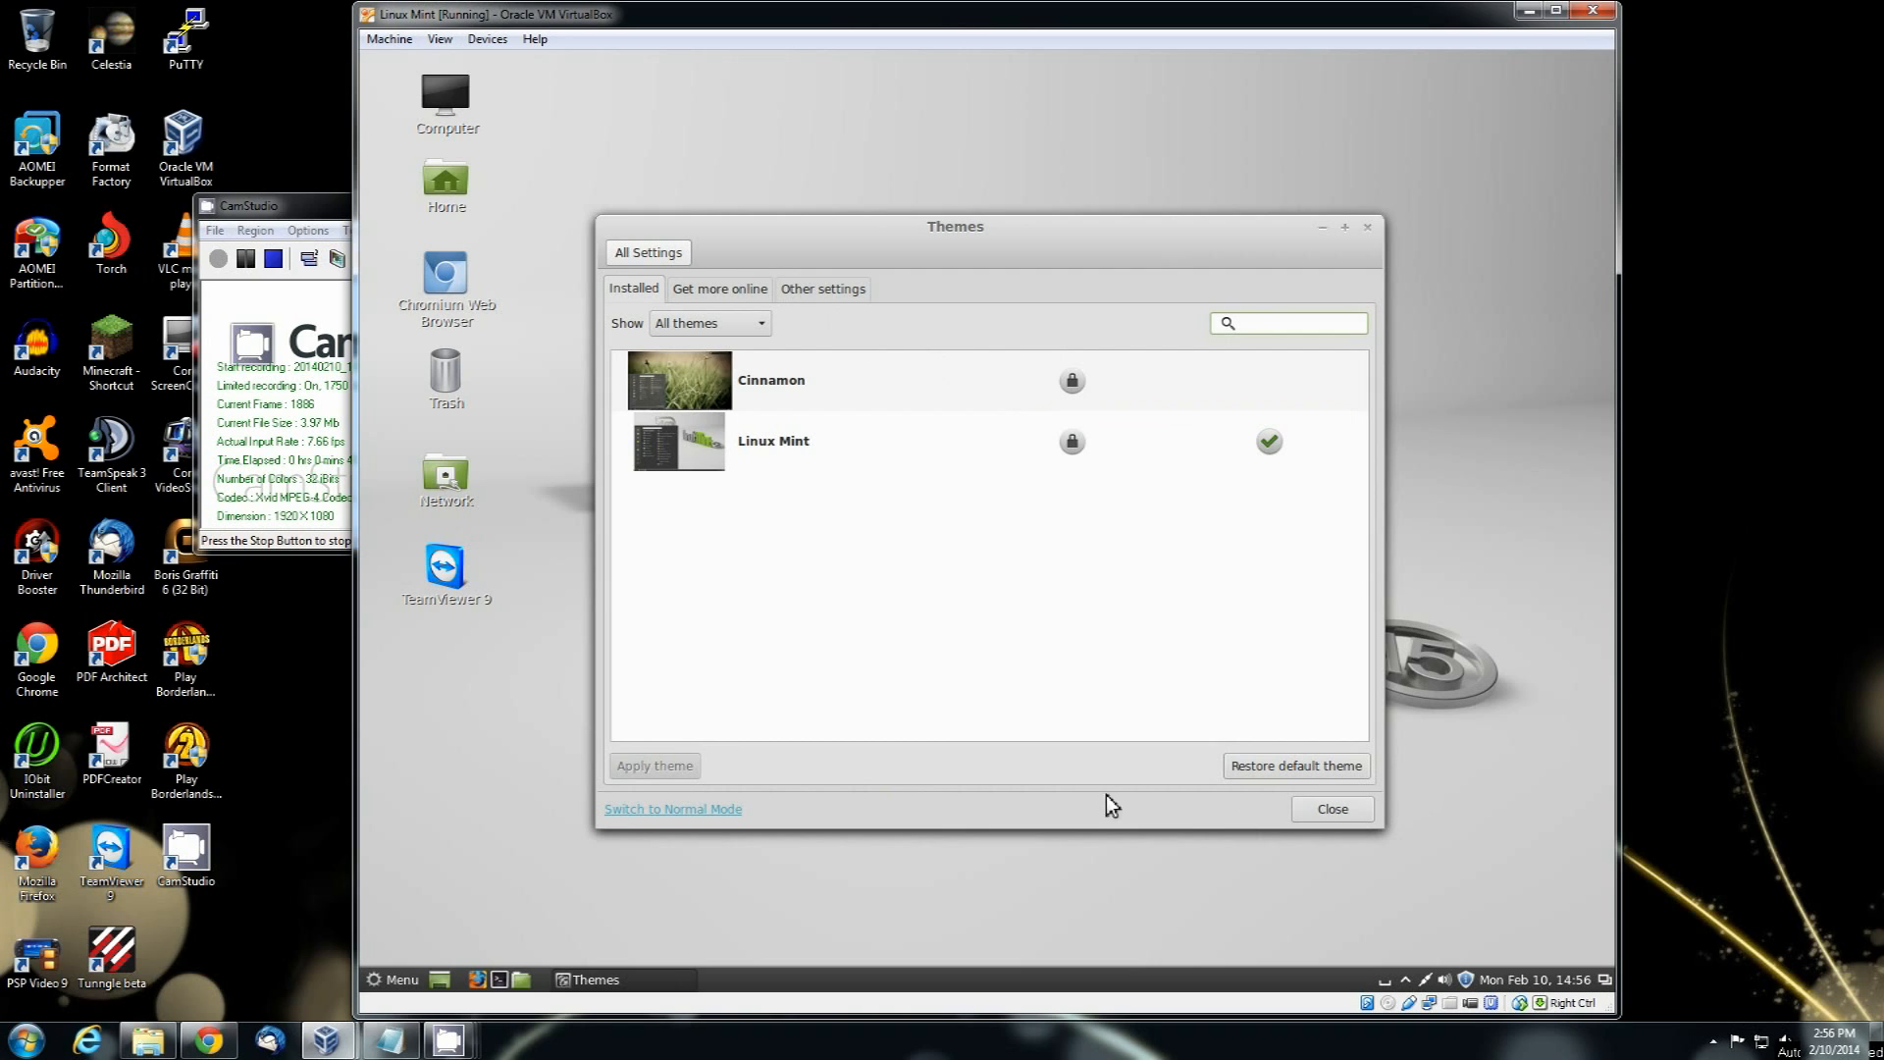
{"action": "left_click", "coordinate": [647, 252]}
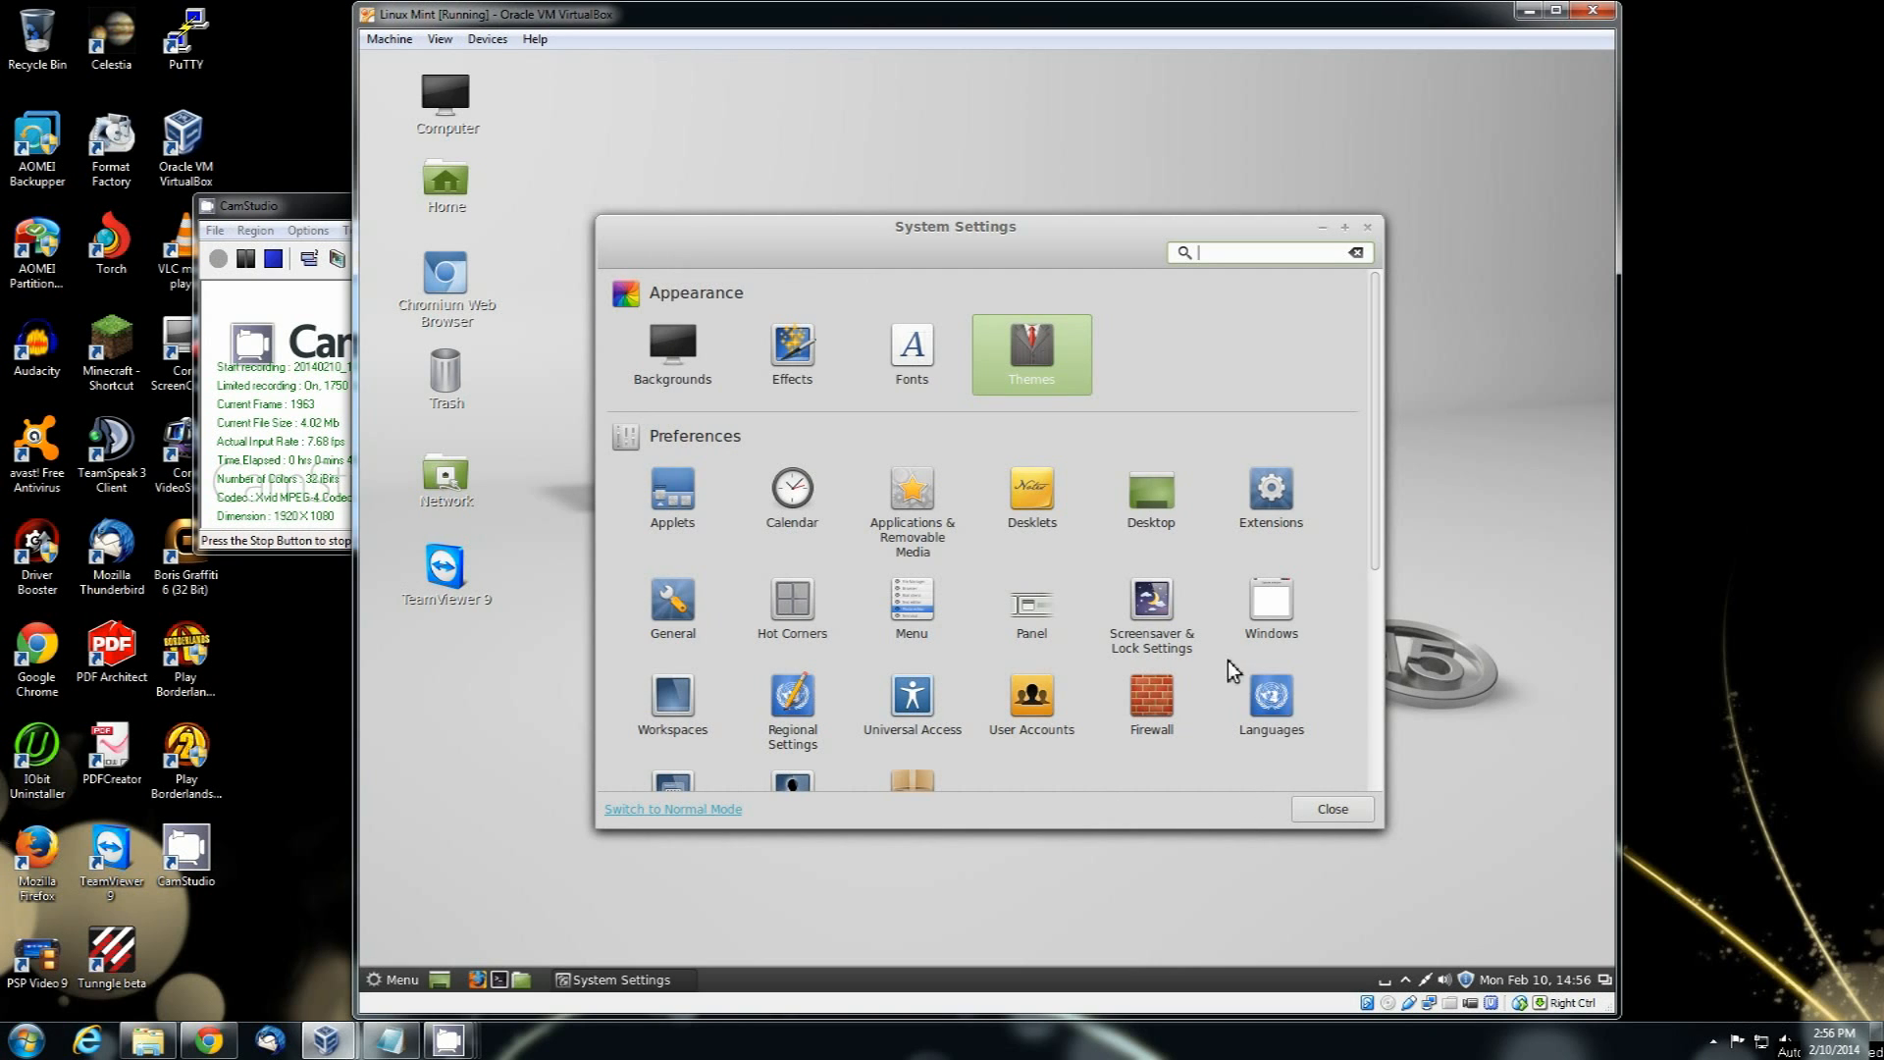
{"action": "scroll", "scroll_direction": "down", "scroll_amount": 3}
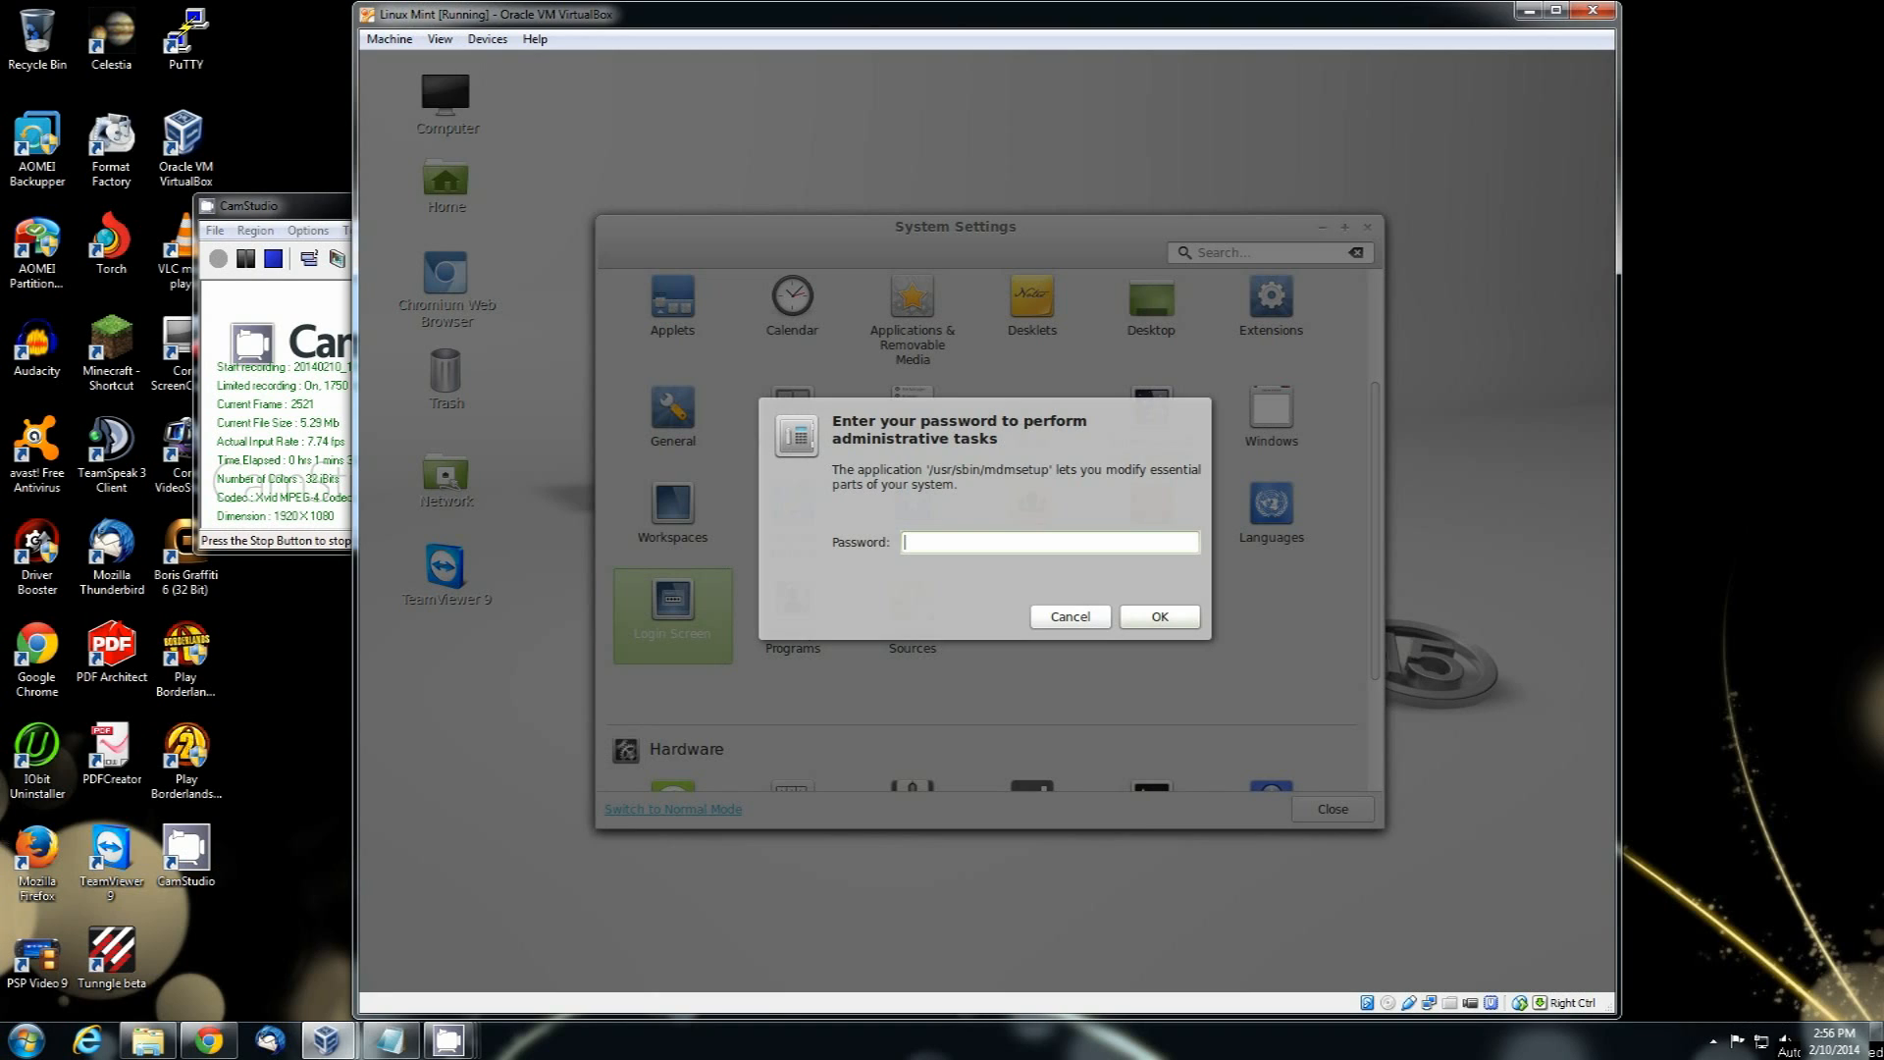
{"action": "type", "text": "•••••"}
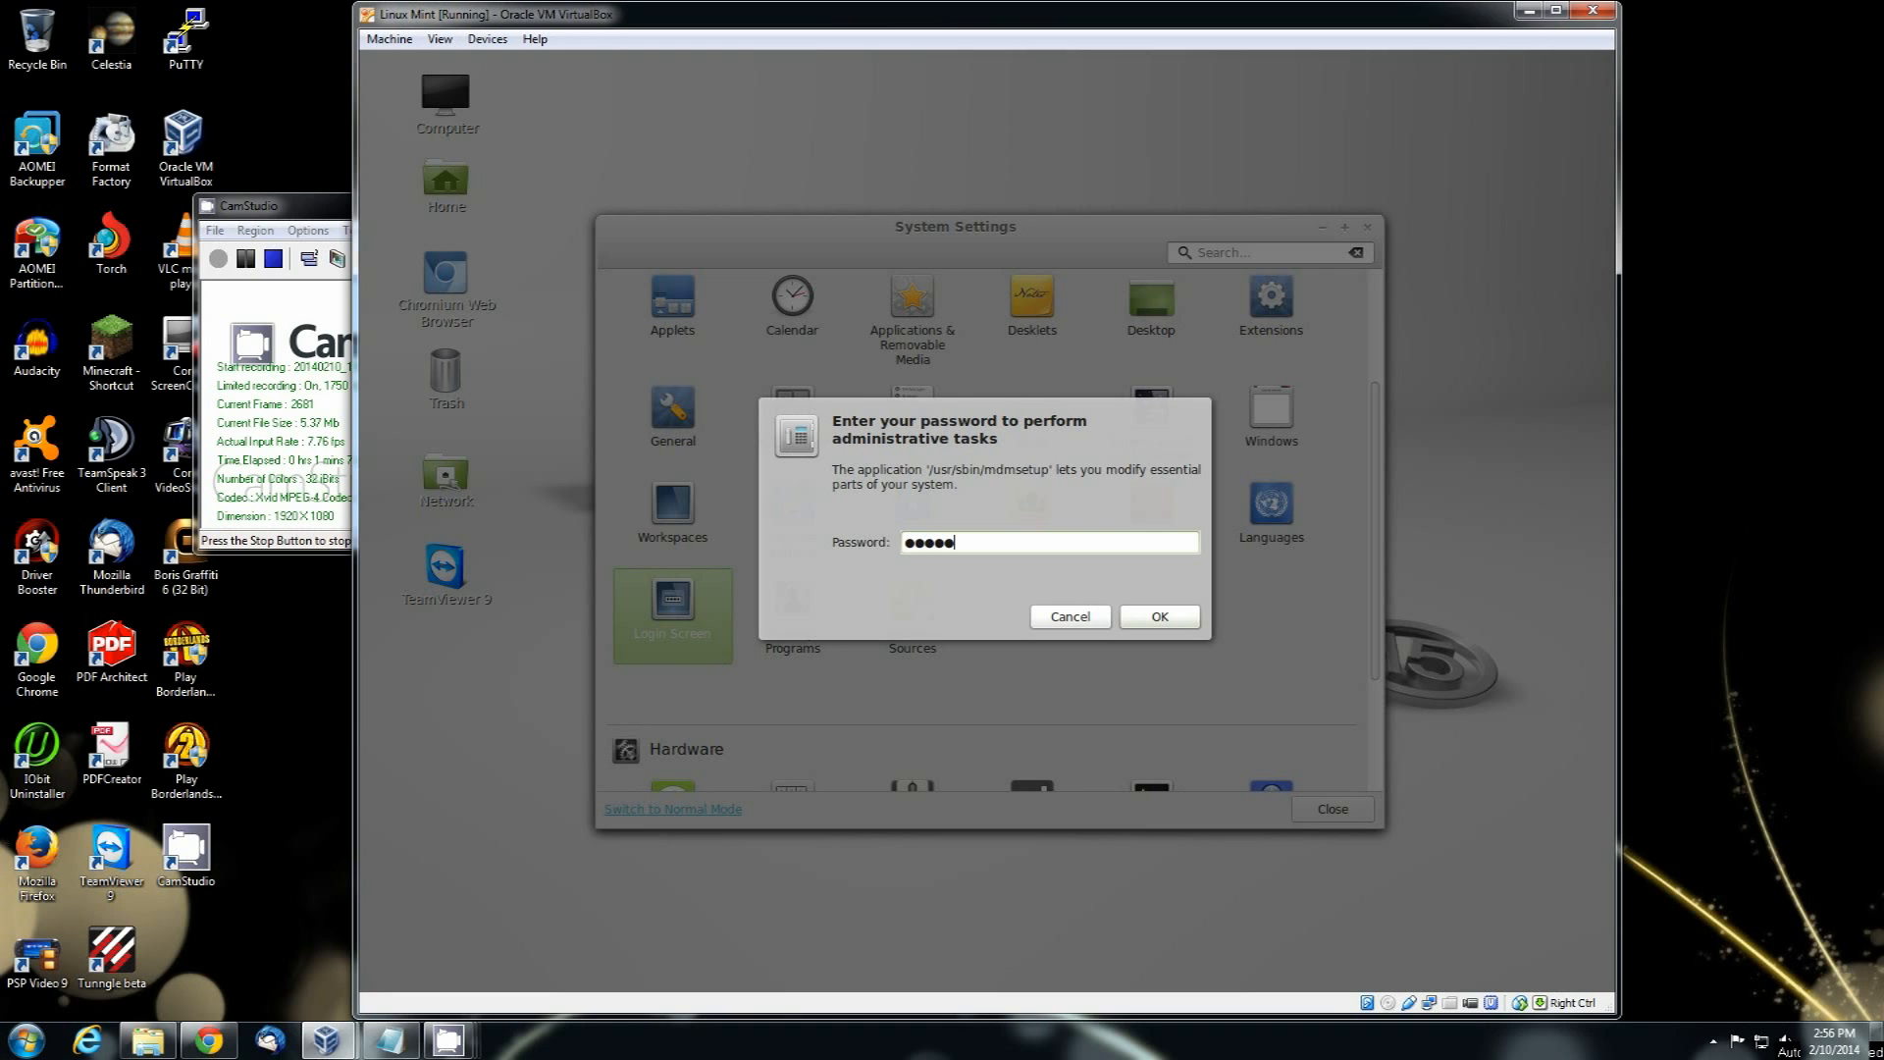
{"action": "left_click", "coordinate": [1159, 616]}
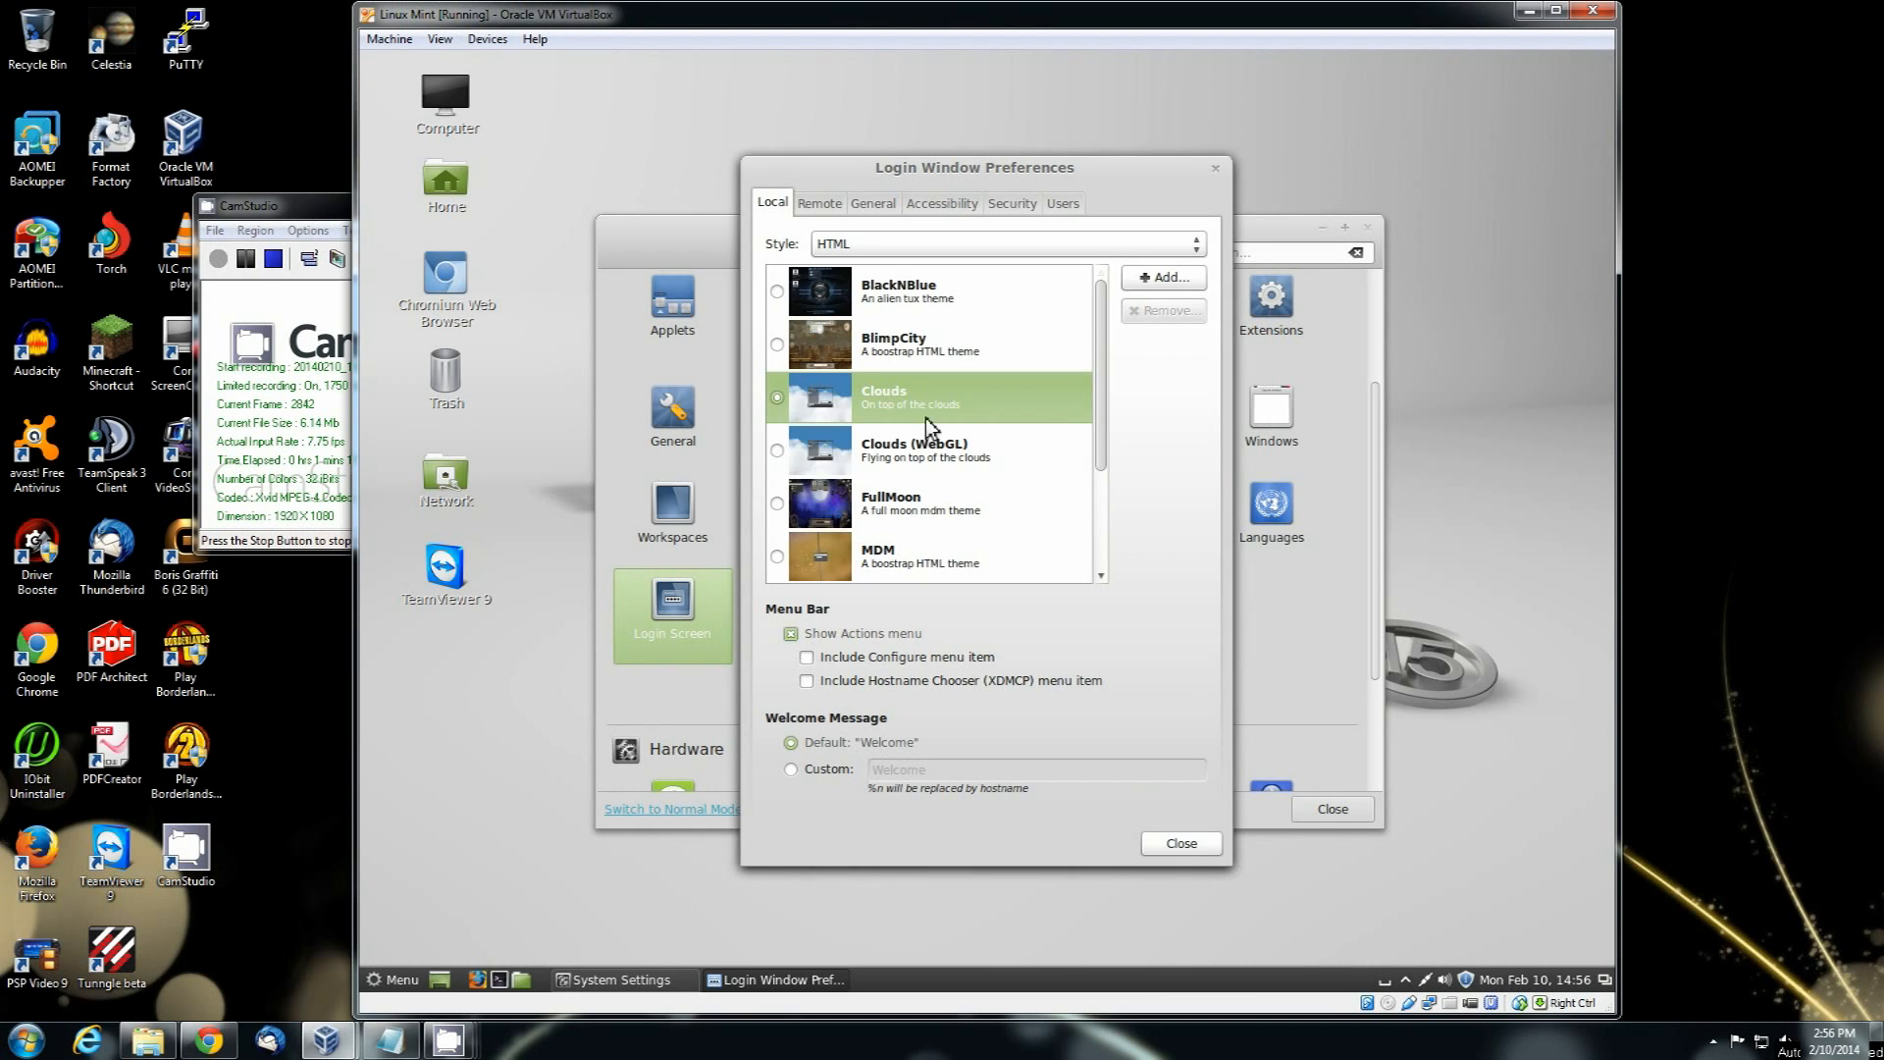
{"action": "mouse_move", "coordinate": [1013, 499]}
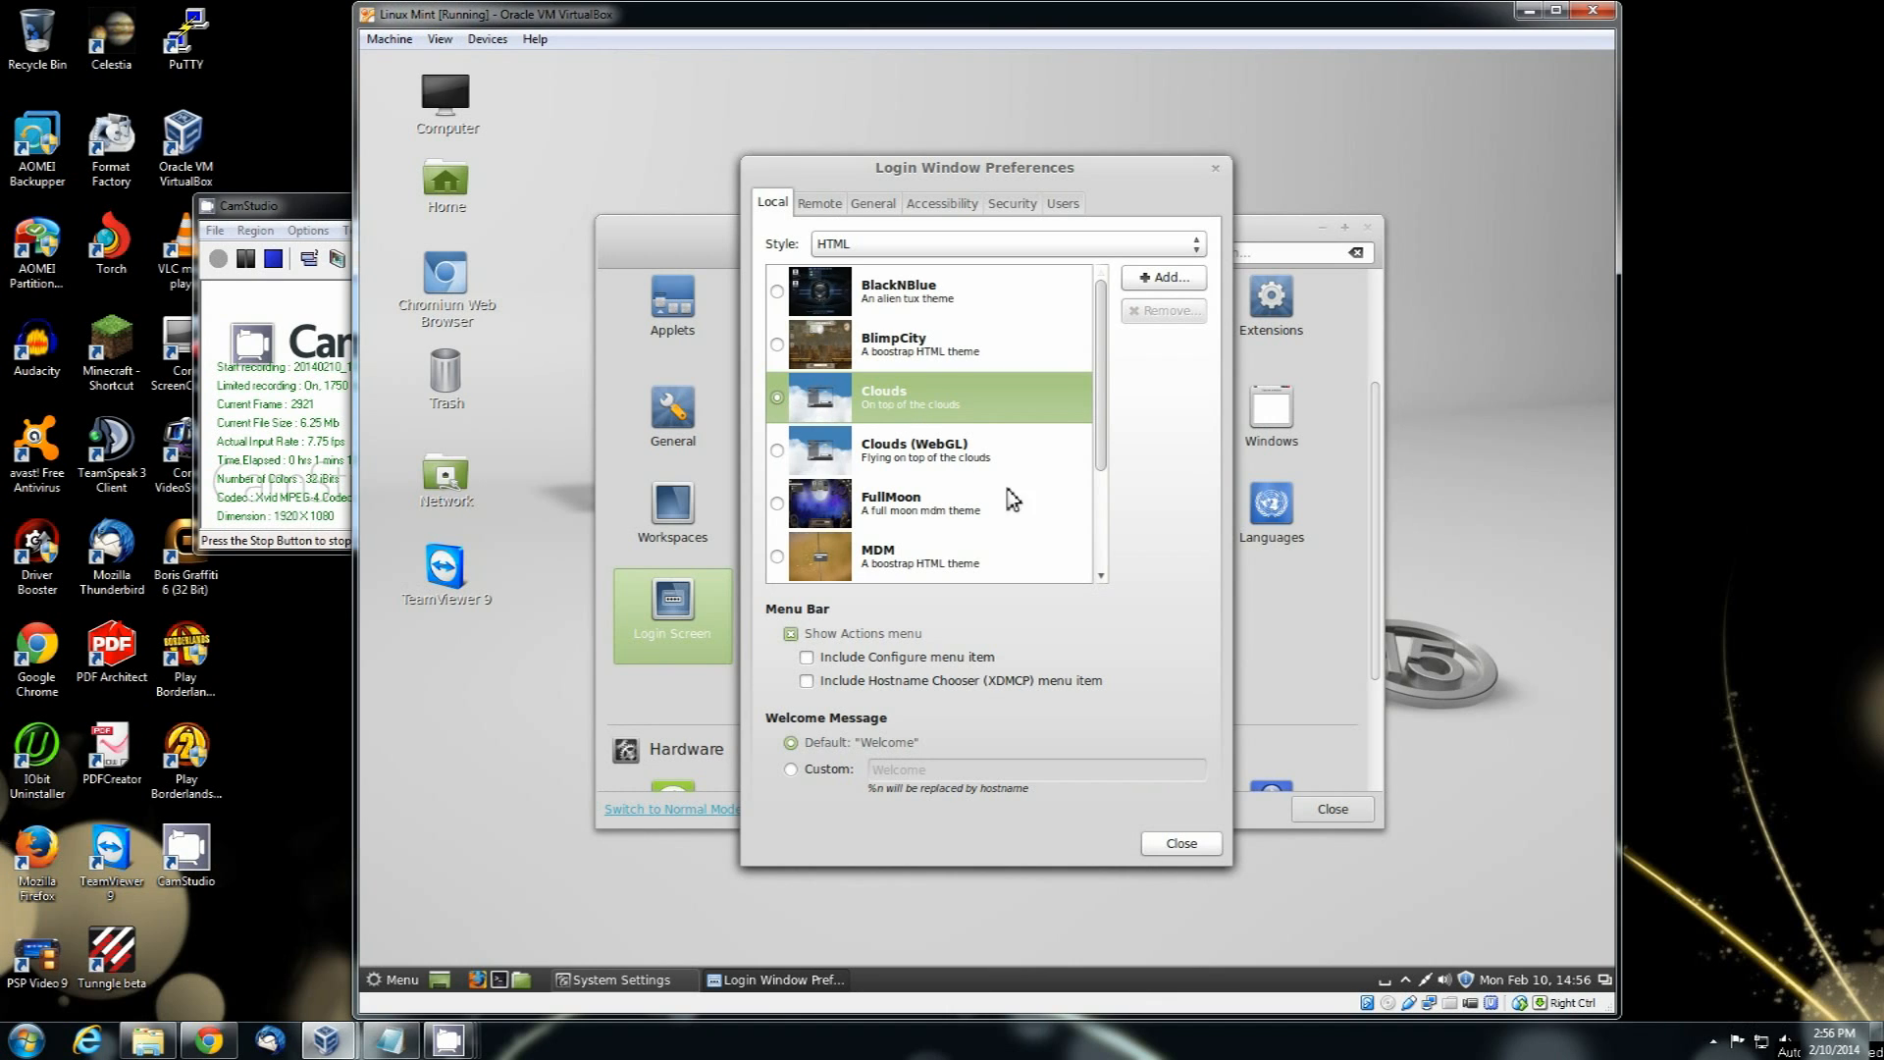
{"action": "mouse_move", "coordinate": [1113, 531]}
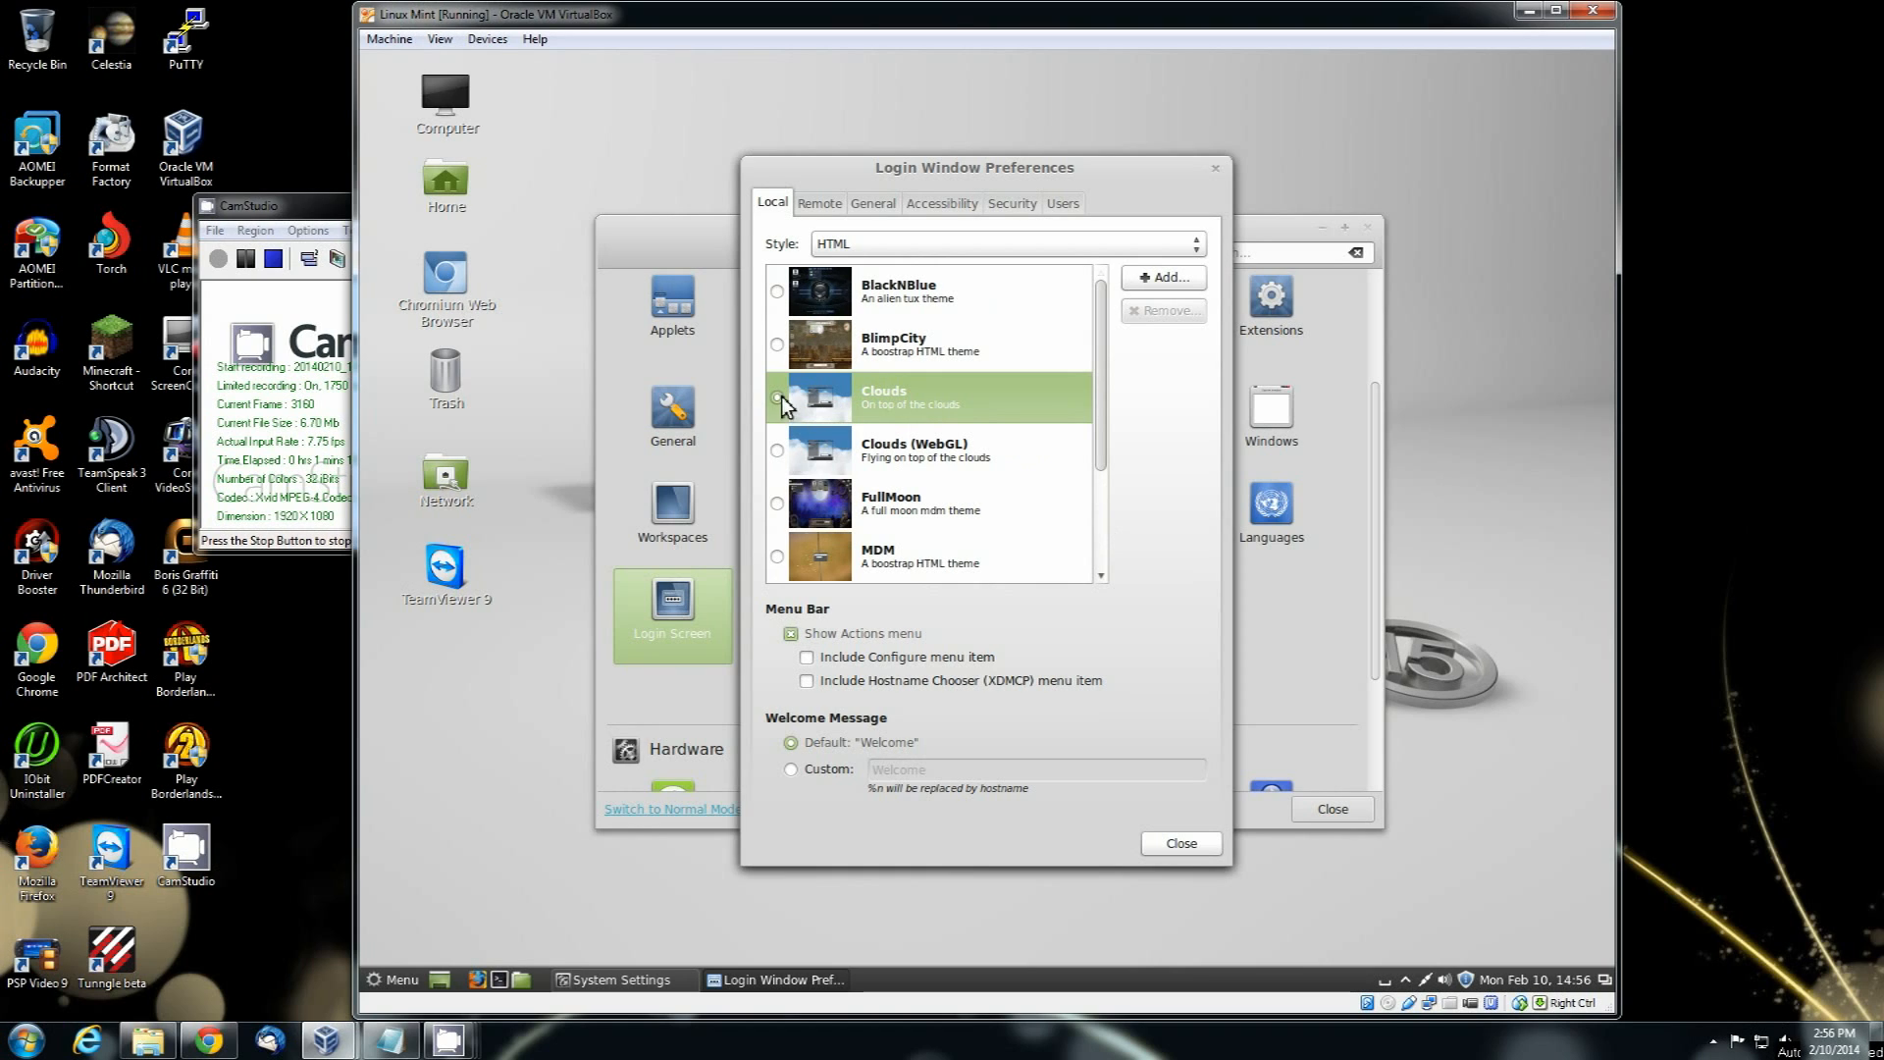
{"action": "left_click", "coordinate": [776, 398]}
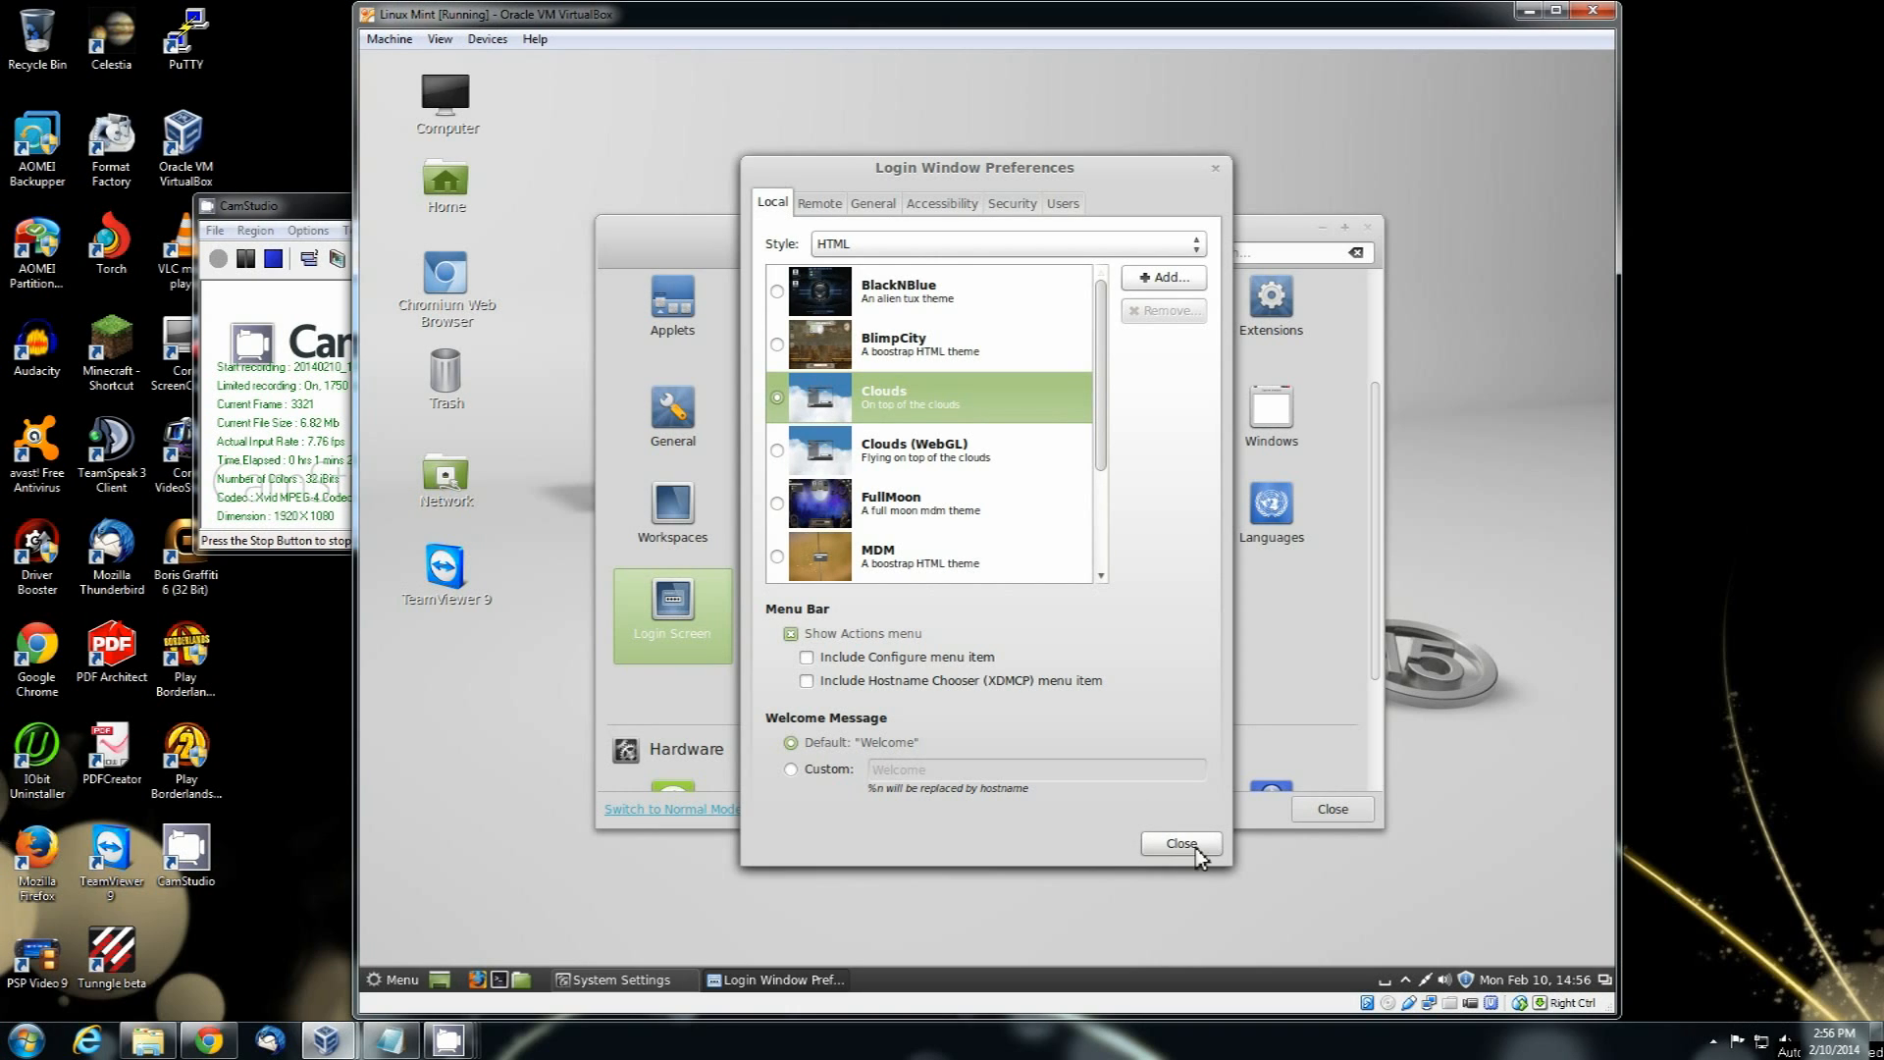
{"action": "mouse_move", "coordinate": [785, 464]}
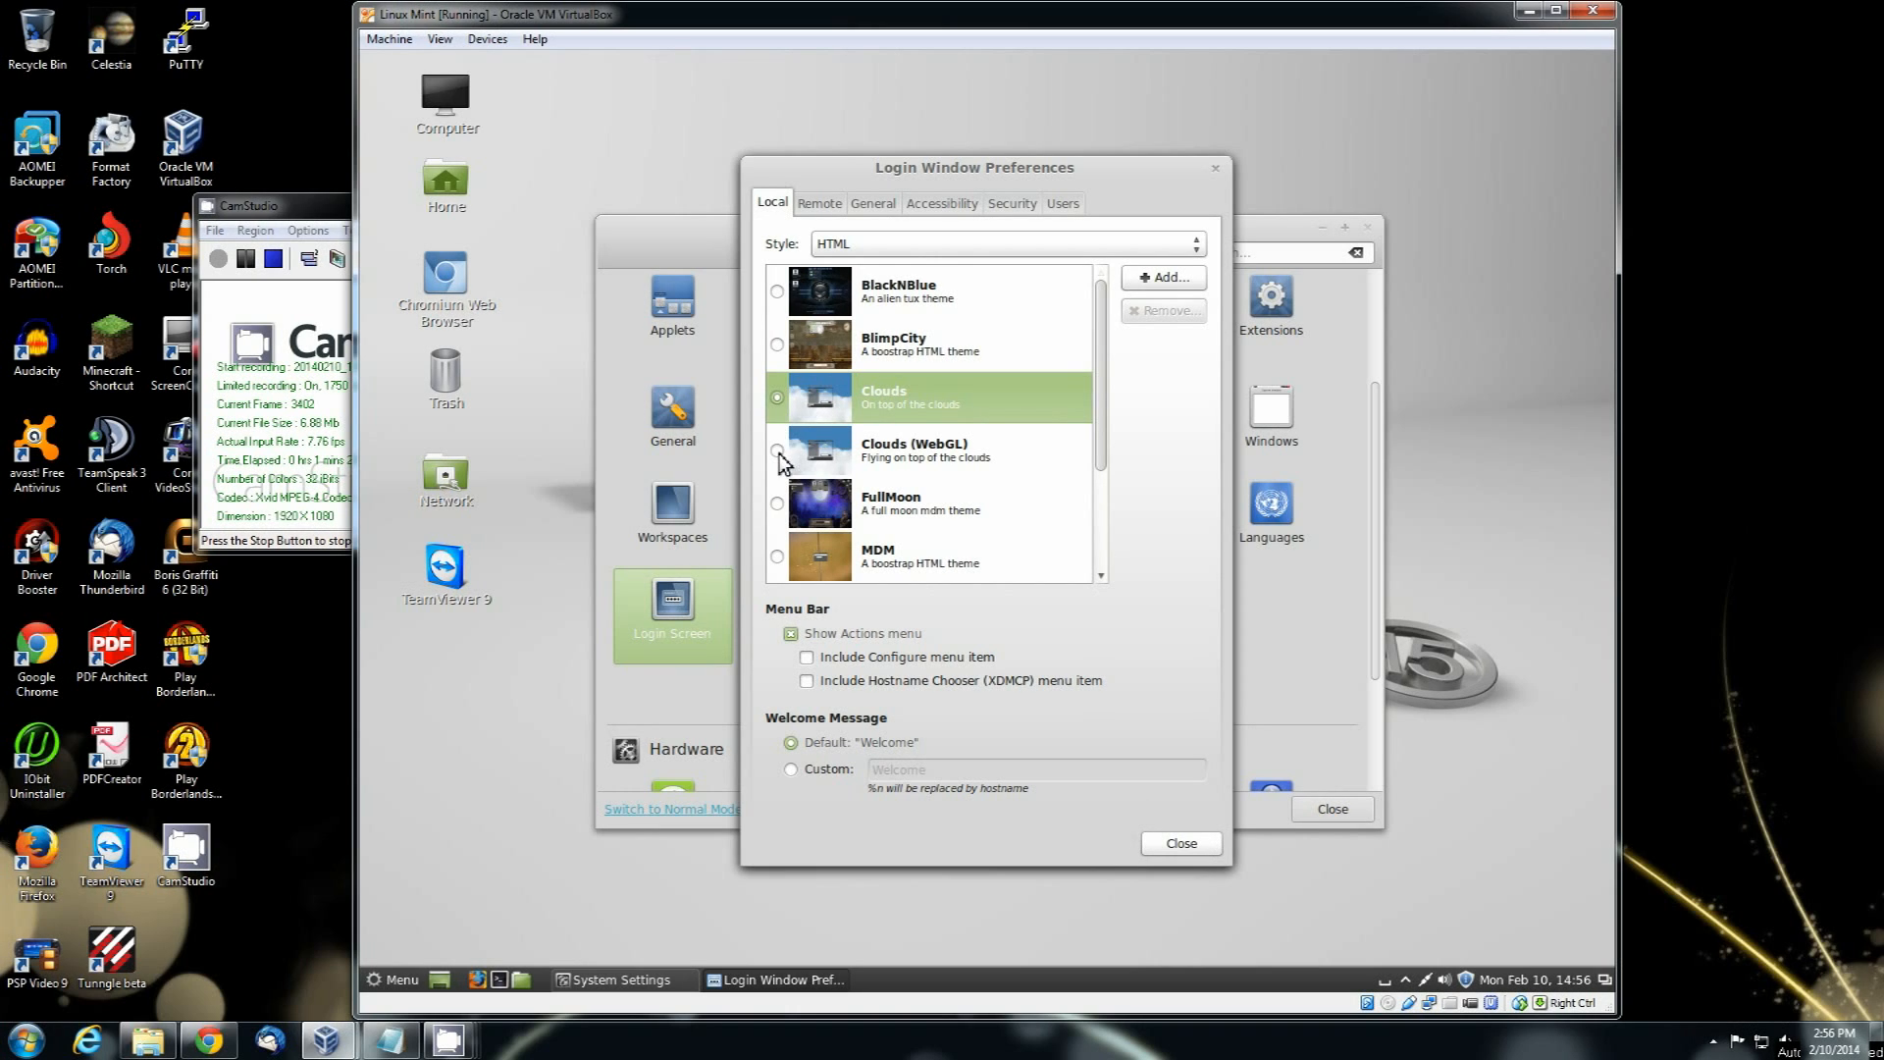
{"action": "left_click", "coordinate": [777, 452]}
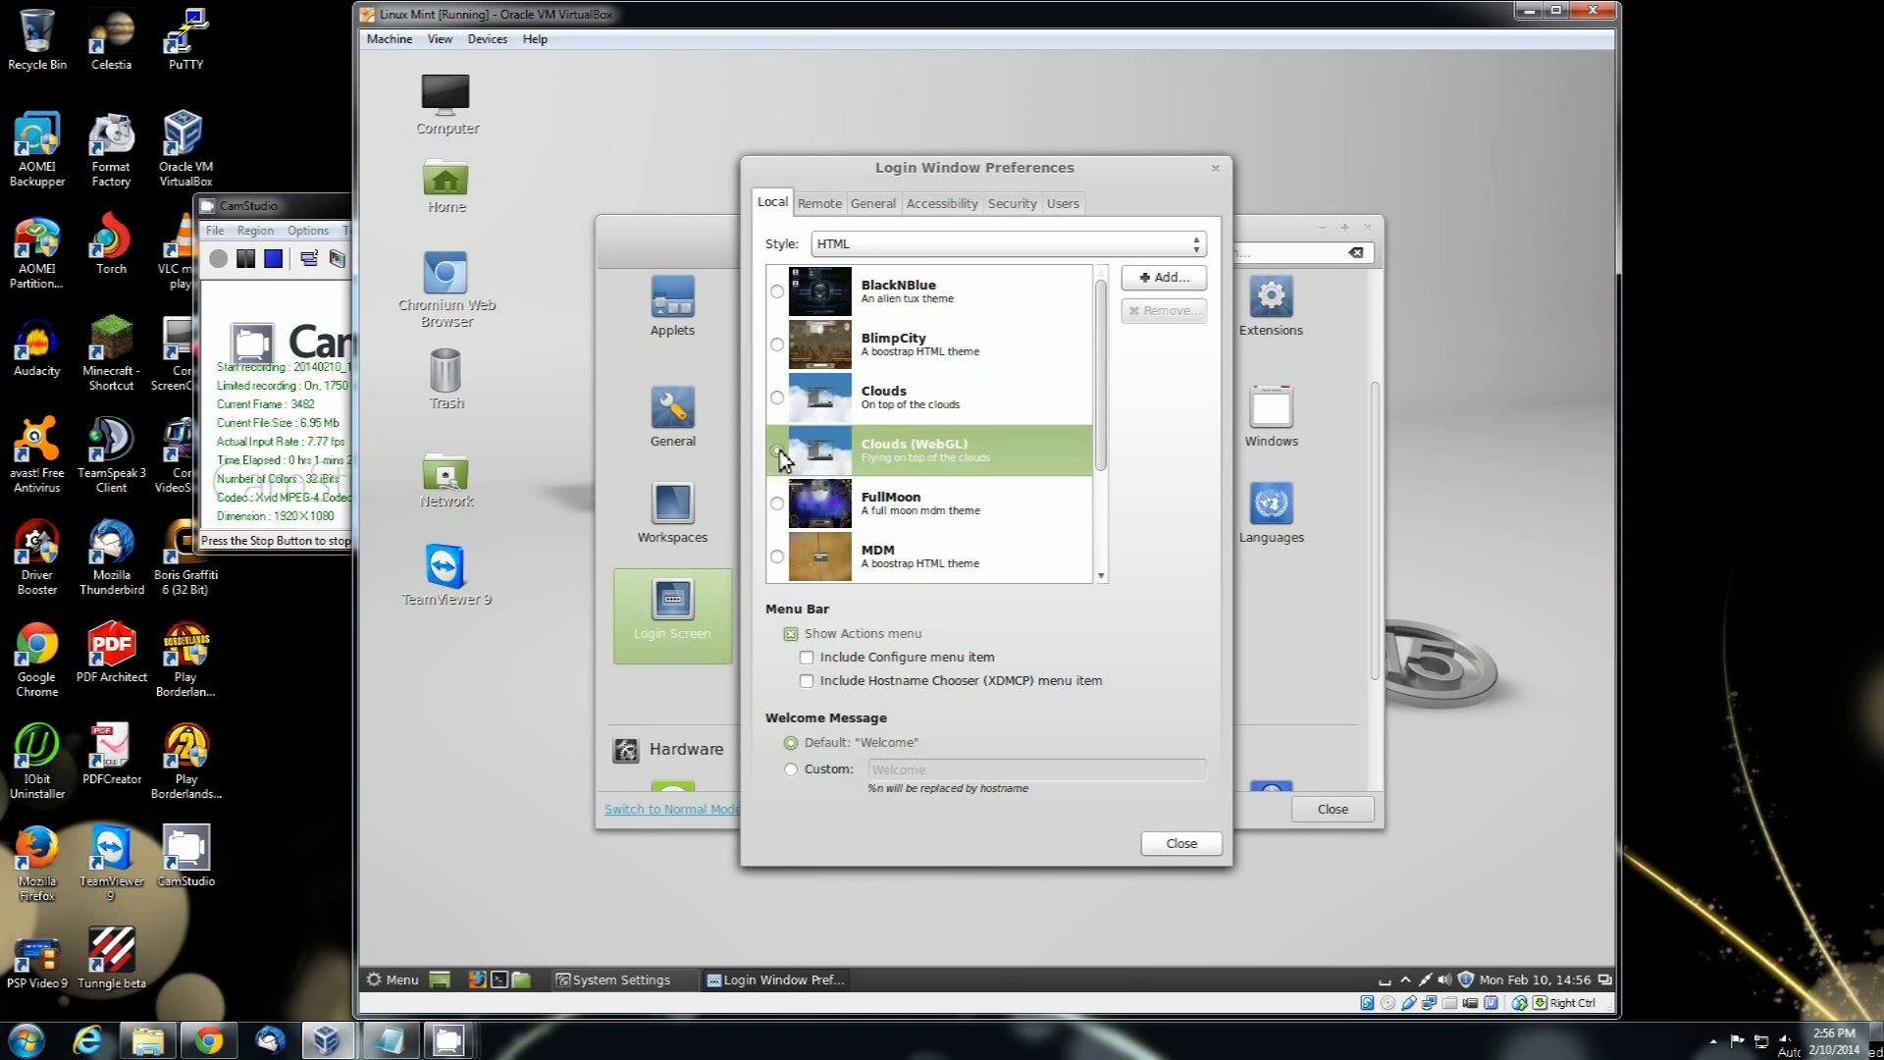
{"action": "left_click", "coordinate": [777, 397]}
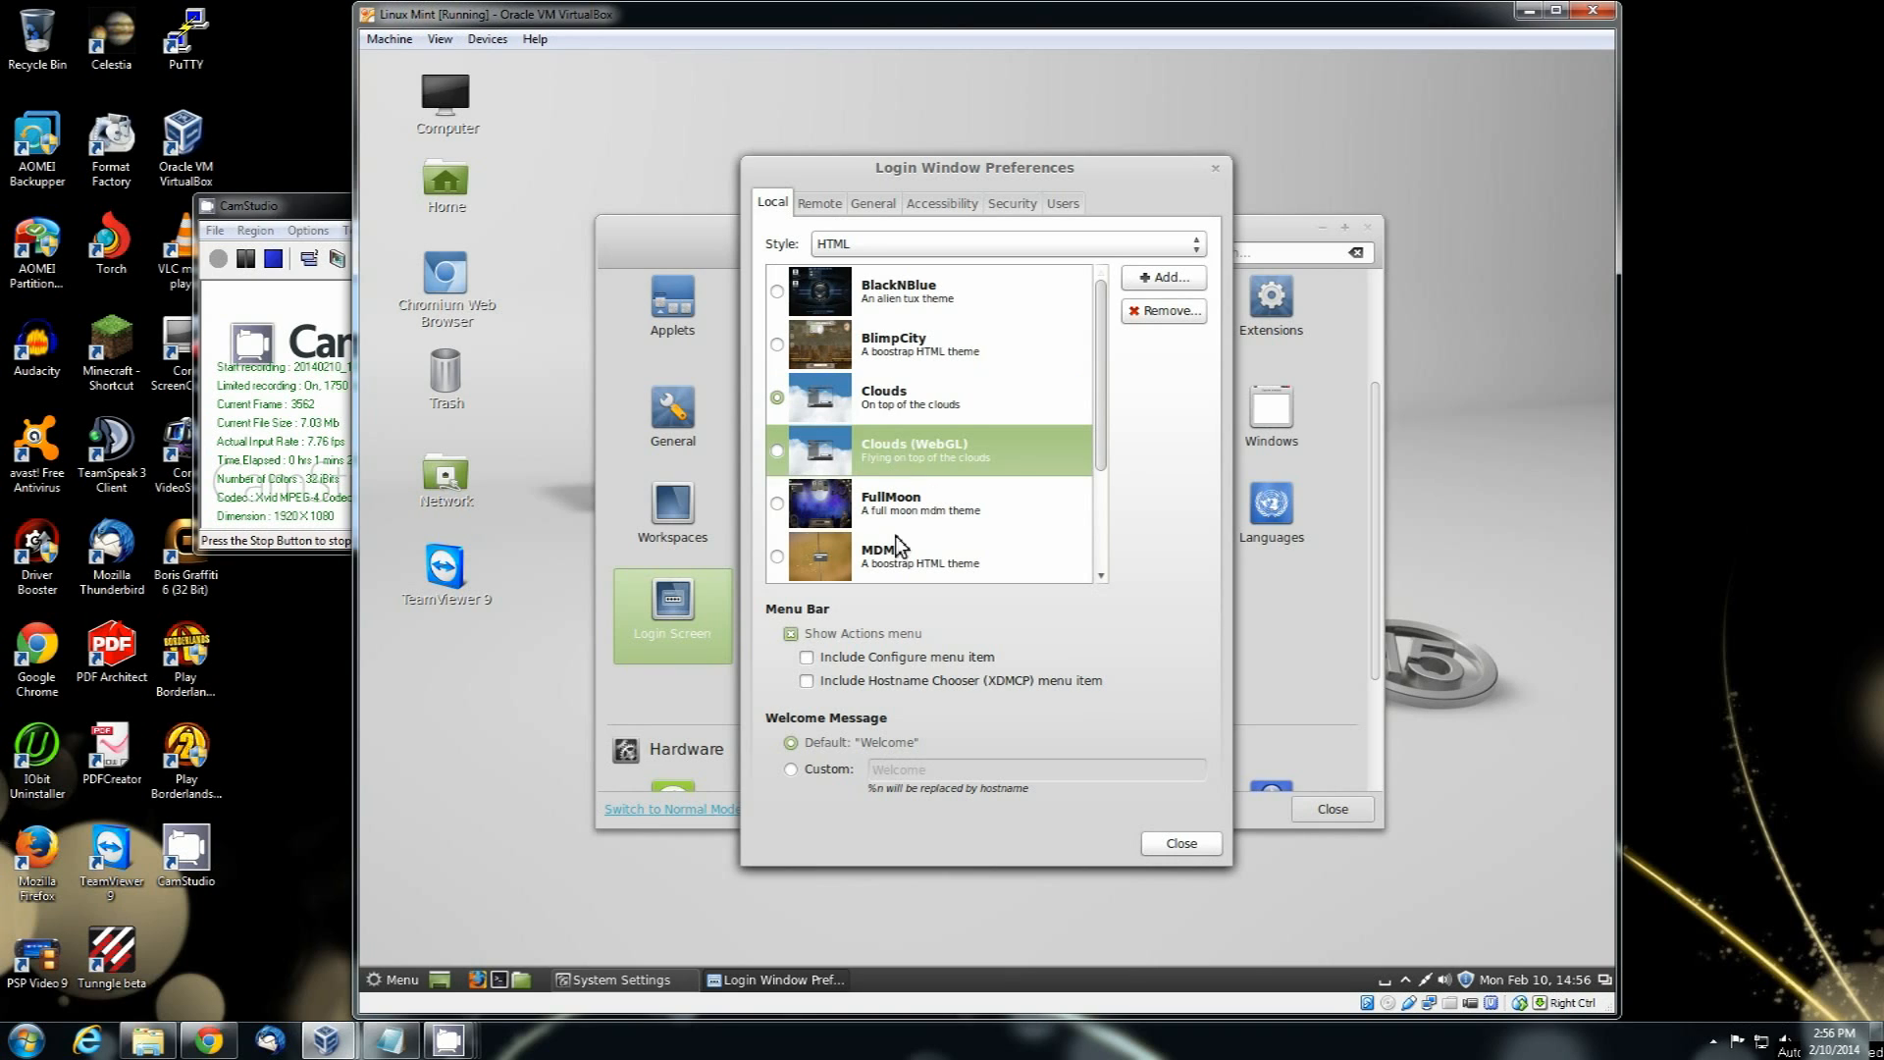
{"action": "left_click", "coordinate": [919, 557]}
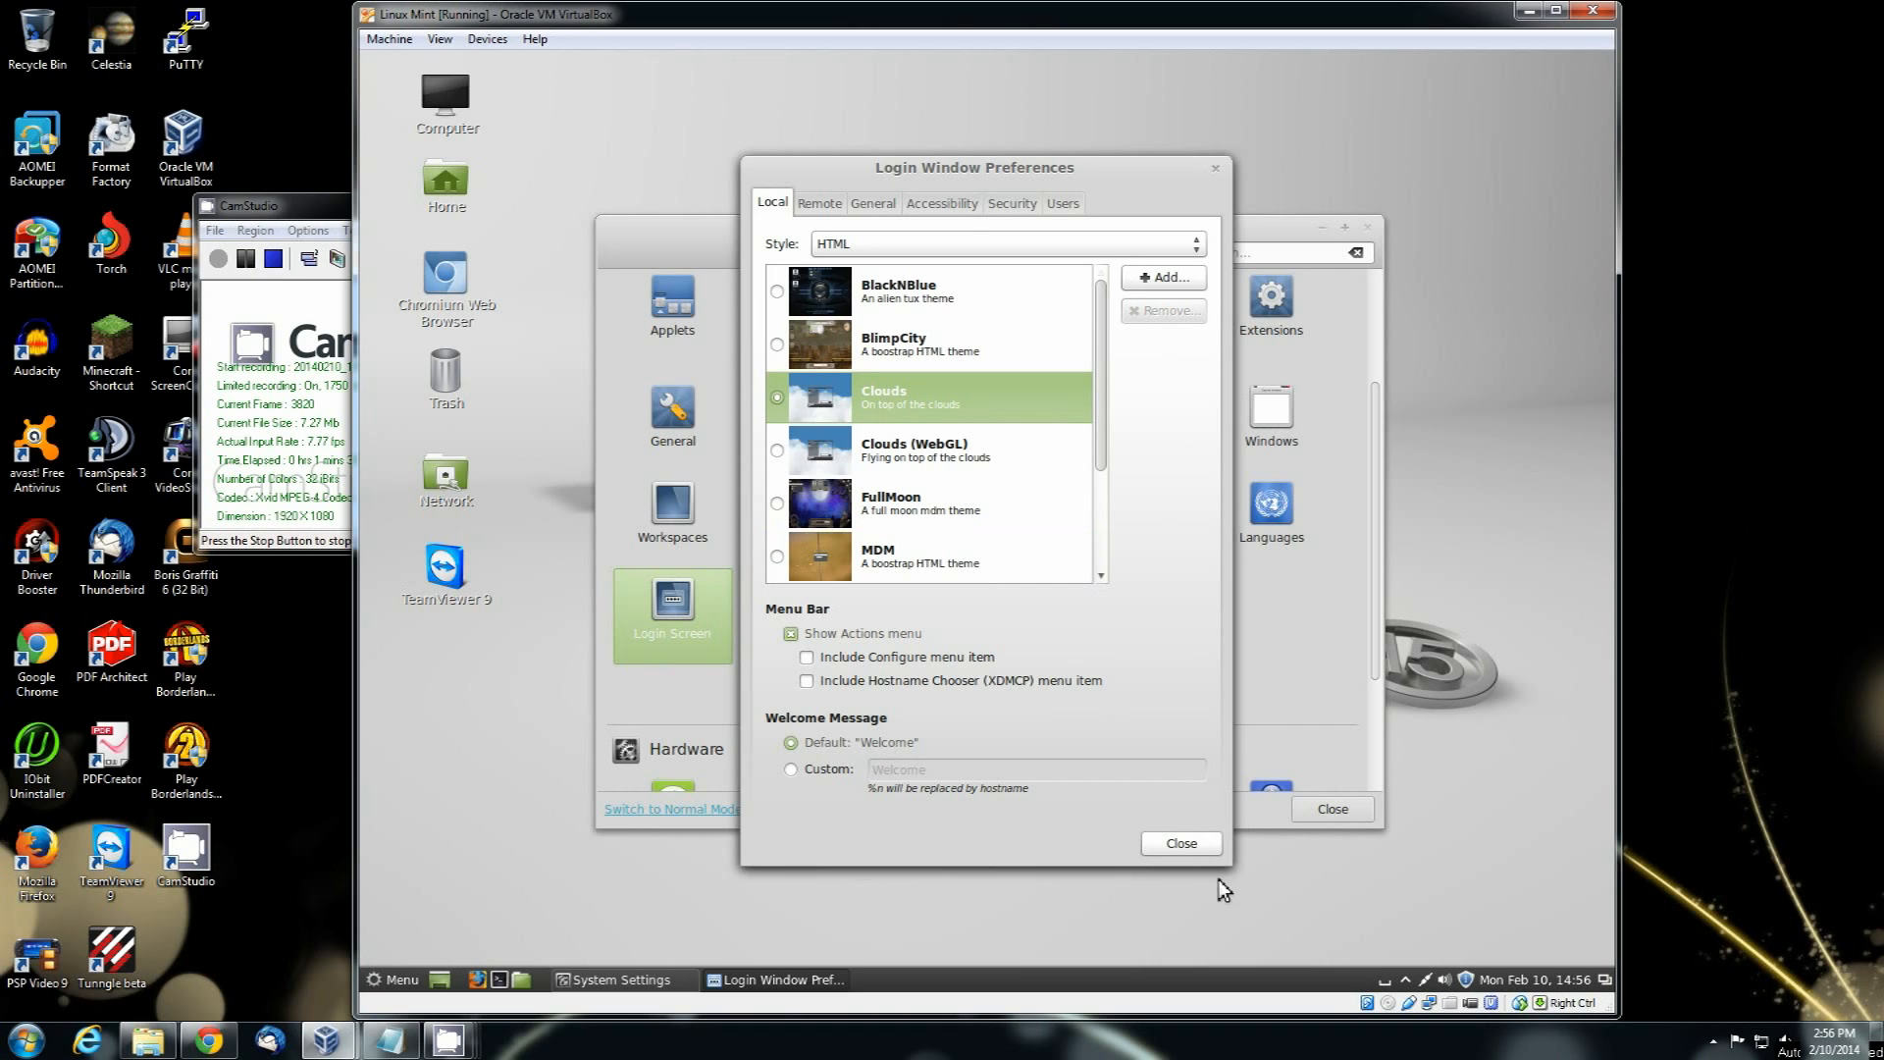
{"action": "left_click", "coordinate": [1181, 843]}
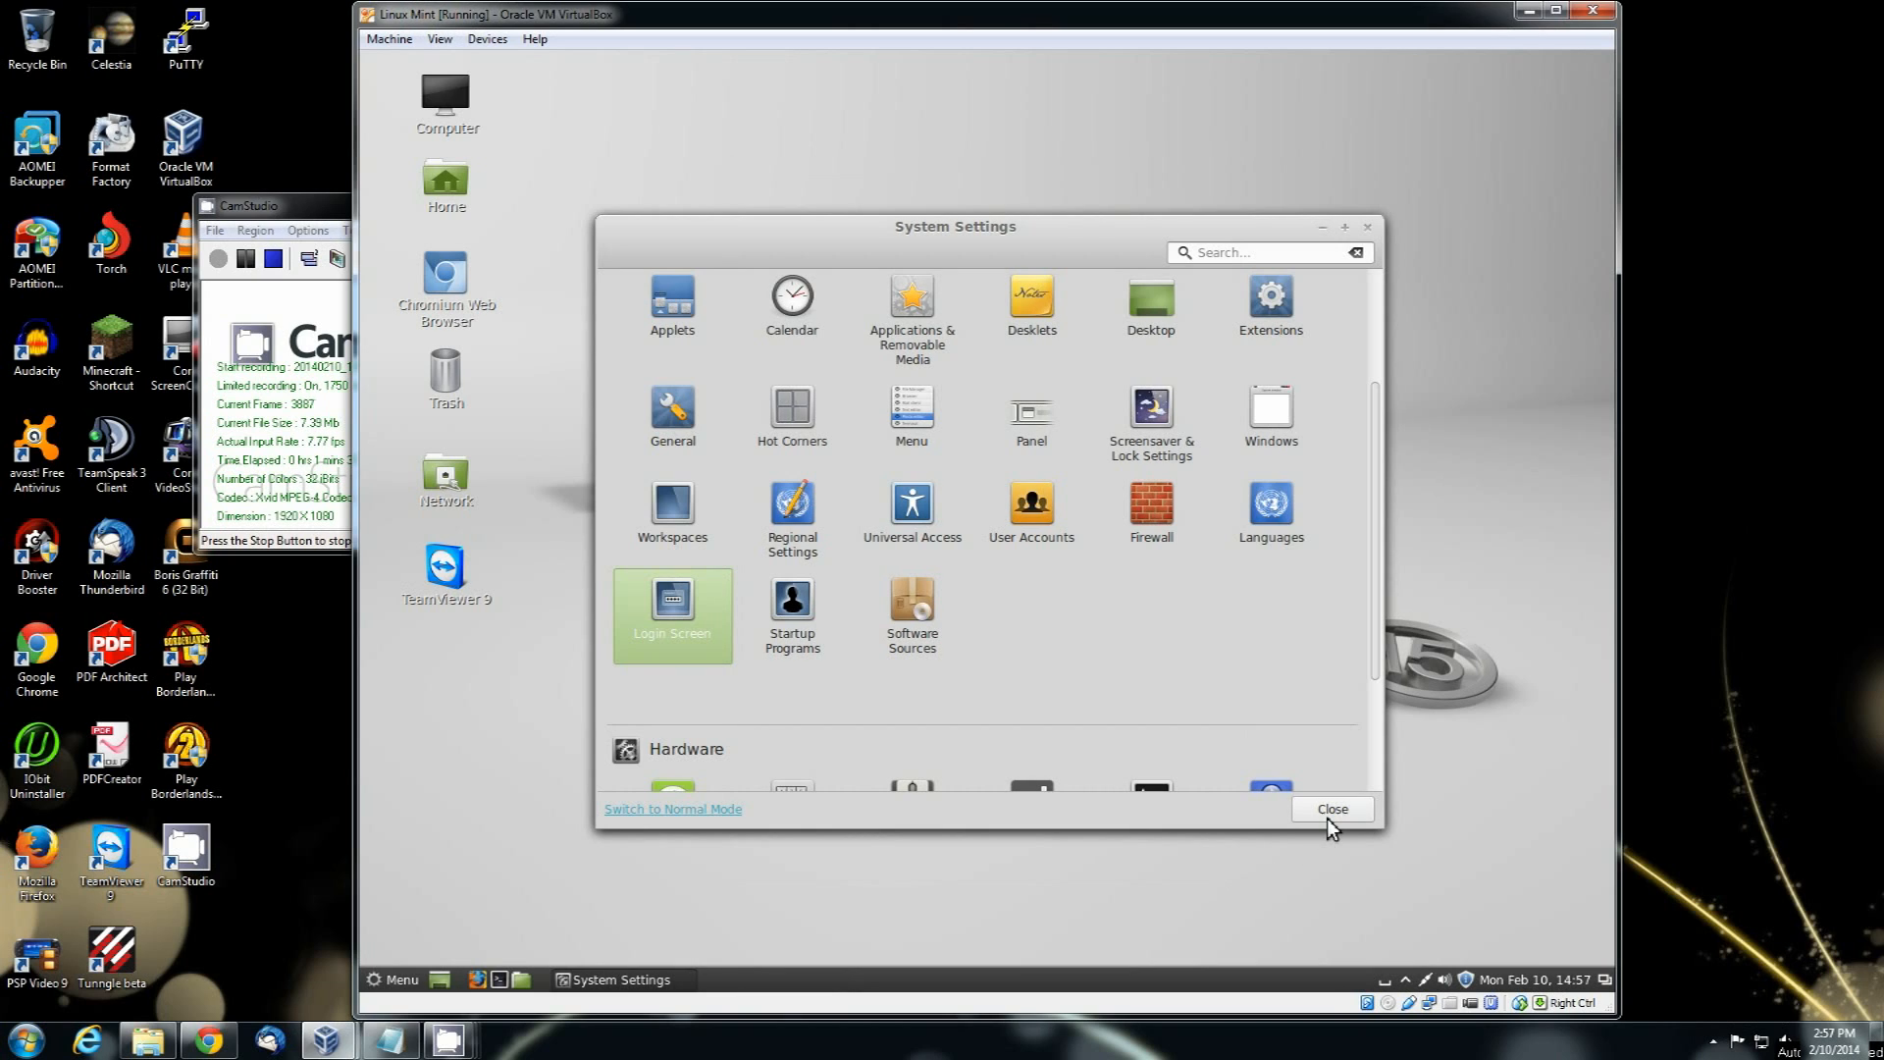
Step: Close the System Settings window
{"action": "left_click", "coordinate": [1332, 808]}
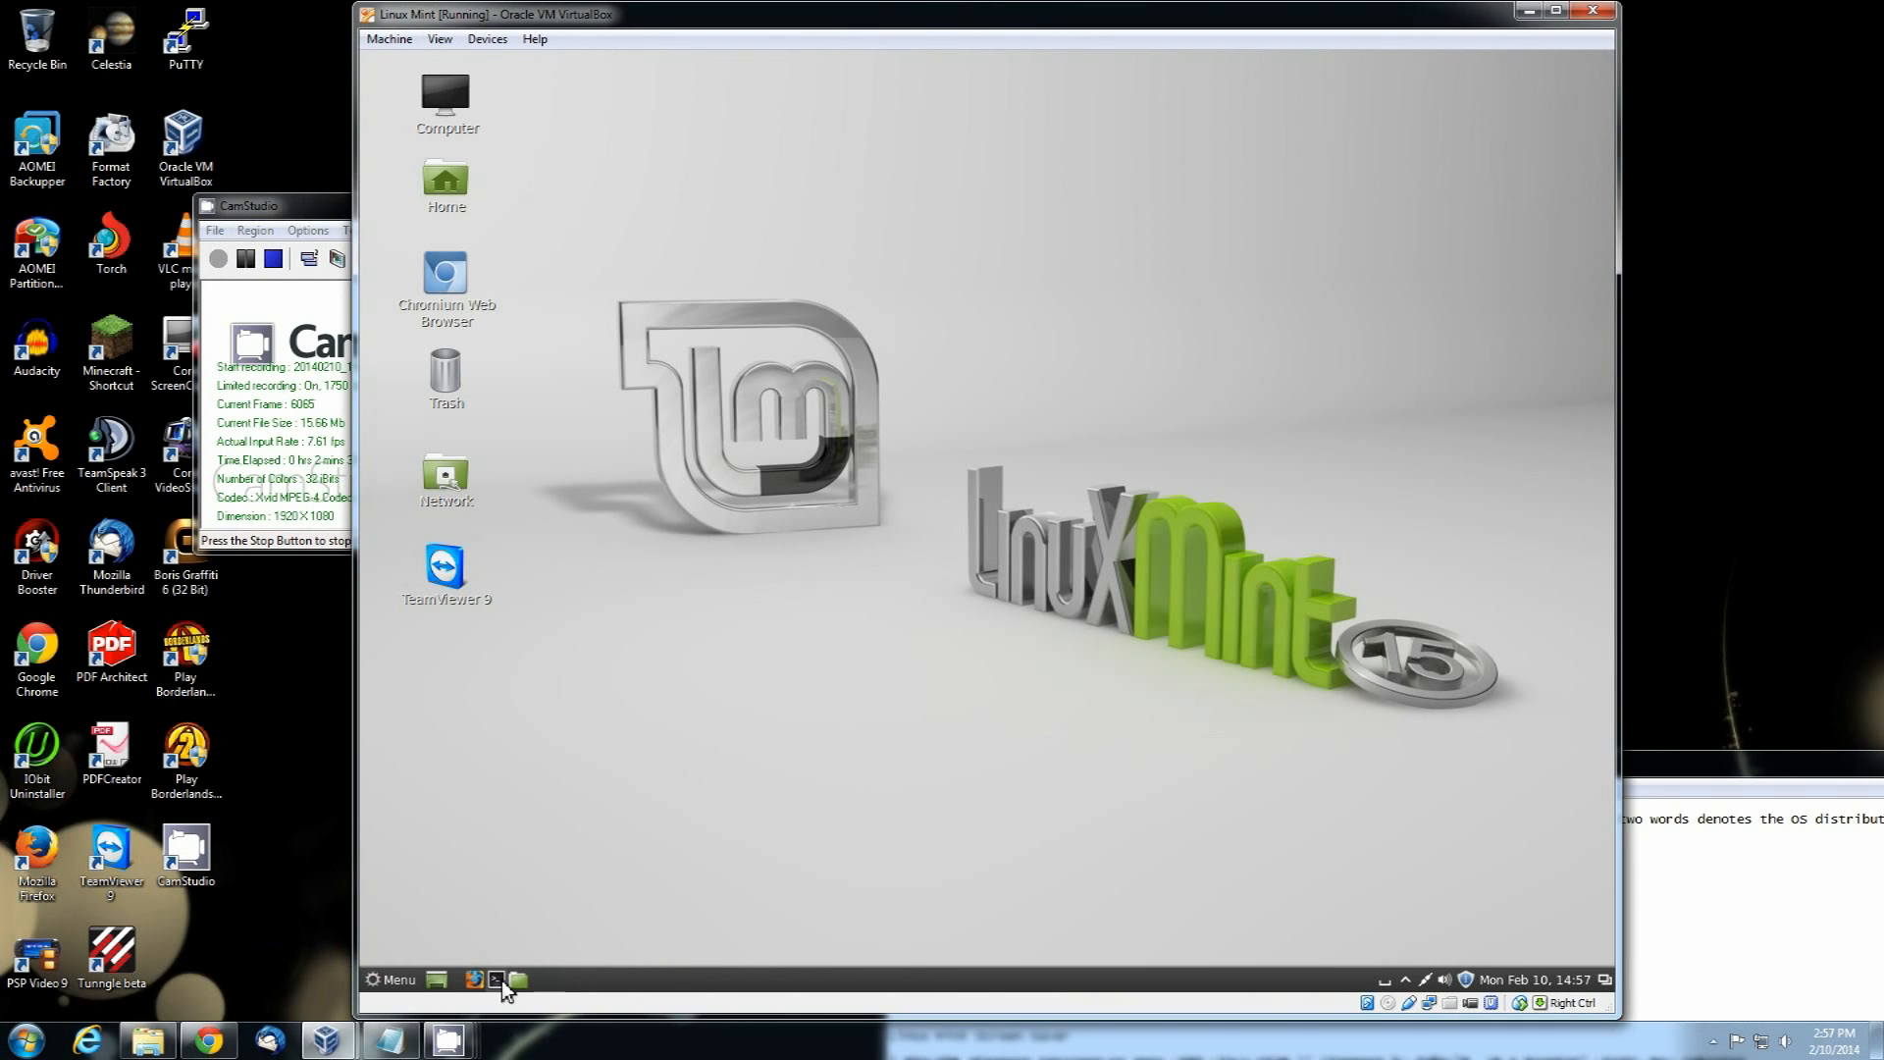
{"action": "mouse_move", "coordinate": [495, 979]}
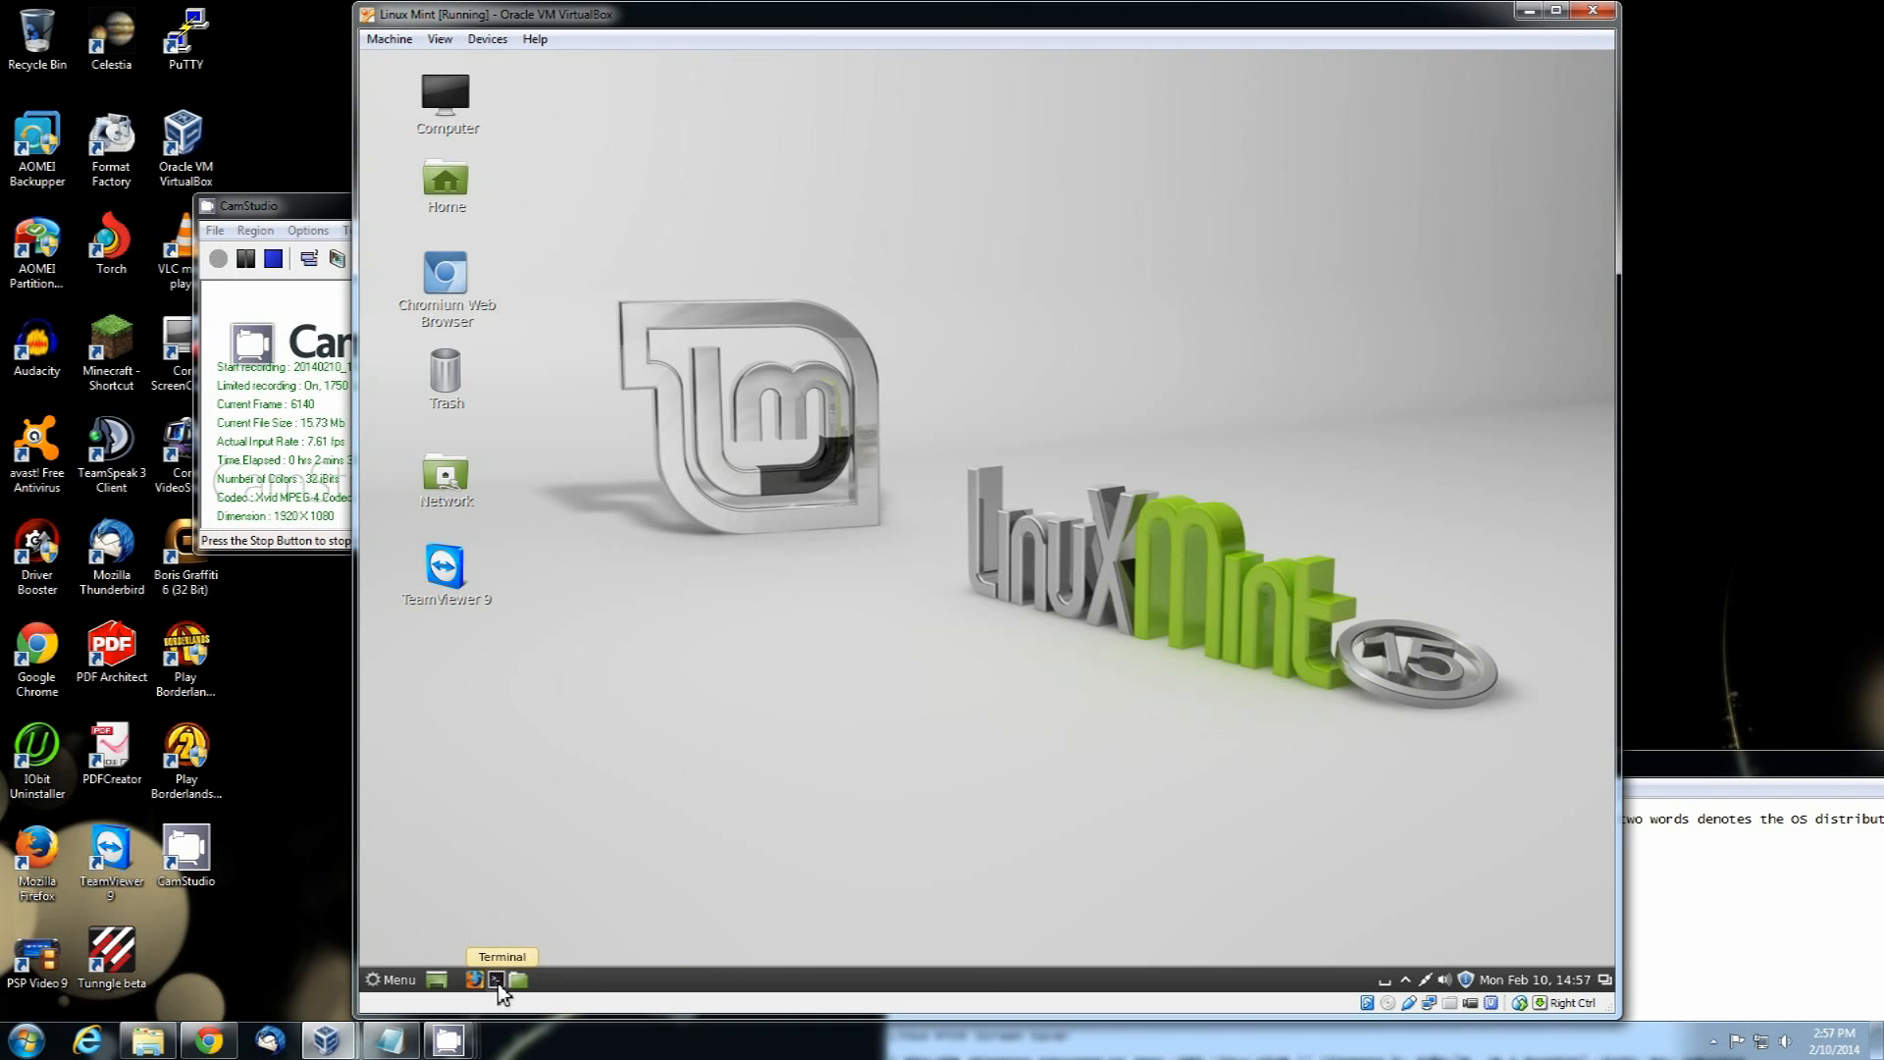
Step: In a terminal, run sudo sed replacing raring with saucy in sources.list, then type su
{"action": "left_click", "coordinate": [494, 980]}
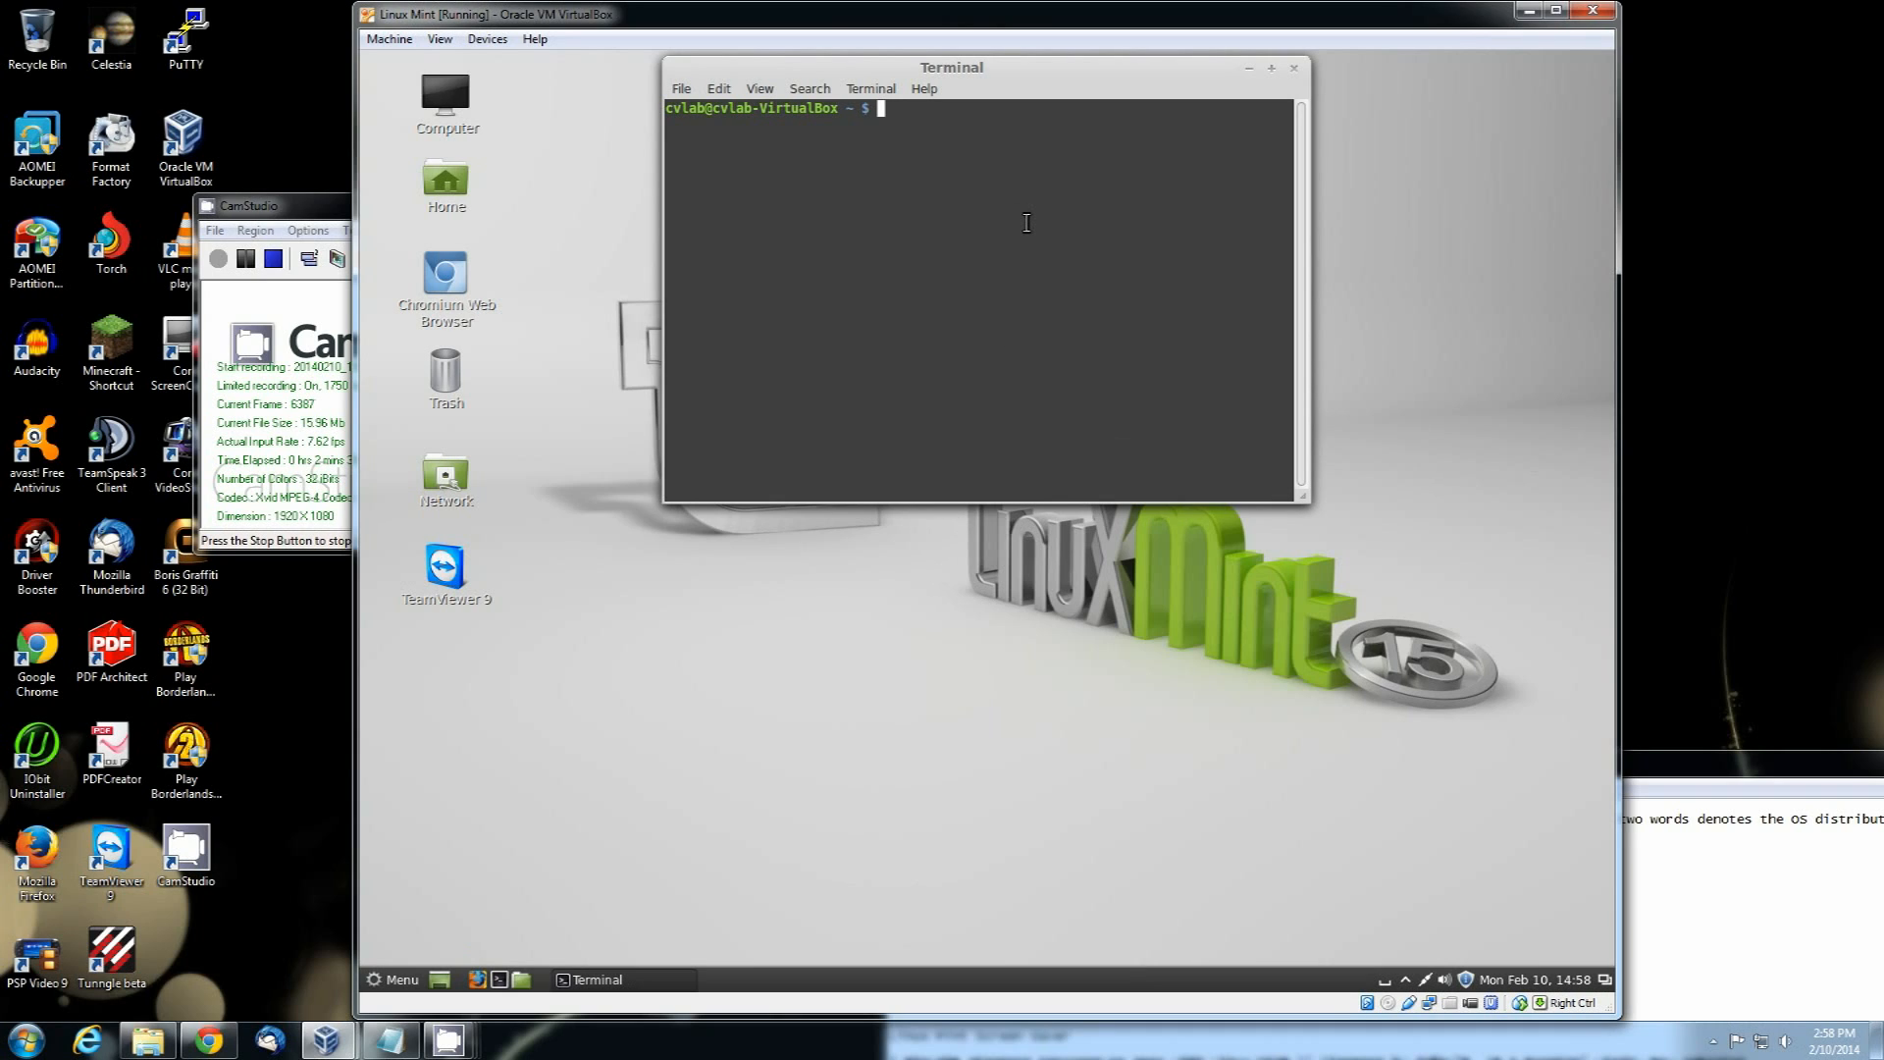
{"action": "right_click", "coordinate": [1027, 223]}
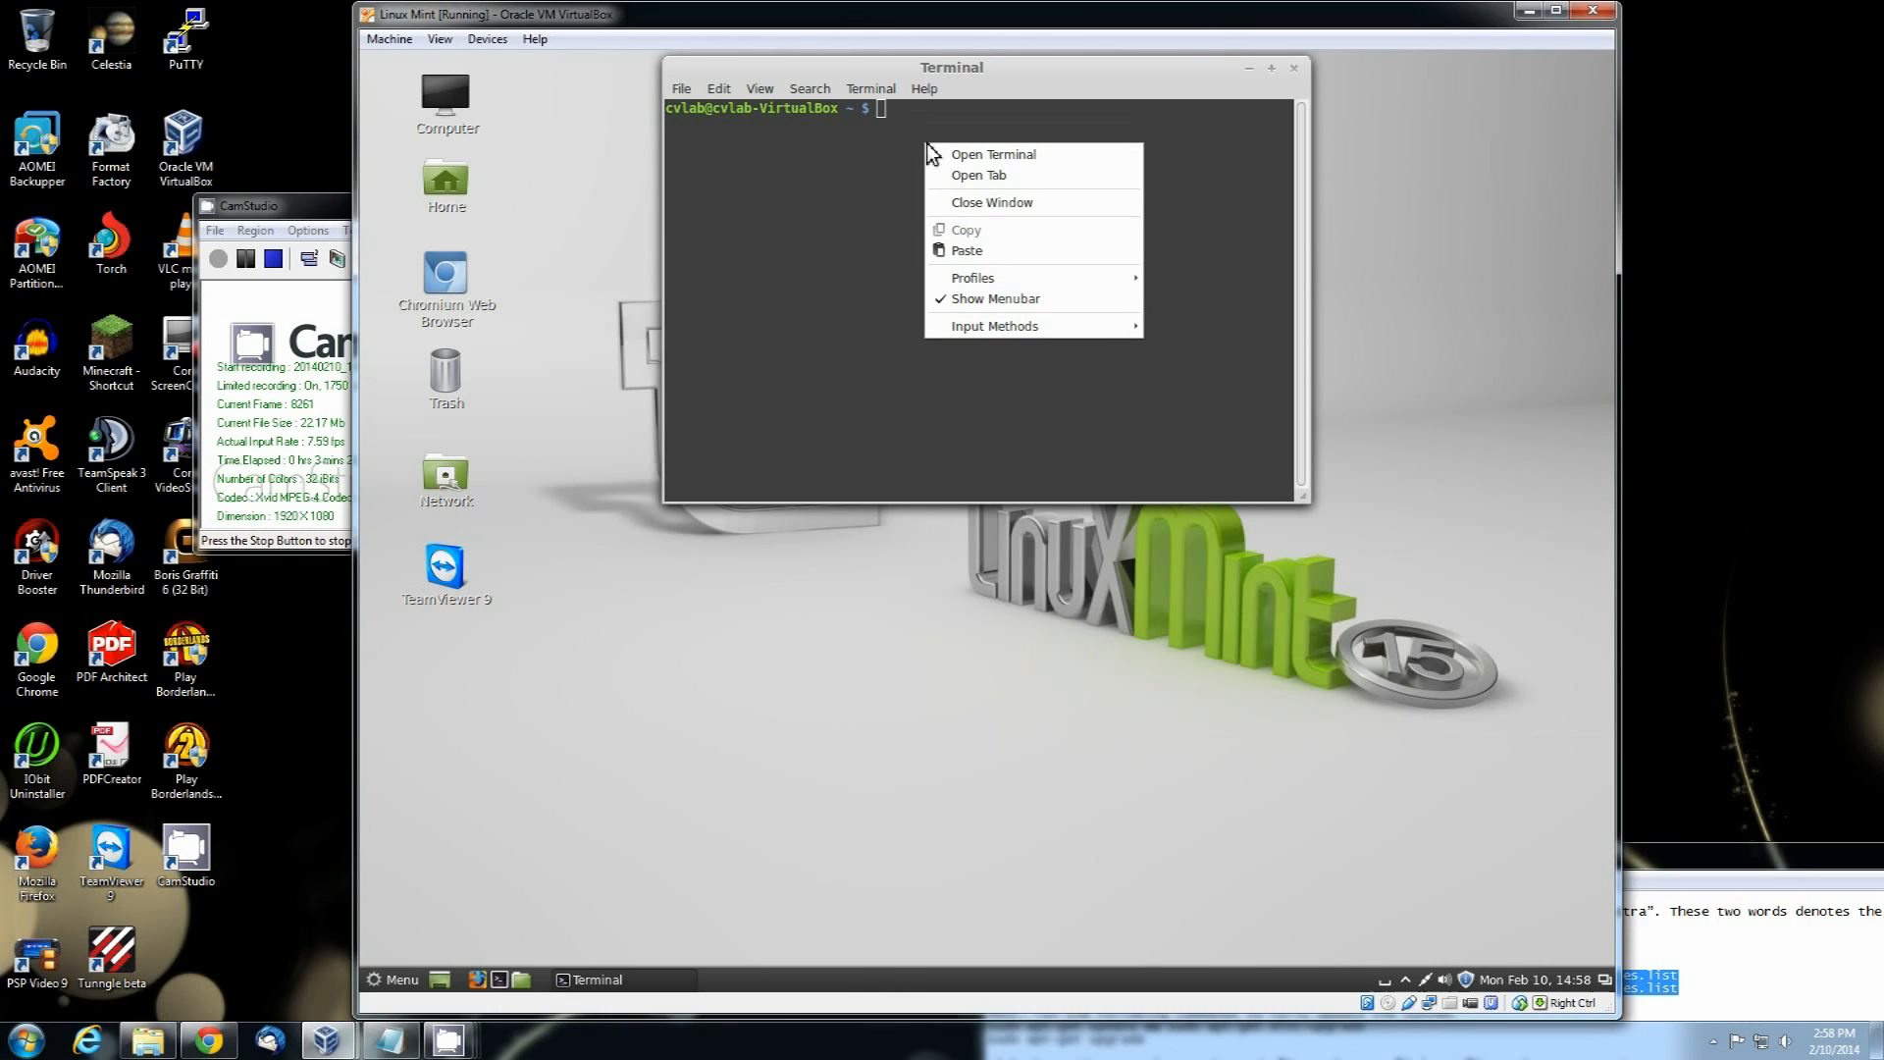
{"action": "type", "text": "sudo sed -i 's/raring/saucy/' /etc/apt/sources.list"}
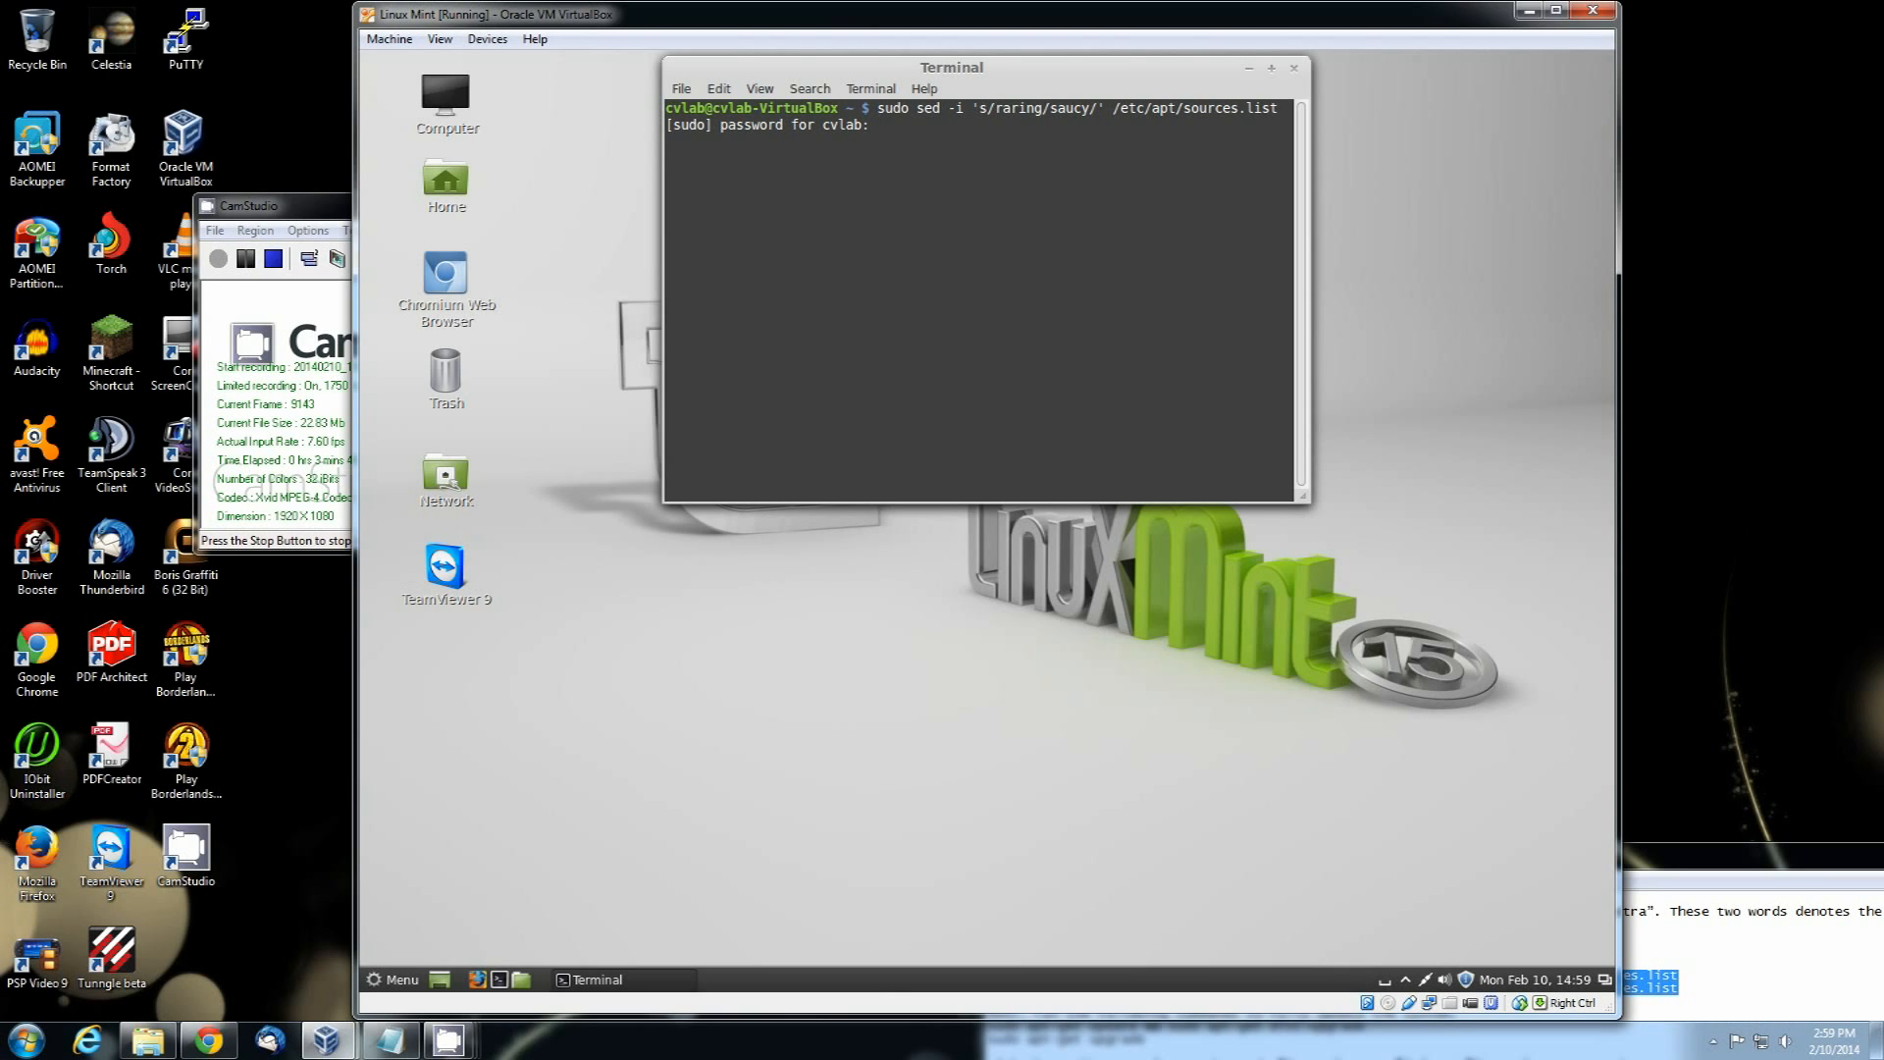
{"action": "key", "text": "Return"}
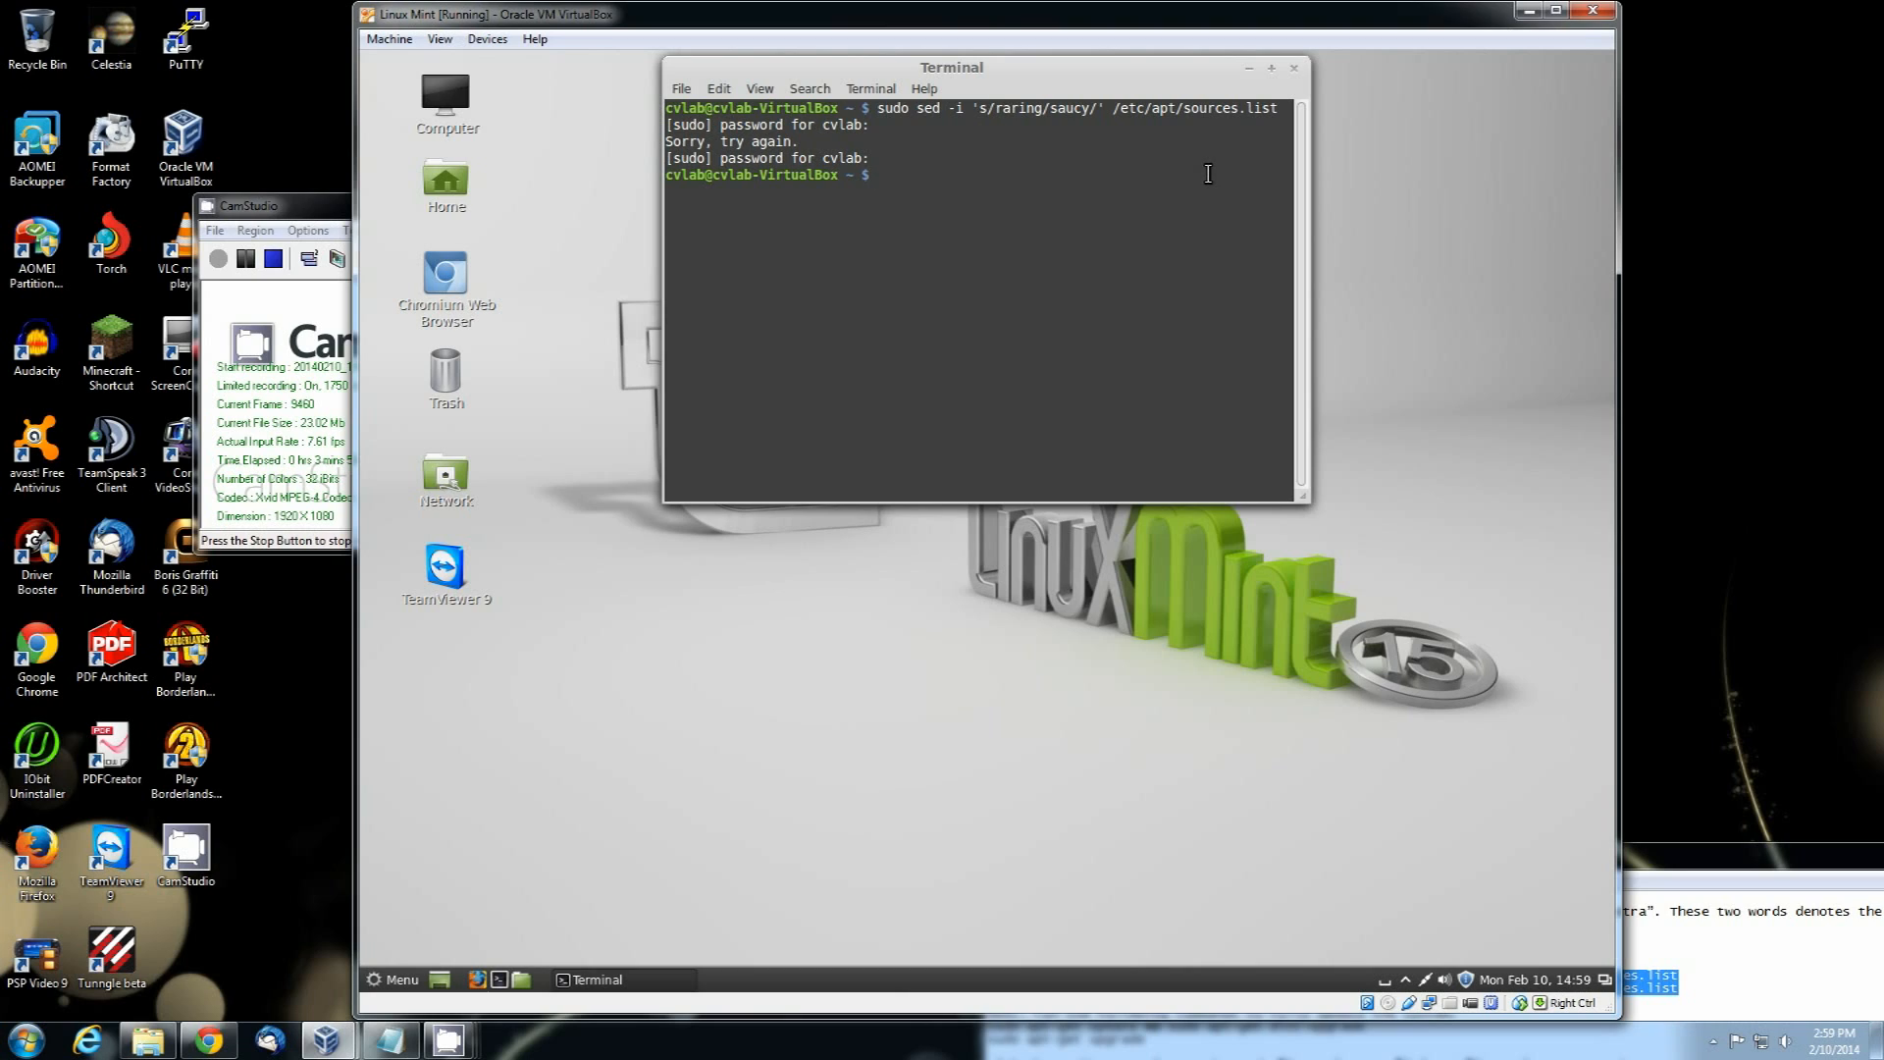
{"action": "type", "text": "su"}
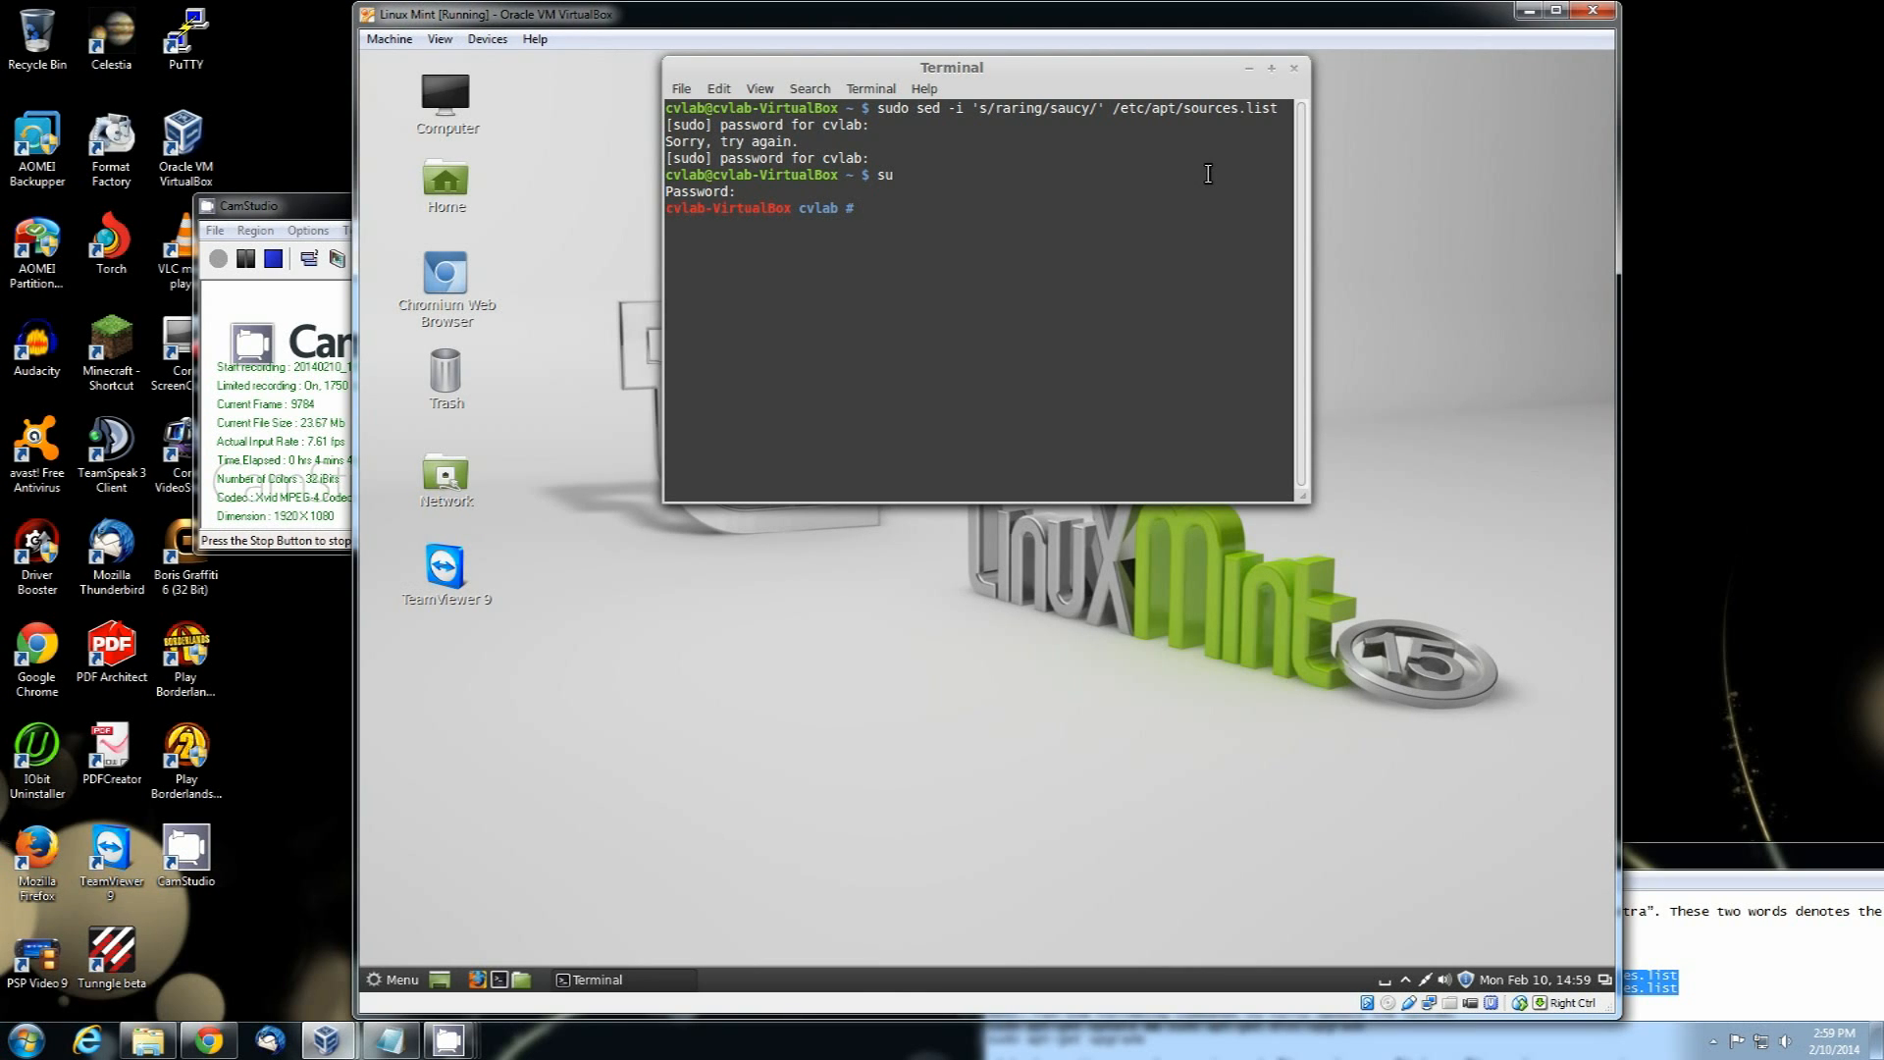
Step: As root, paste and run the four sed commands: raring to saucy, olivia to petra
{"action": "right_click", "coordinate": [921, 226]}
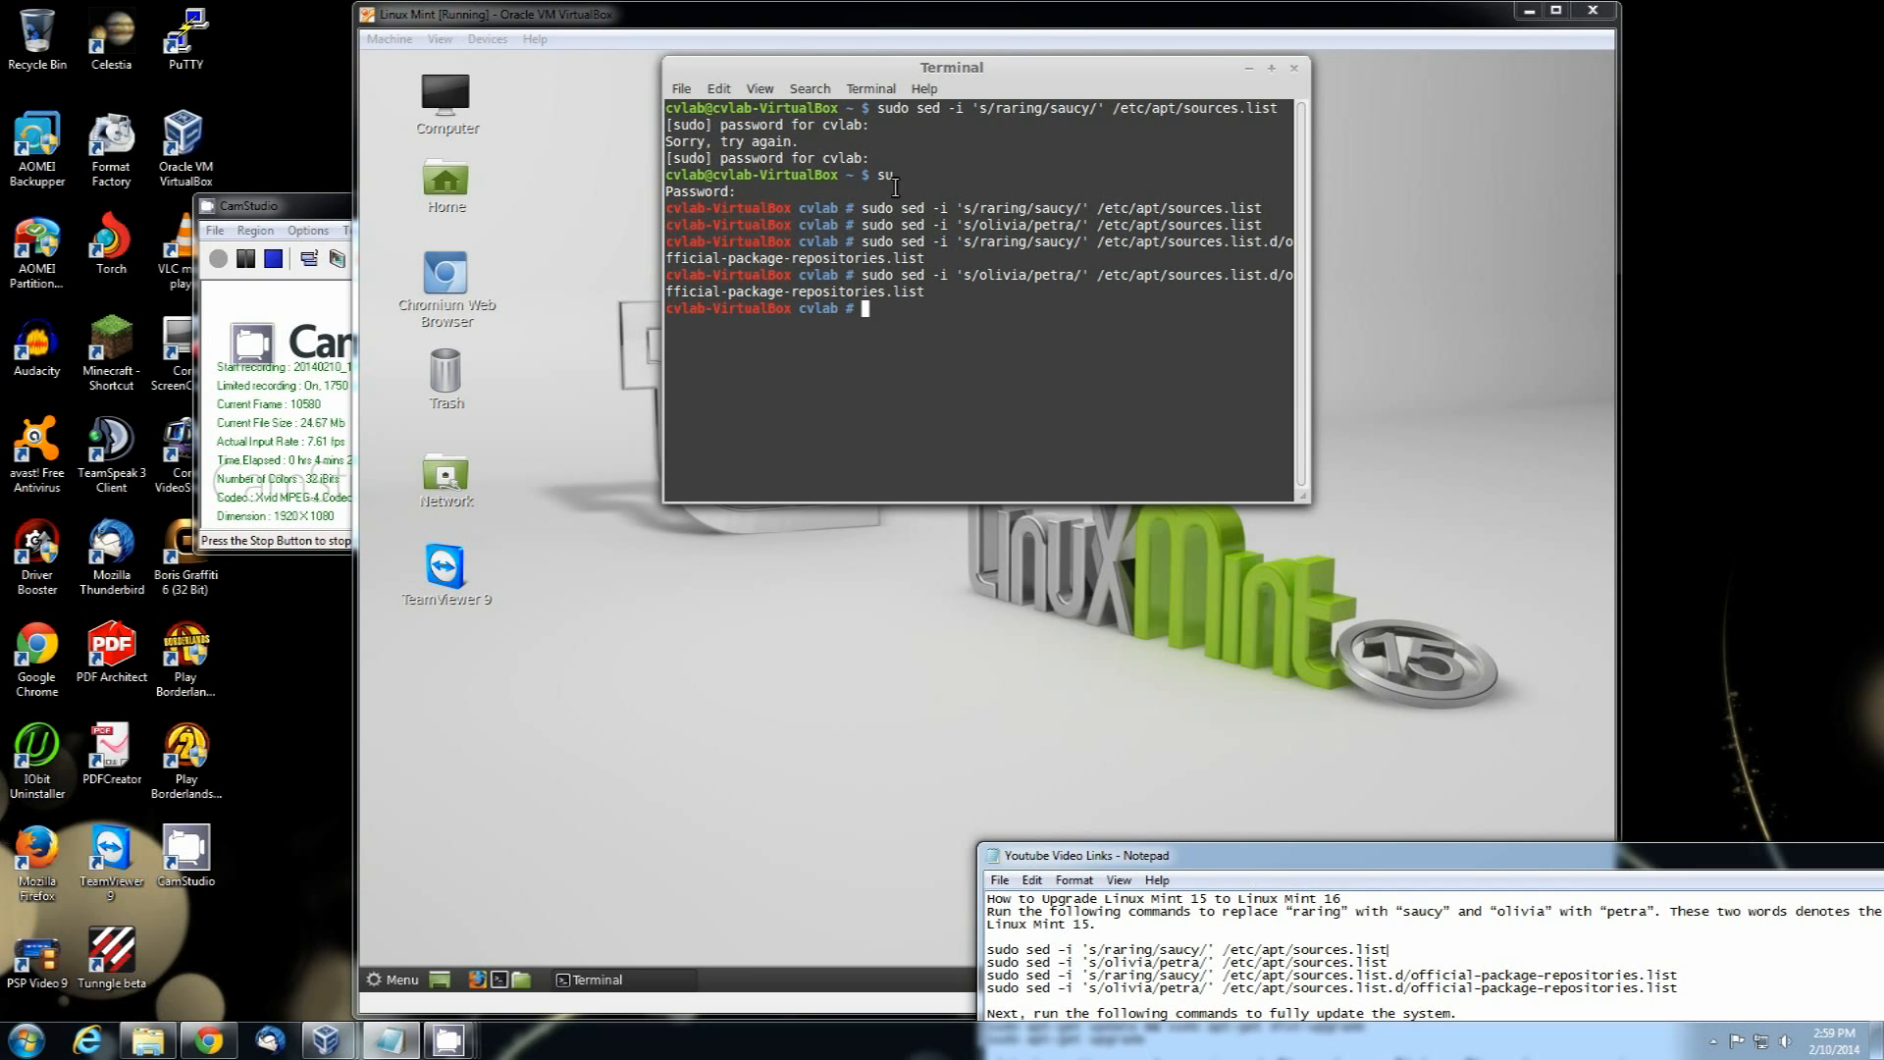
{"action": "mouse_move", "coordinate": [1257, 823]}
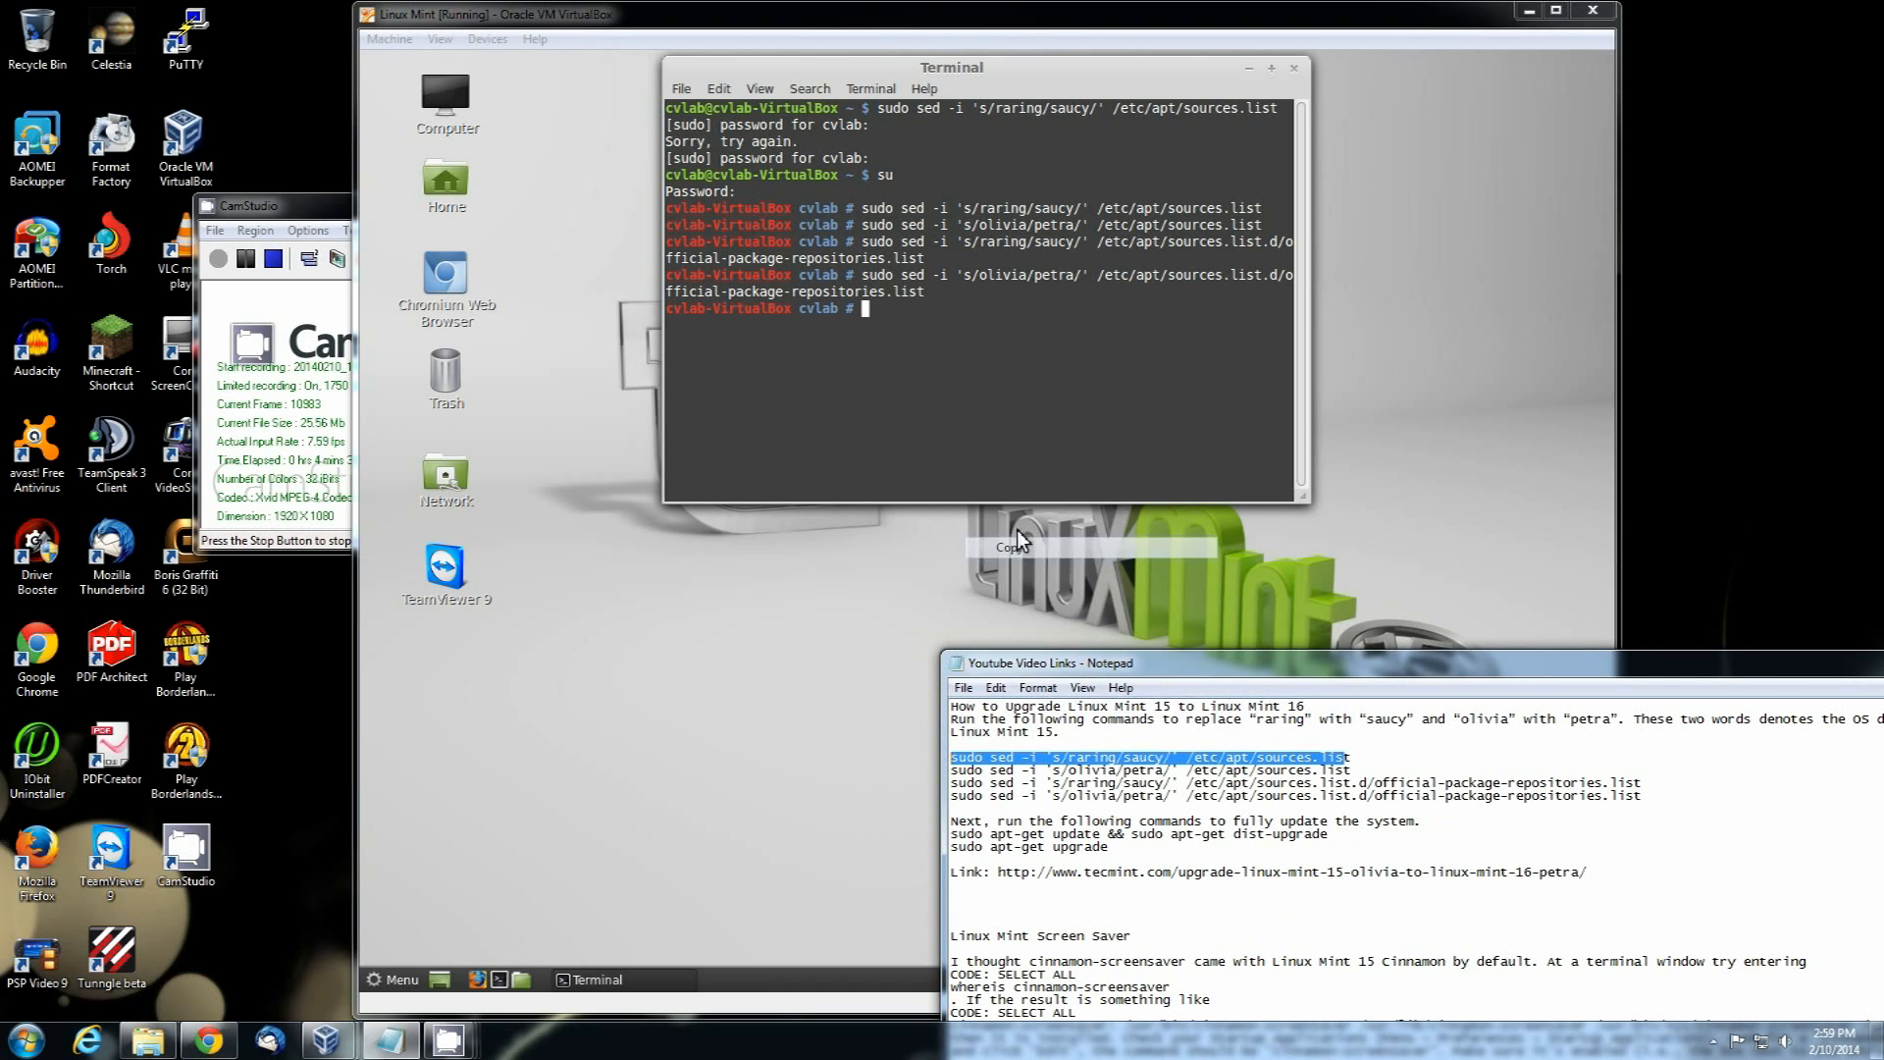
{"action": "right_click", "coordinate": [884, 327]}
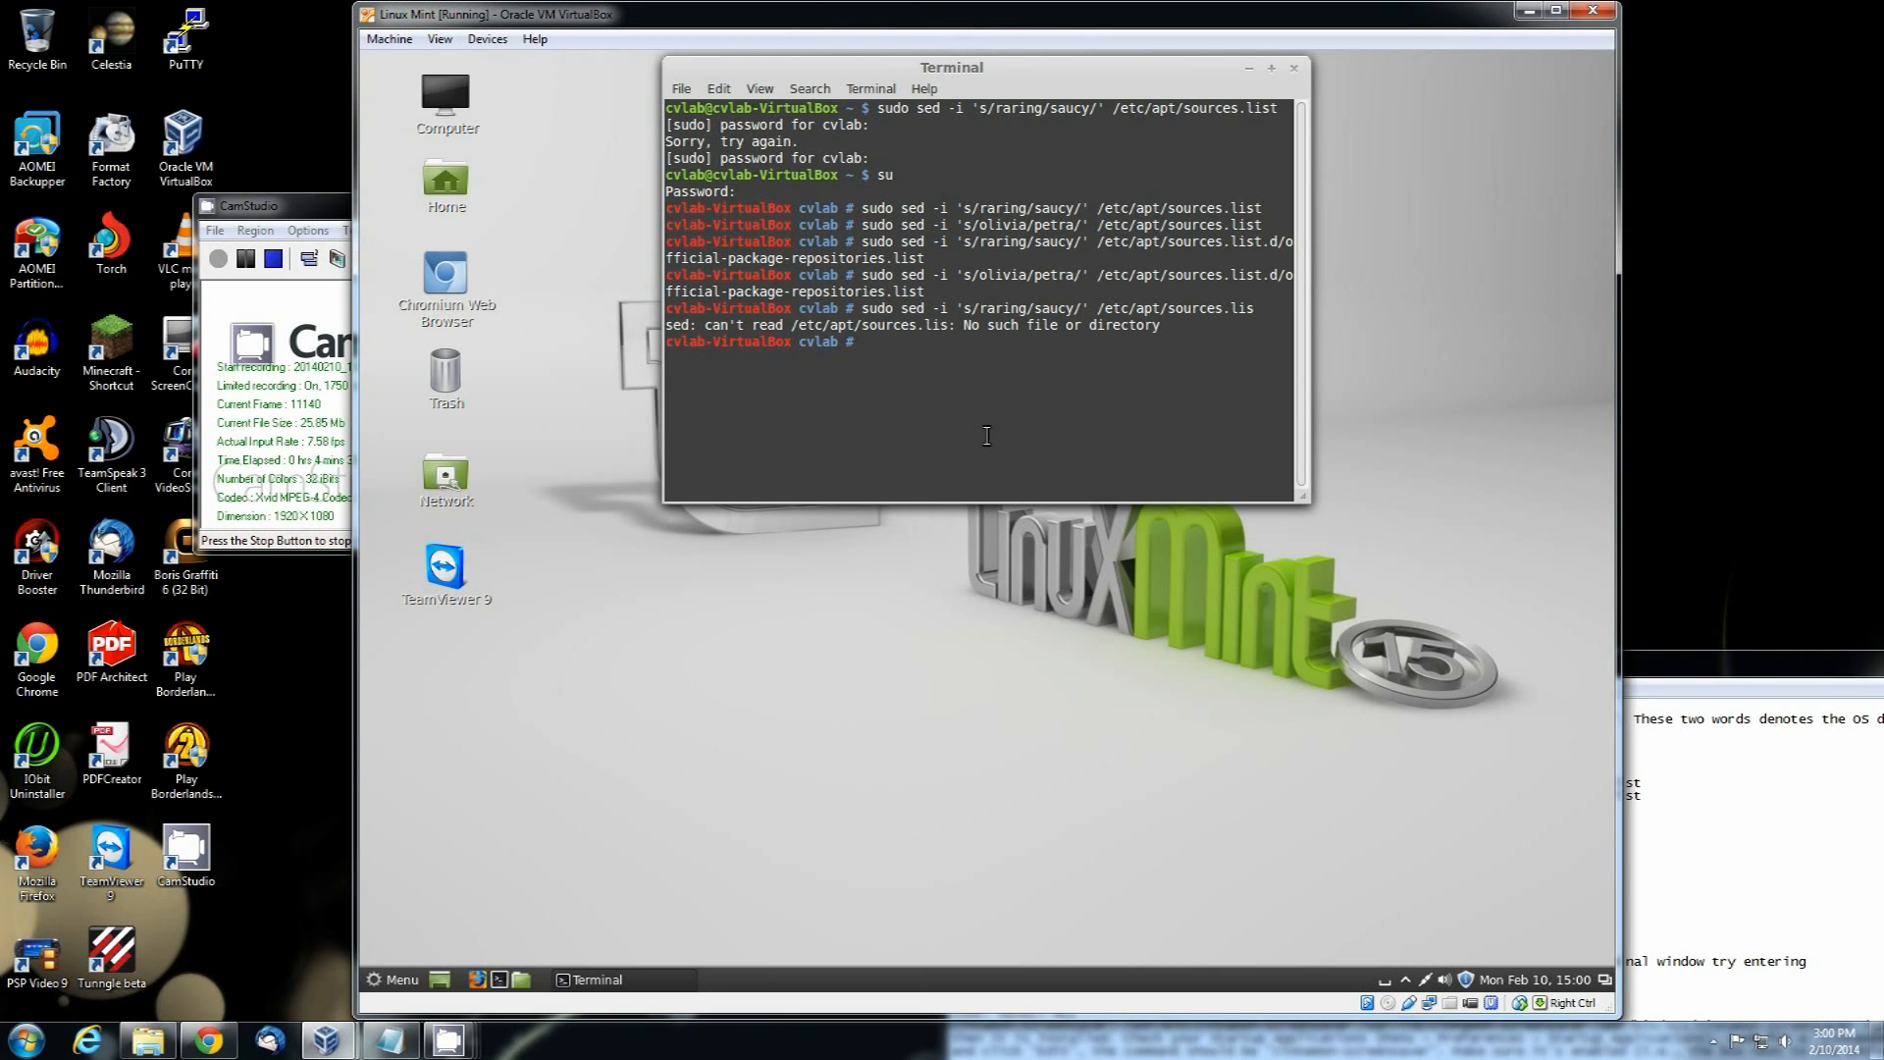
{"action": "type", "text": "sudo sed -i 's/raring/saucy/' /etc/apt/sources.list"}
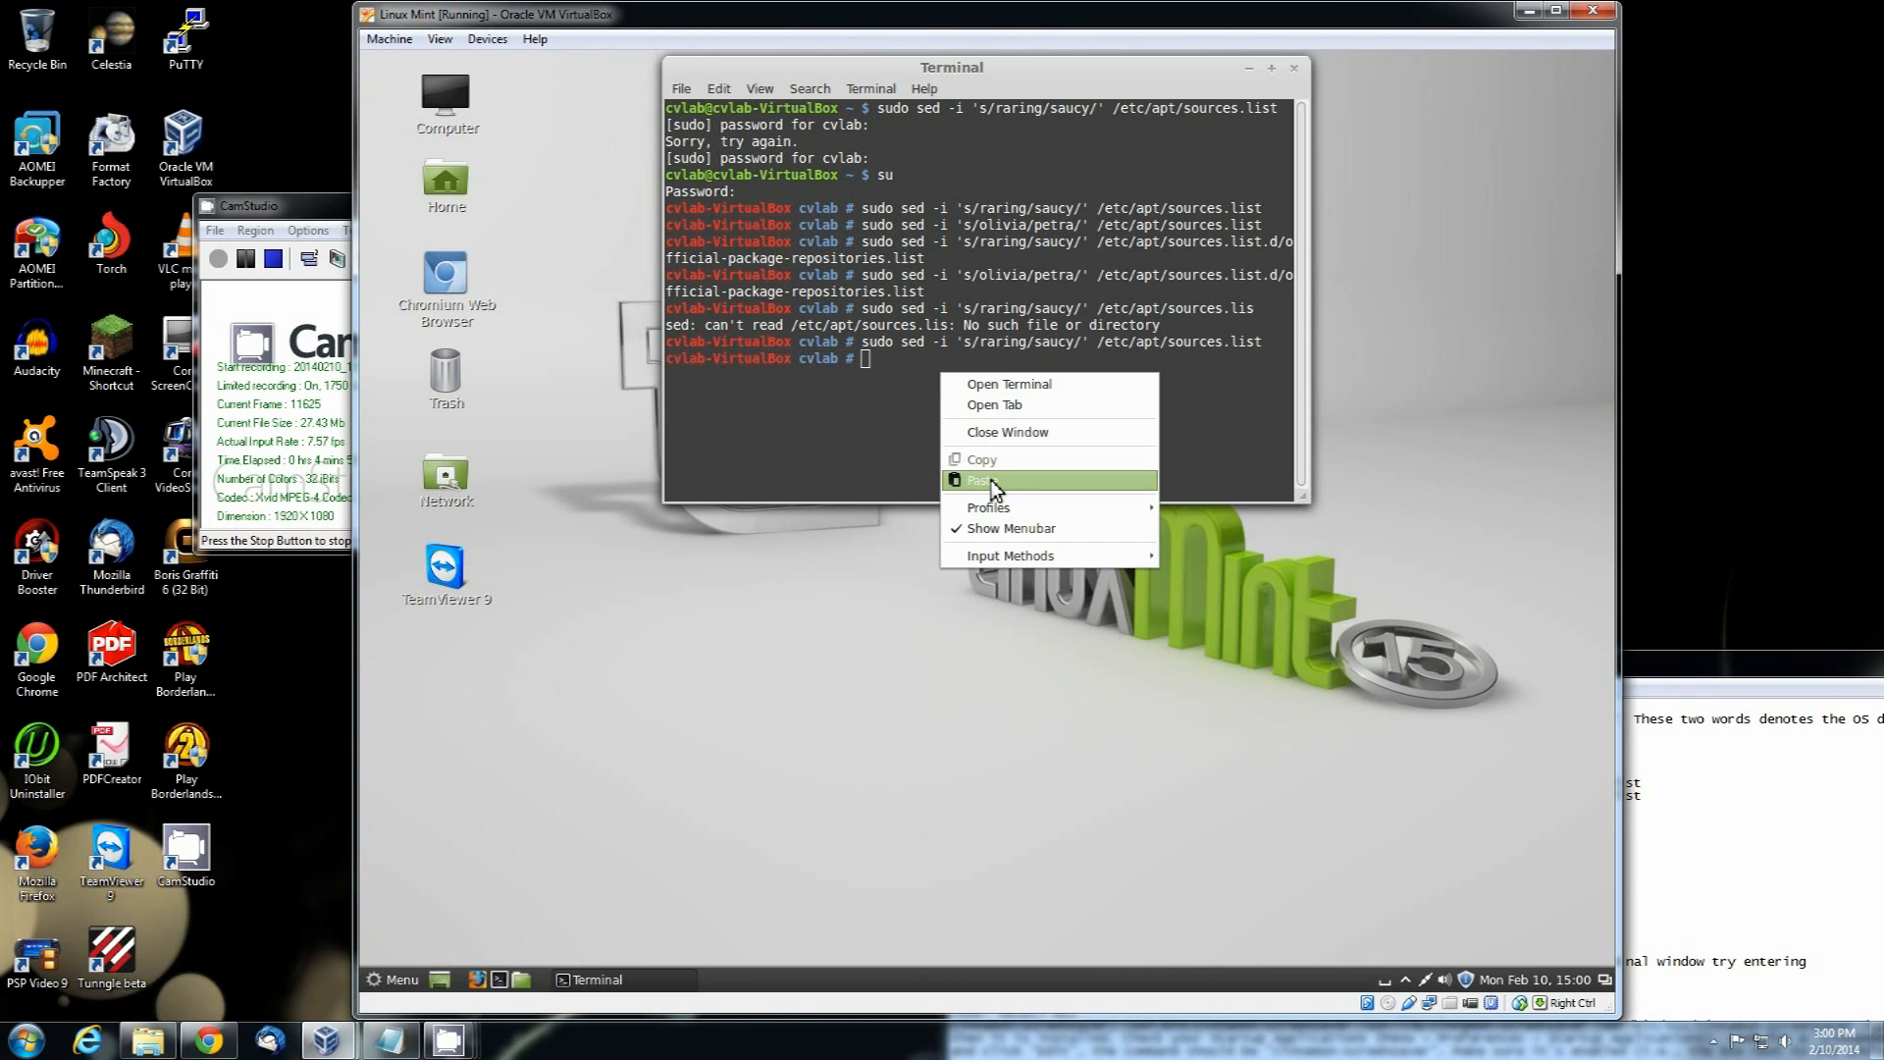
{"action": "left_click", "coordinate": [981, 480]}
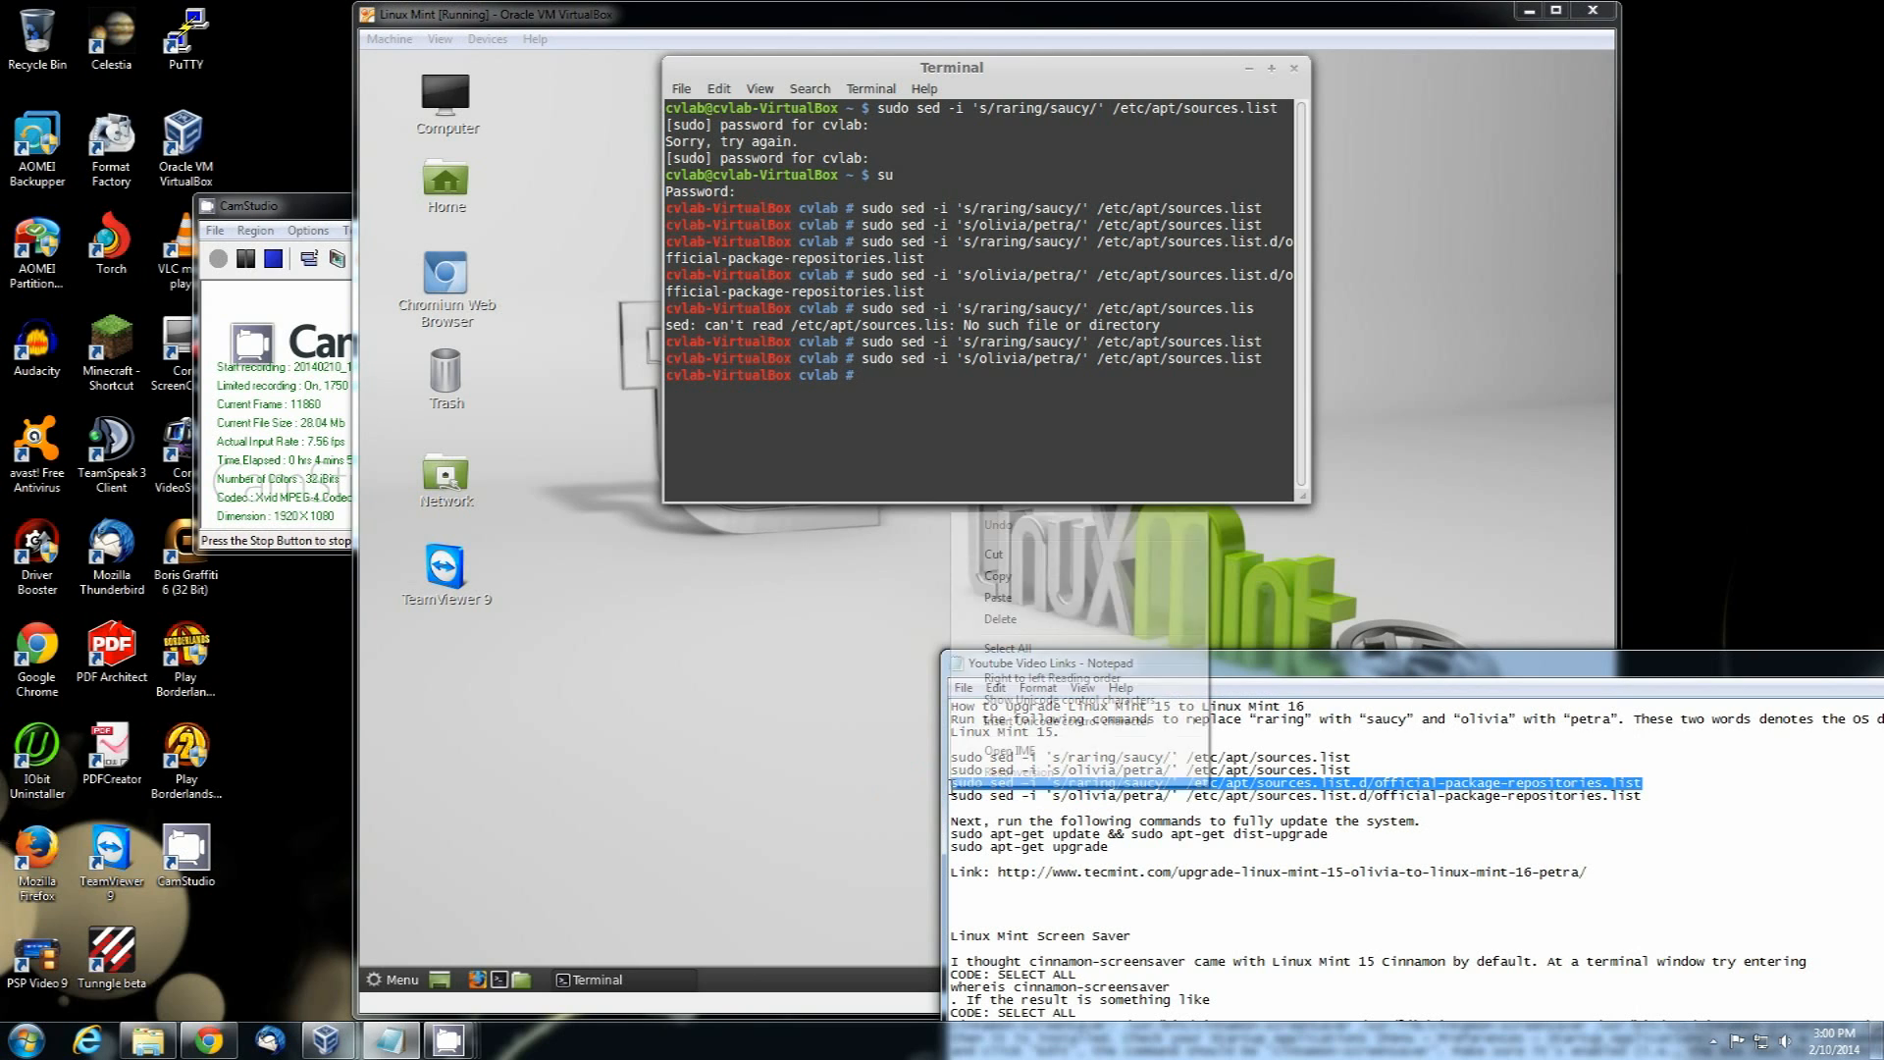
{"action": "right_click", "coordinate": [908, 389]}
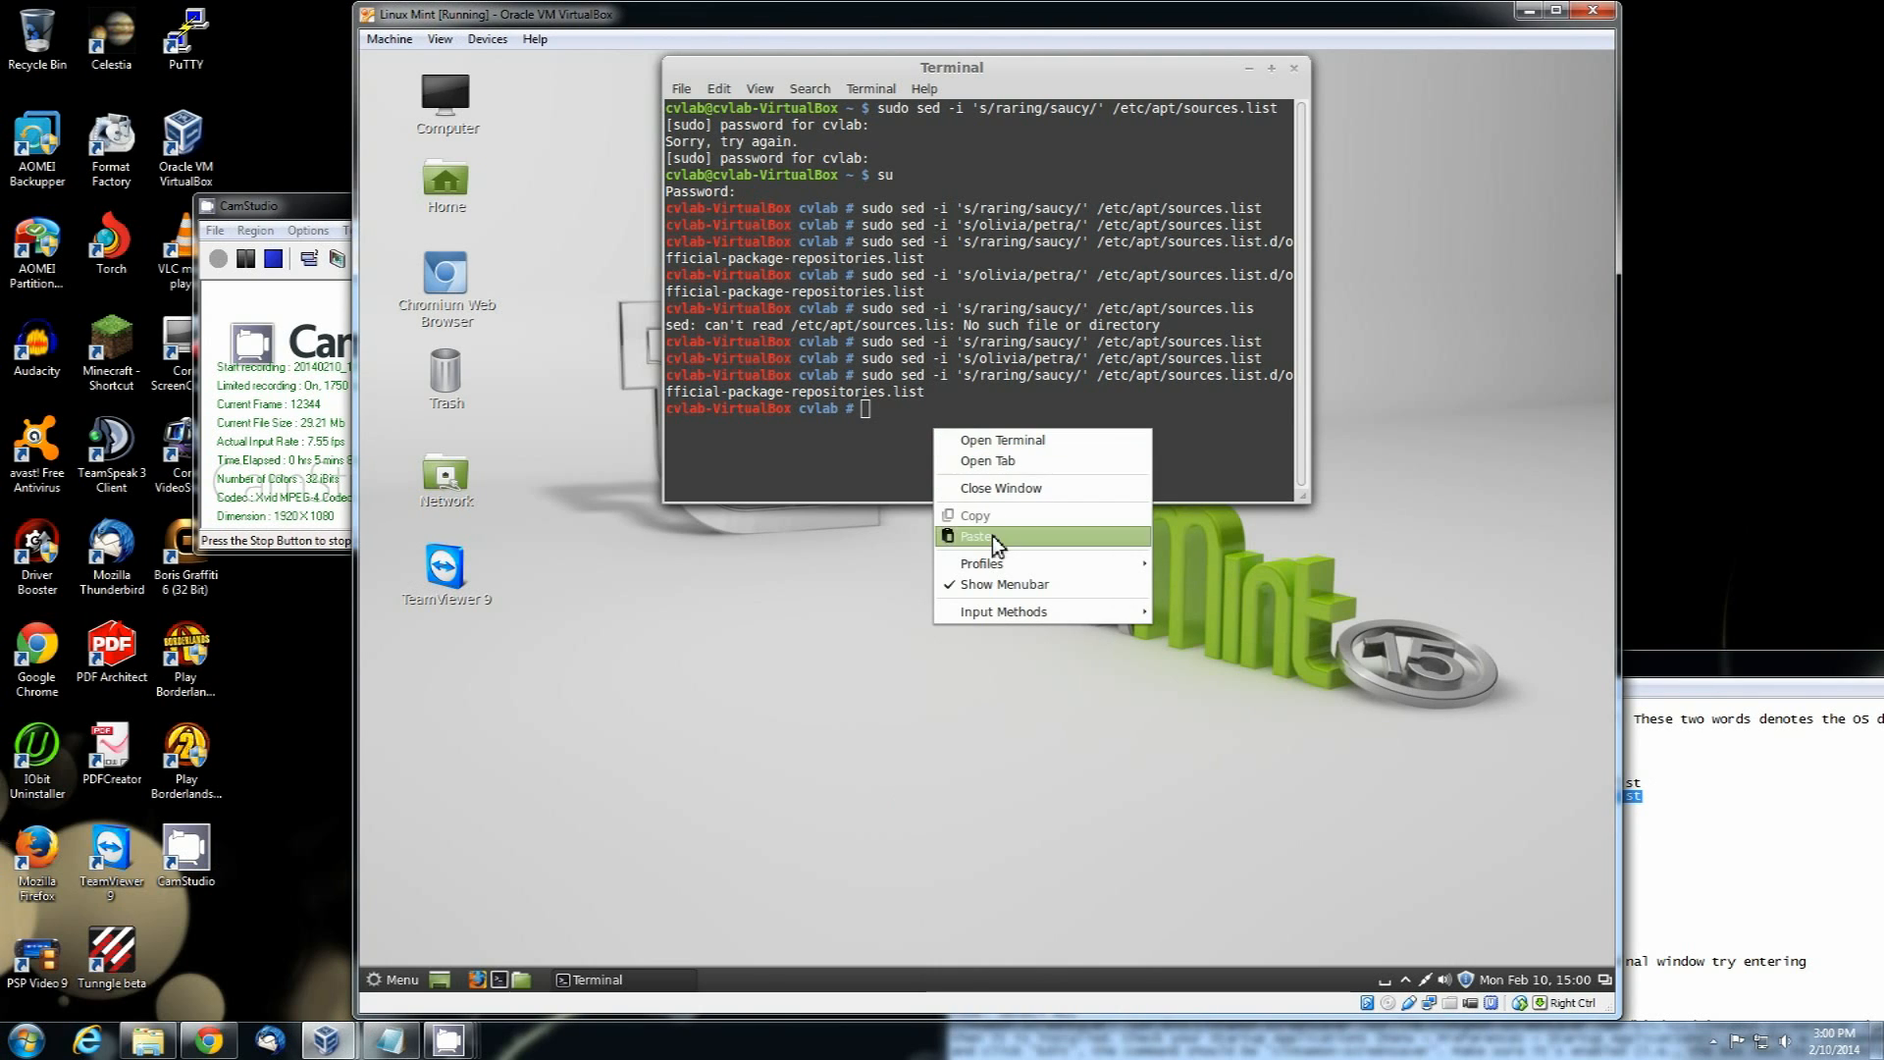
{"action": "left_click", "coordinate": [976, 536]}
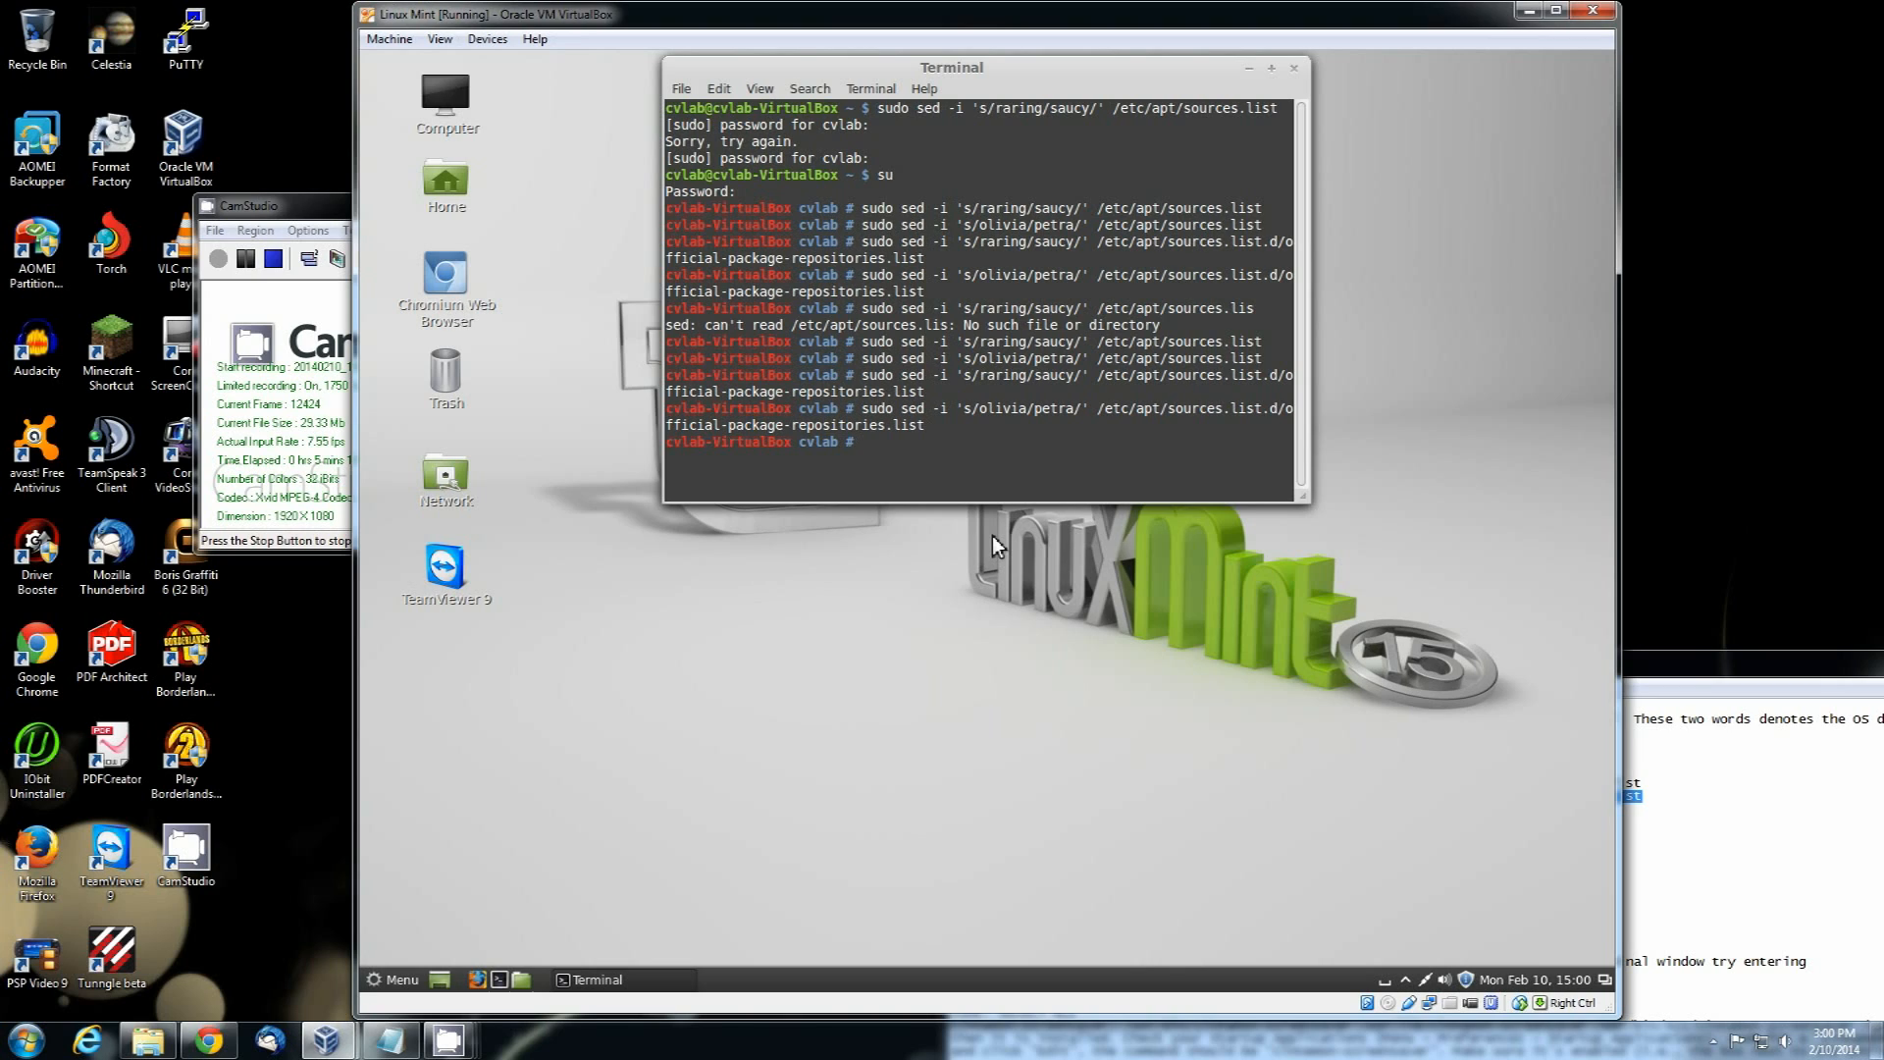
{"action": "type", "text": "sle"}
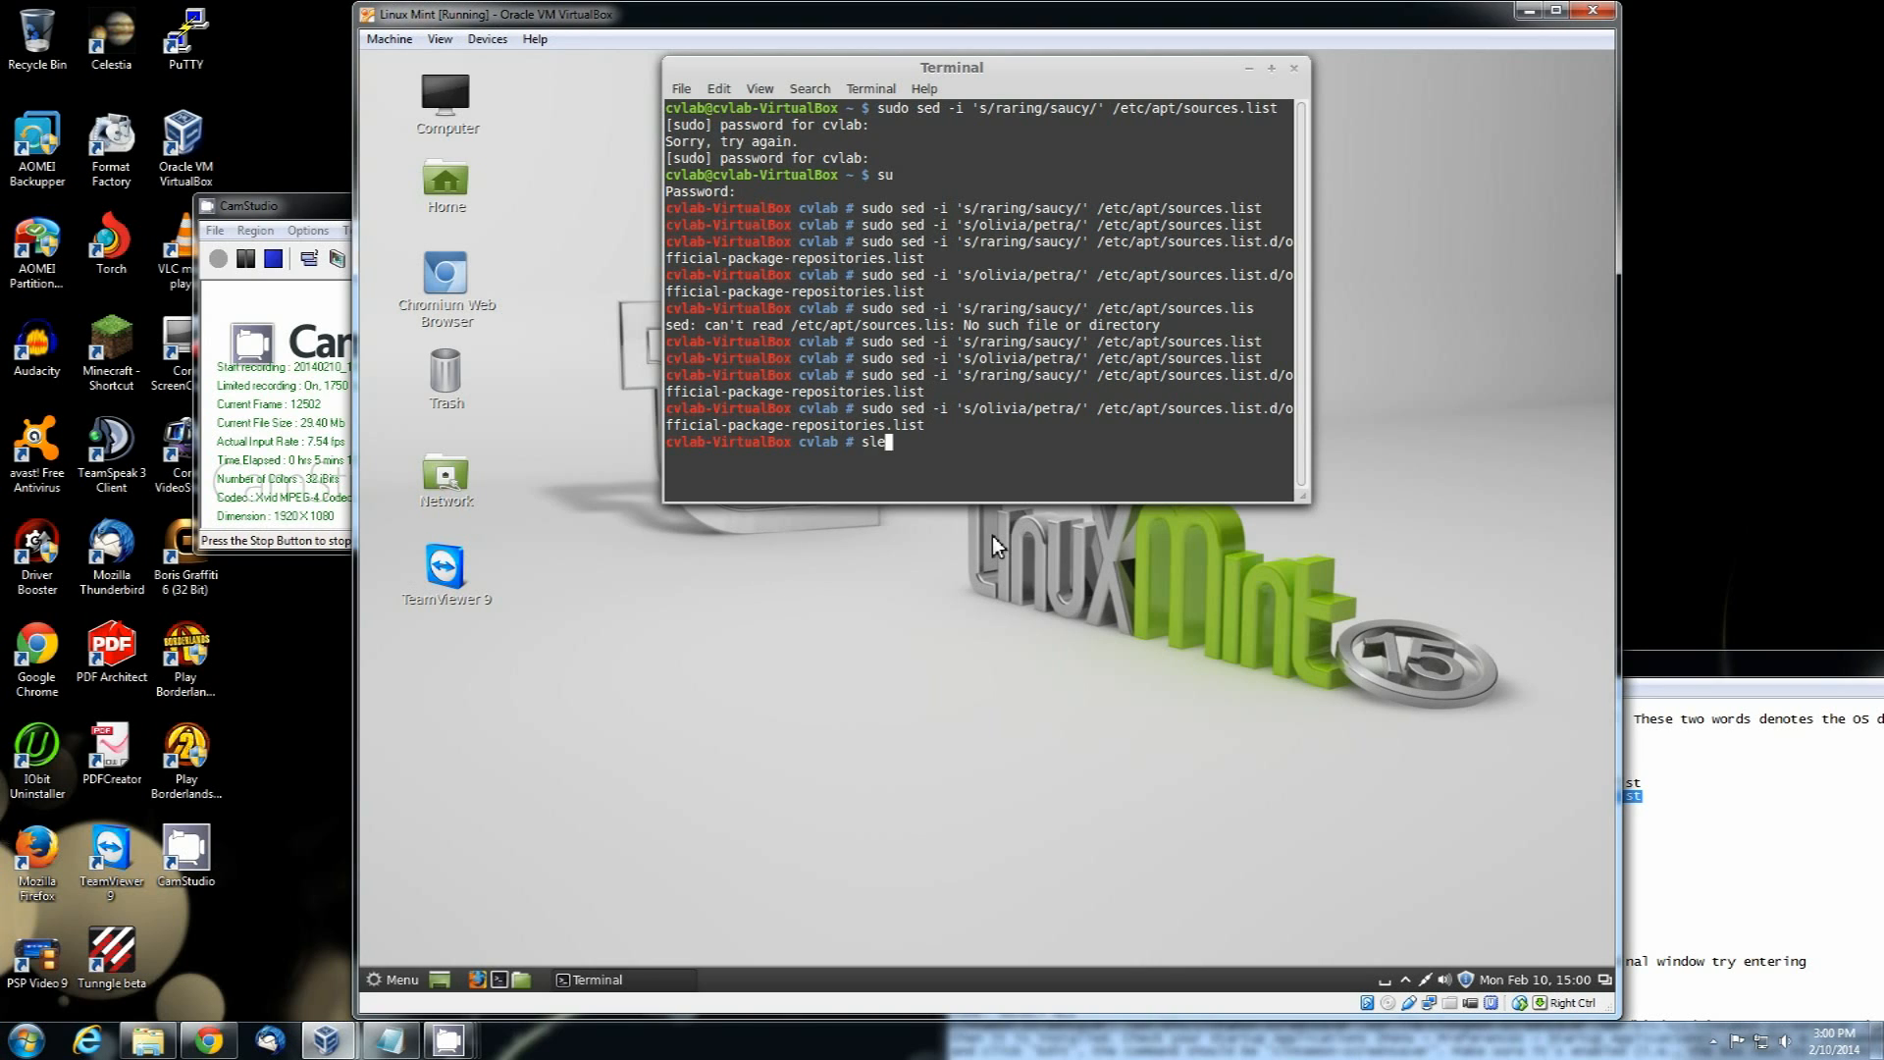
{"action": "type", "text": "clear s"}
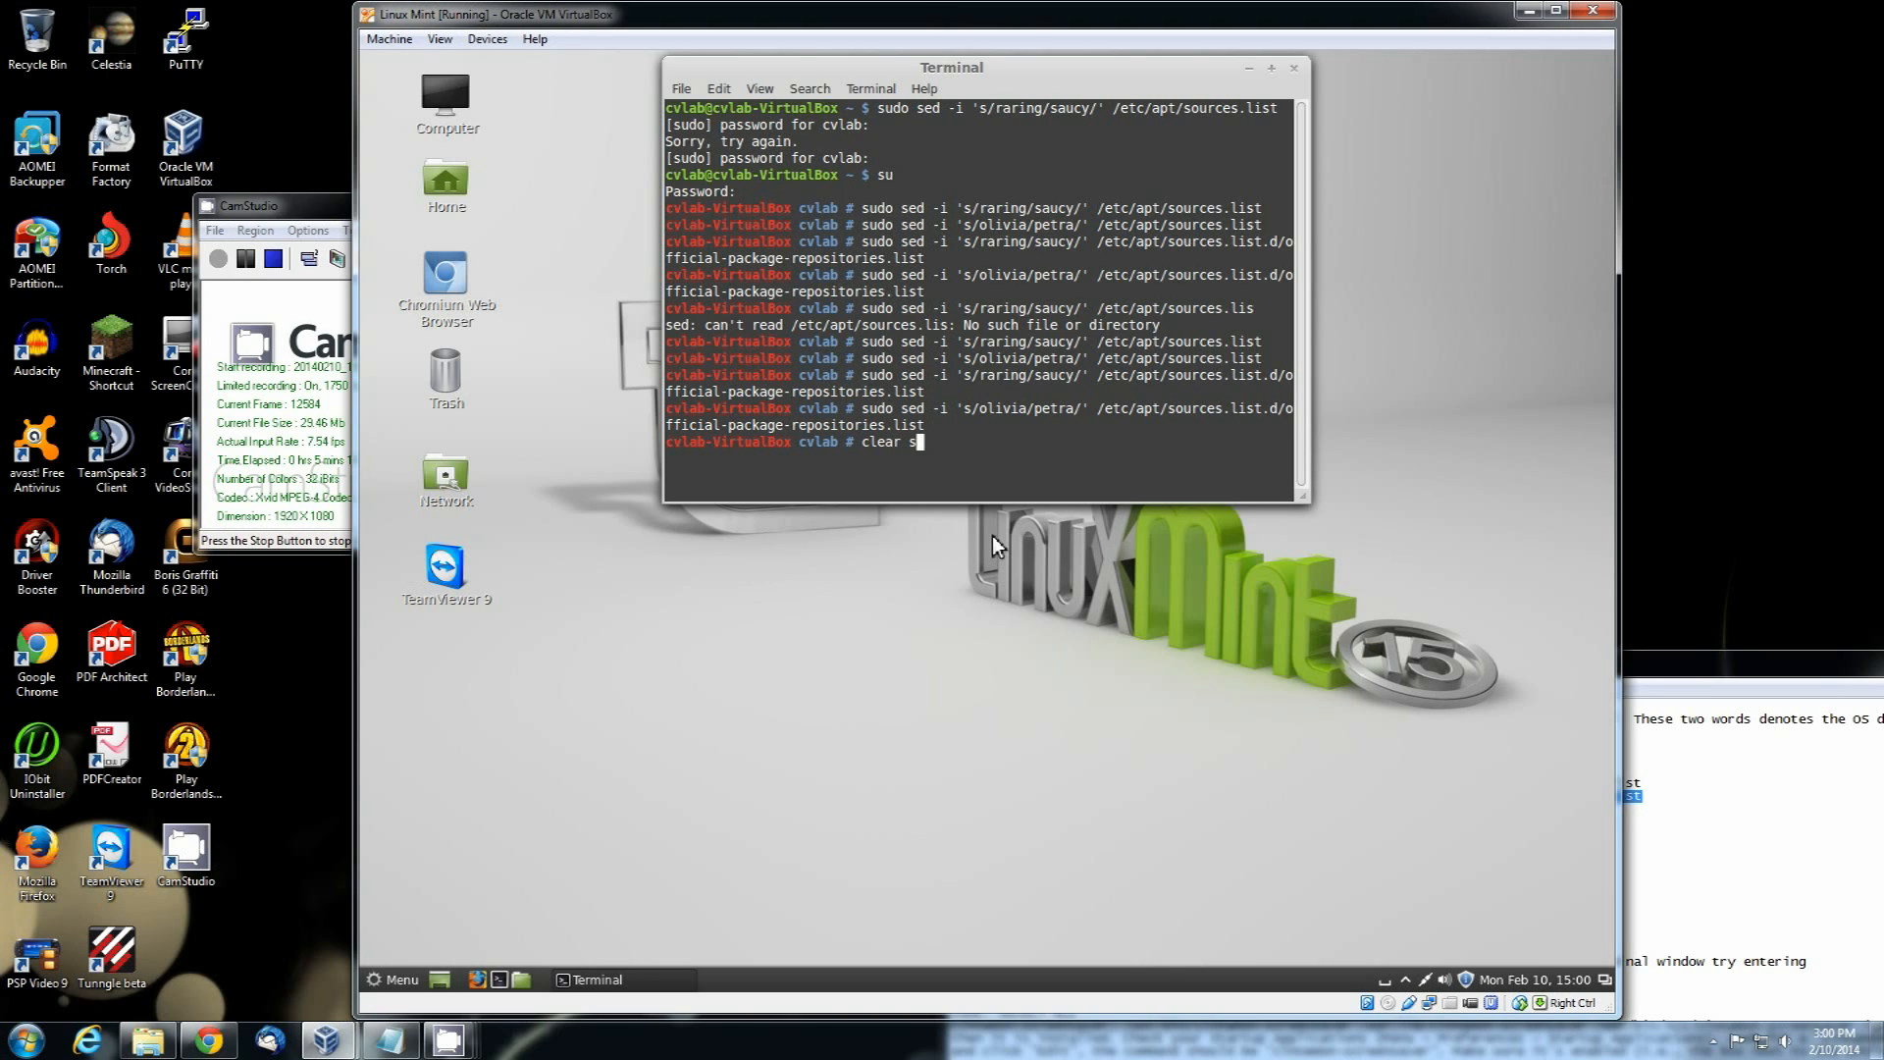
Step: Clear the terminal, run sudo apt-get update && sudo apt-get dist-upgrade, and answer y
{"action": "key", "text": "Return"}
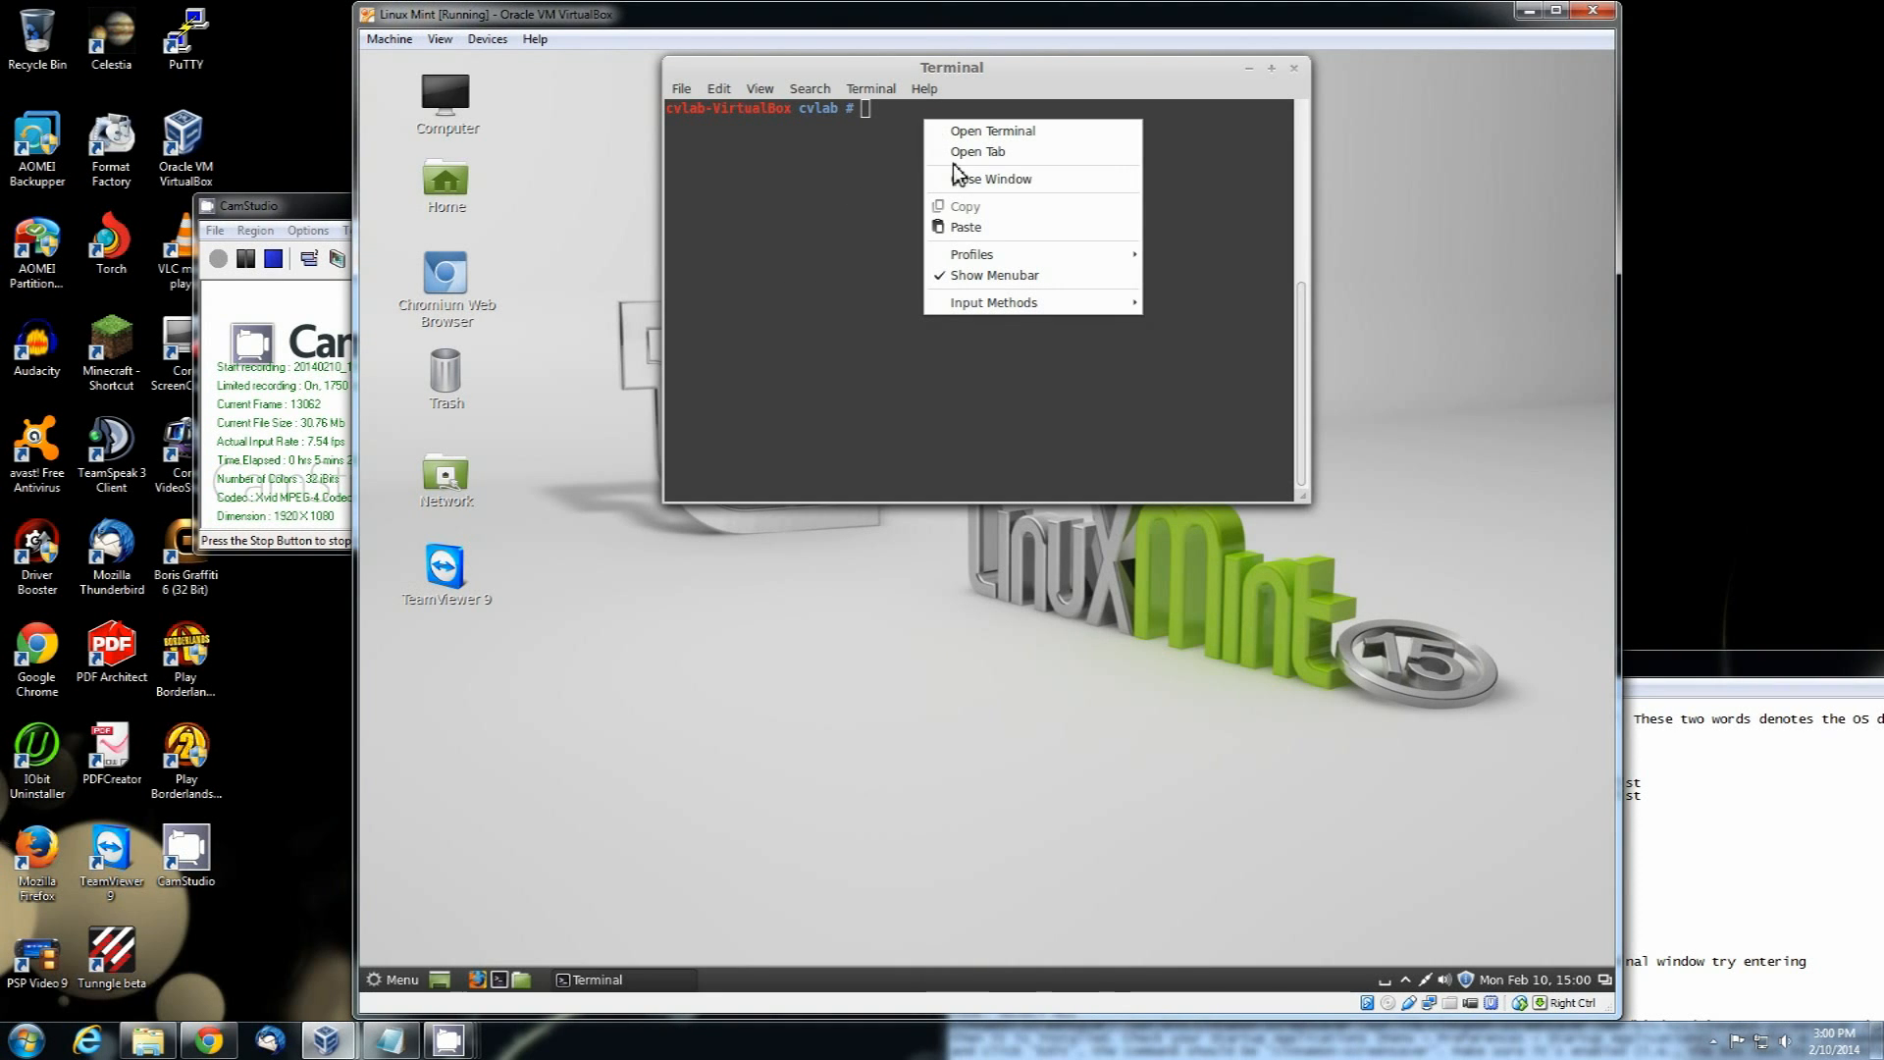
{"action": "type", "text": "sudo apt-get update && sudo apt-get dist-upgrade"}
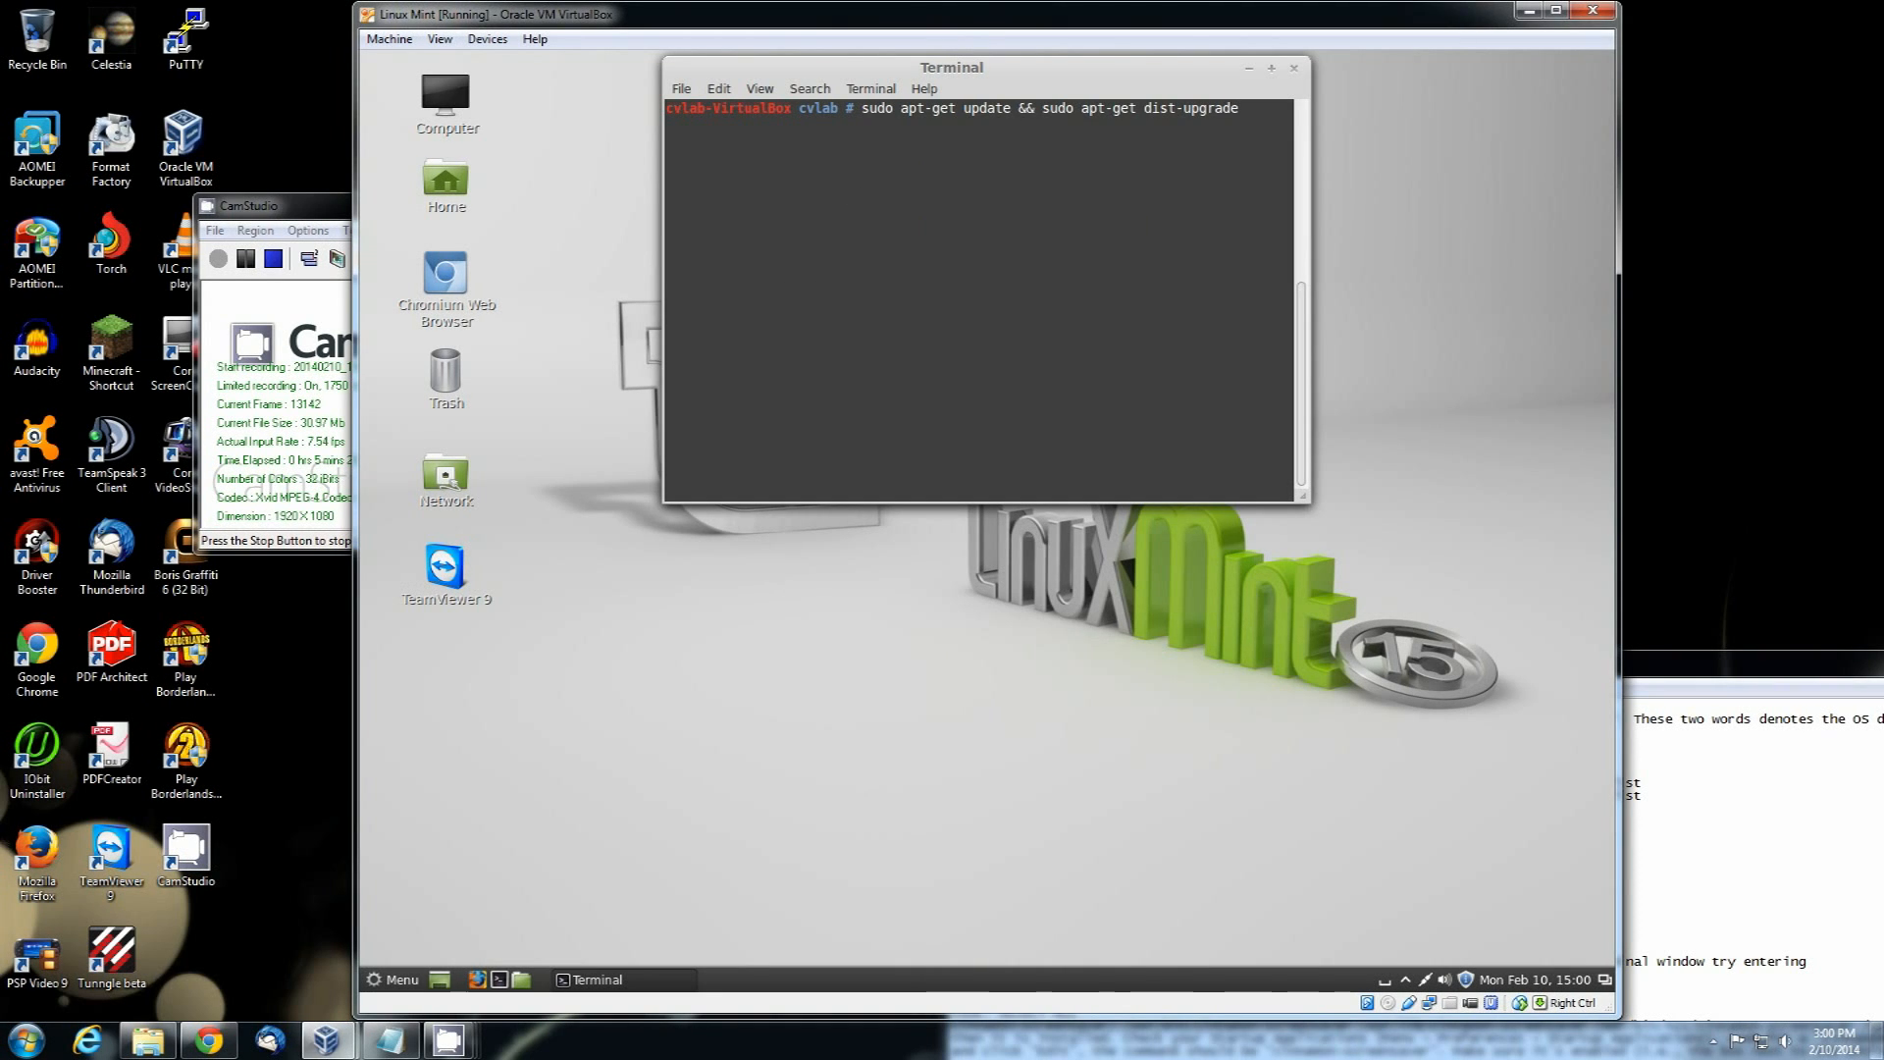
{"action": "key", "text": "Return"}
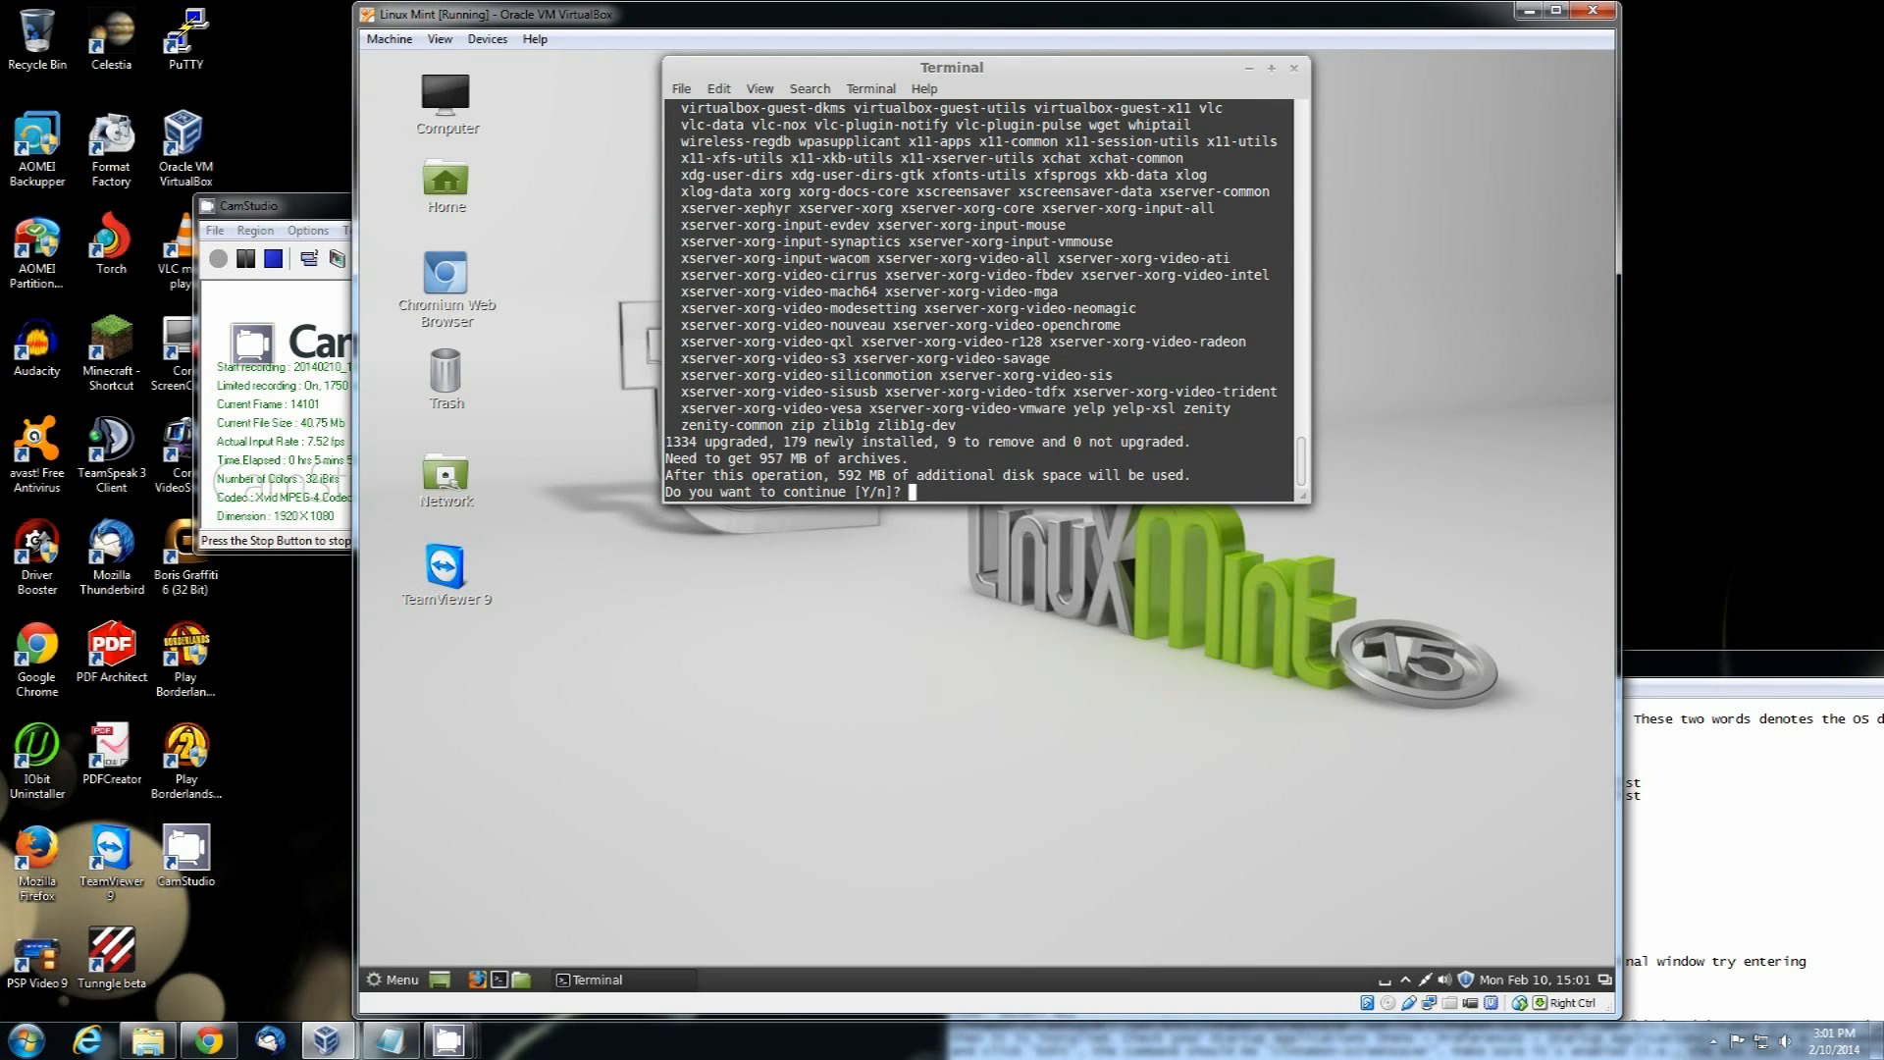
{"action": "type", "text": "y"}
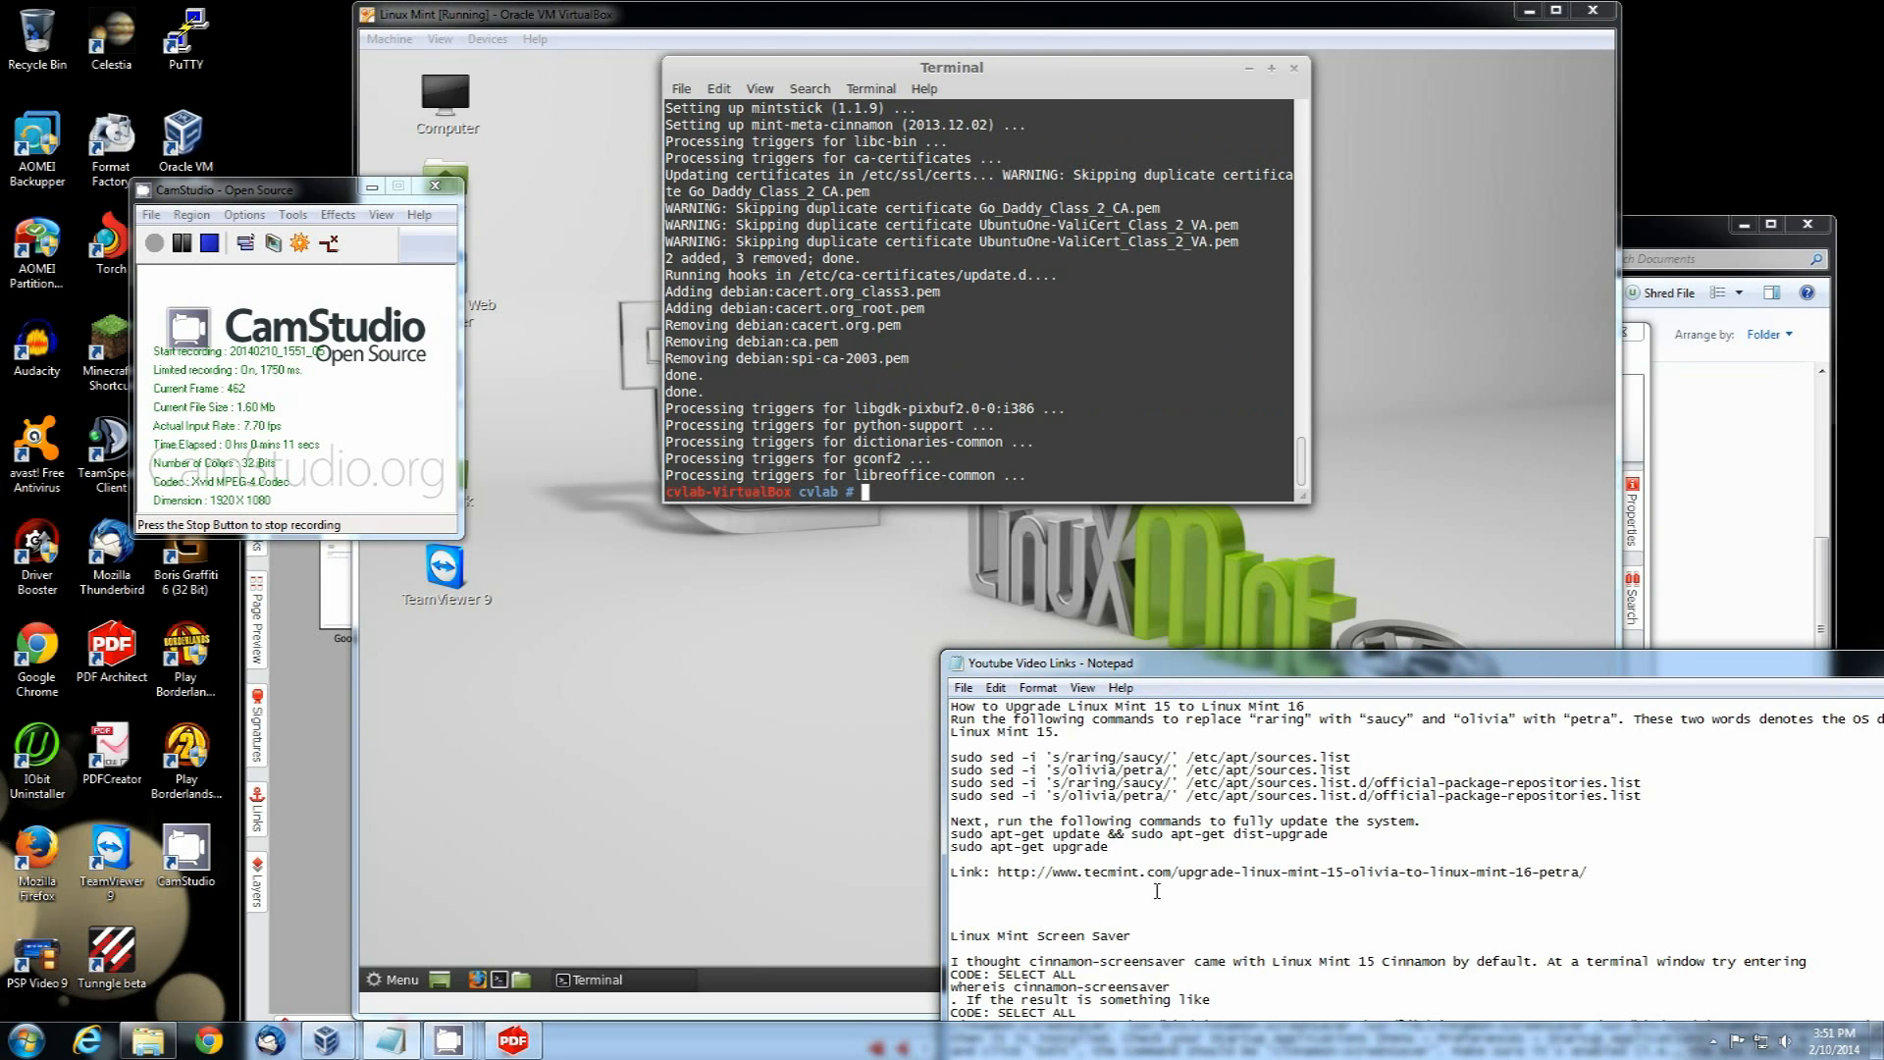
Step: Confirm apt-get upgrade reports 0 upgraded, move Notepad aside, and type exit
{"action": "double_click", "coordinate": [1041, 850]}
{"action": "type", "text": "sudo apt-get upgrade"}
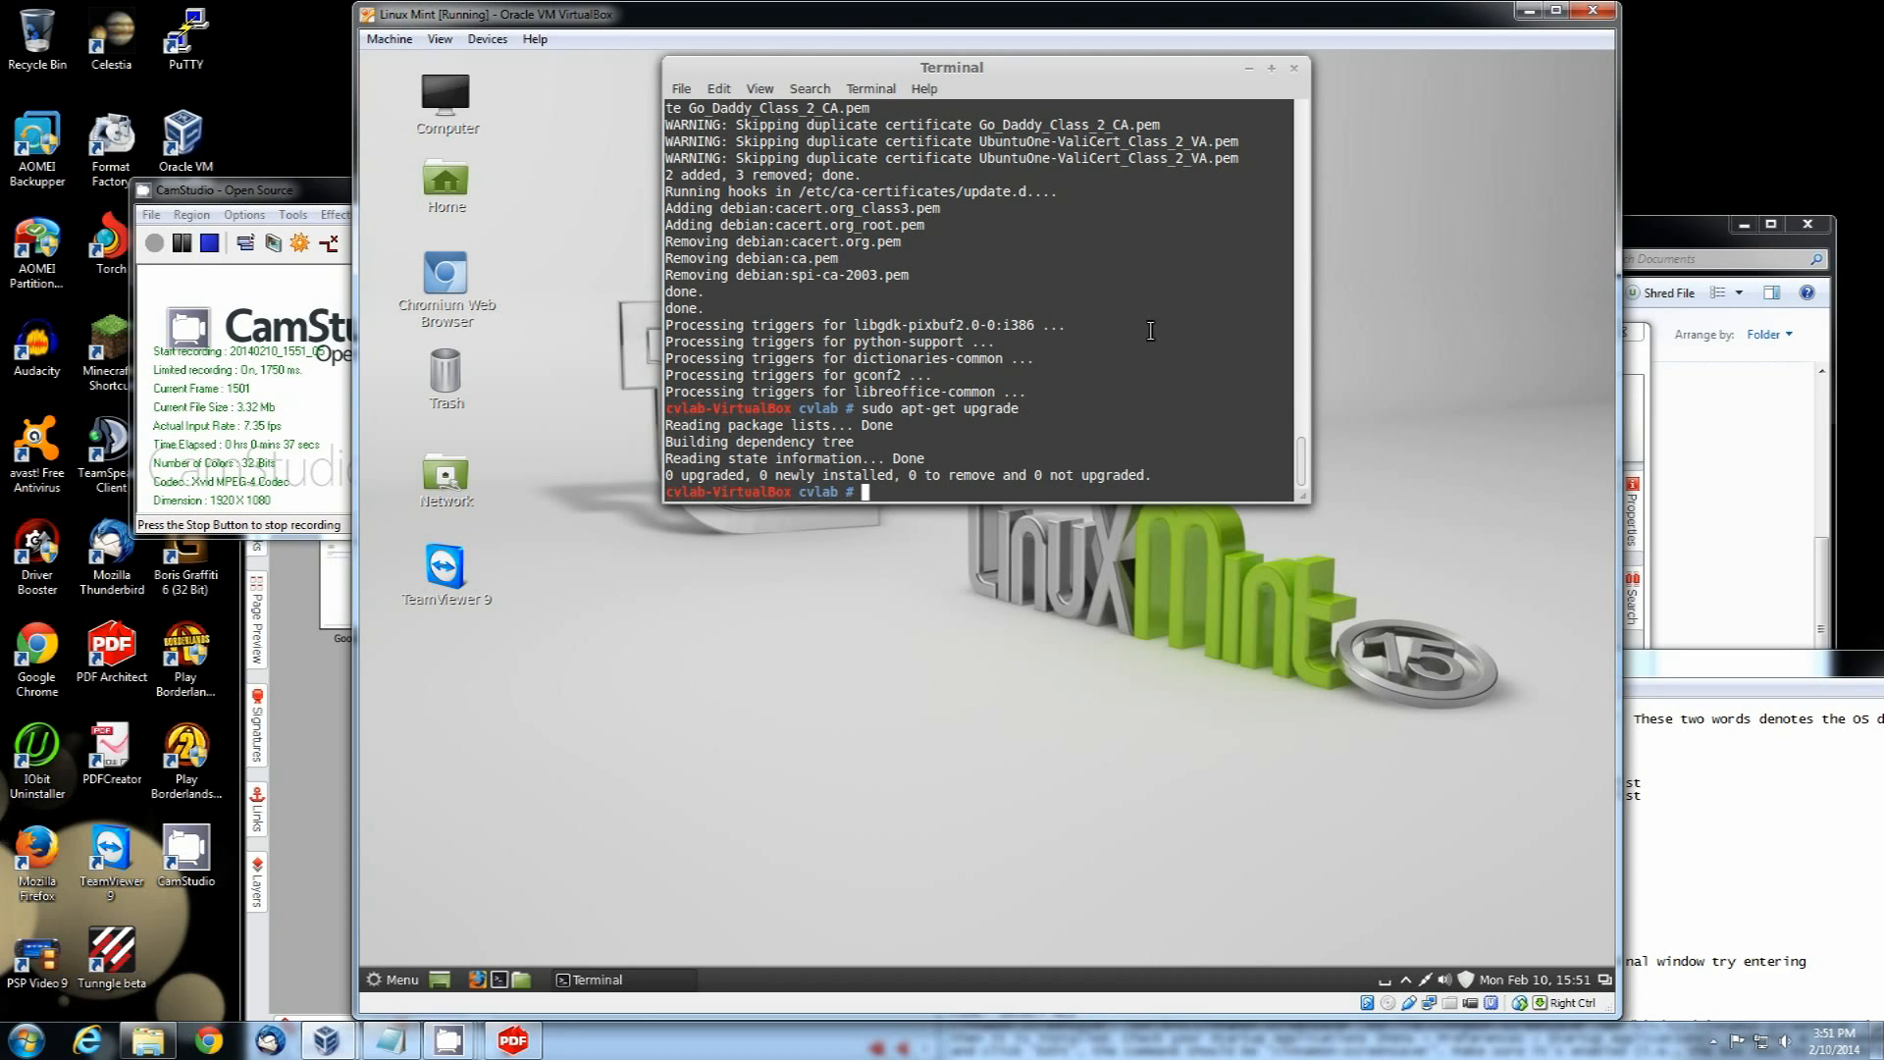
{"action": "mouse_move", "coordinate": [1232, 412]}
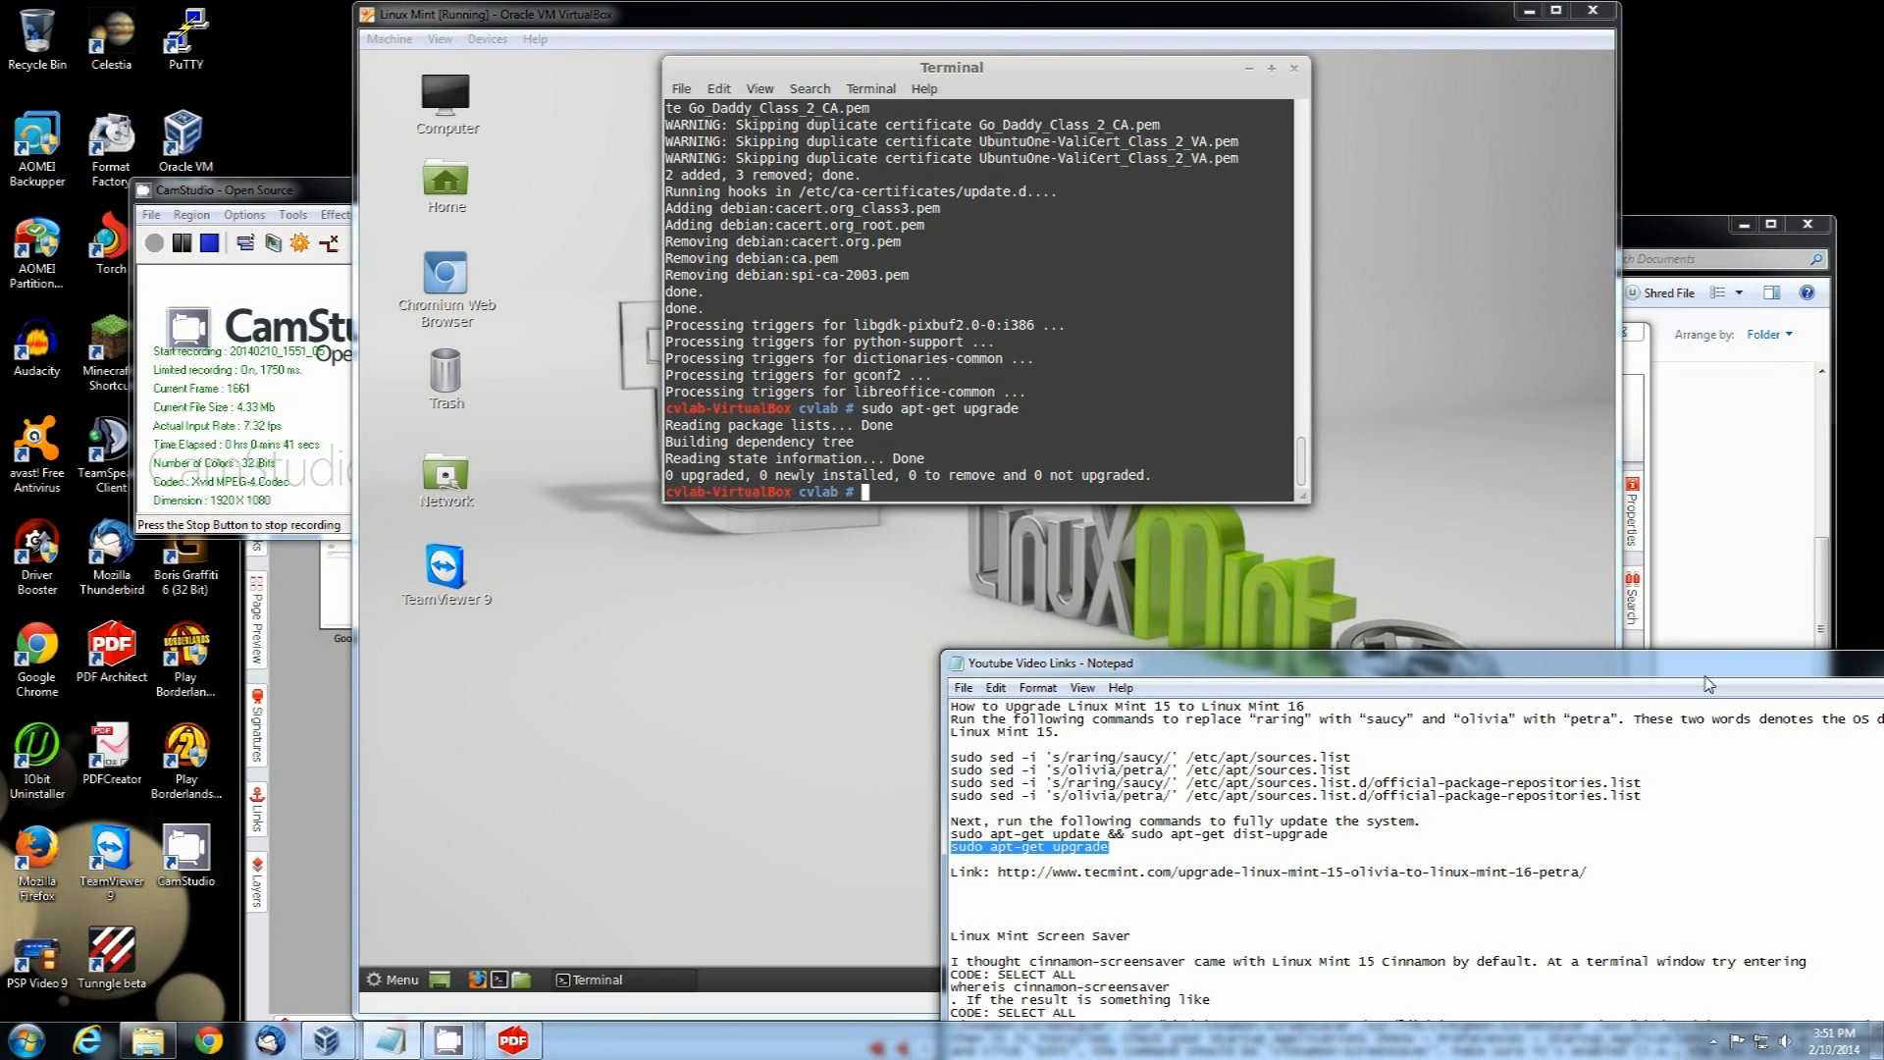
{"action": "mouse_move", "coordinate": [1312, 590]}
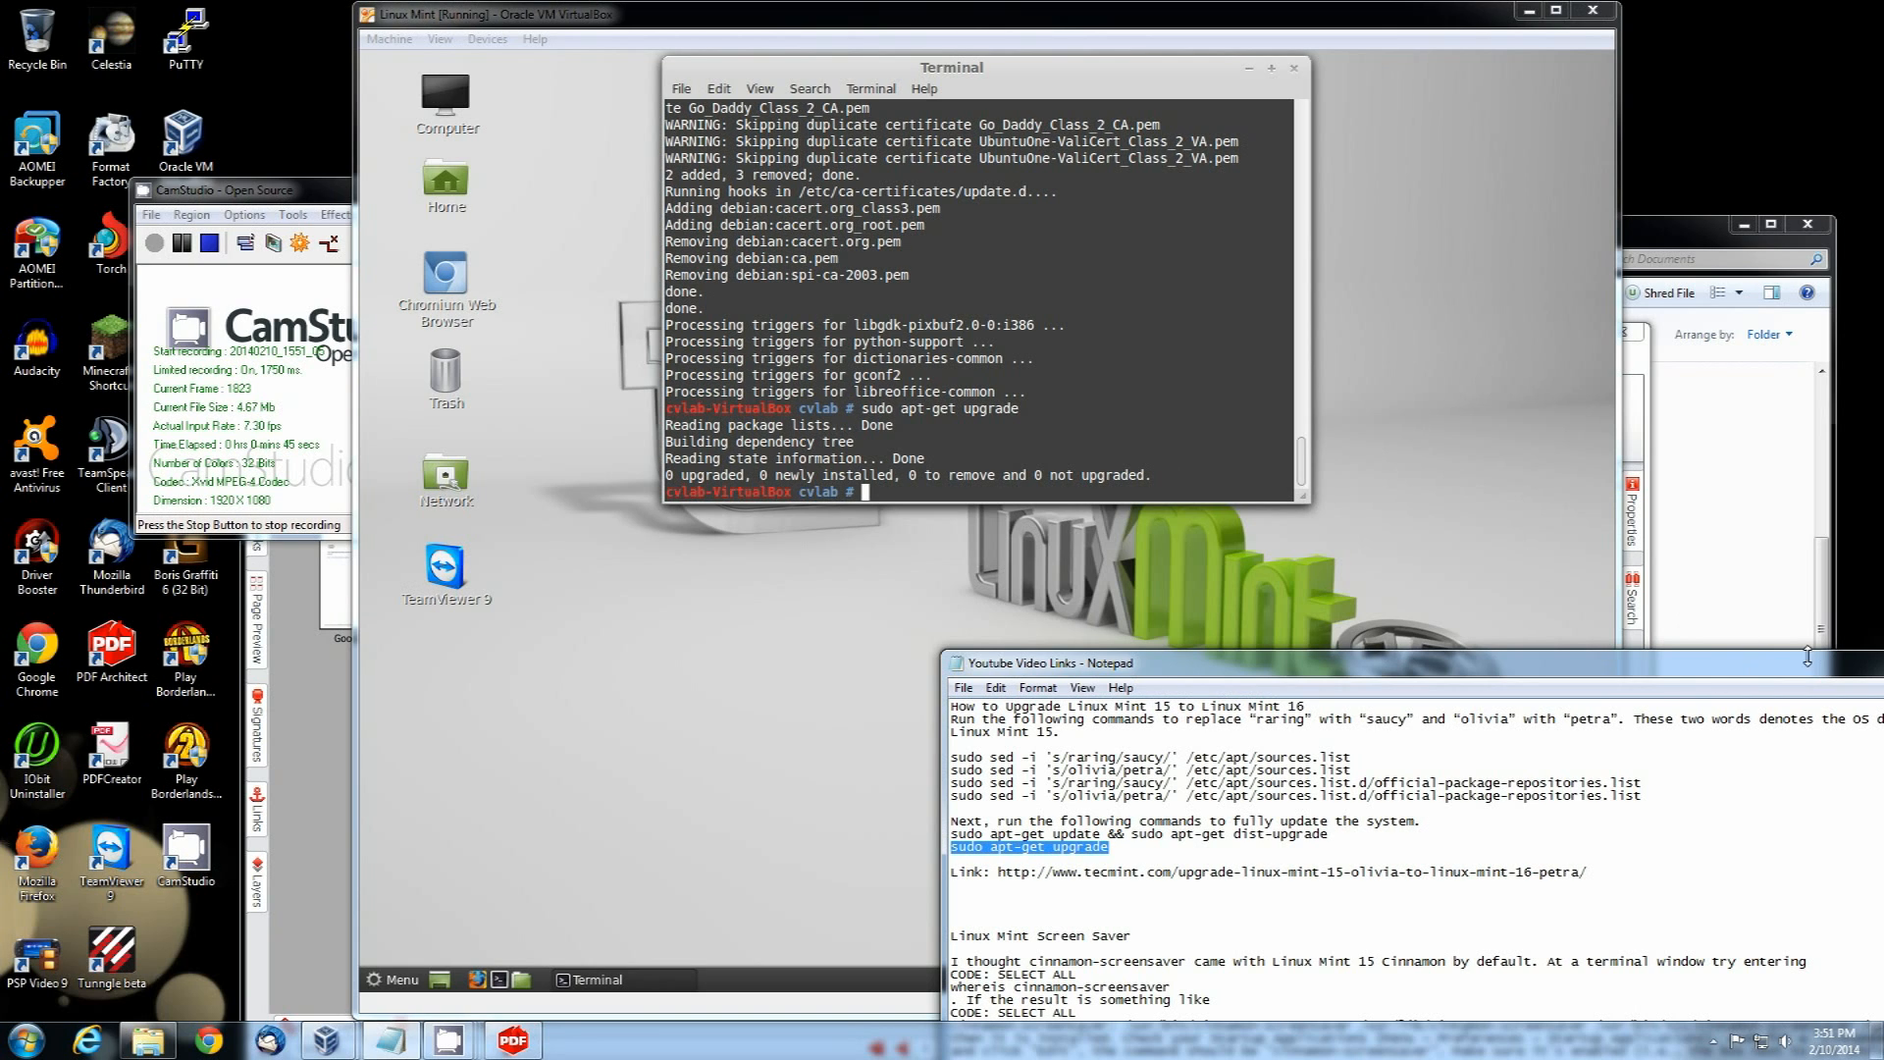
{"action": "left_click_drag", "start_coordinate": [1809, 657], "coordinate": [1424, 673]}
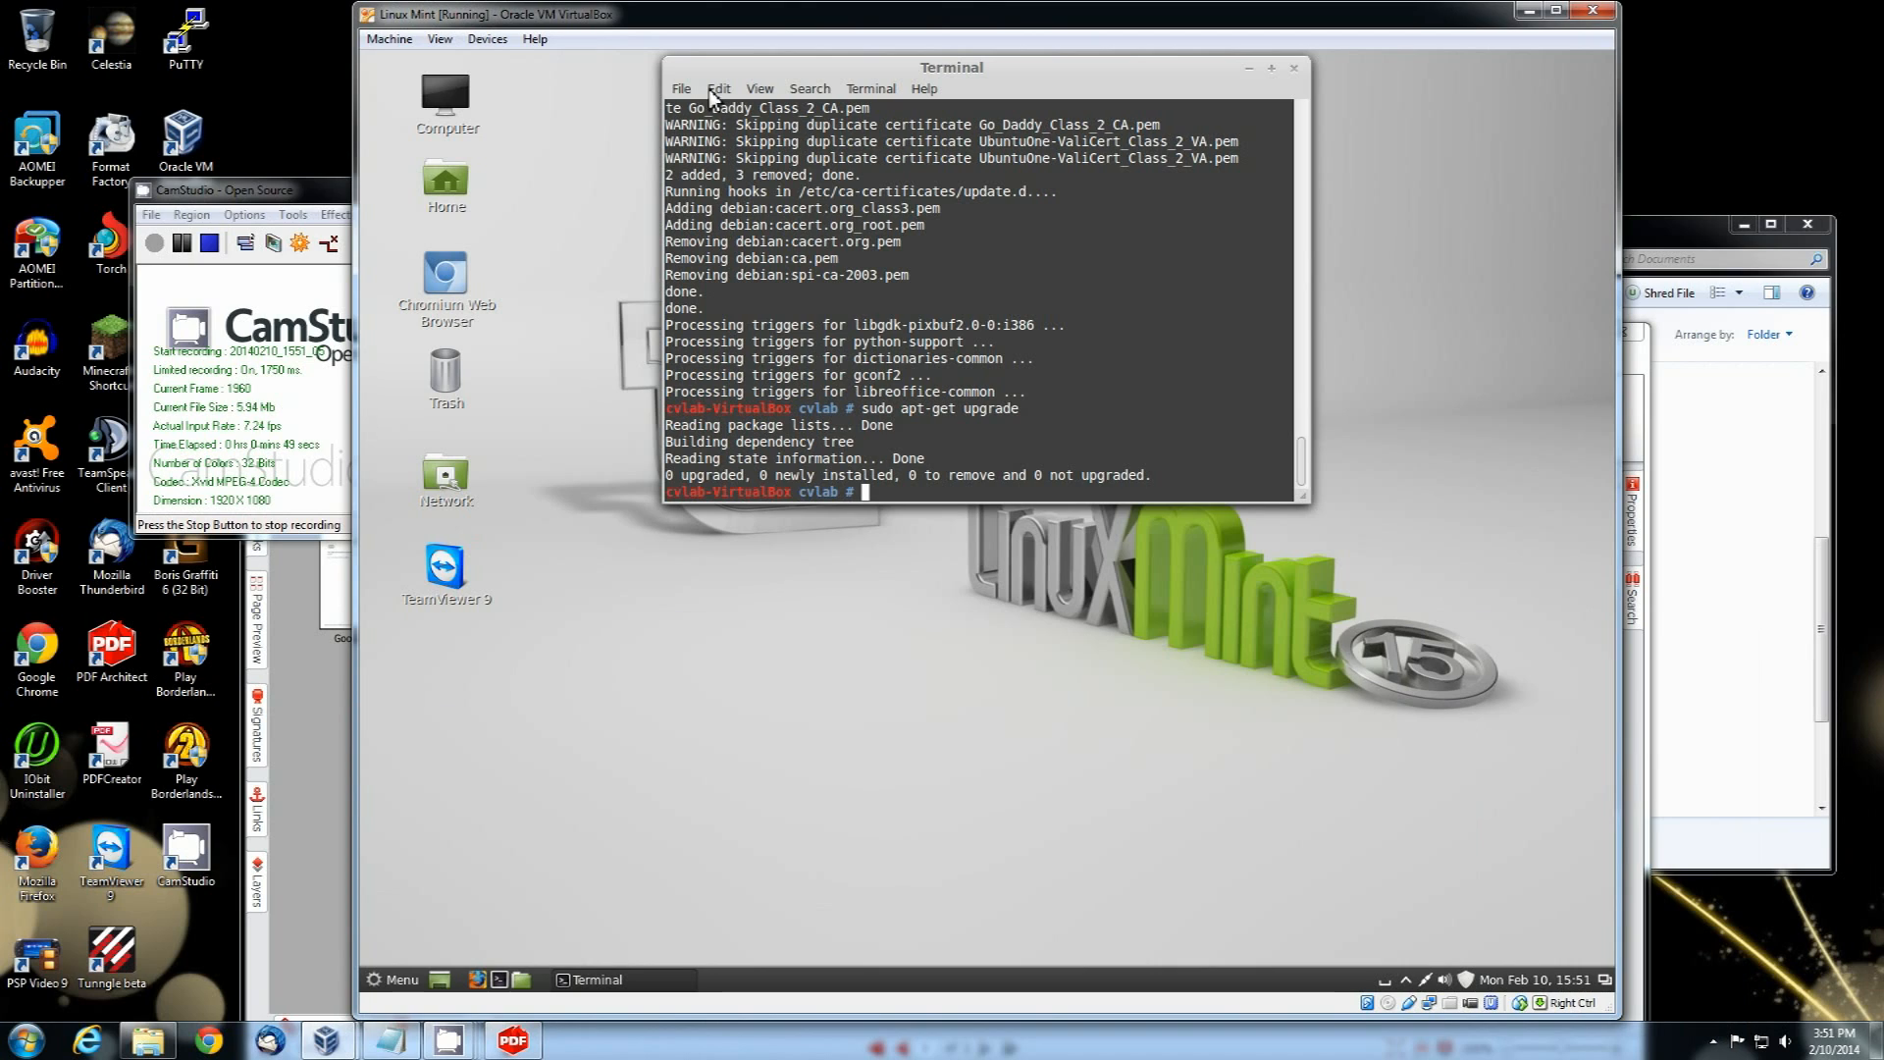
{"action": "type", "text": "exit"}
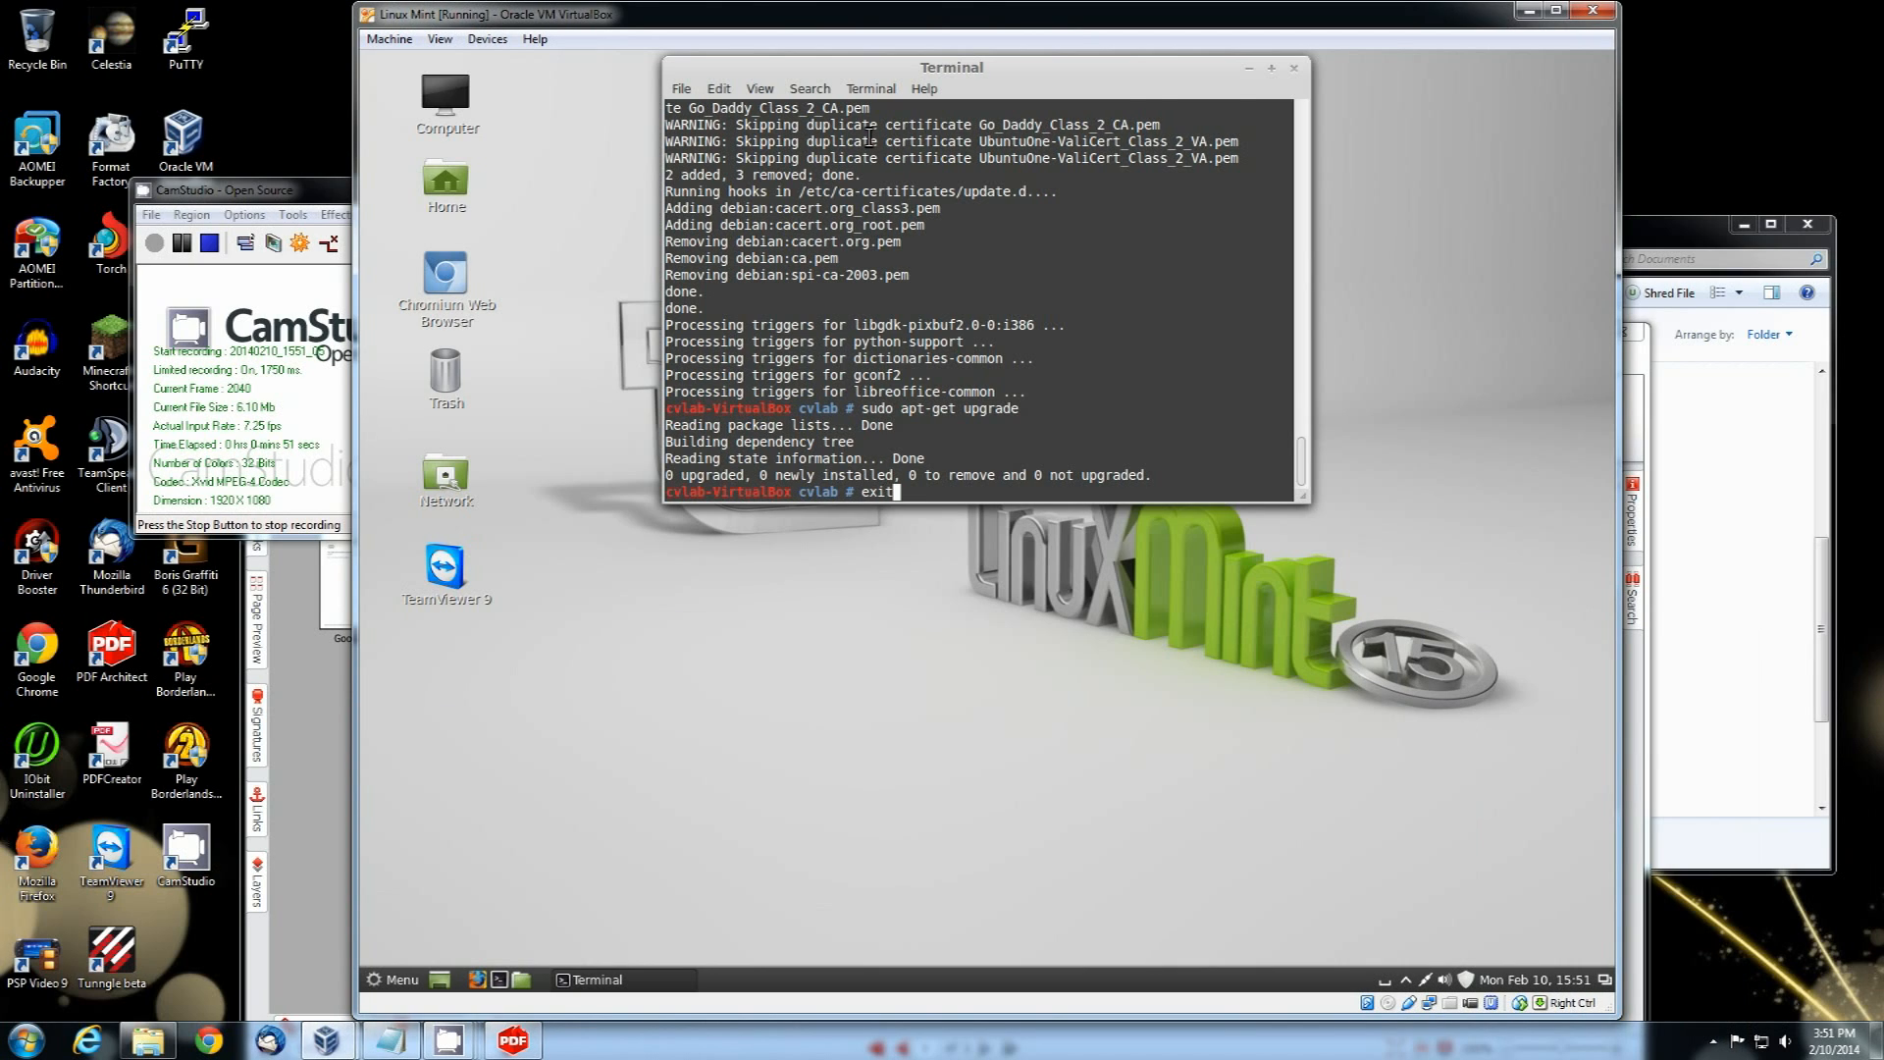
Step: Exit the root shell, close the terminal, and open the Menu to restart
{"action": "key", "text": "Return"}
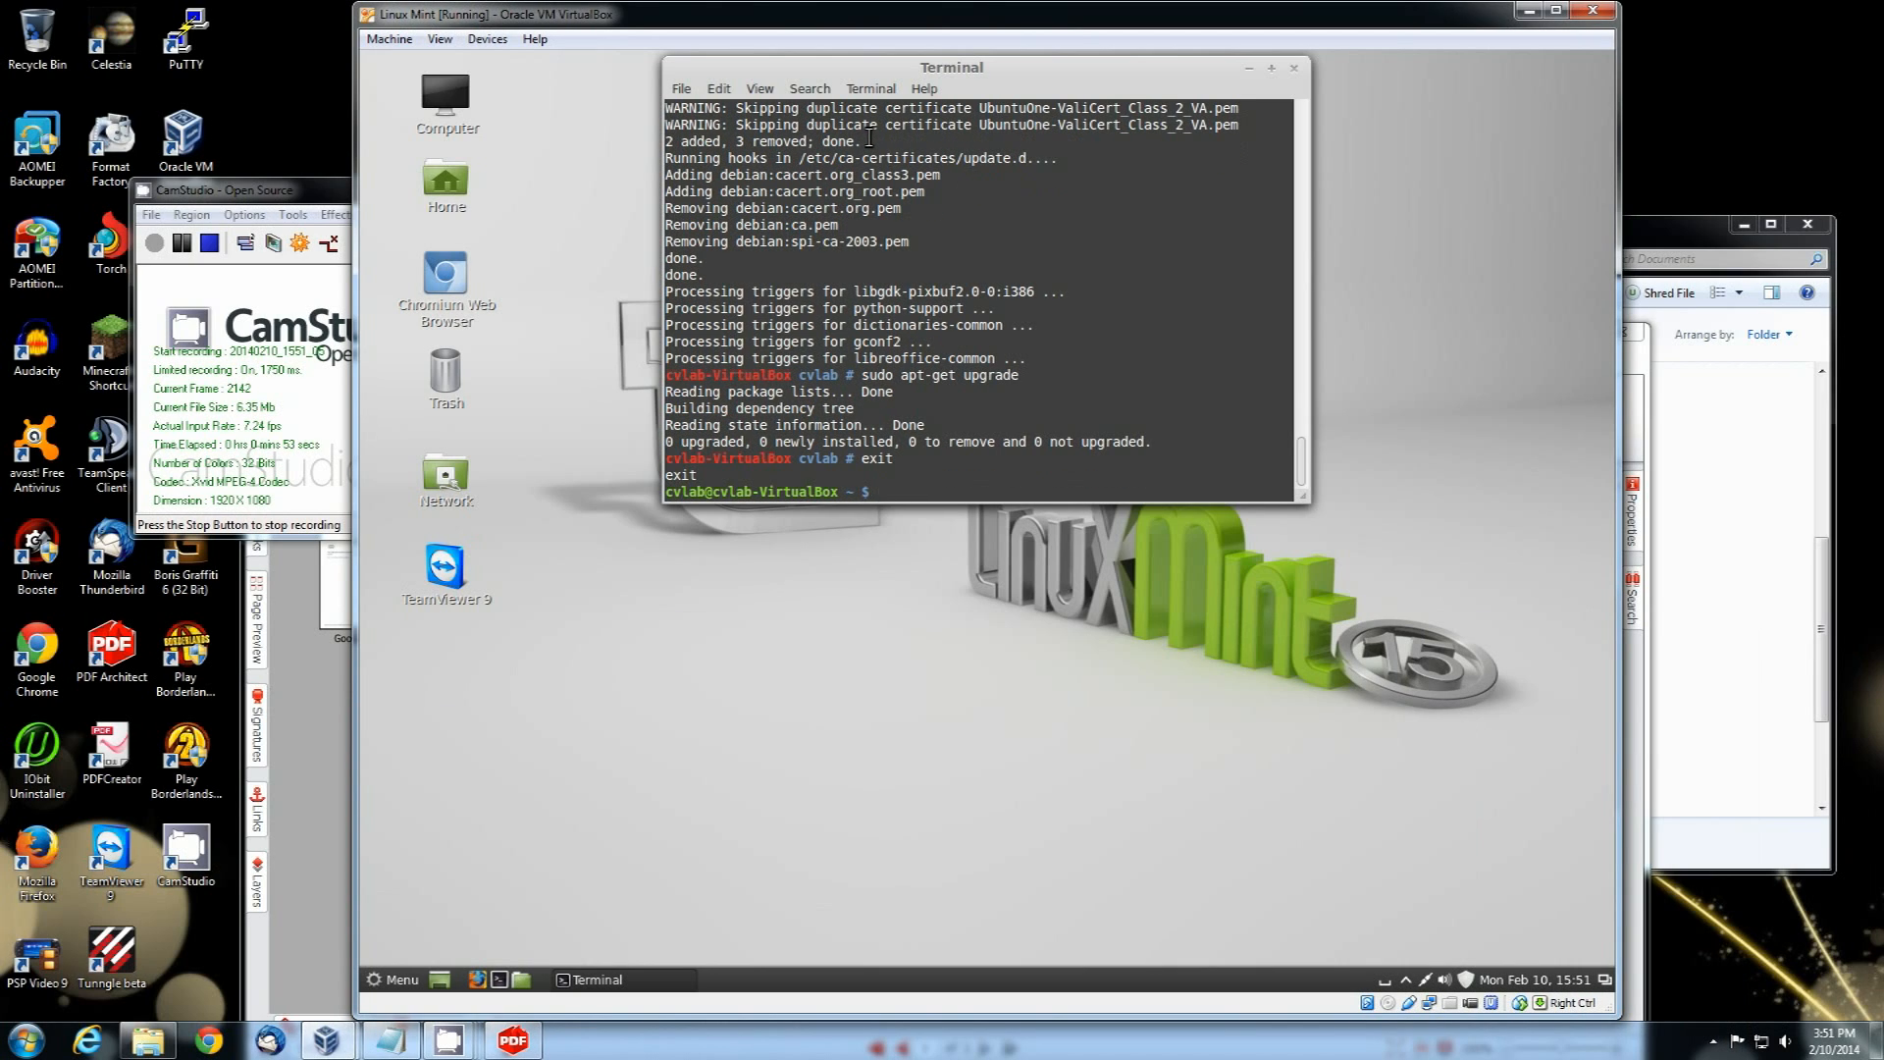
{"action": "left_click", "coordinate": [1303, 67]}
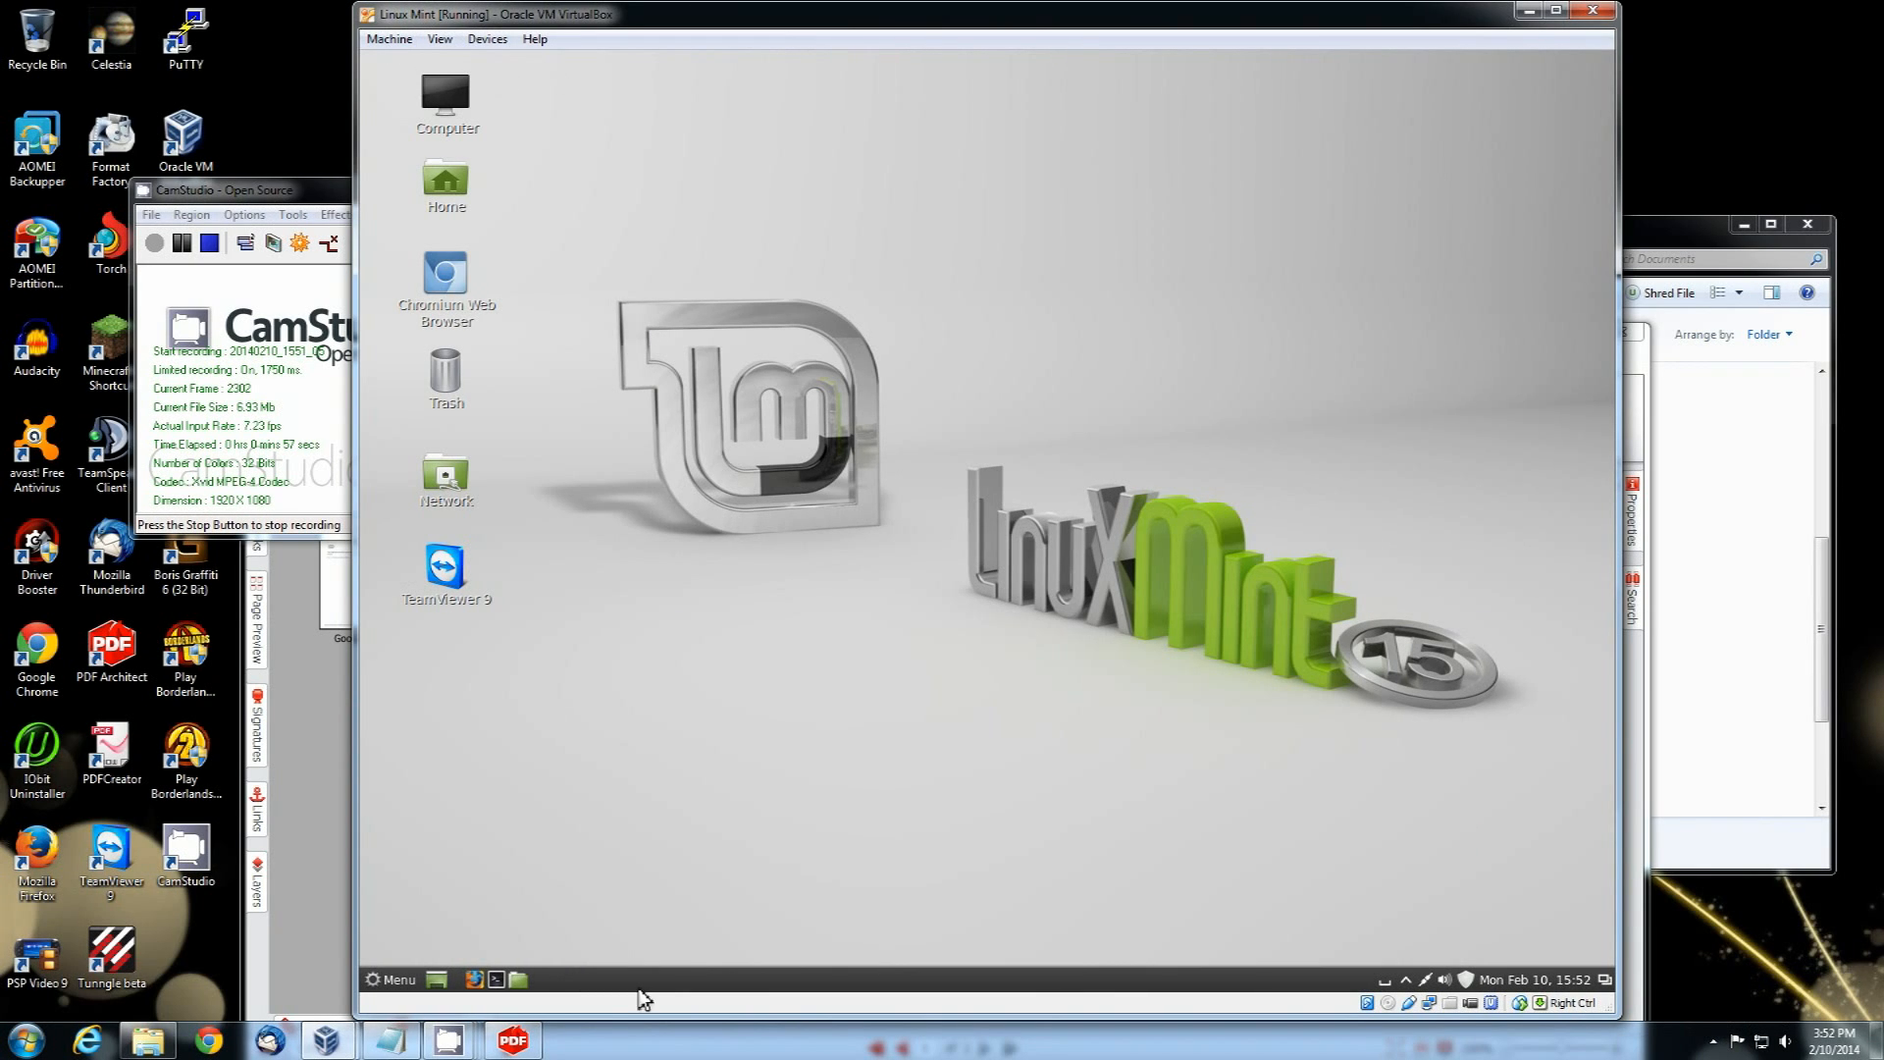
{"action": "left_click", "coordinate": [390, 978]}
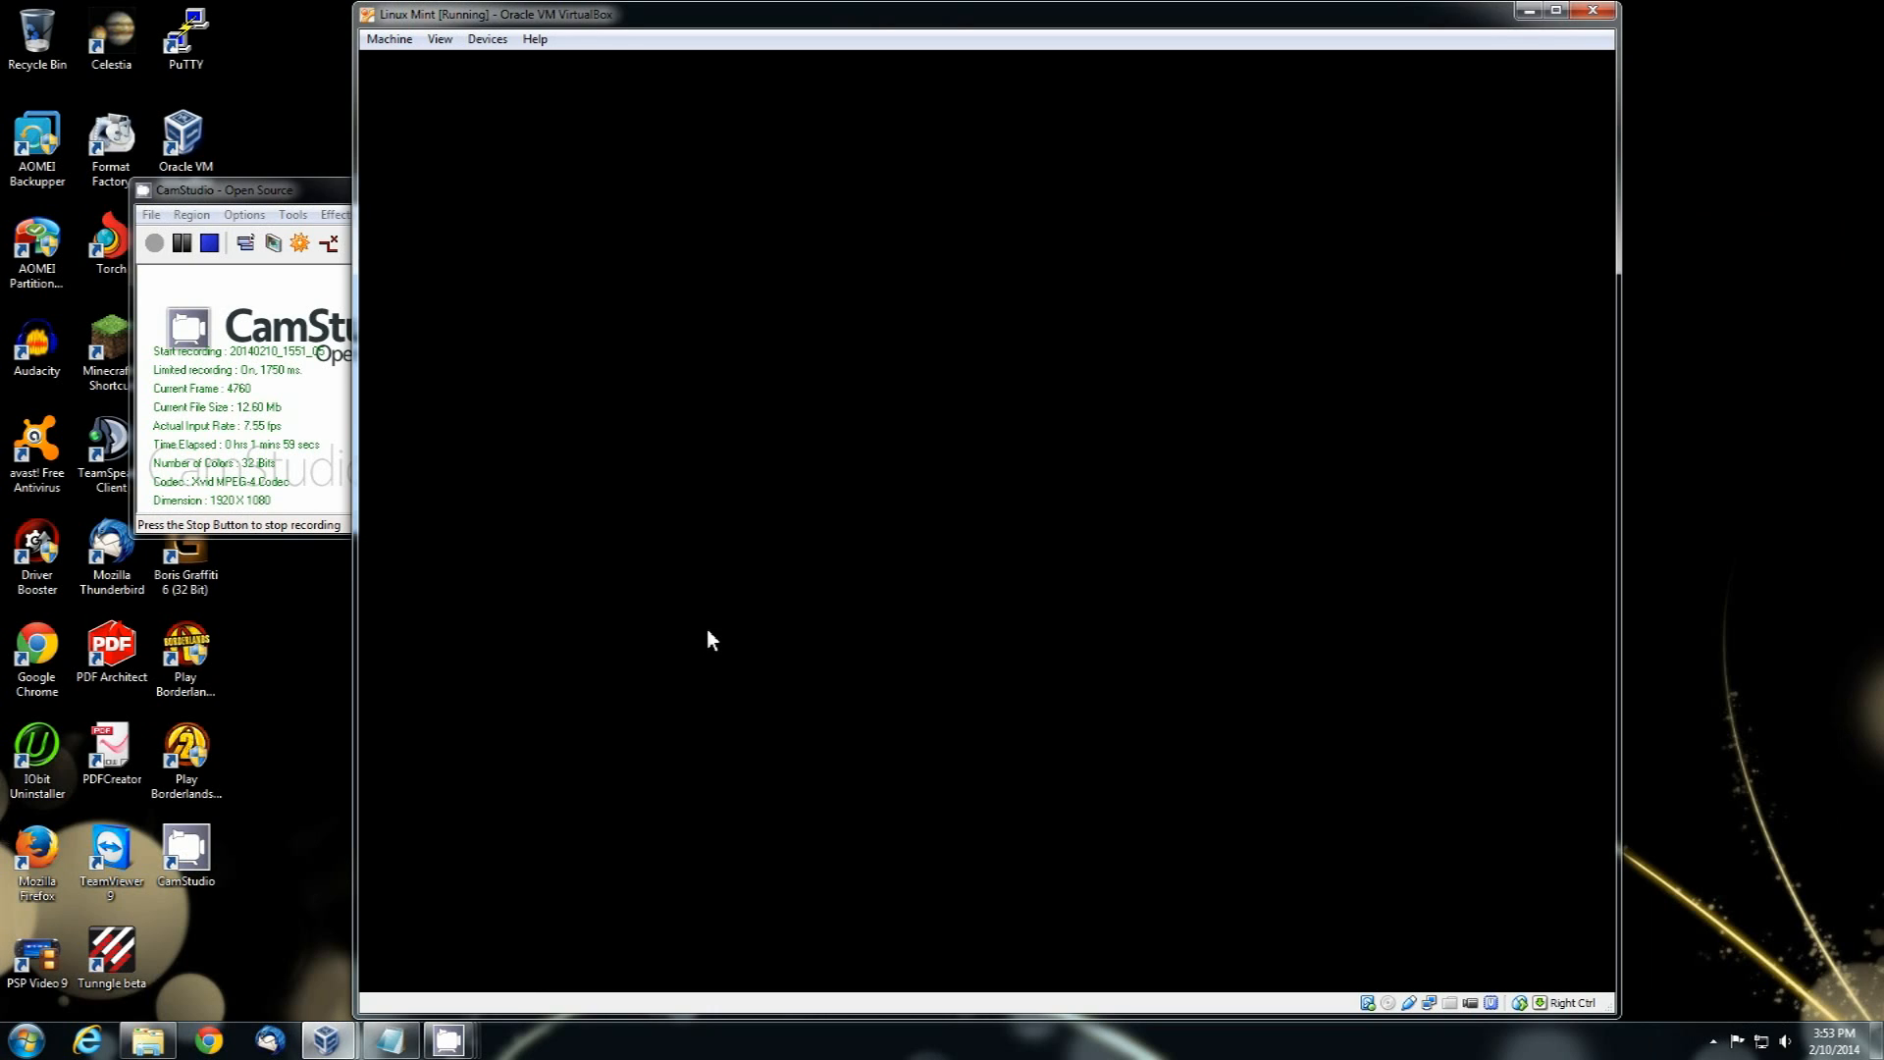
{"action": "mouse_move", "coordinate": [920, 317]}
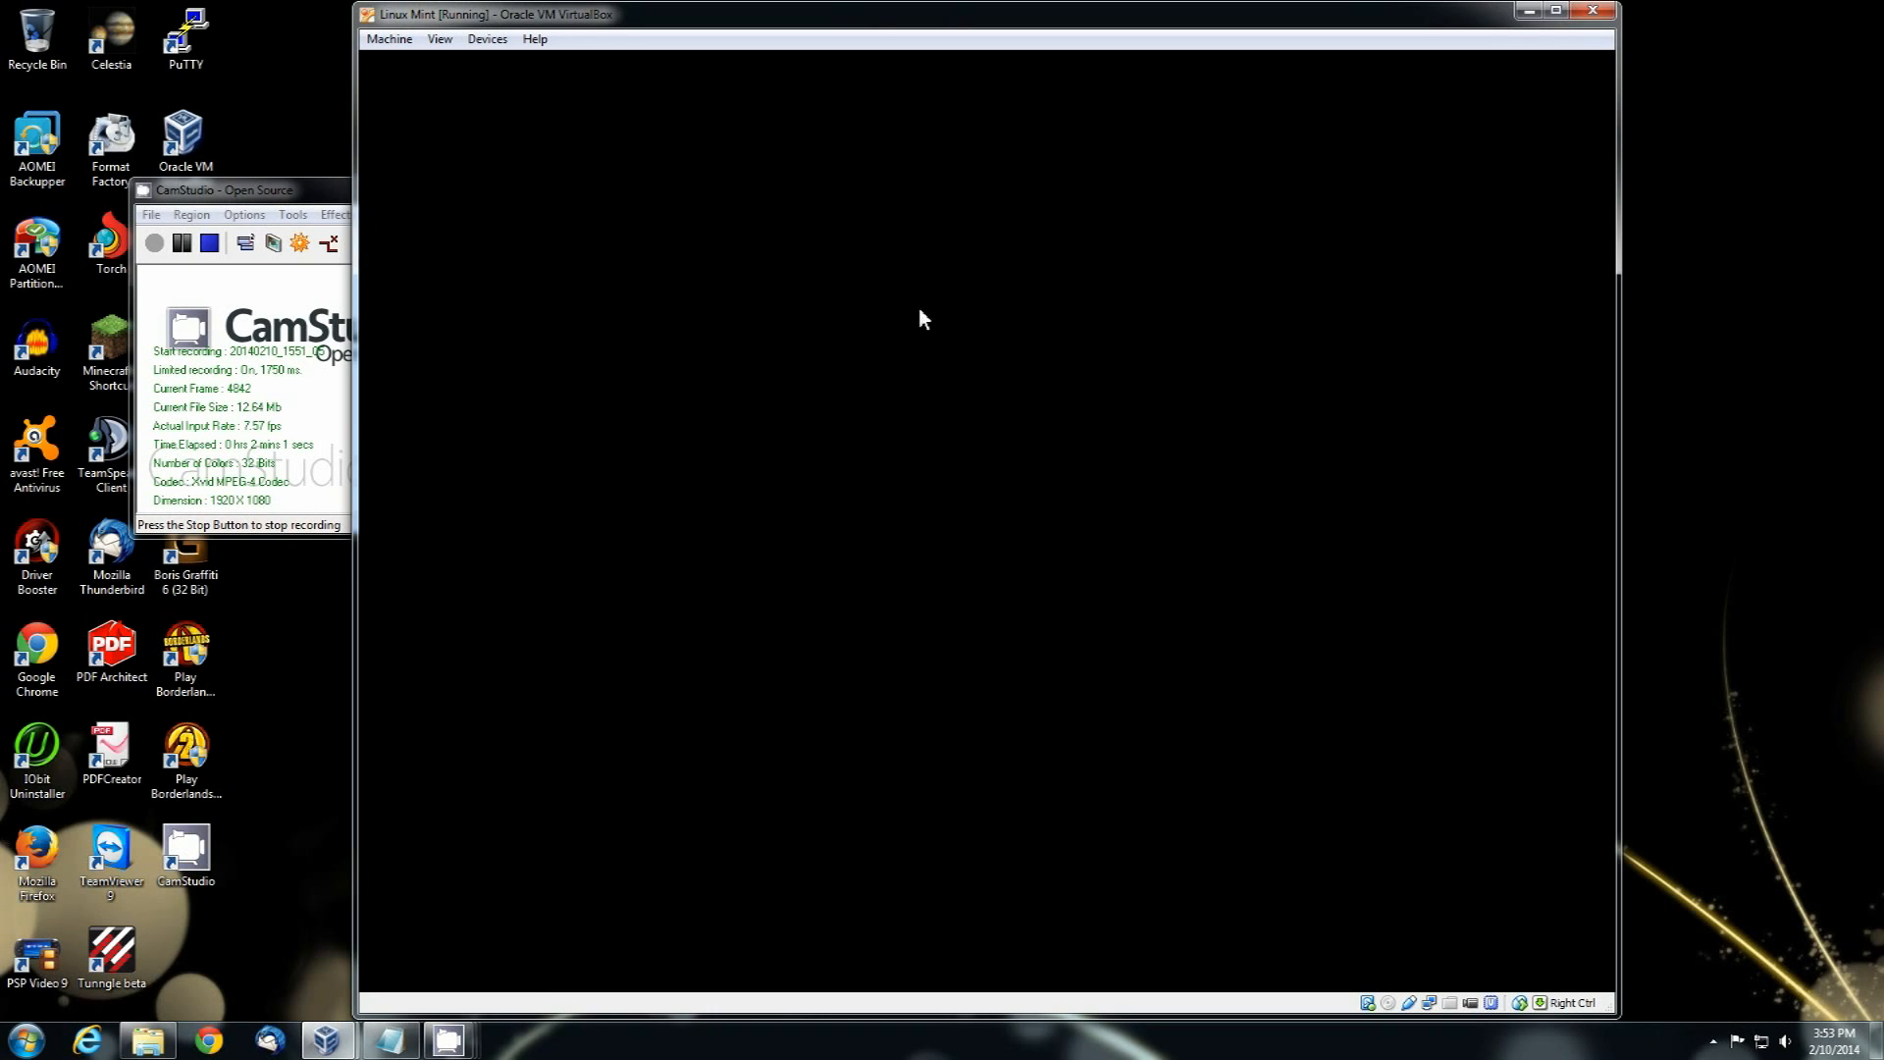
{"action": "mouse_move", "coordinate": [1148, 725]}
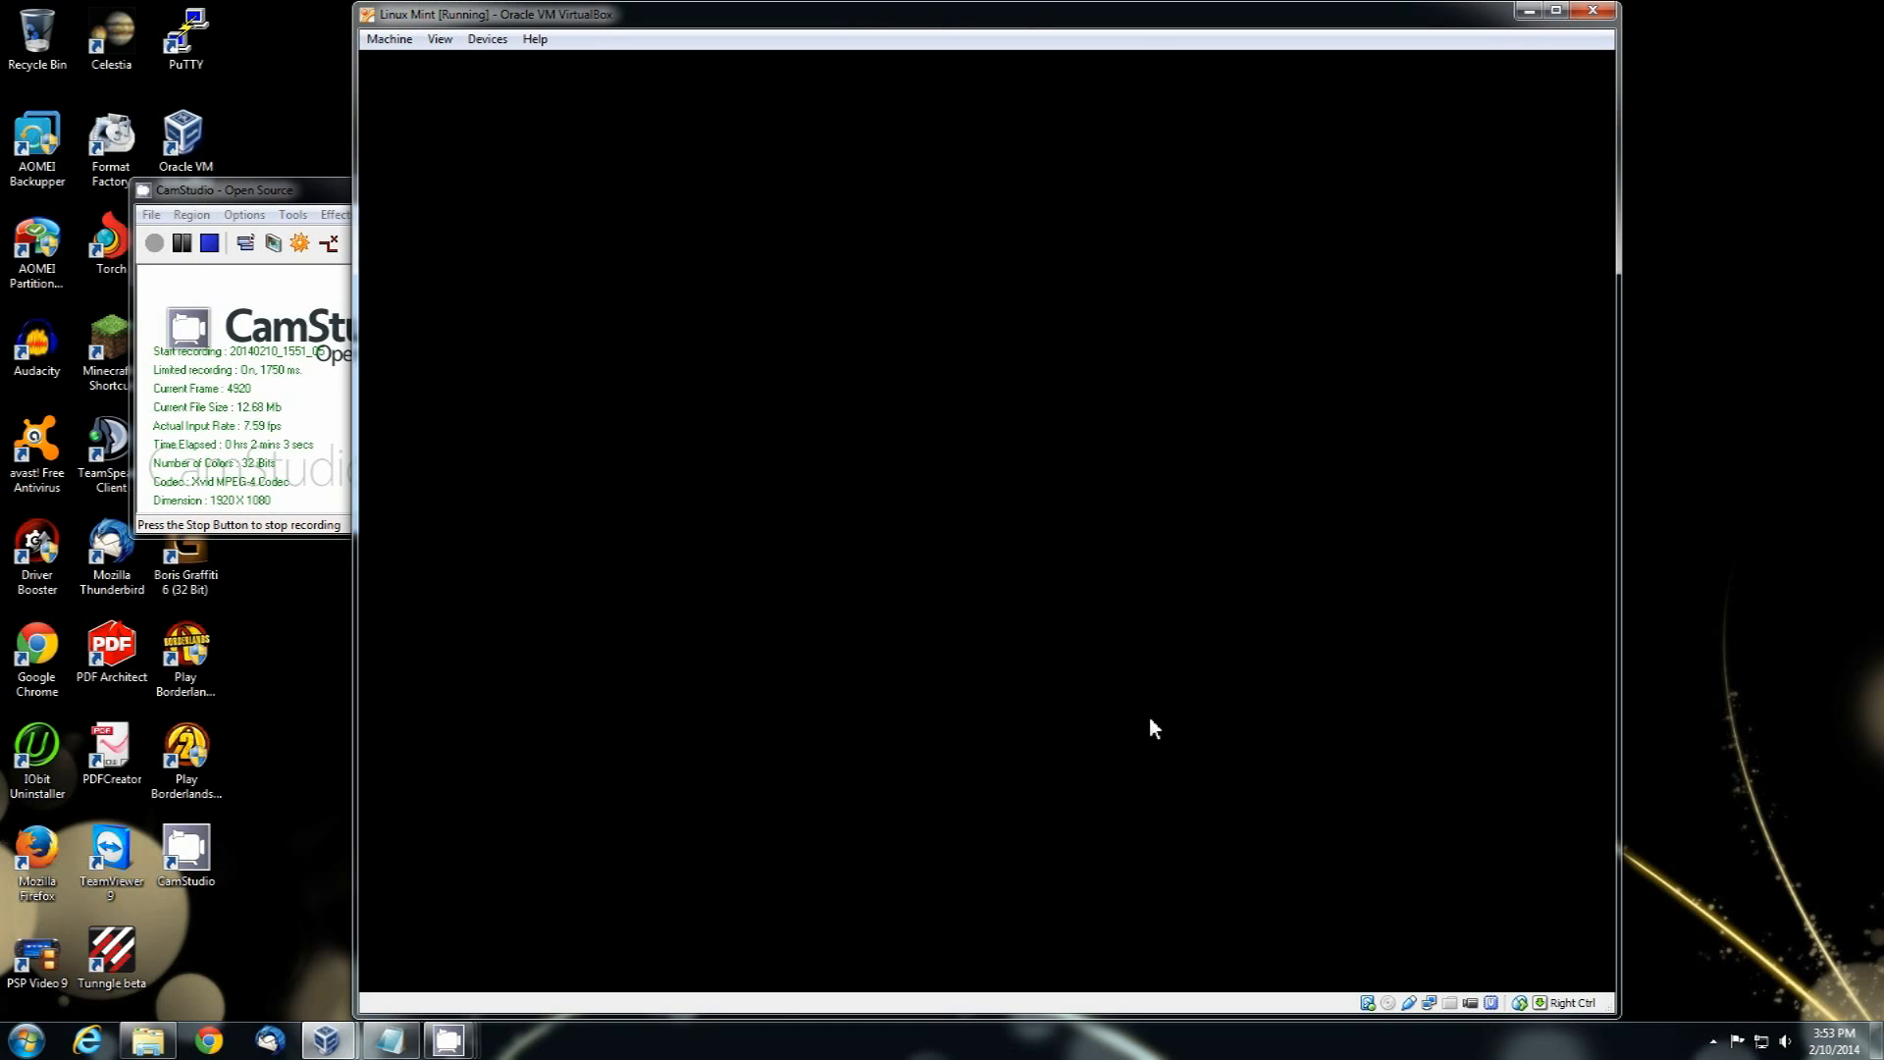
{"action": "mouse_move", "coordinate": [1120, 726]}
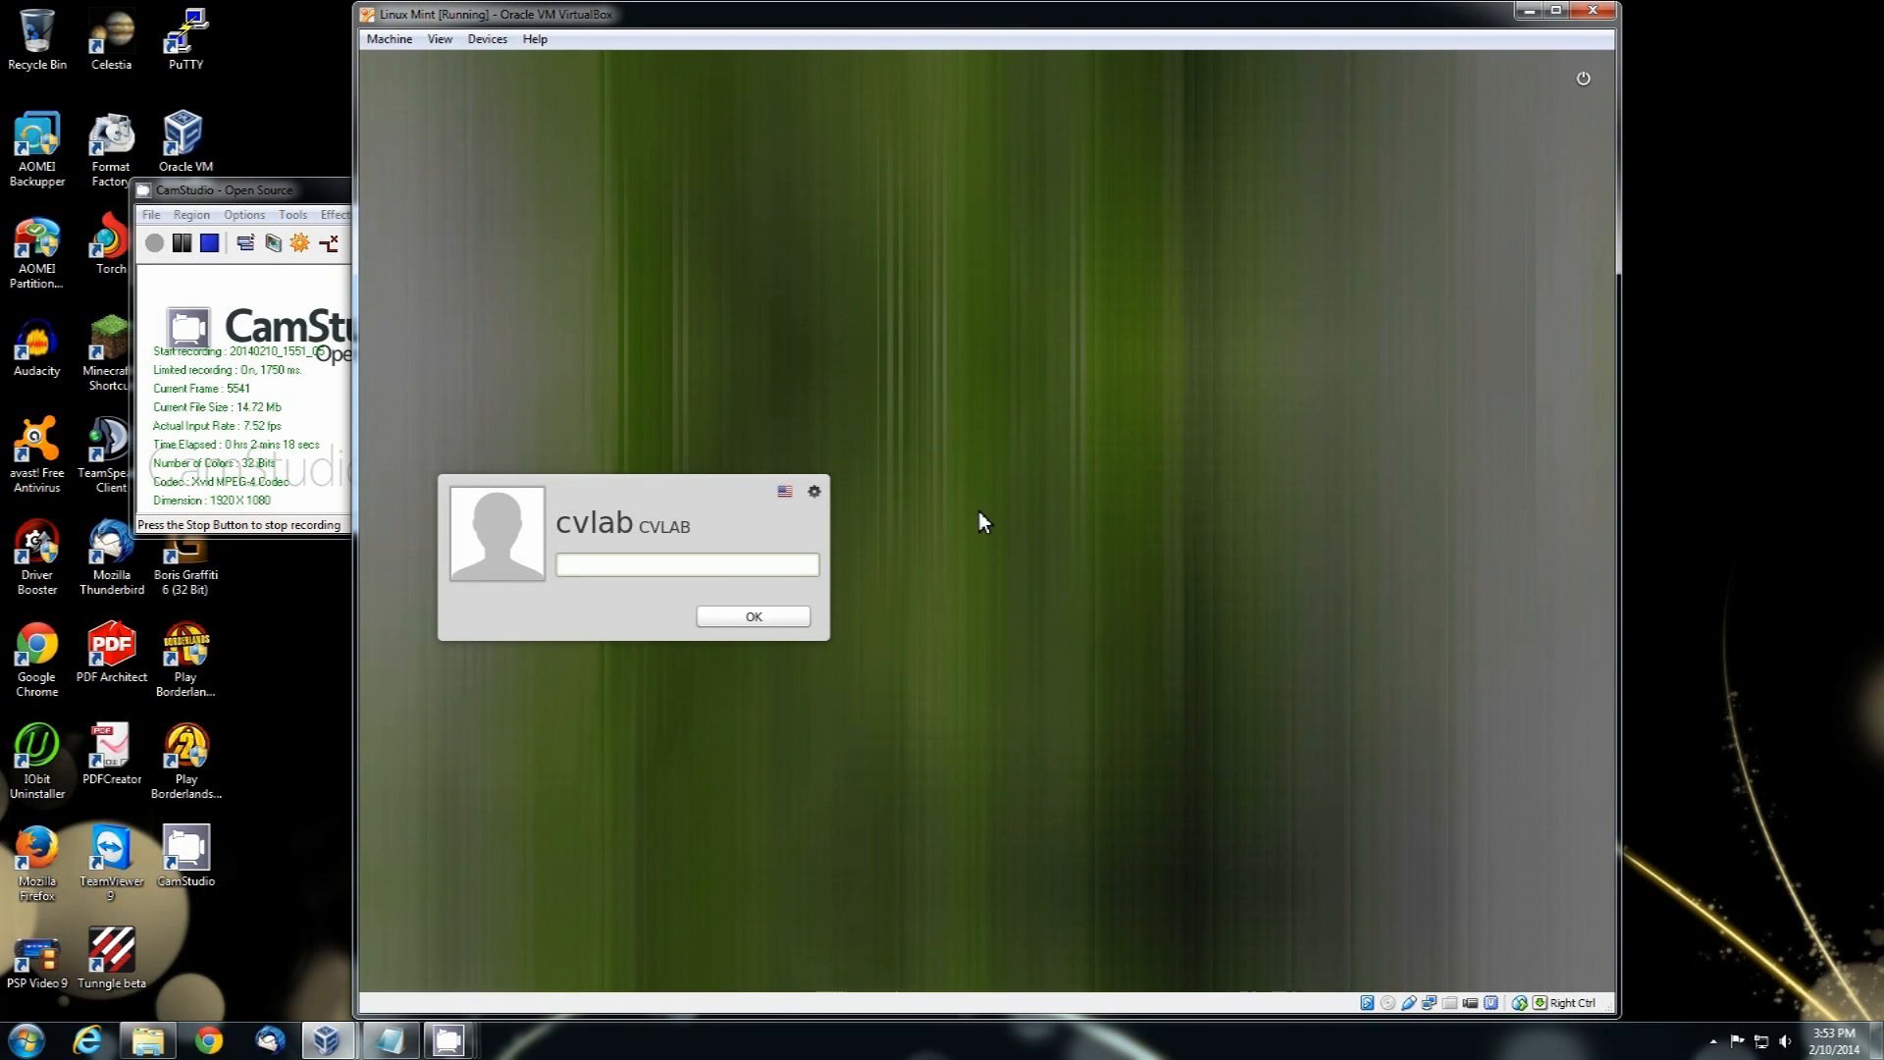
{"action": "mouse_move", "coordinate": [1238, 500]}
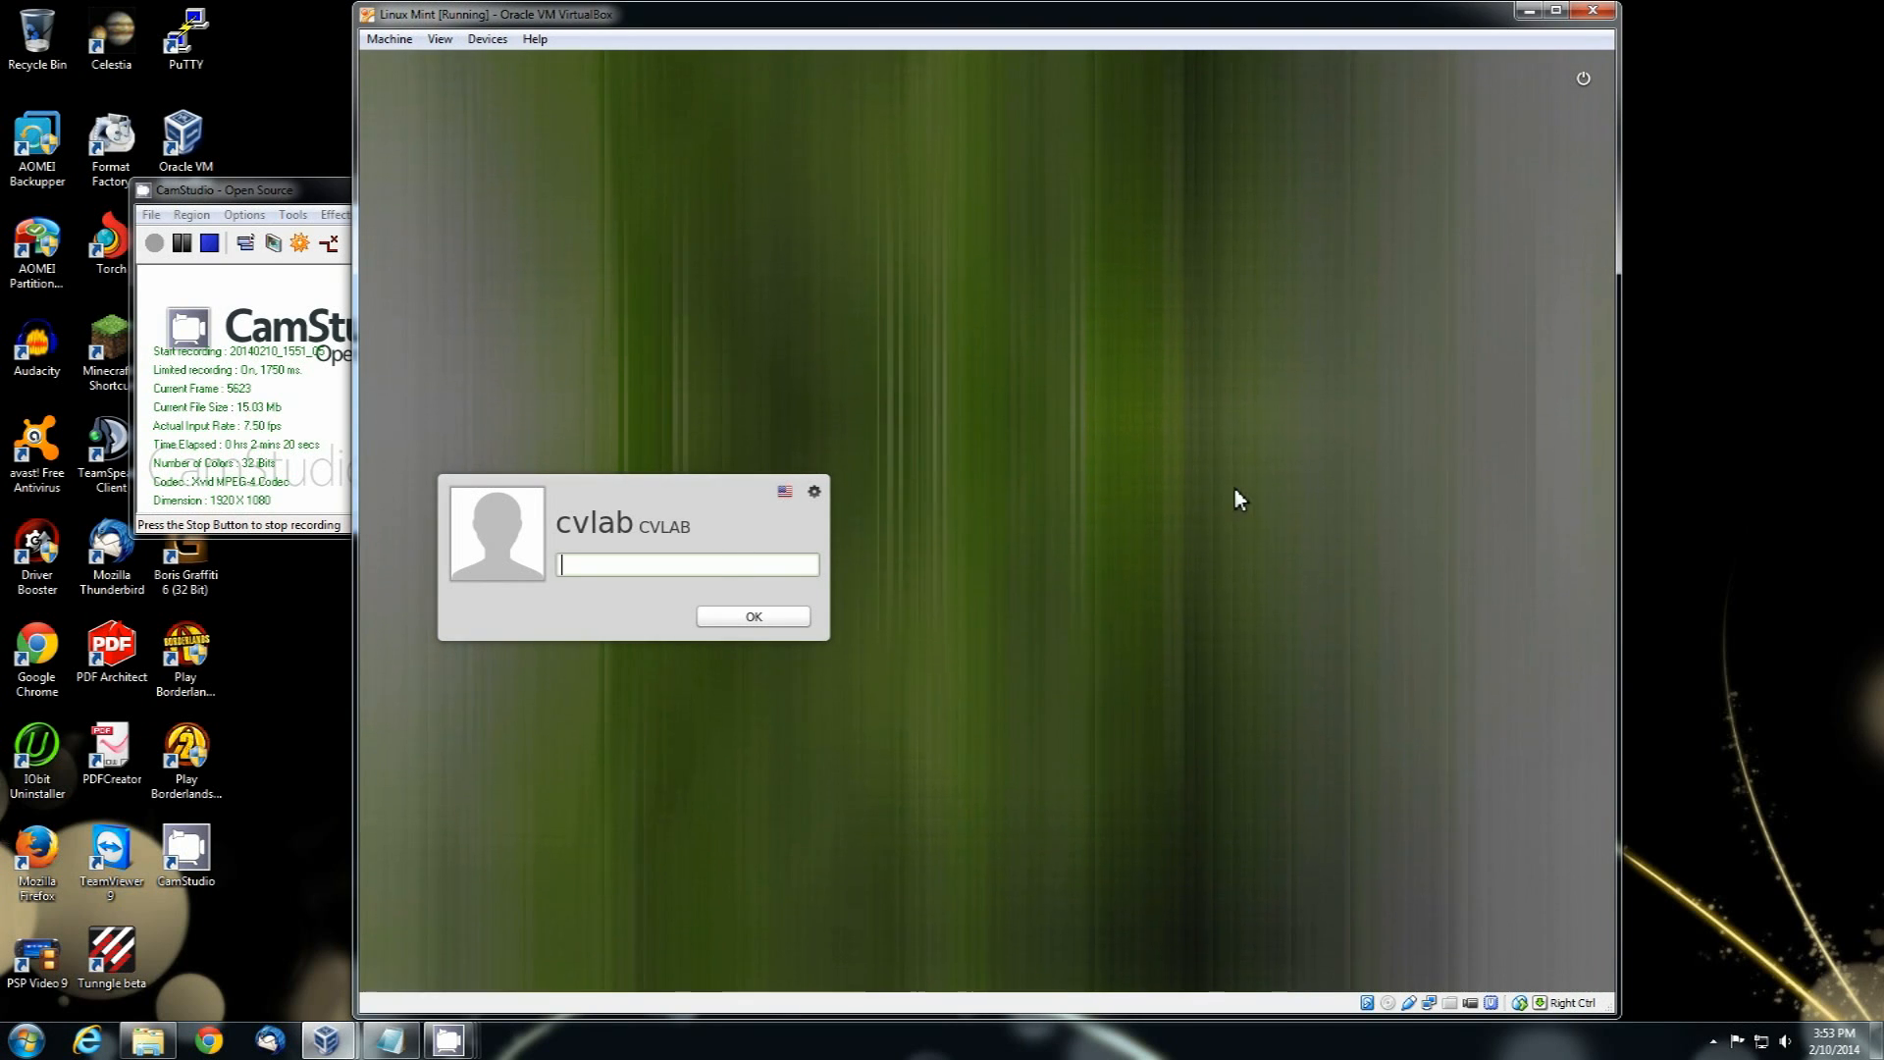
{"action": "type", "text": "••"}
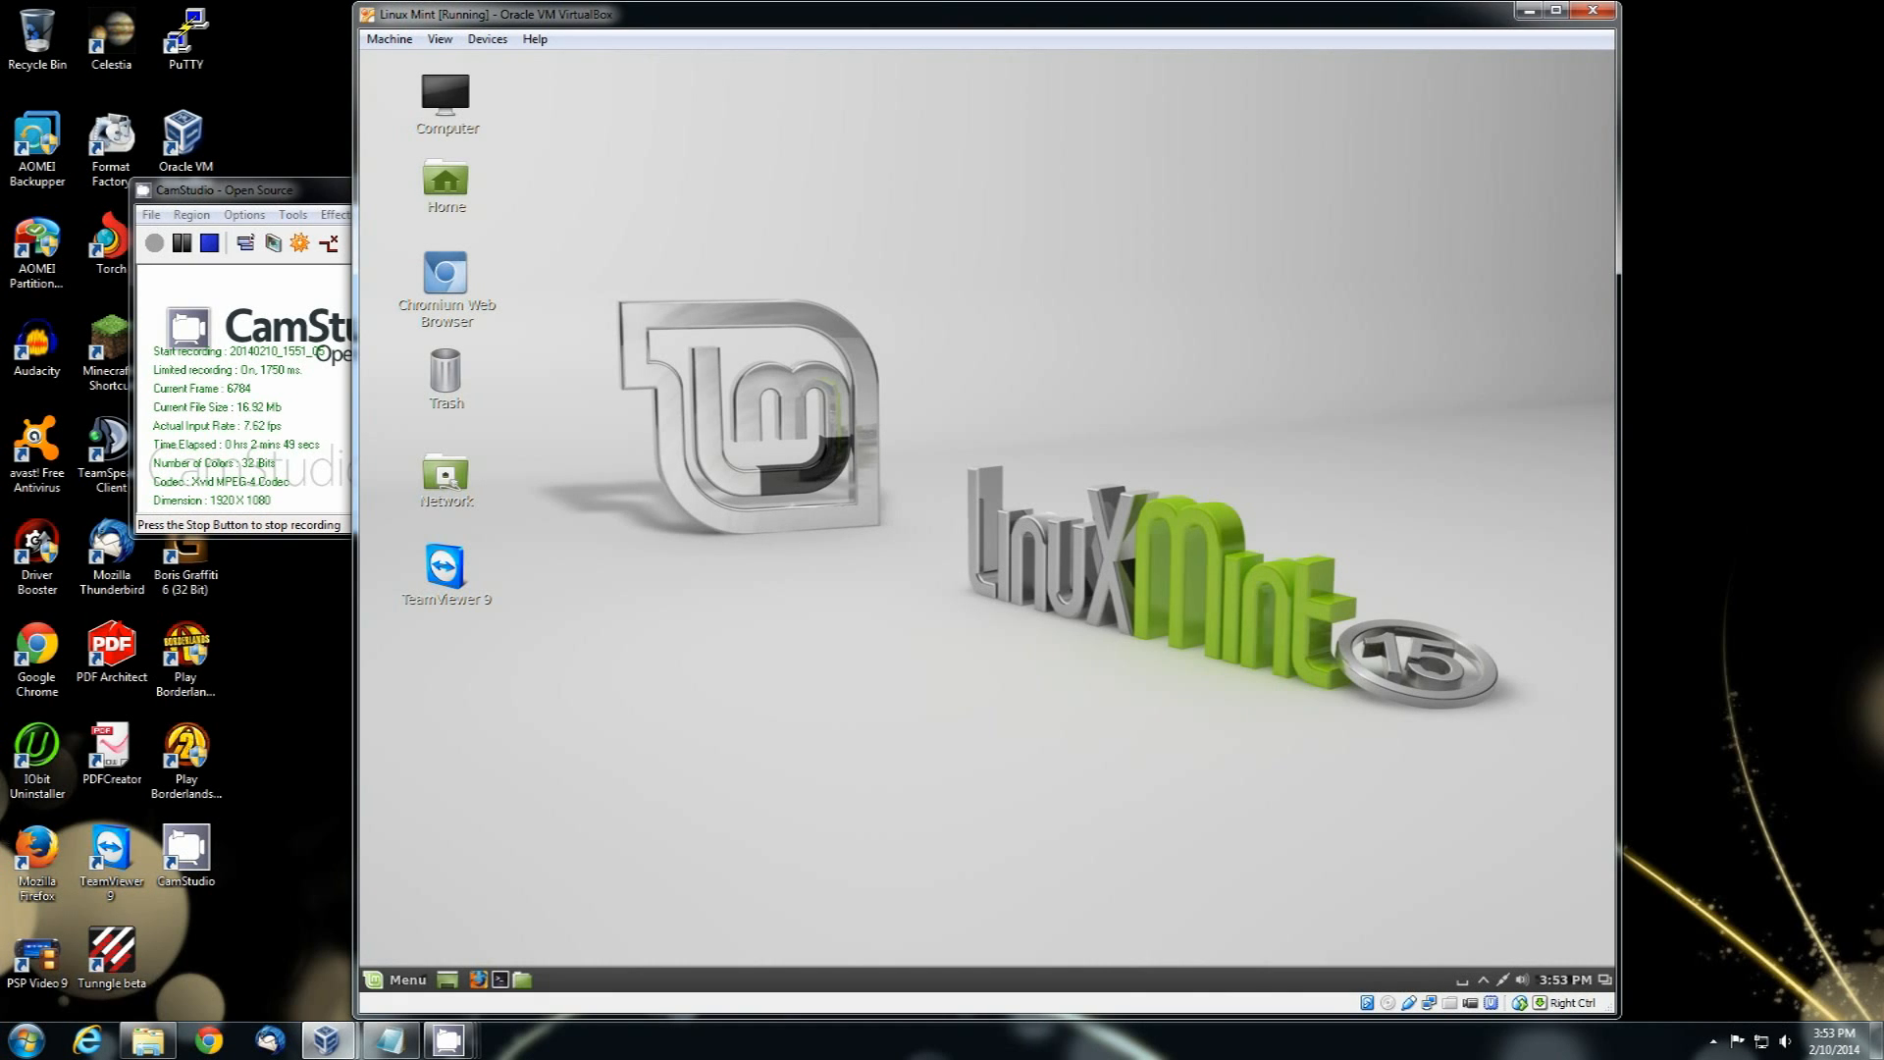
{"action": "mouse_move", "coordinate": [1408, 622]}
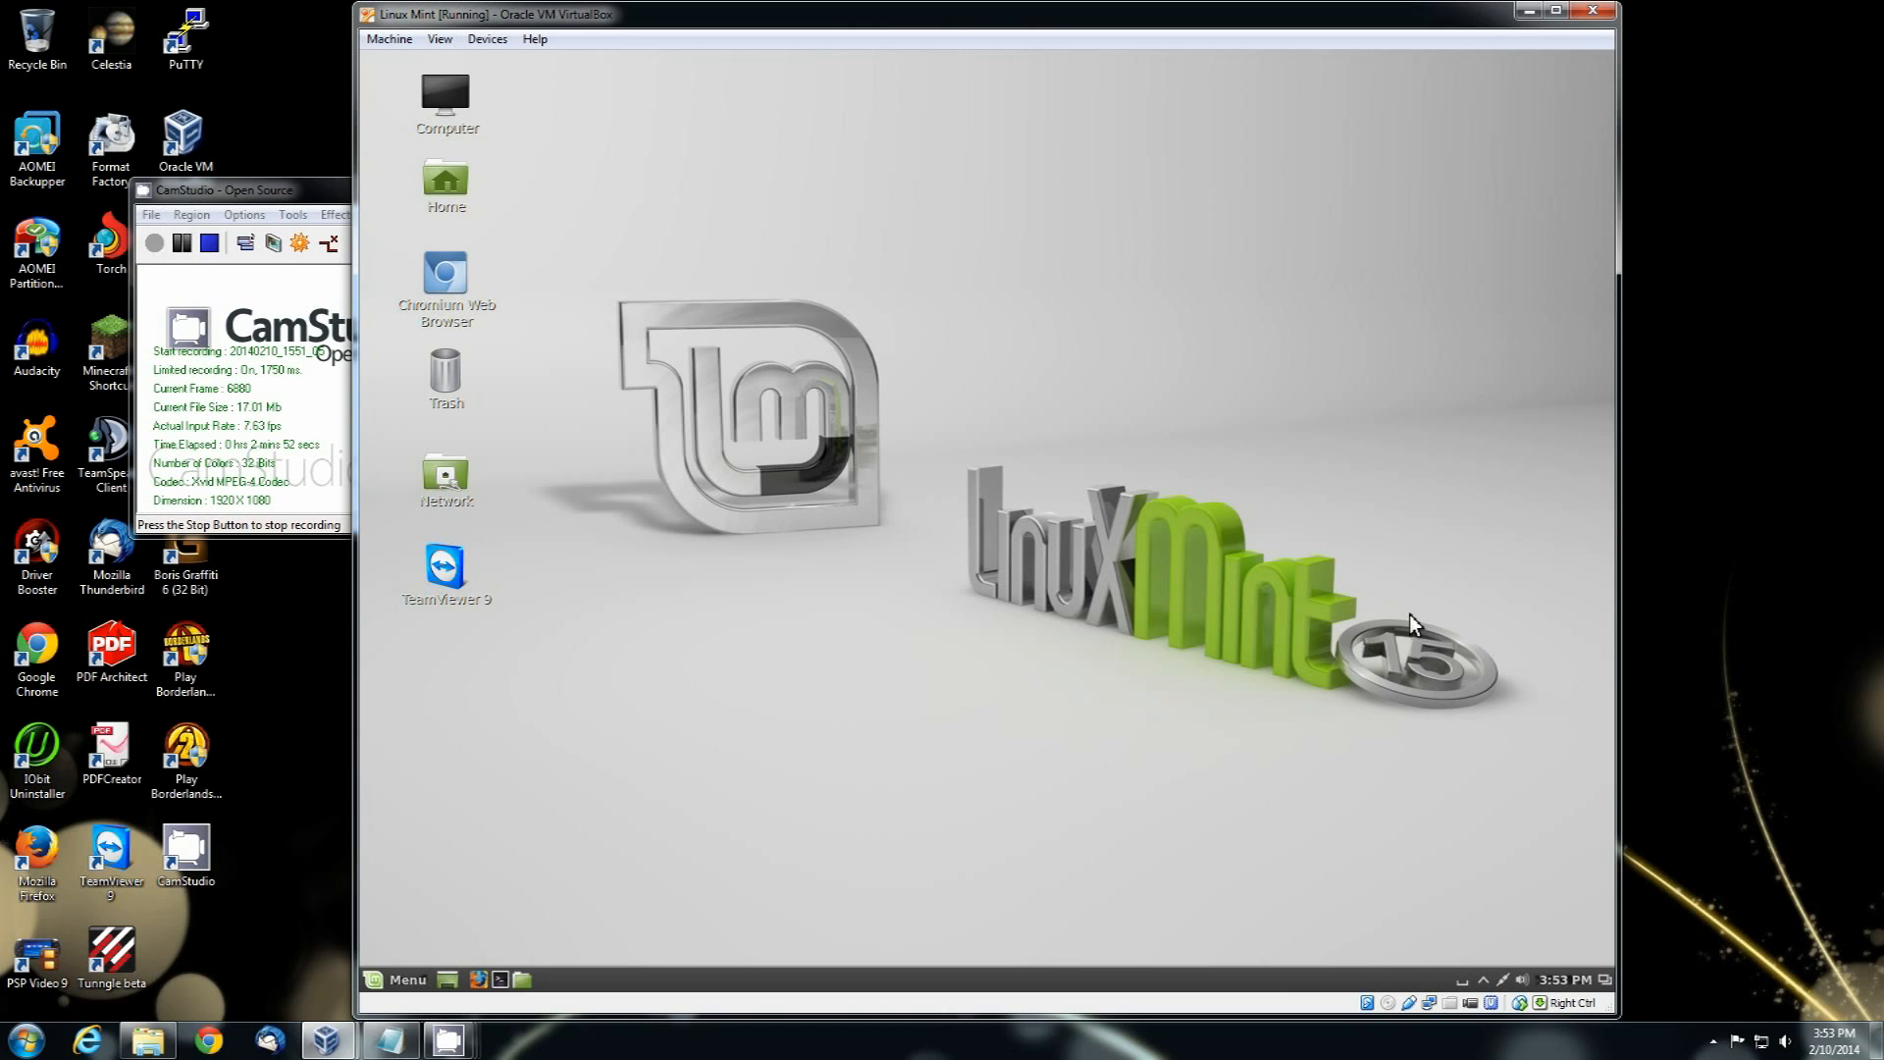
{"action": "mouse_move", "coordinate": [1380, 614]}
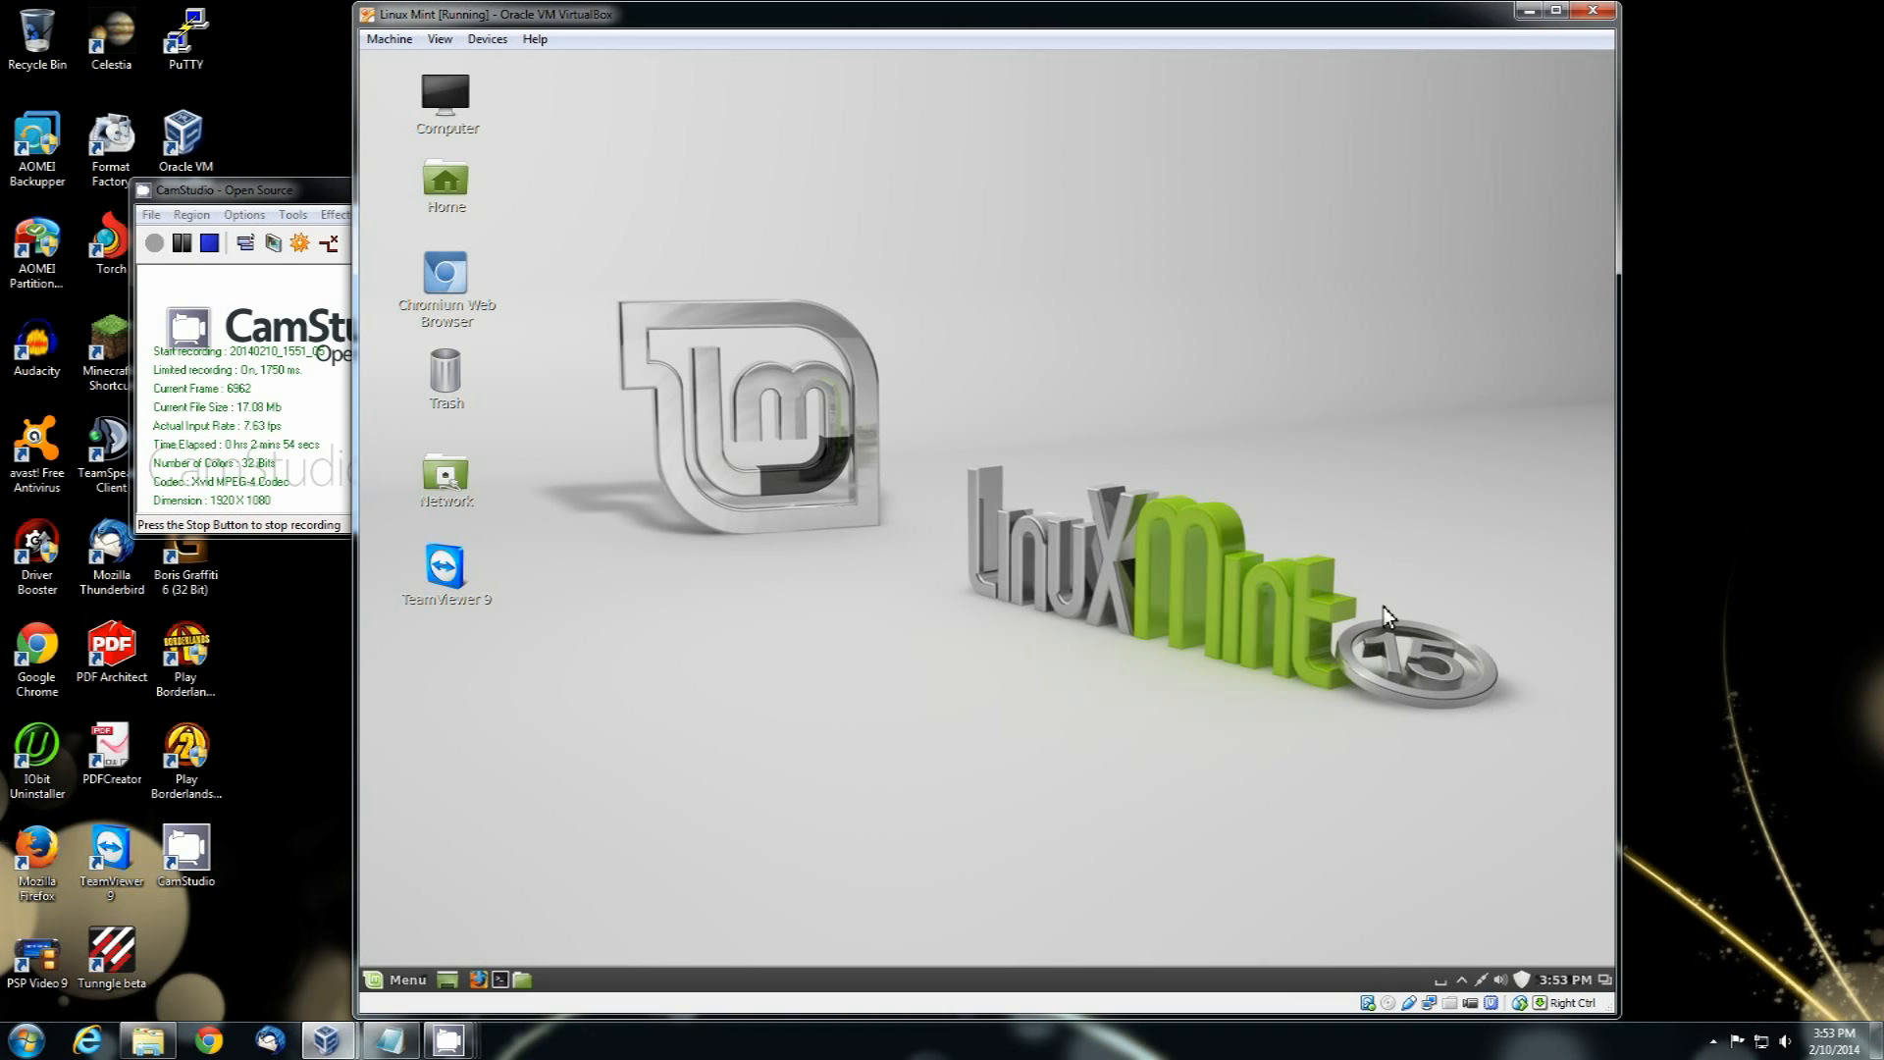
{"action": "mouse_move", "coordinate": [635, 484]}
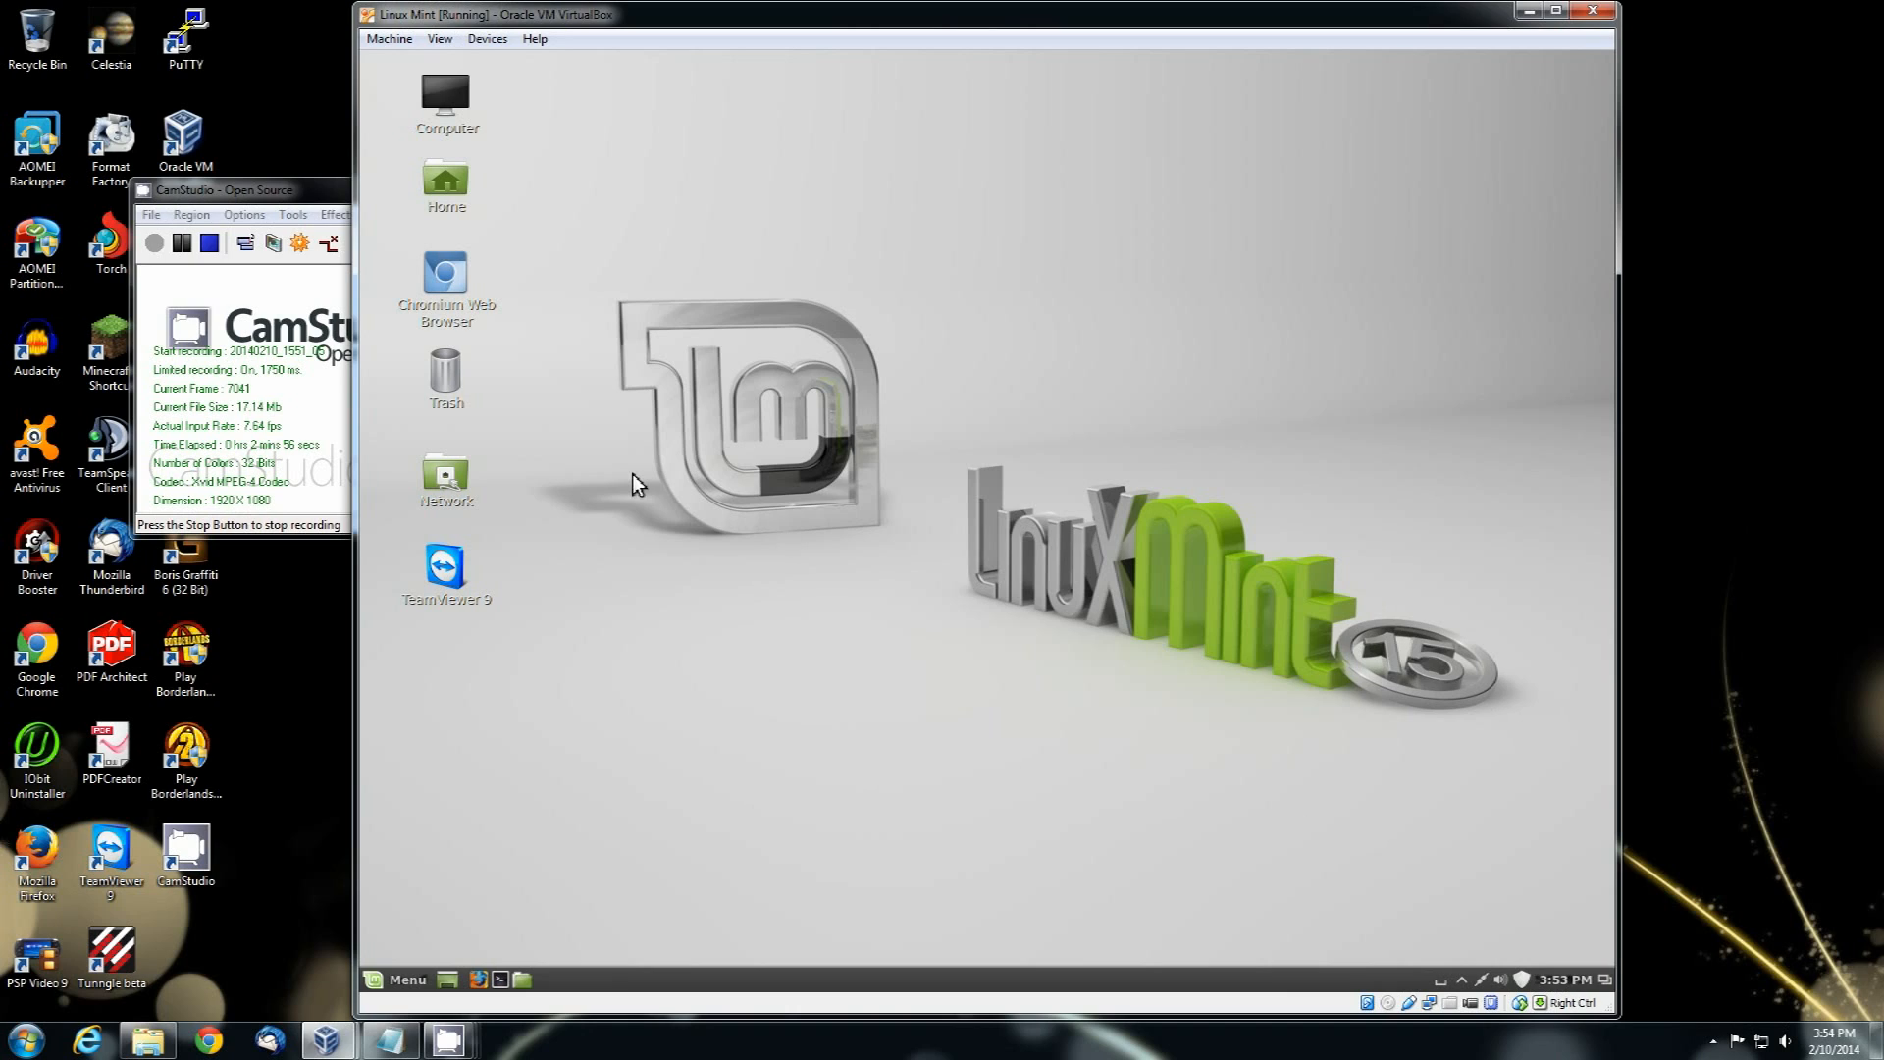
{"action": "mouse_move", "coordinate": [984, 855]}
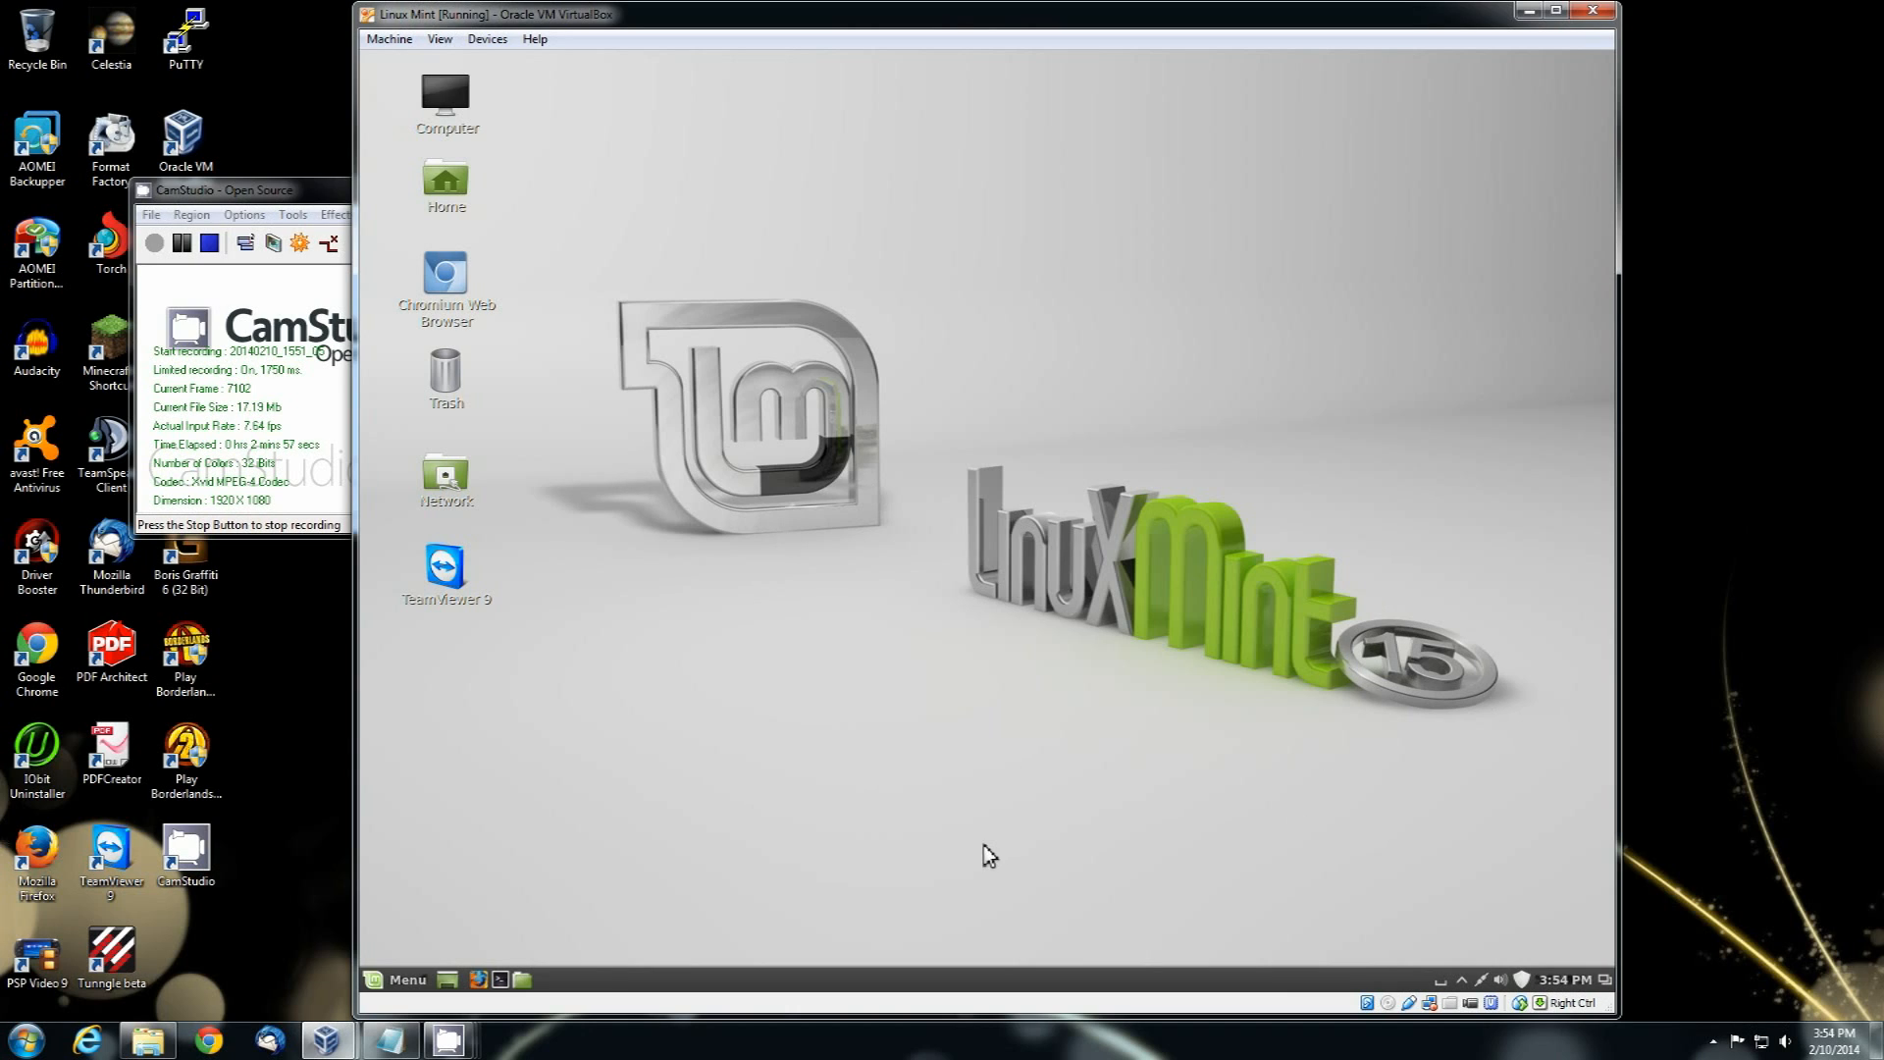
{"action": "mouse_move", "coordinate": [845, 954]}
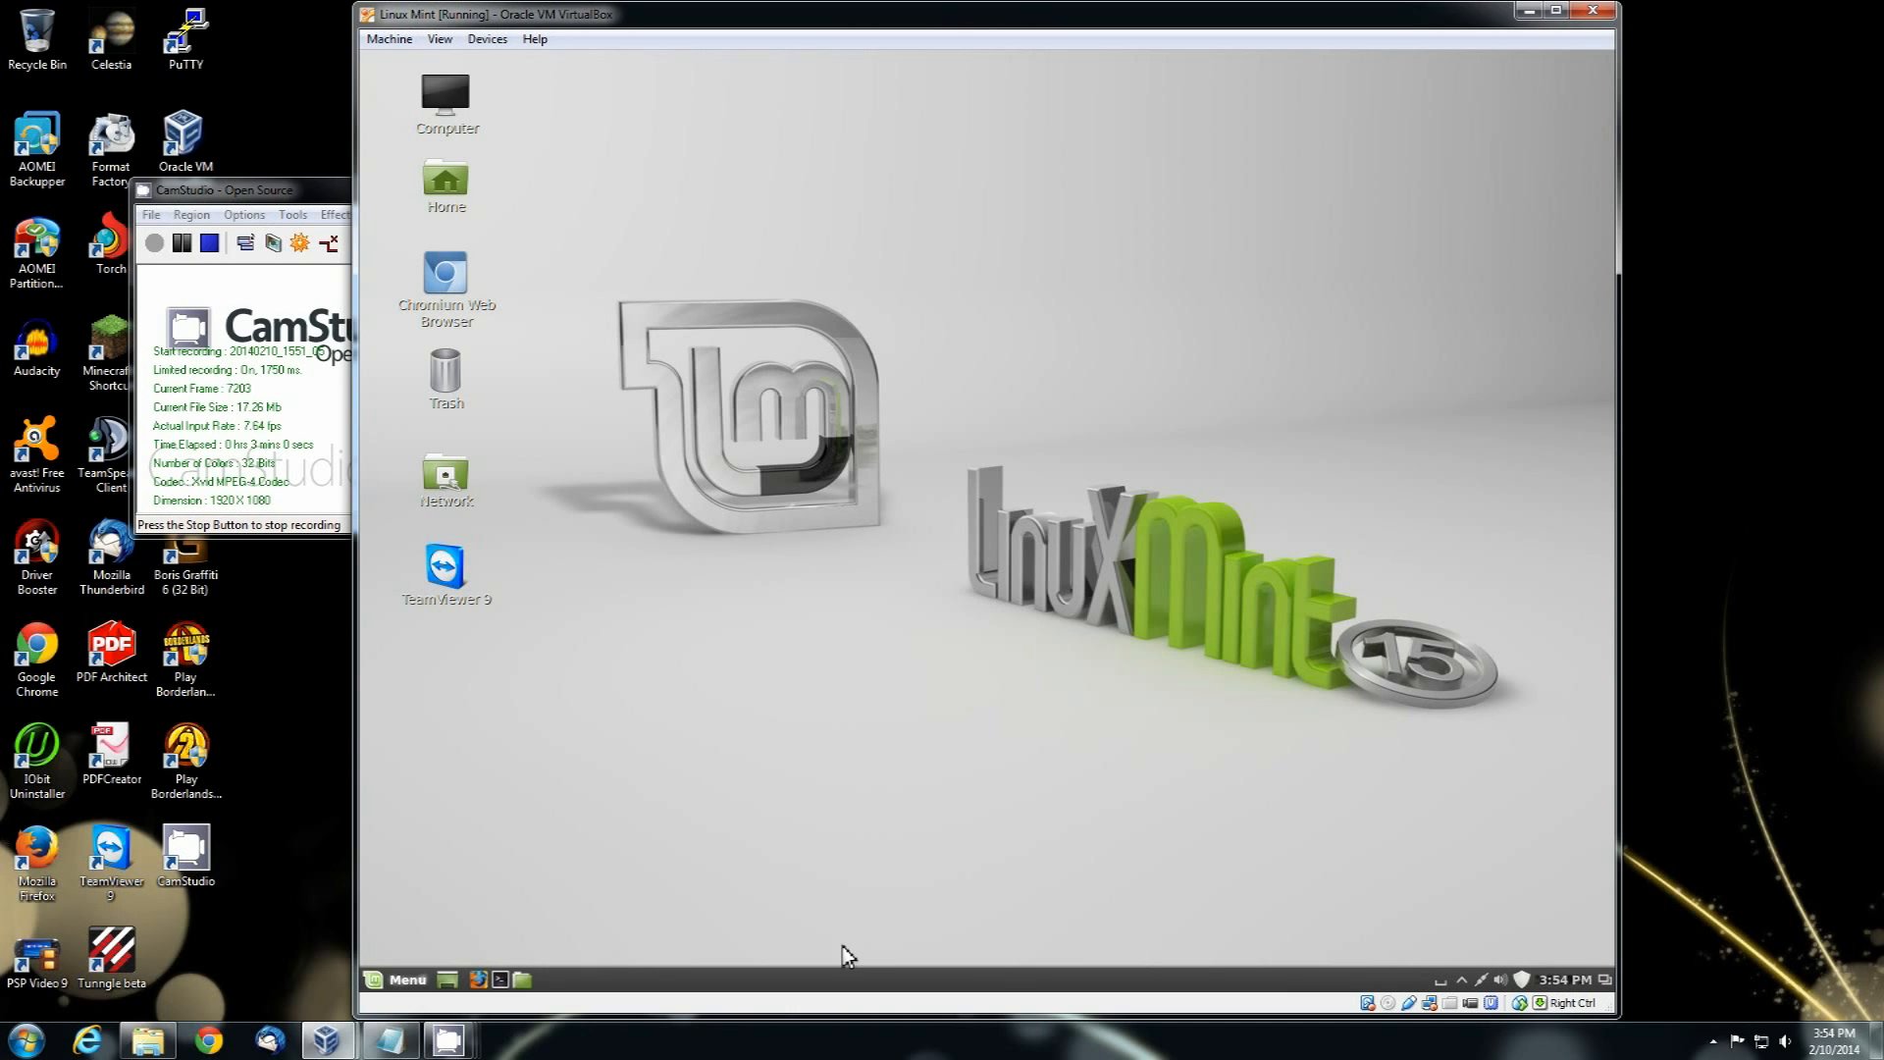
Step: Open a settings window from the Menu, scroll through it, and close it
{"action": "left_click", "coordinate": [406, 978]}
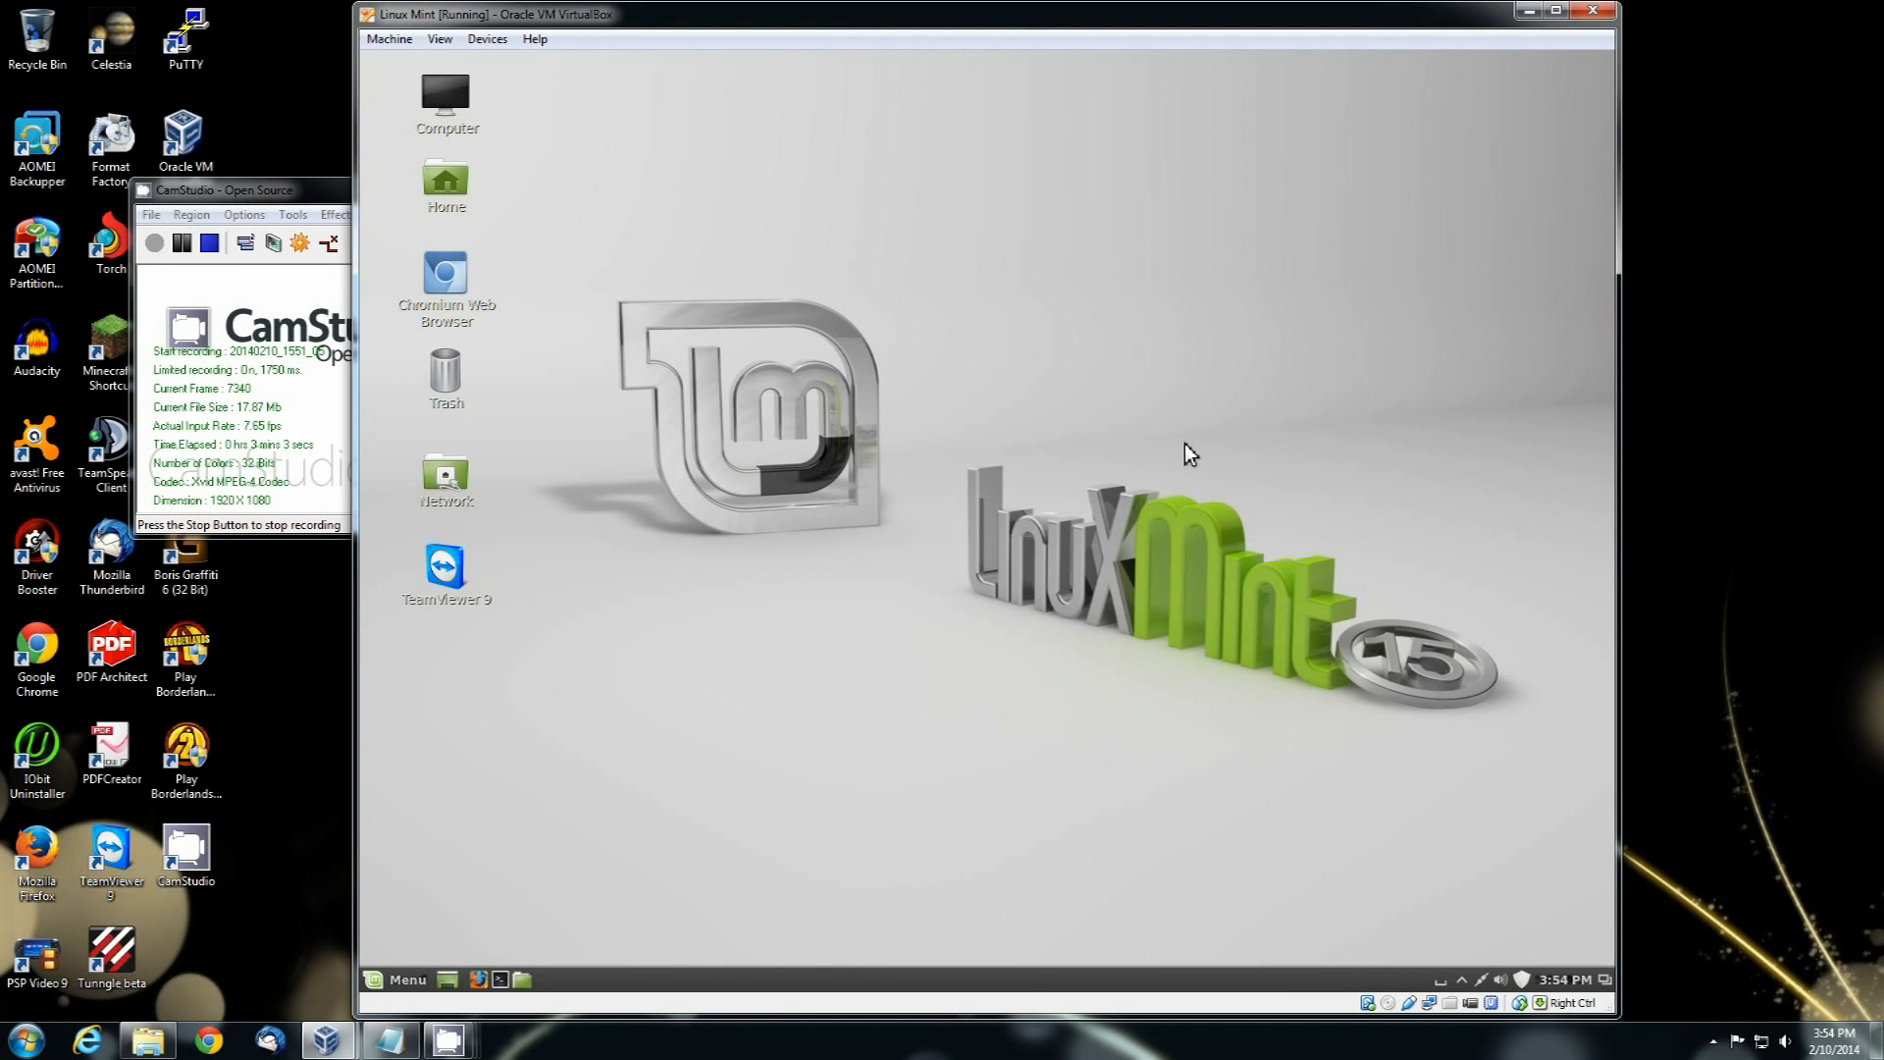
{"action": "mouse_move", "coordinate": [1126, 421]}
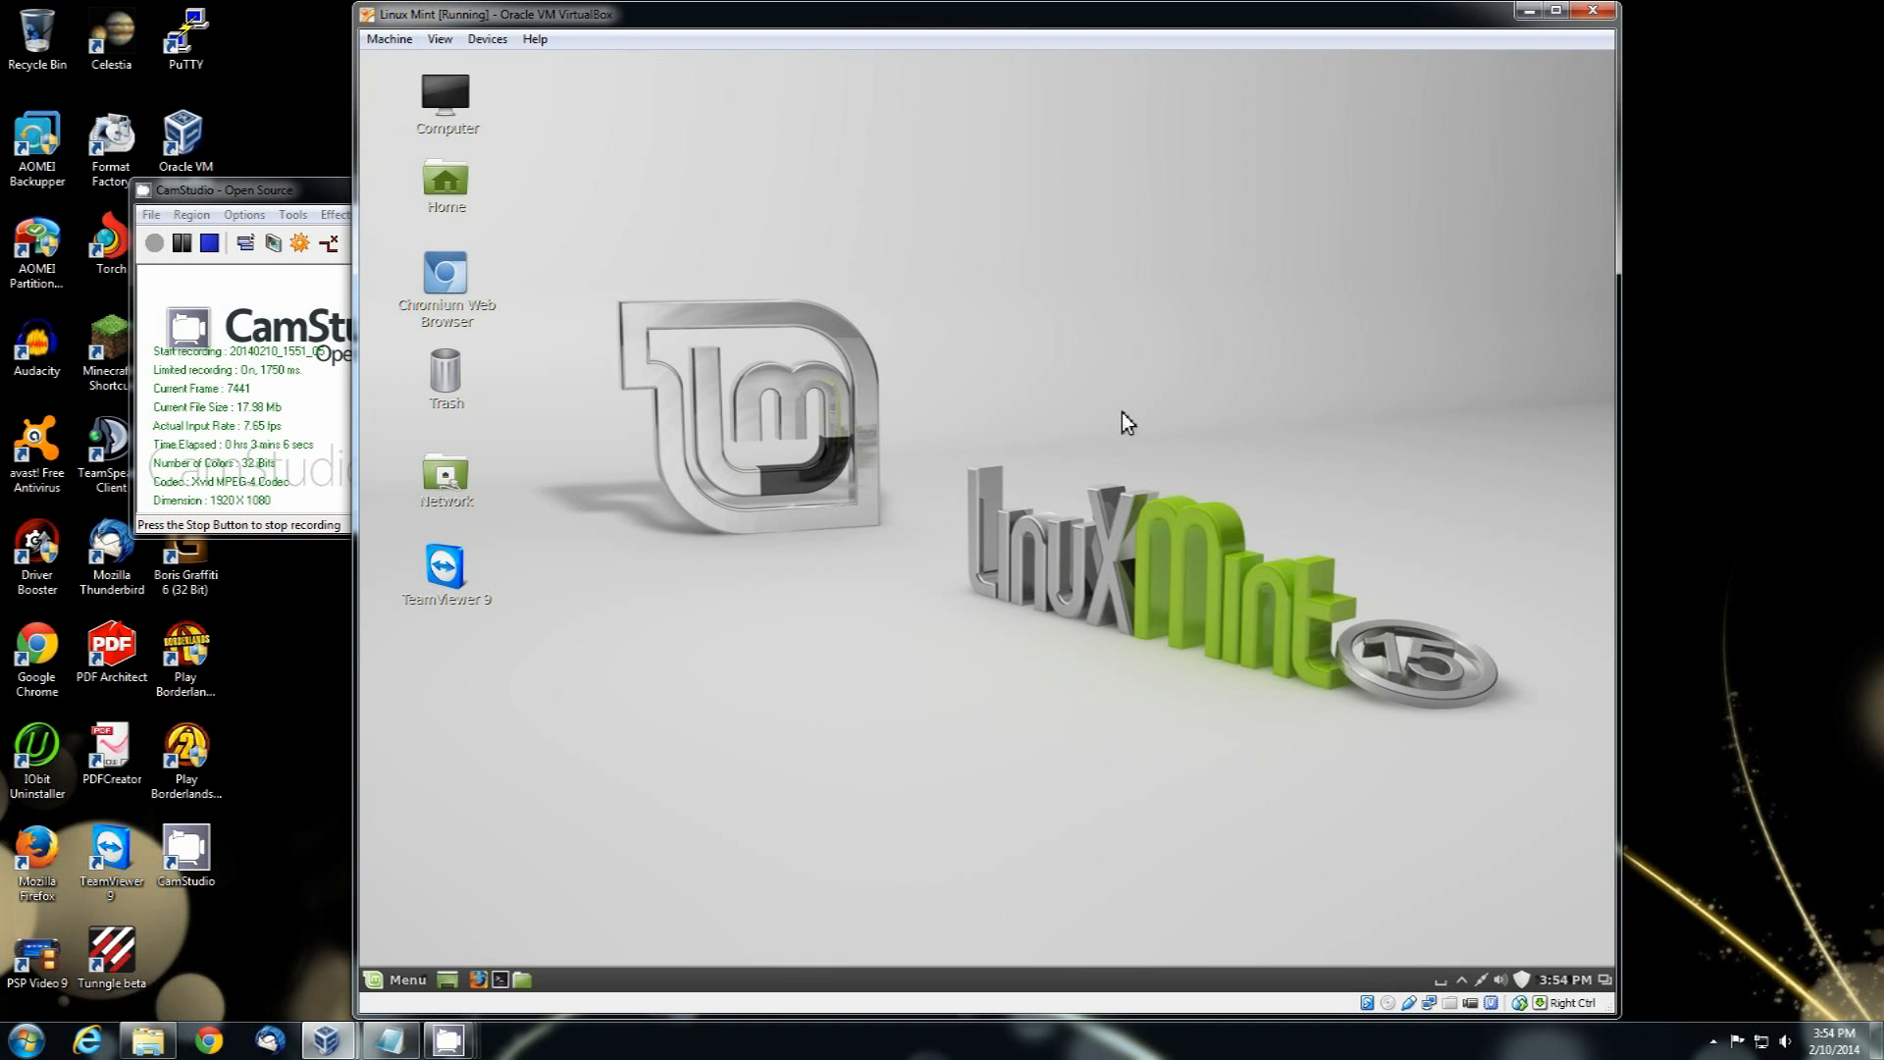
{"action": "mouse_move", "coordinate": [926, 460]}
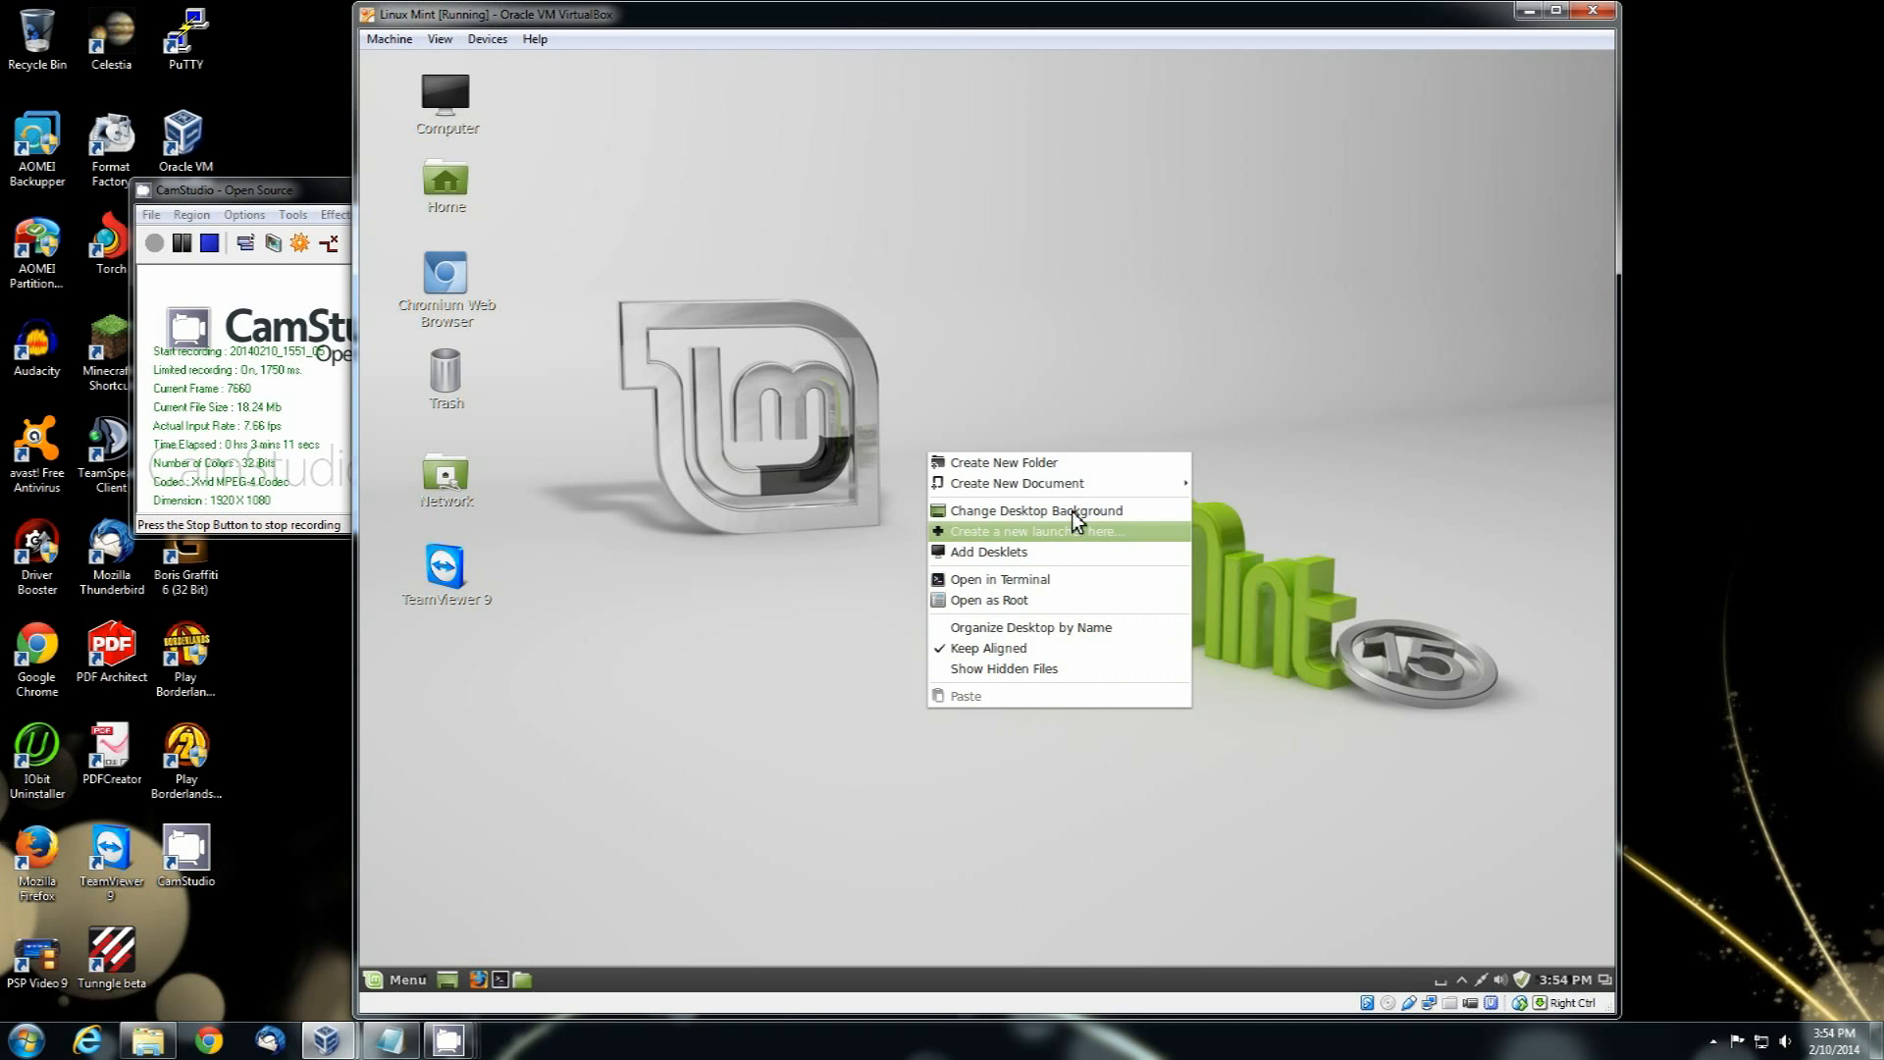
{"action": "mouse_move", "coordinate": [994, 702]}
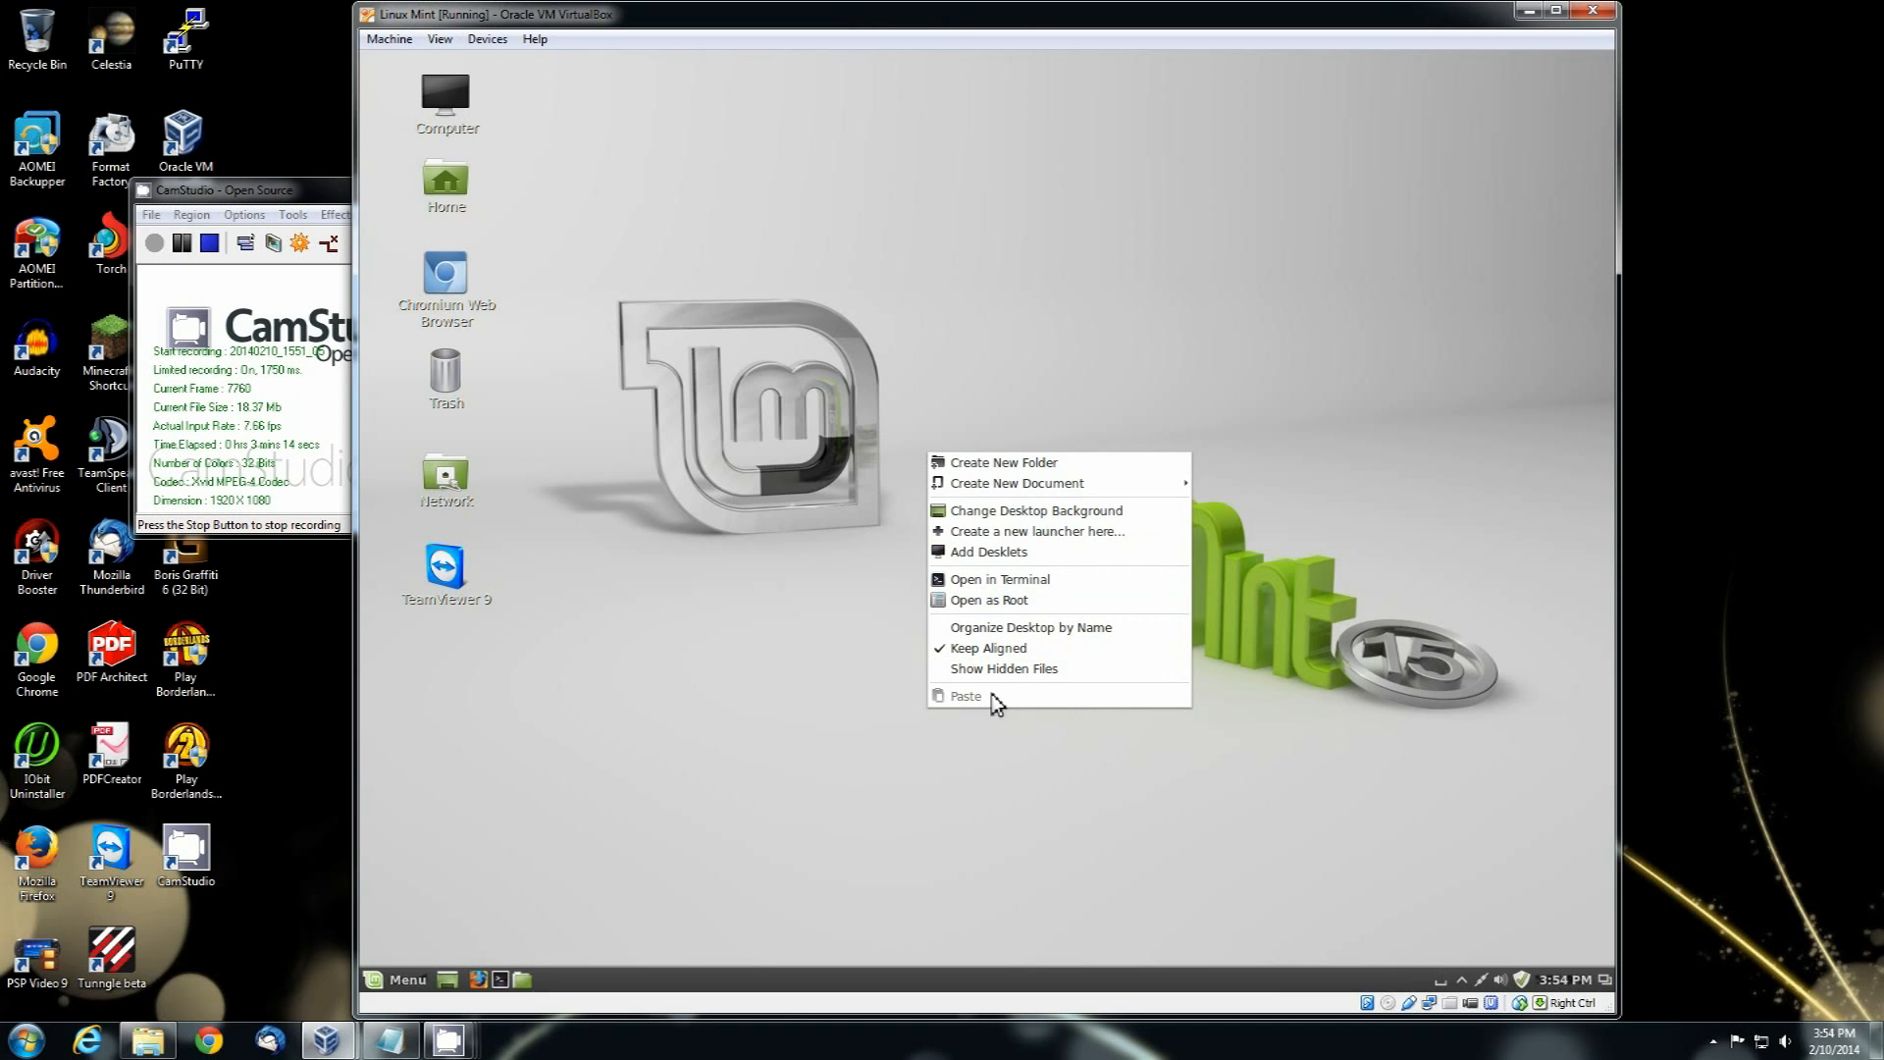
{"action": "mouse_move", "coordinate": [1081, 559]}
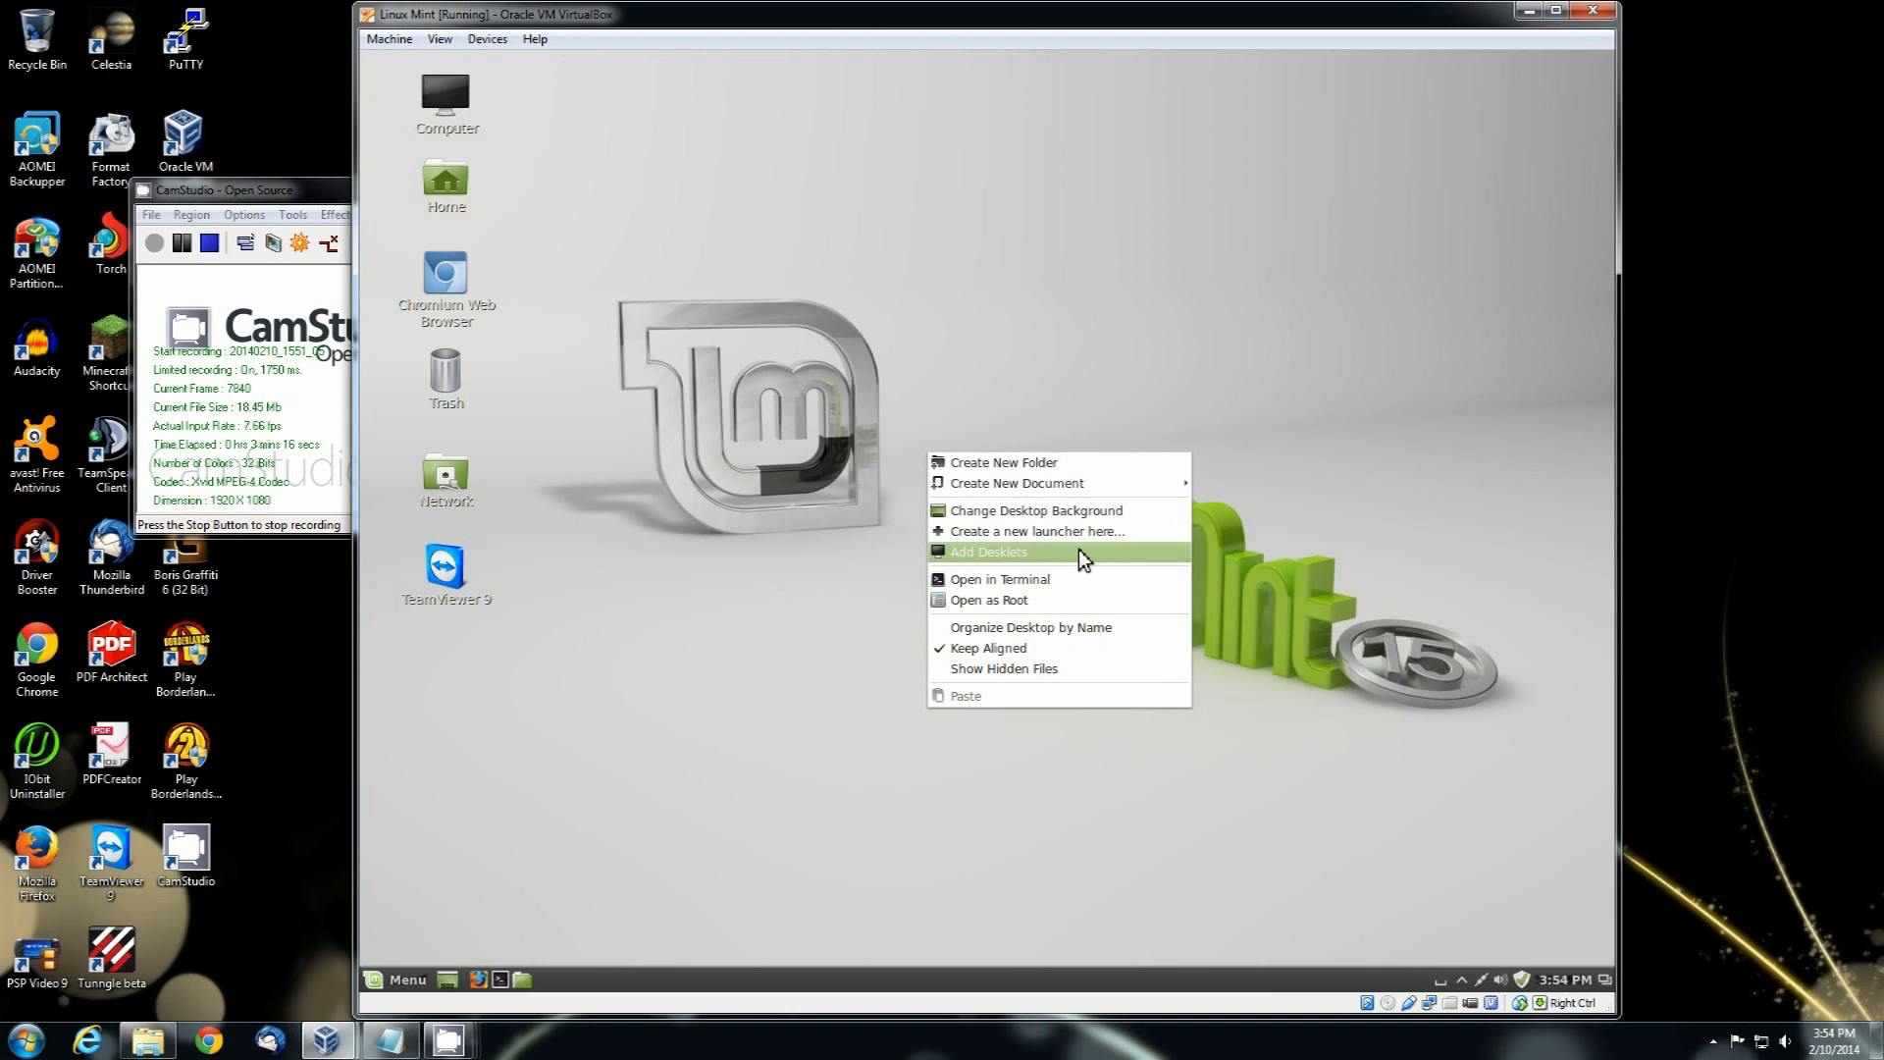
{"action": "mouse_move", "coordinate": [1071, 515]}
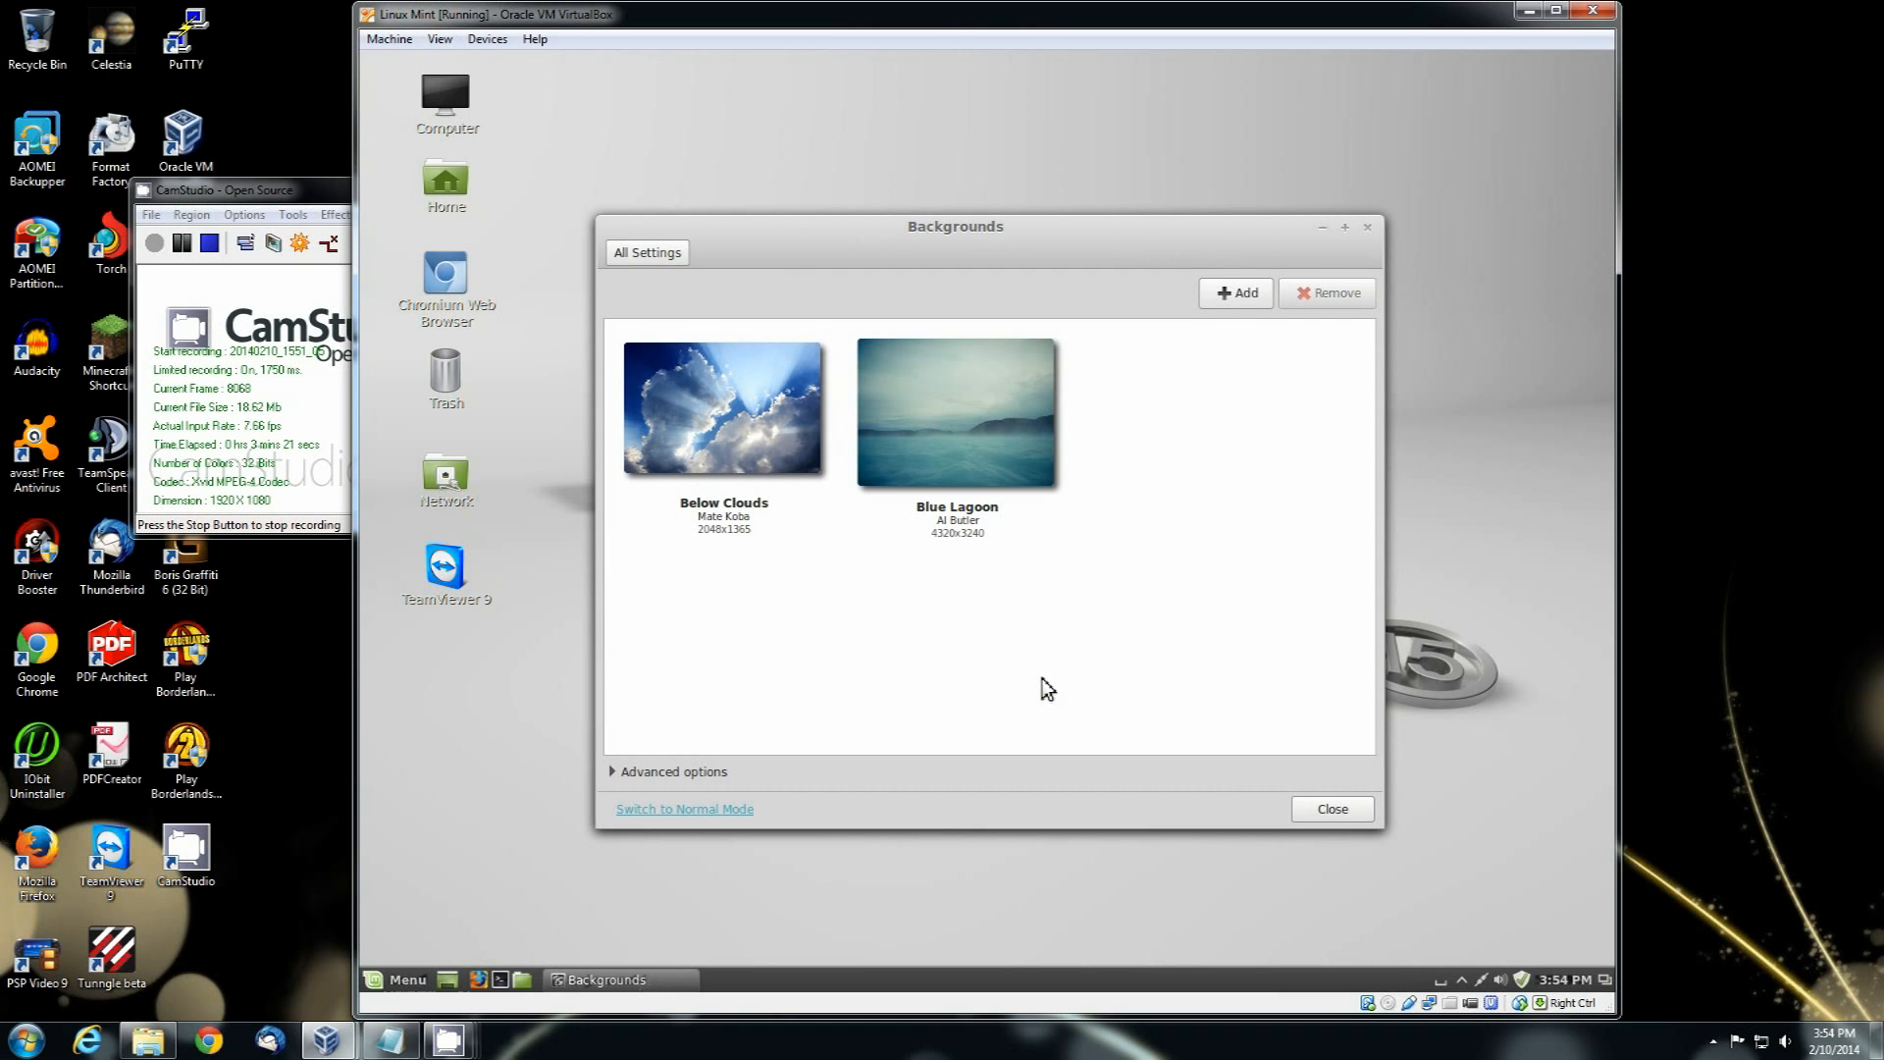
{"action": "scroll", "scroll_direction": "down", "scroll_amount": 3}
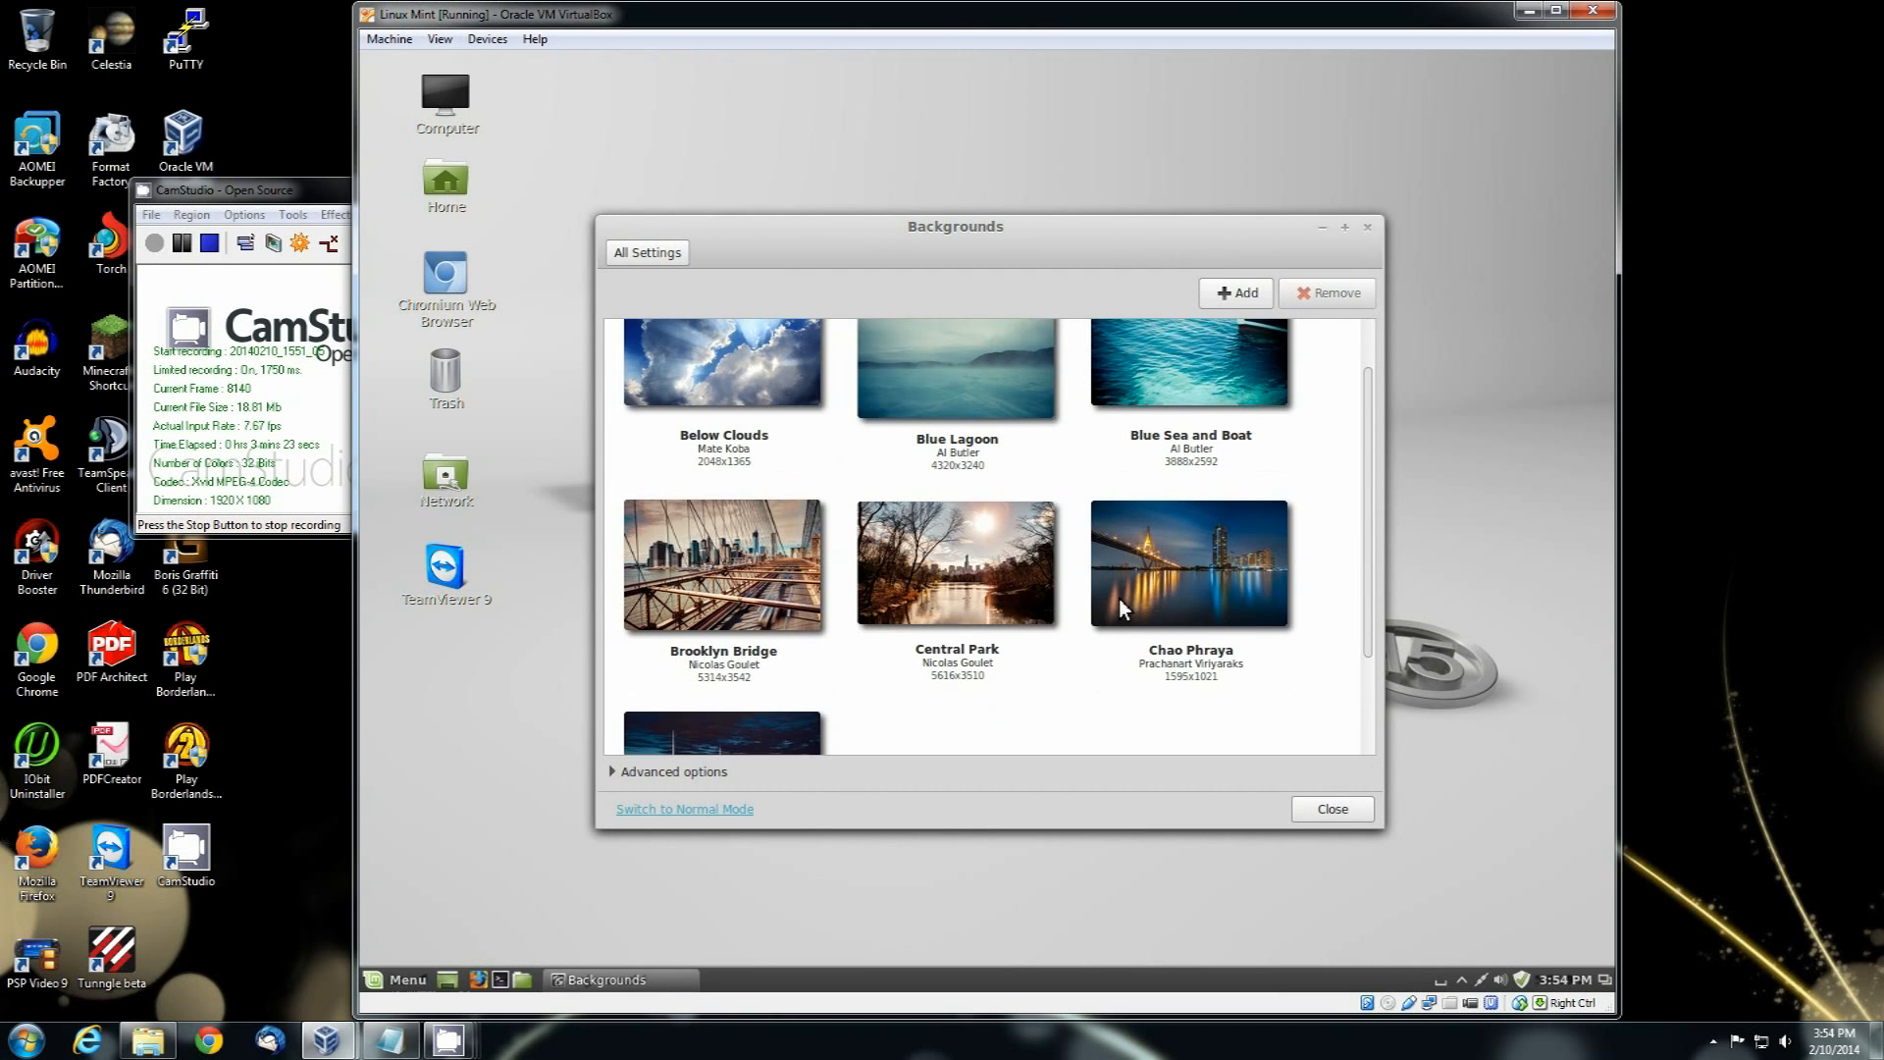
{"action": "scroll", "scroll_direction": "down", "scroll_amount": 3}
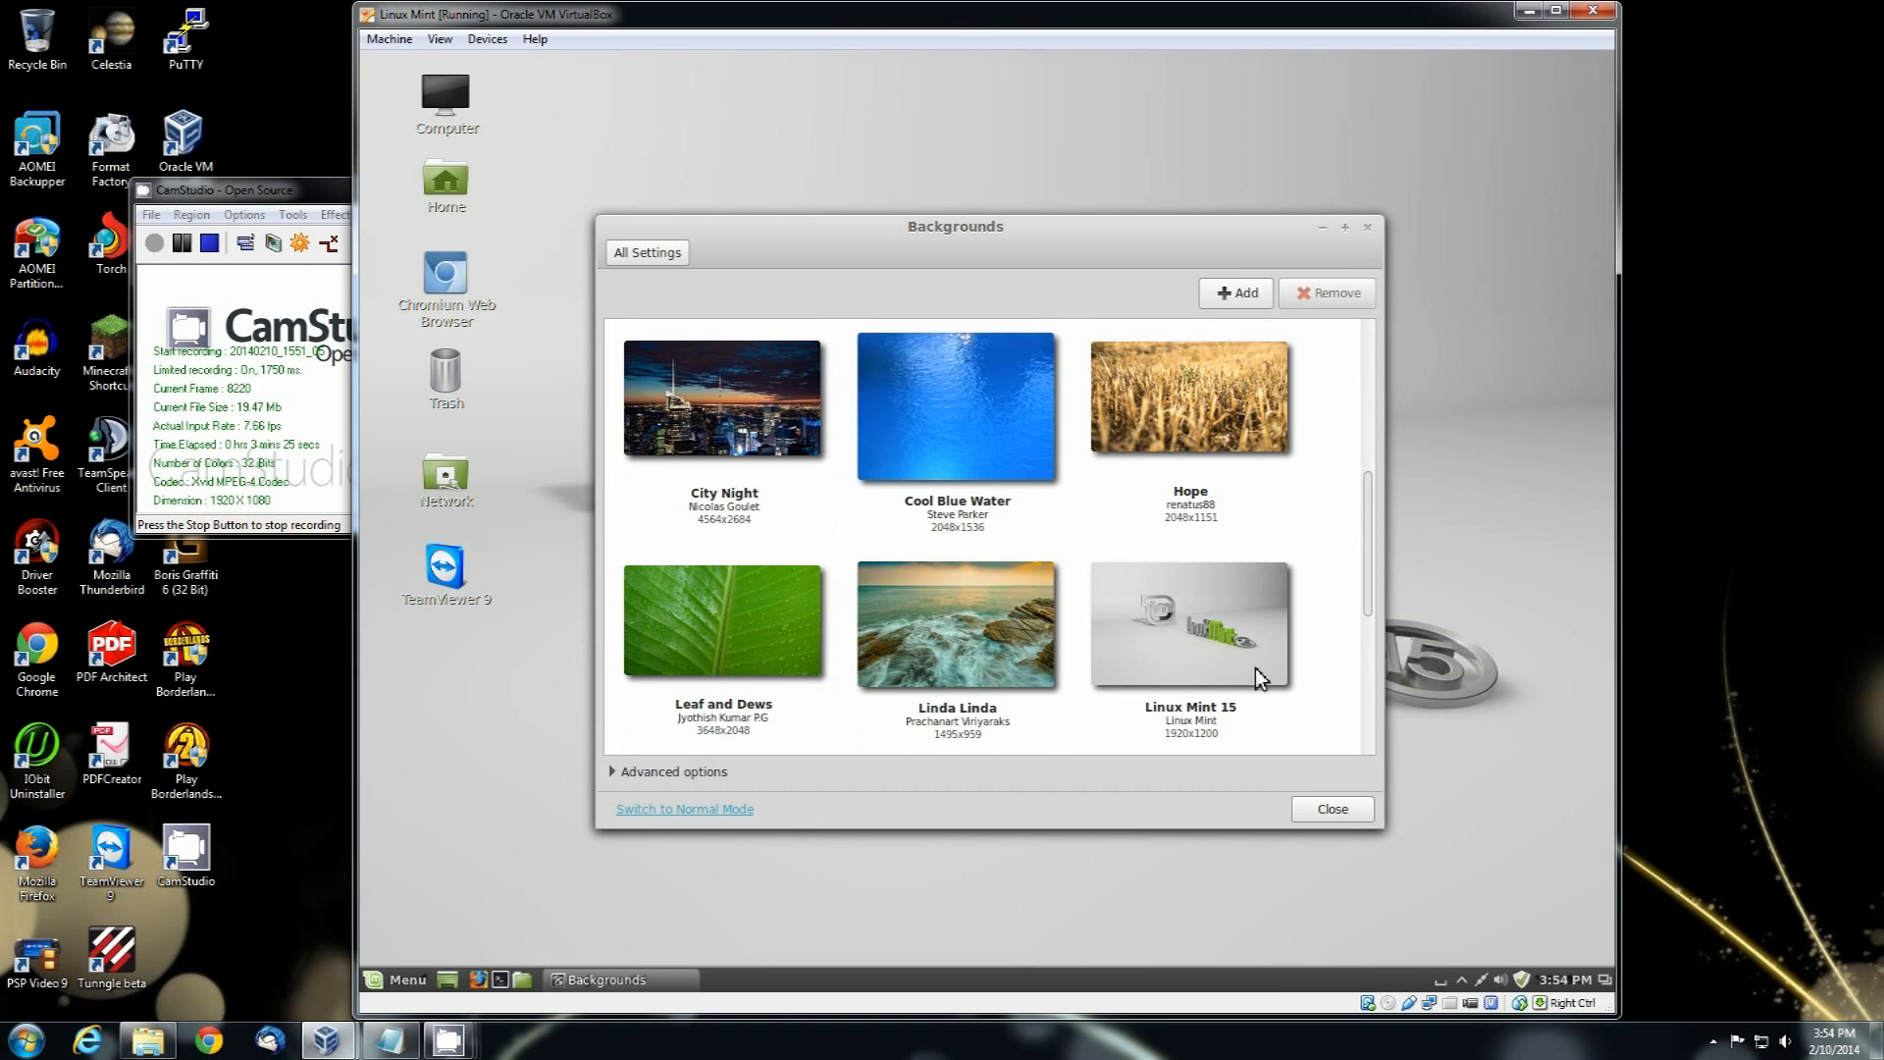
{"action": "scroll", "scroll_direction": "down", "scroll_amount": 3}
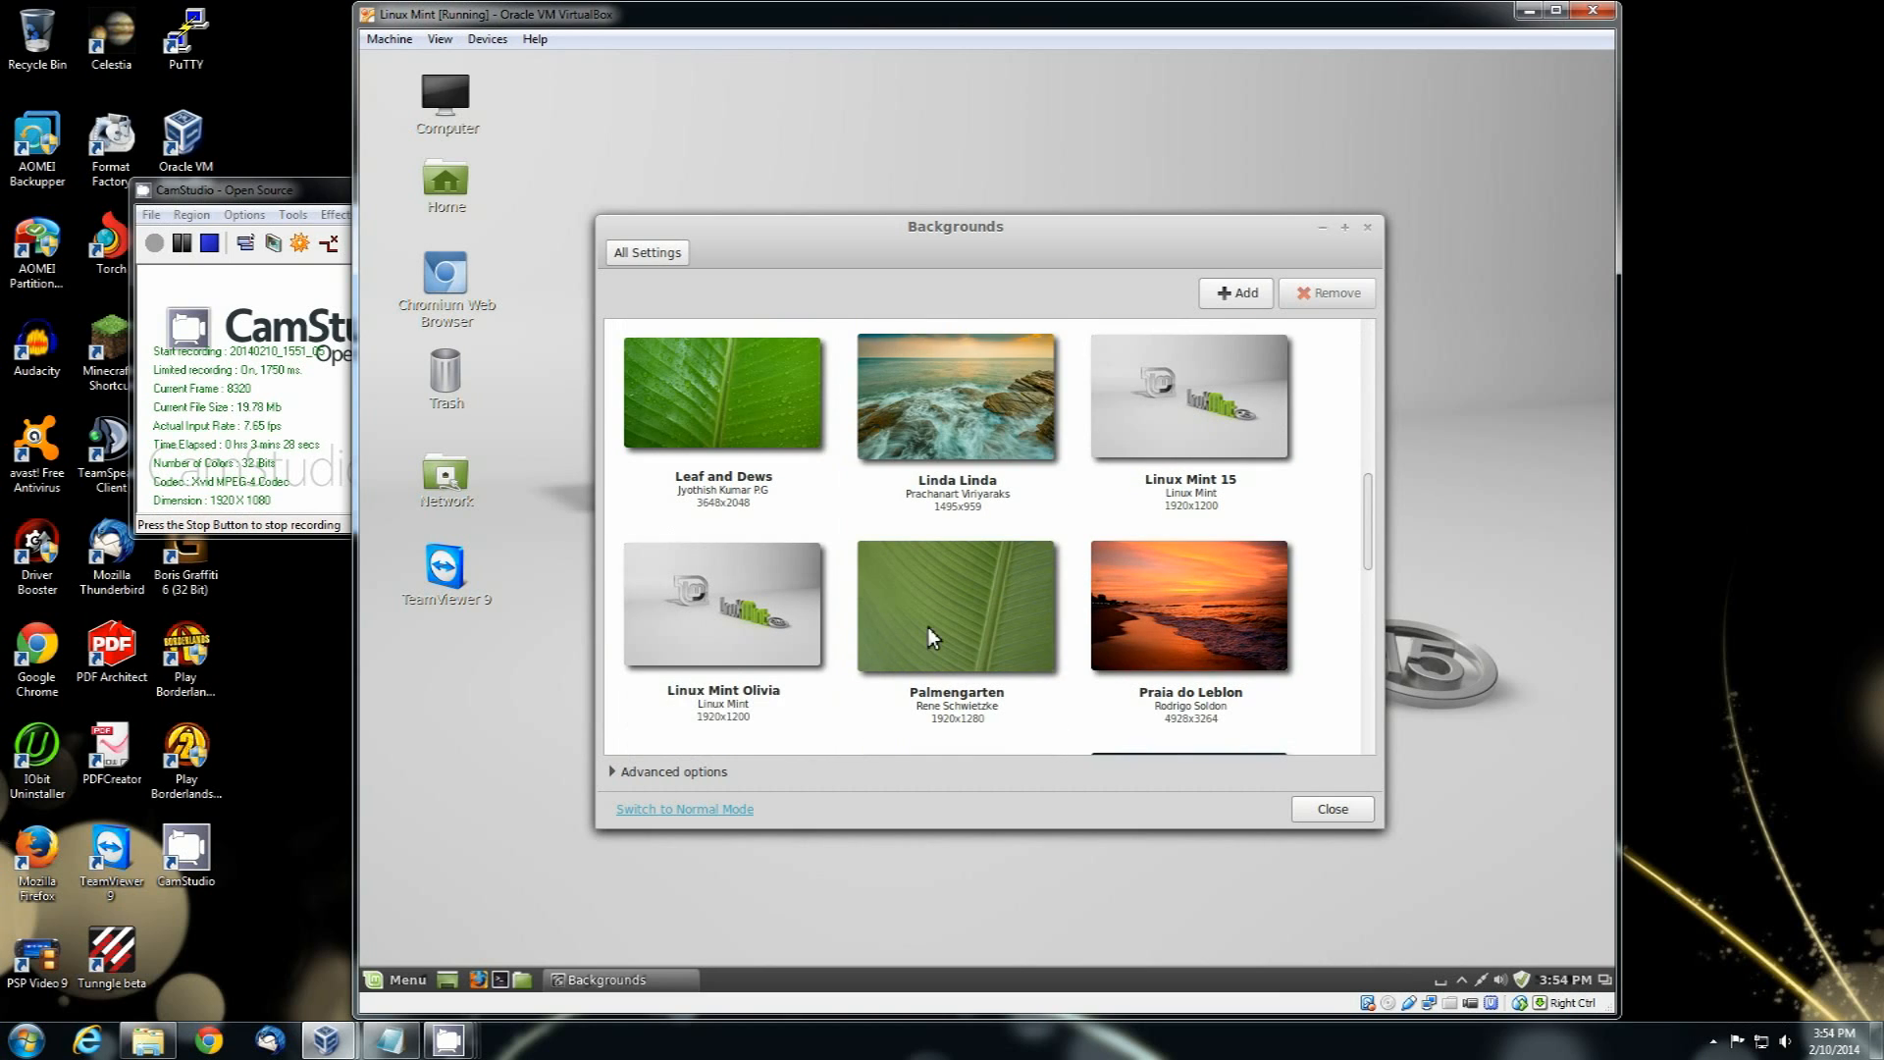
{"action": "left_click", "coordinate": [1331, 808]}
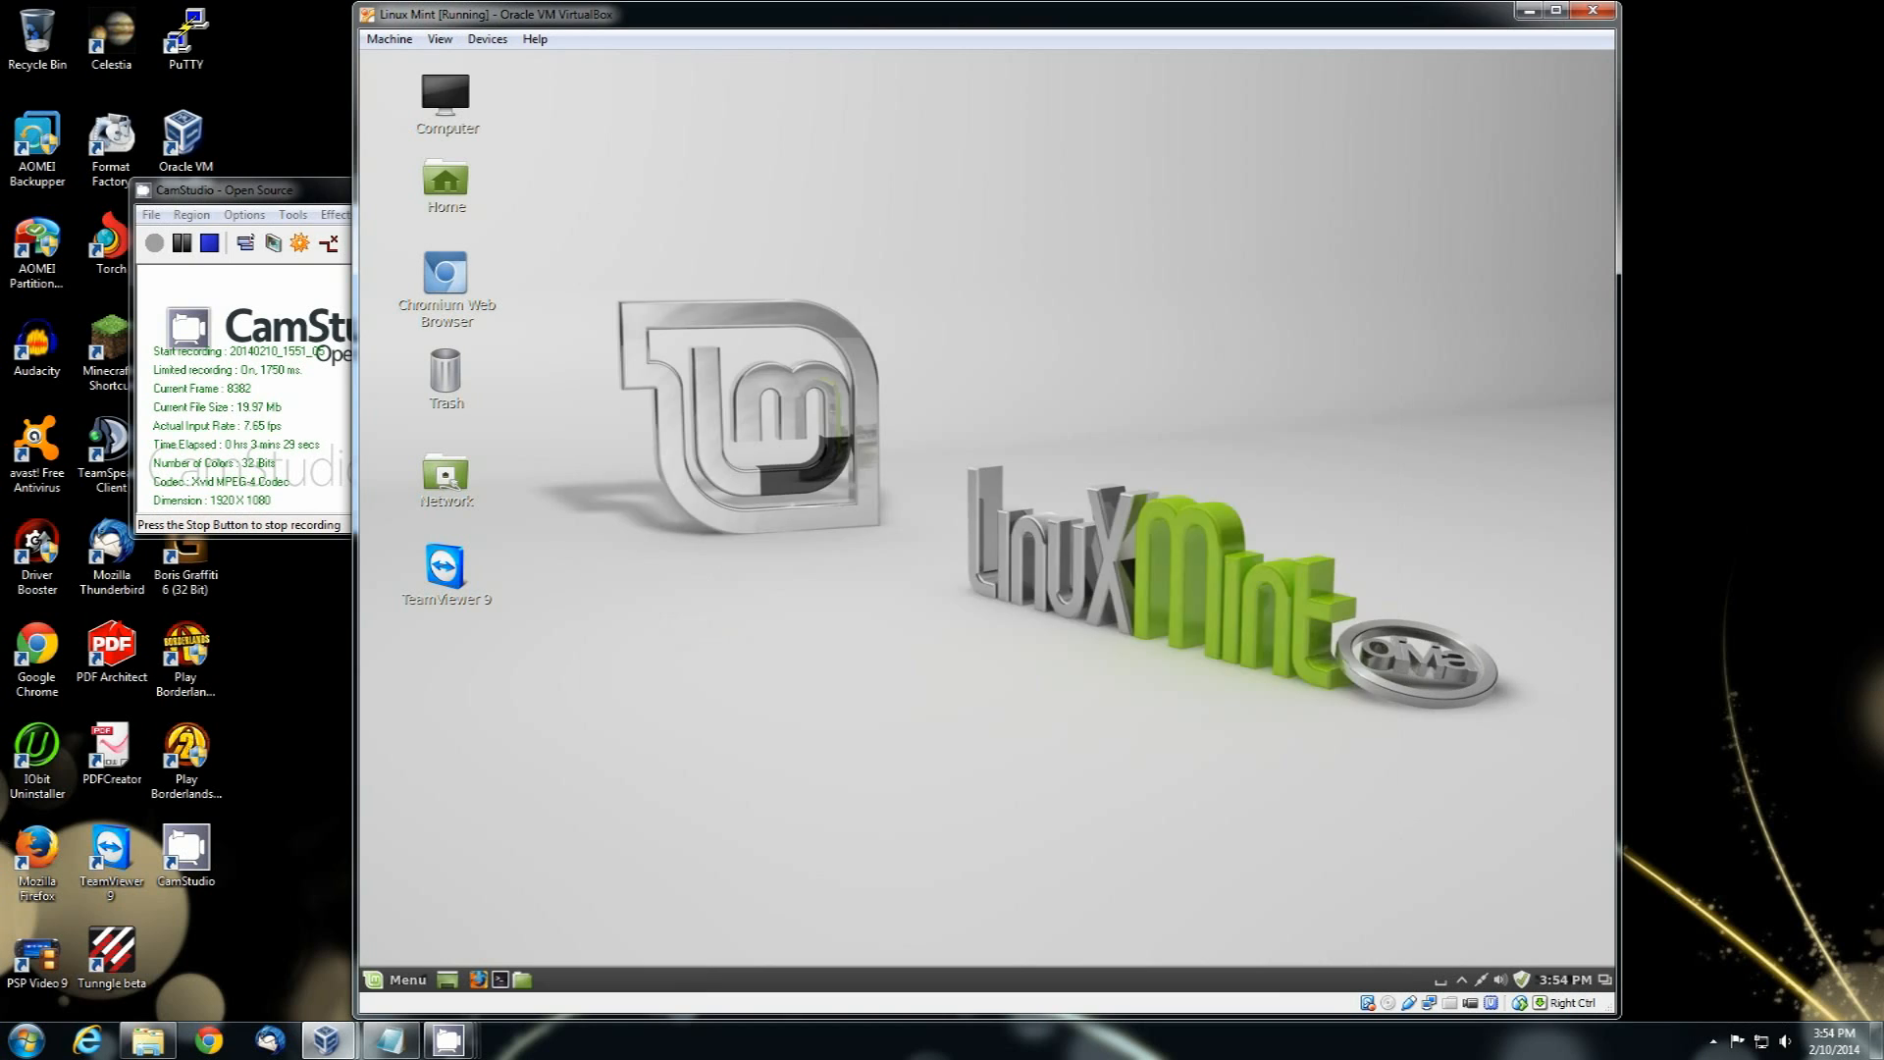
{"action": "mouse_move", "coordinate": [1406, 691]}
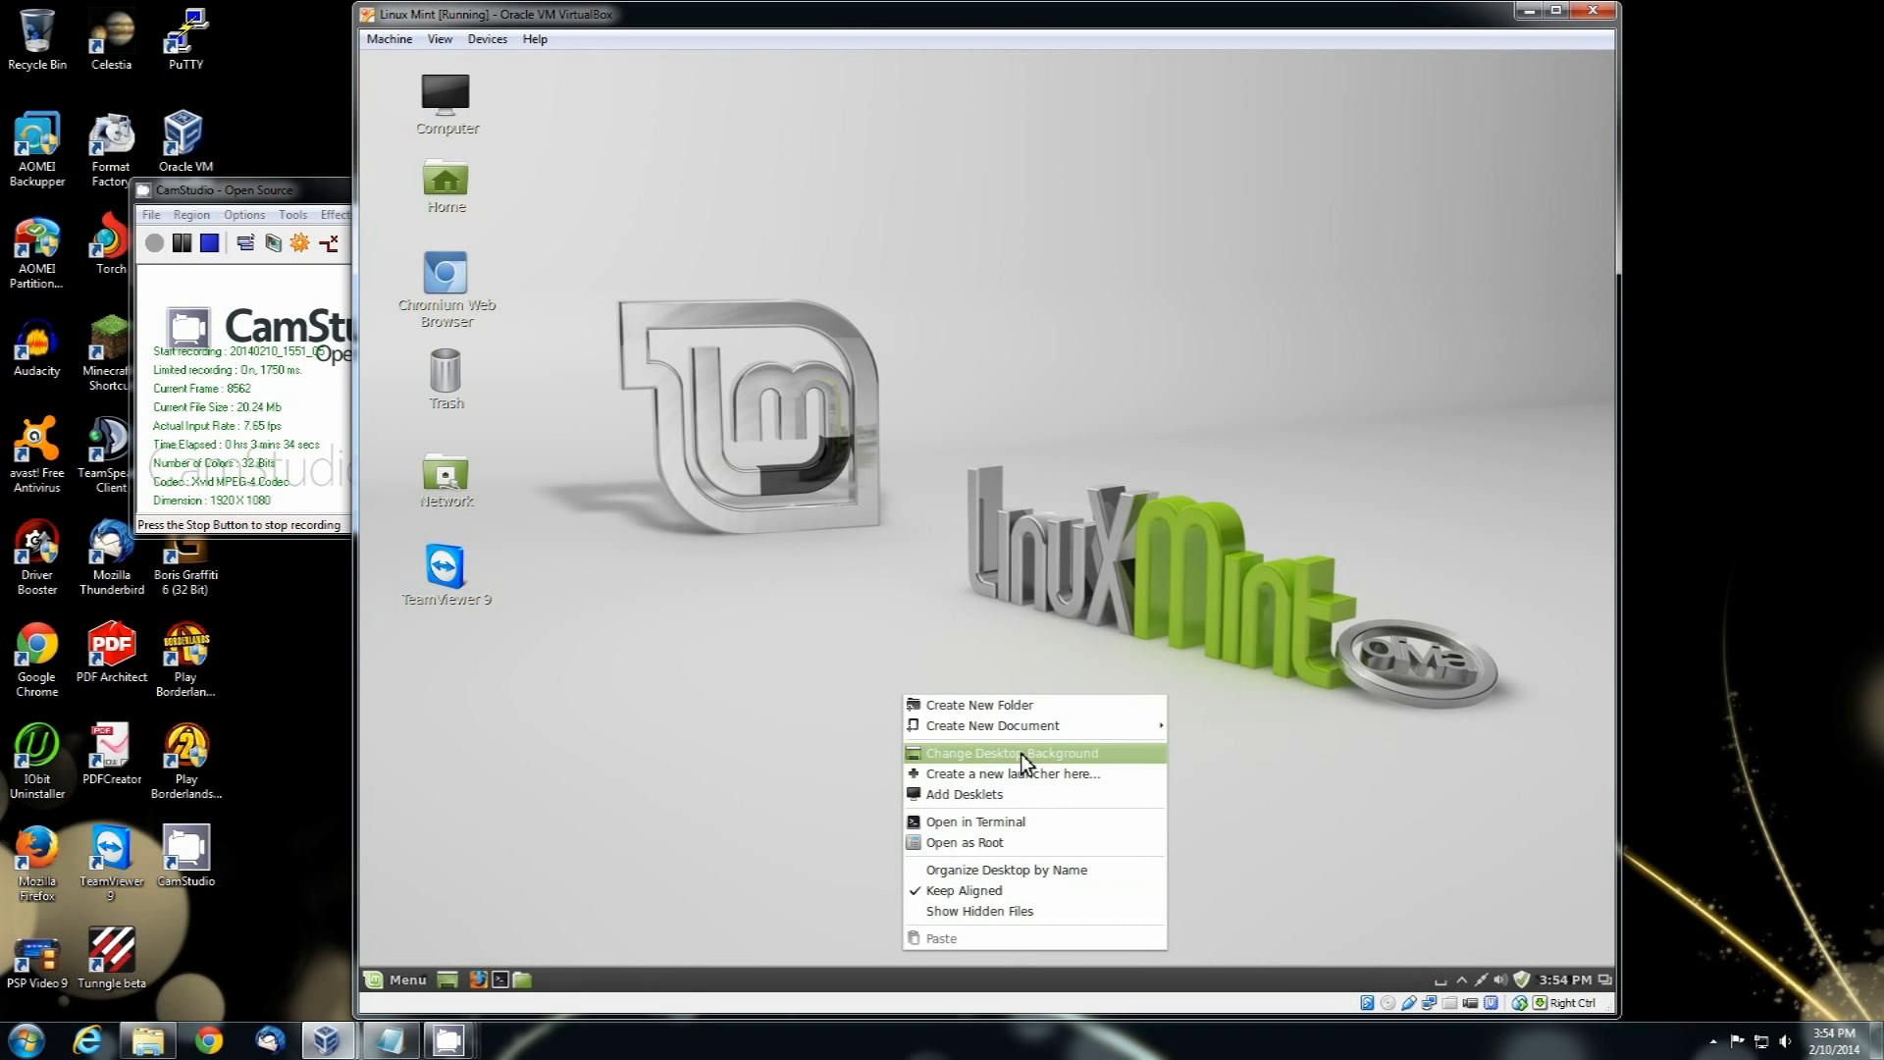
Step: Set the Linux Mint 16 wallpaper in Backgrounds and close that window
{"action": "left_click", "coordinate": [1001, 752]}
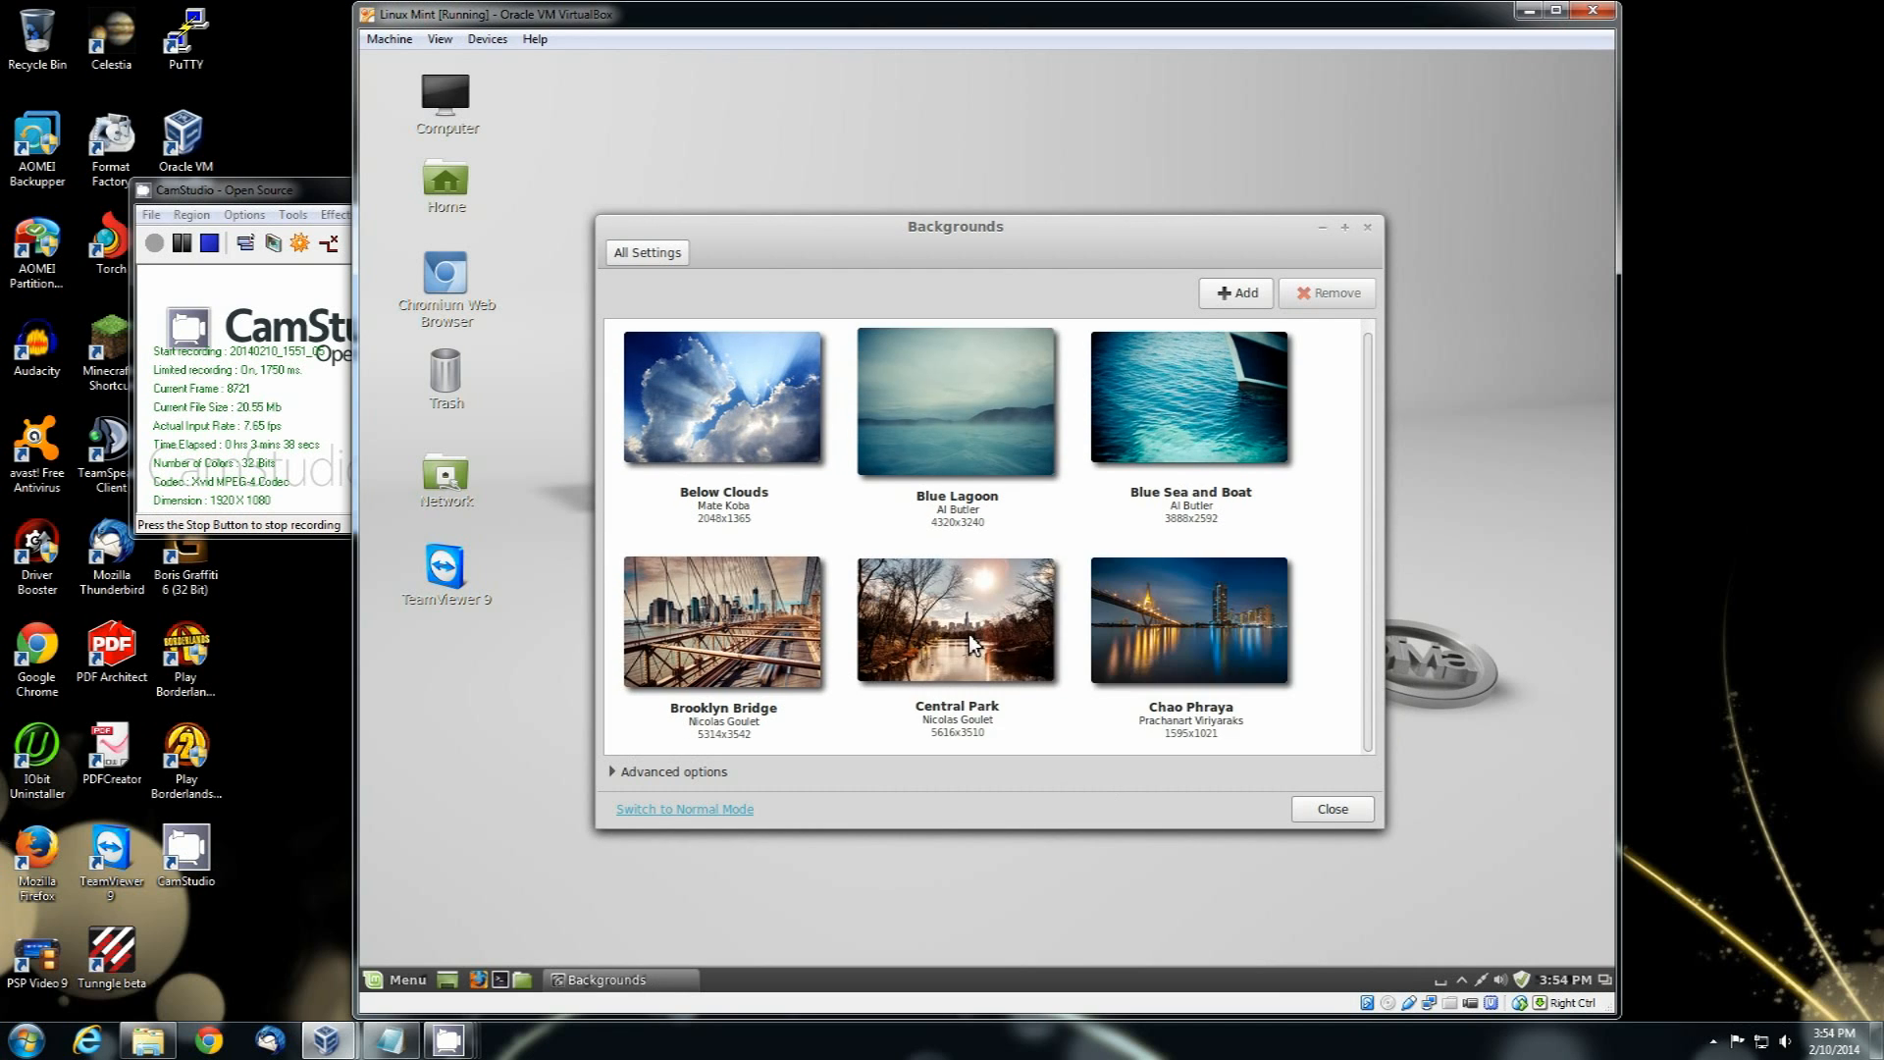
{"action": "scroll", "scroll_direction": "down", "scroll_amount": 3}
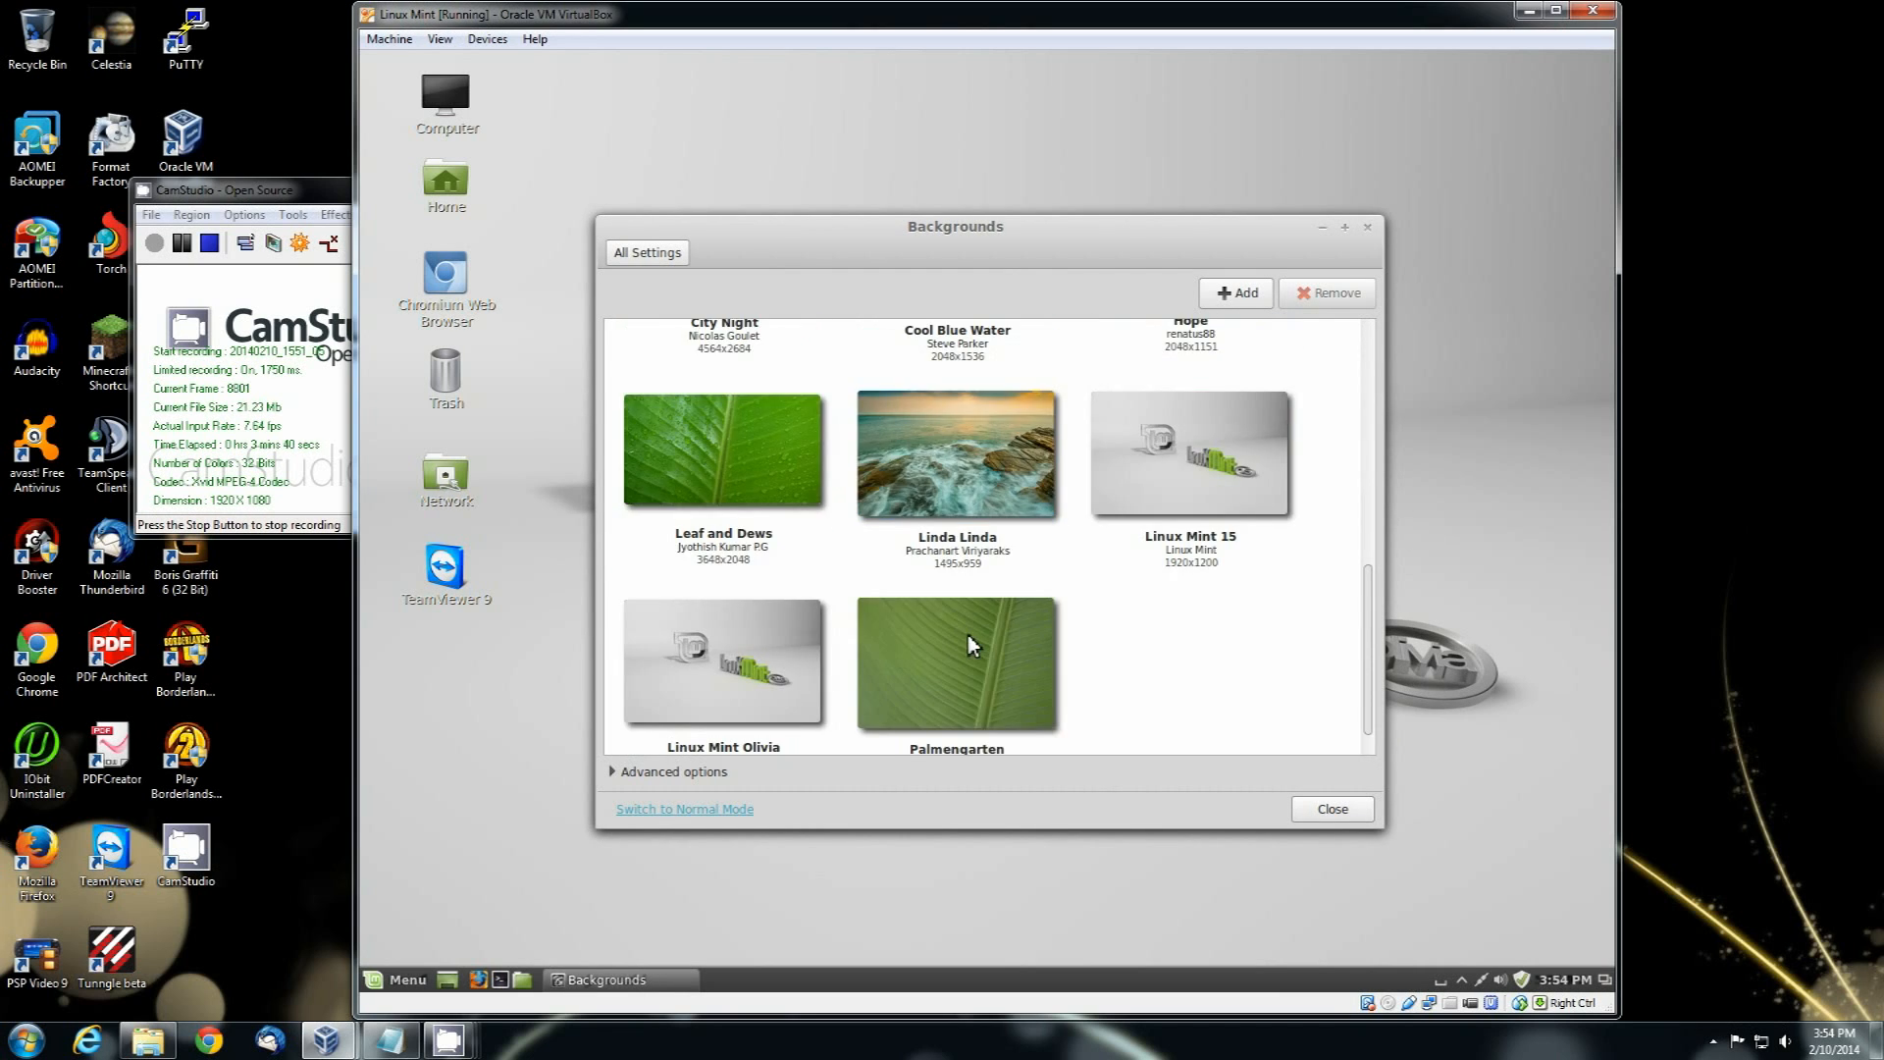
{"action": "scroll", "scroll_direction": "down", "scroll_amount": 3}
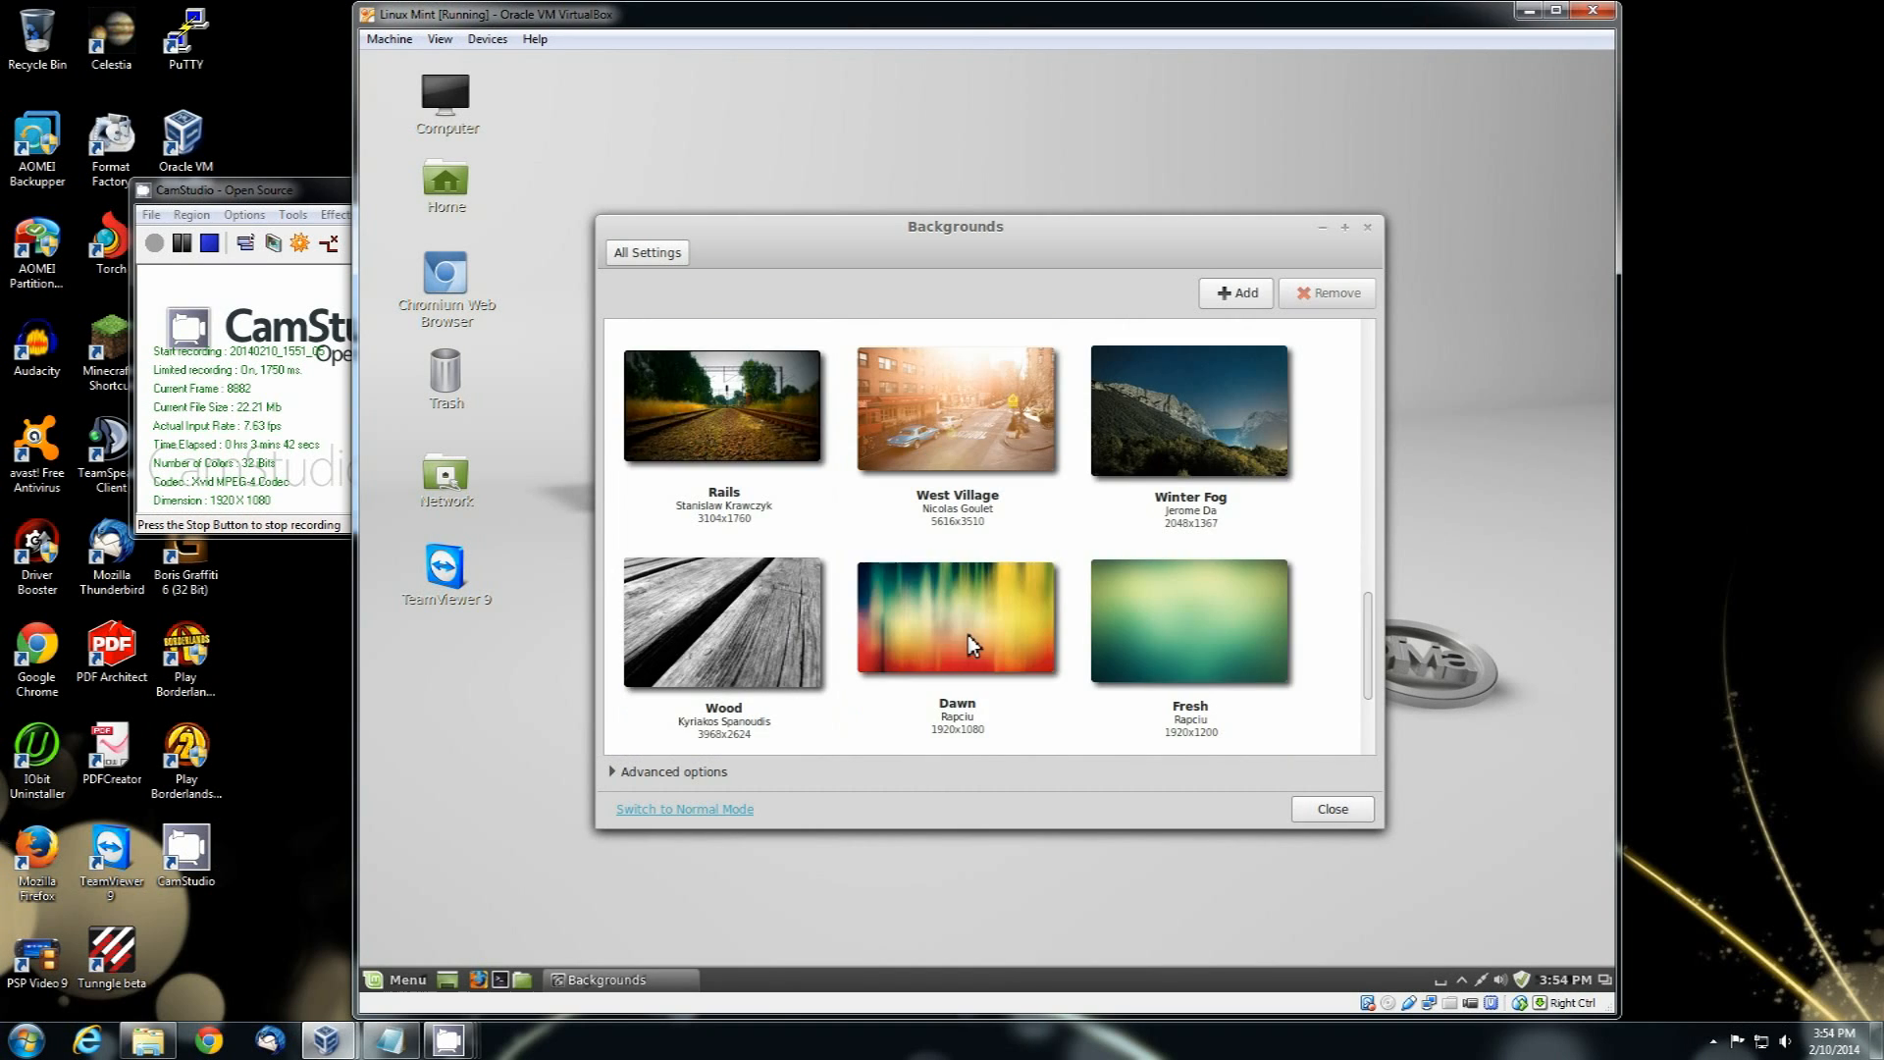
{"action": "scroll", "scroll_direction": "down", "scroll_amount": 3}
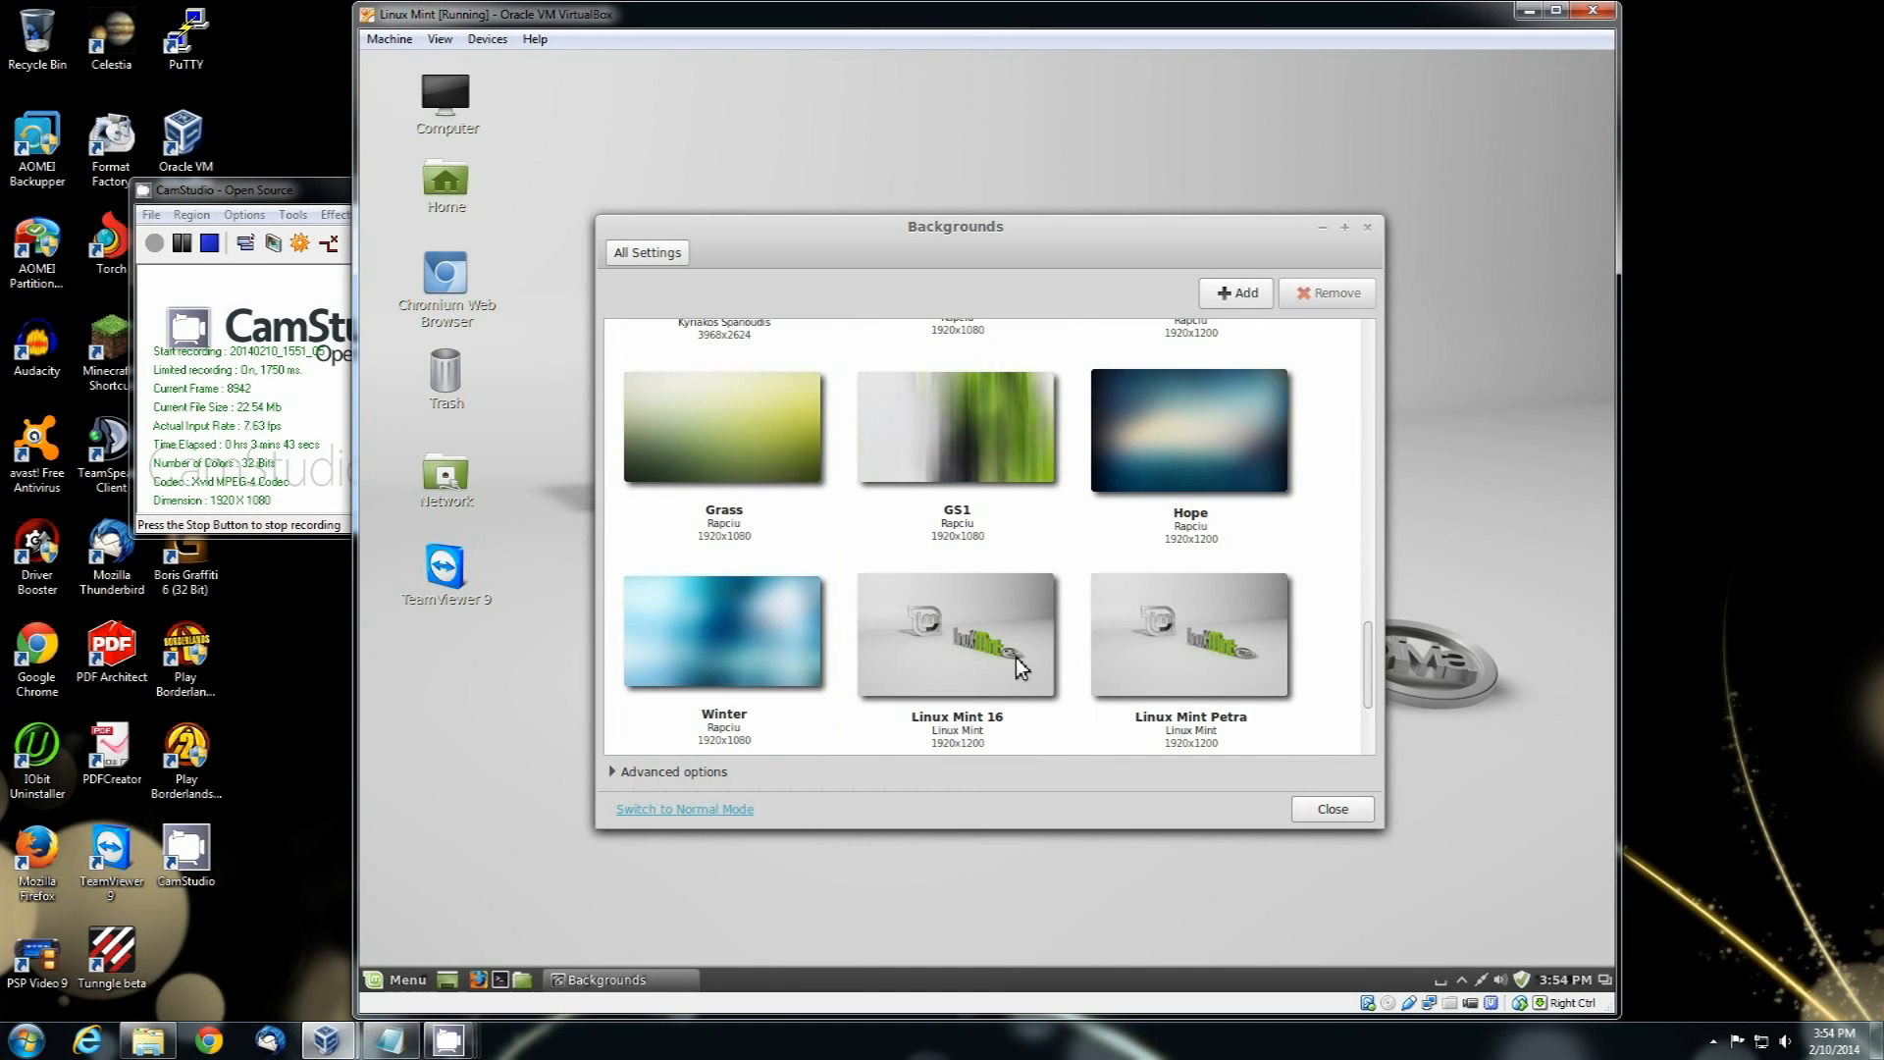
{"action": "left_click", "coordinate": [1009, 657]}
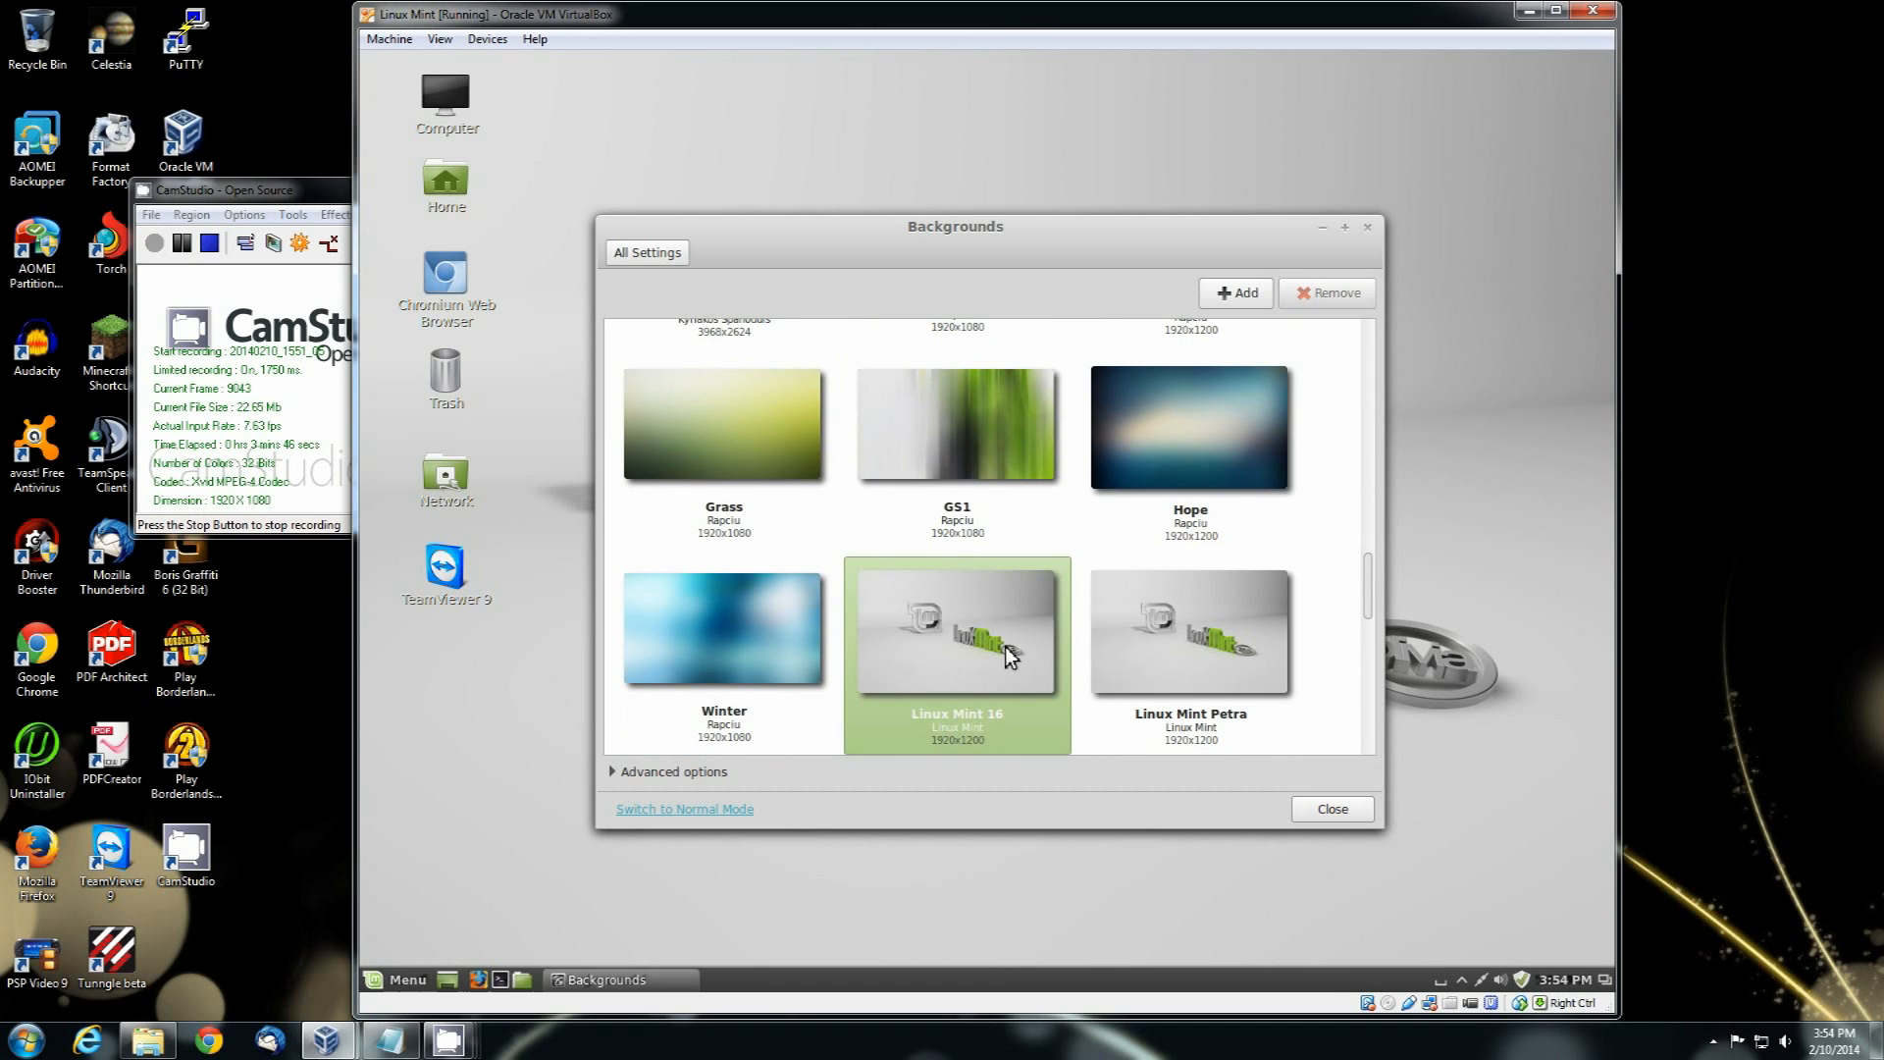
{"action": "scroll", "scroll_direction": "down", "scroll_amount": 3}
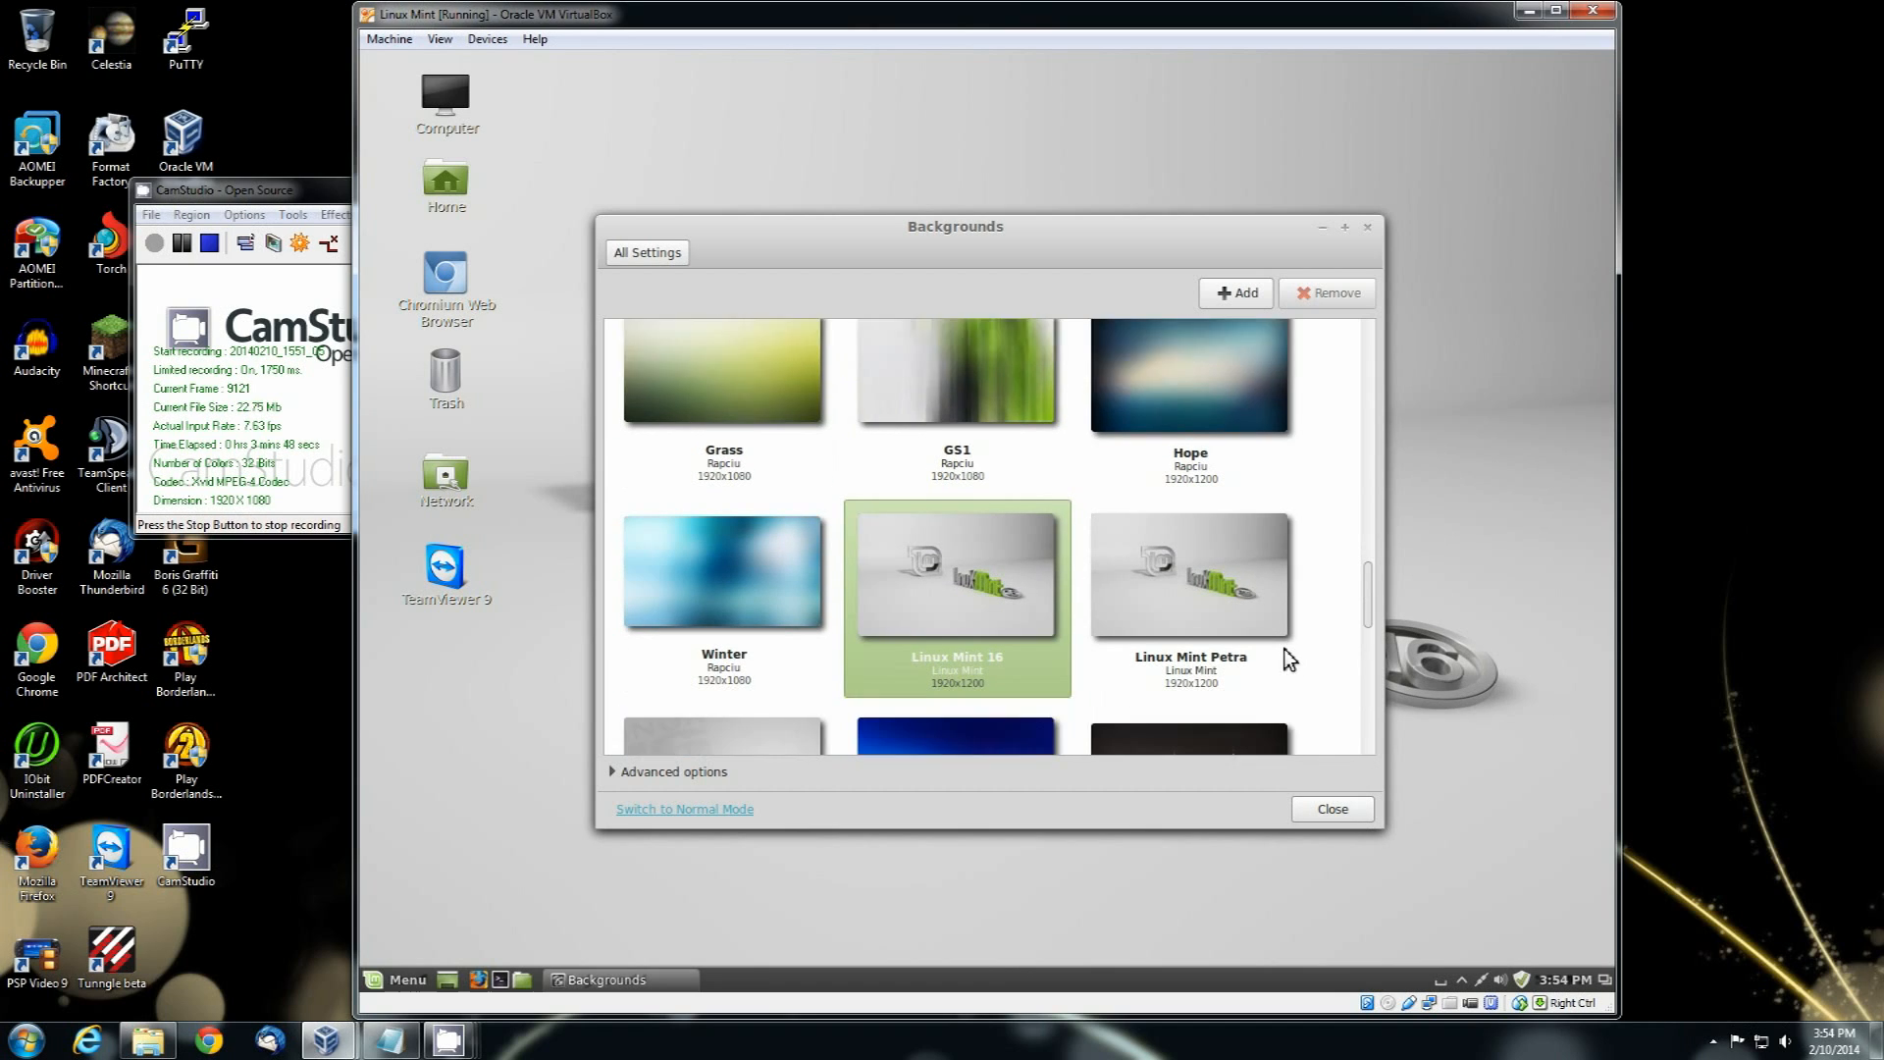
{"action": "scroll", "scroll_direction": "down", "scroll_amount": 3}
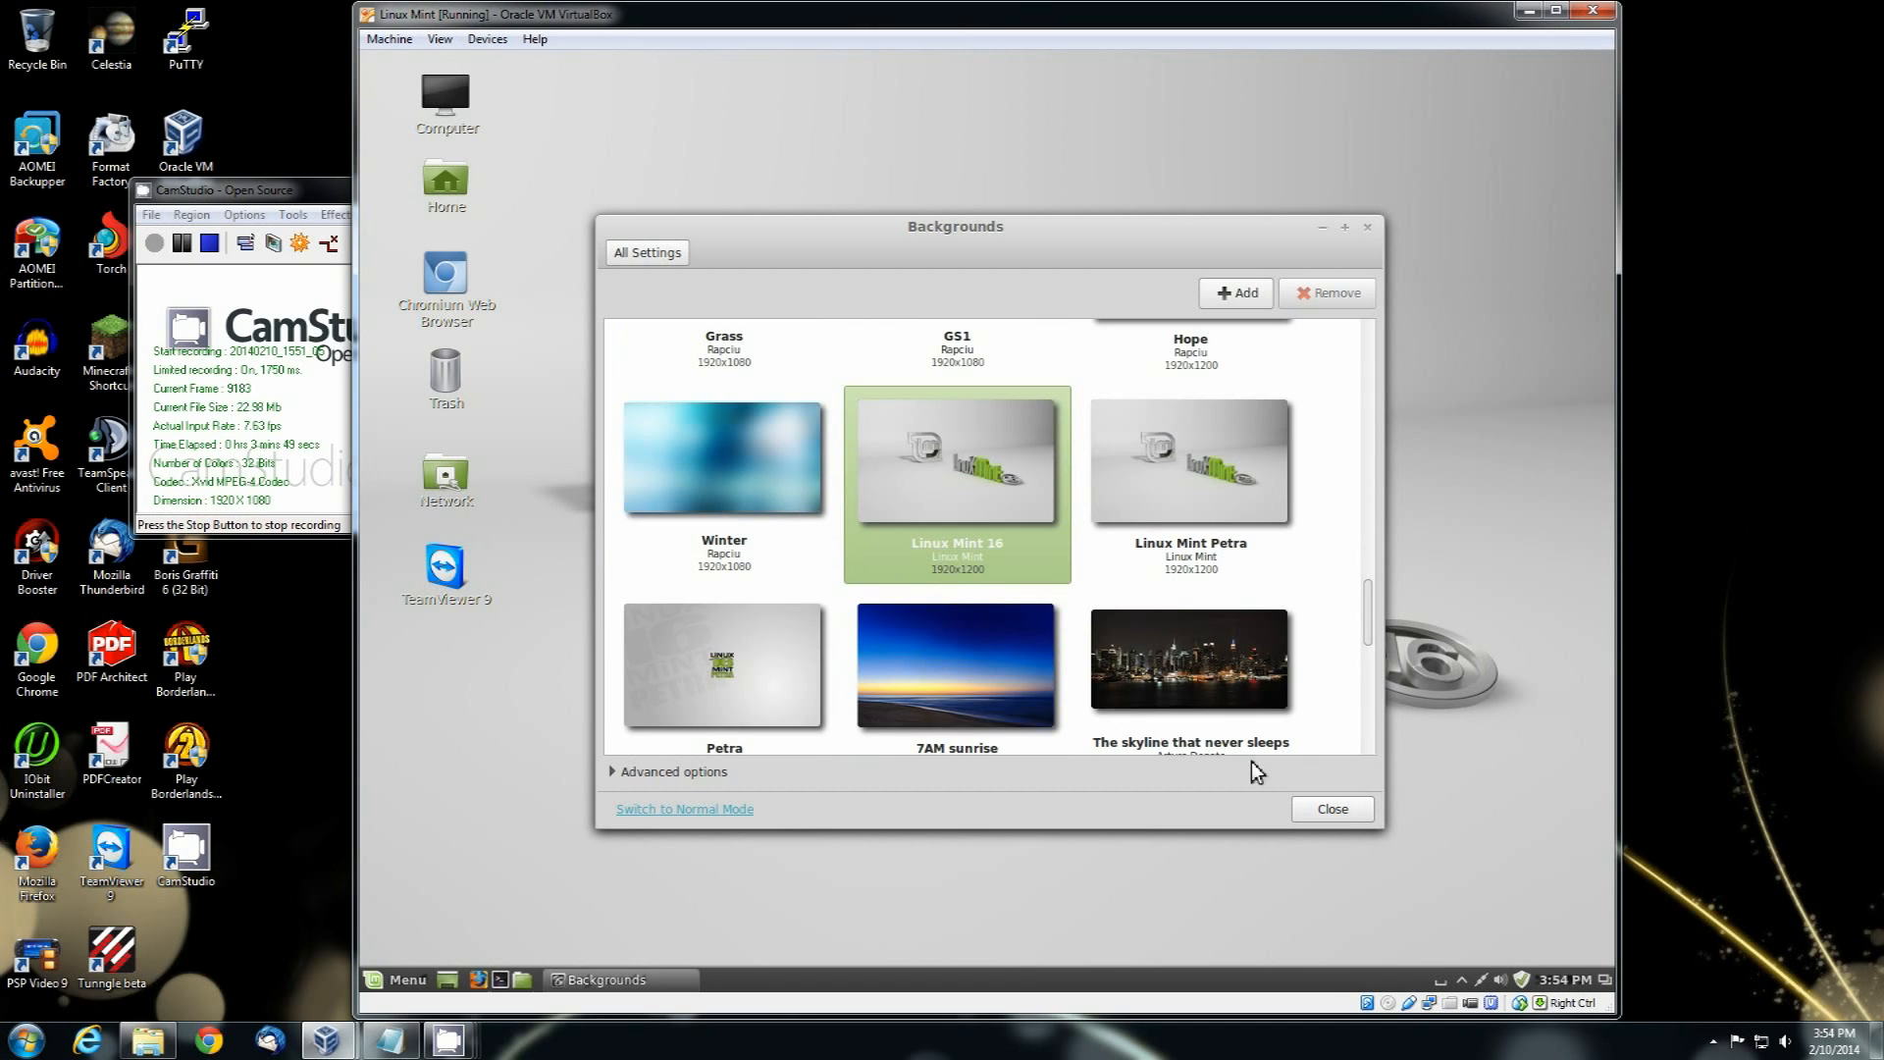
{"action": "scroll", "scroll_direction": "down", "scroll_amount": 3}
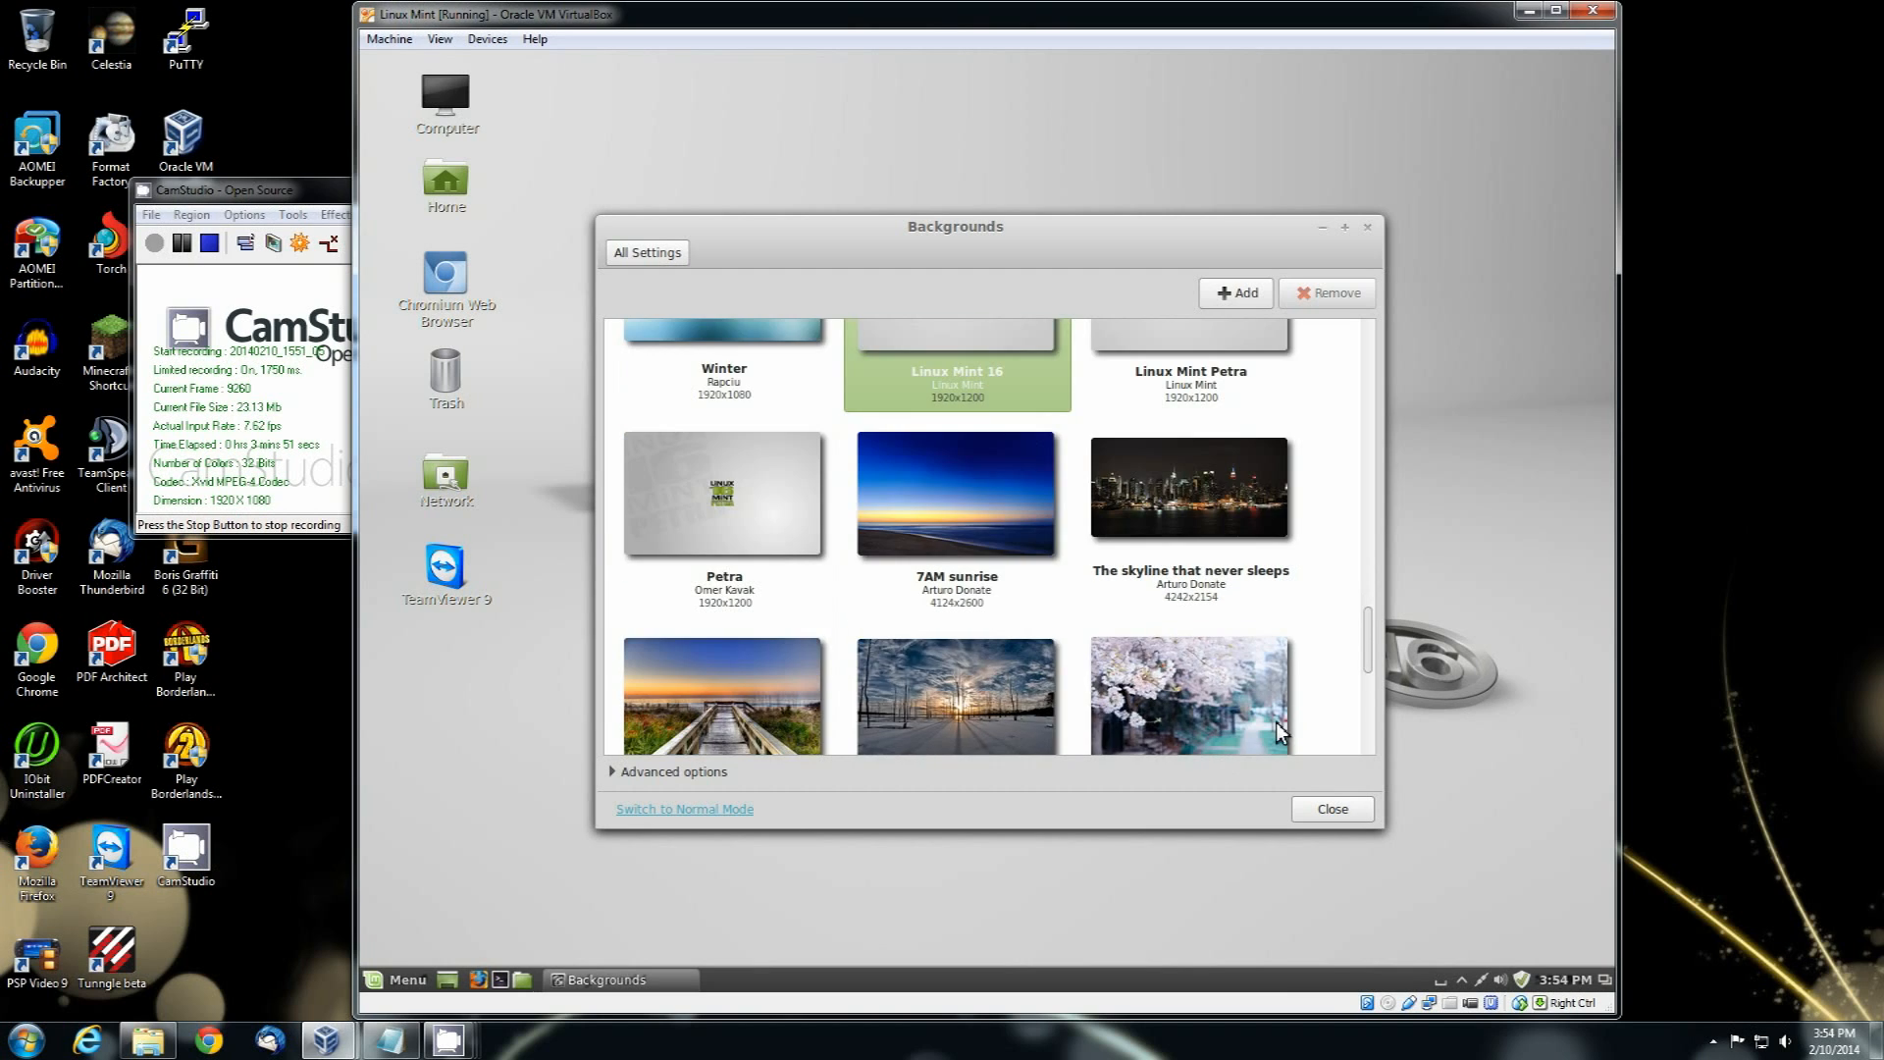
{"action": "scroll", "scroll_direction": "down", "scroll_amount": 3}
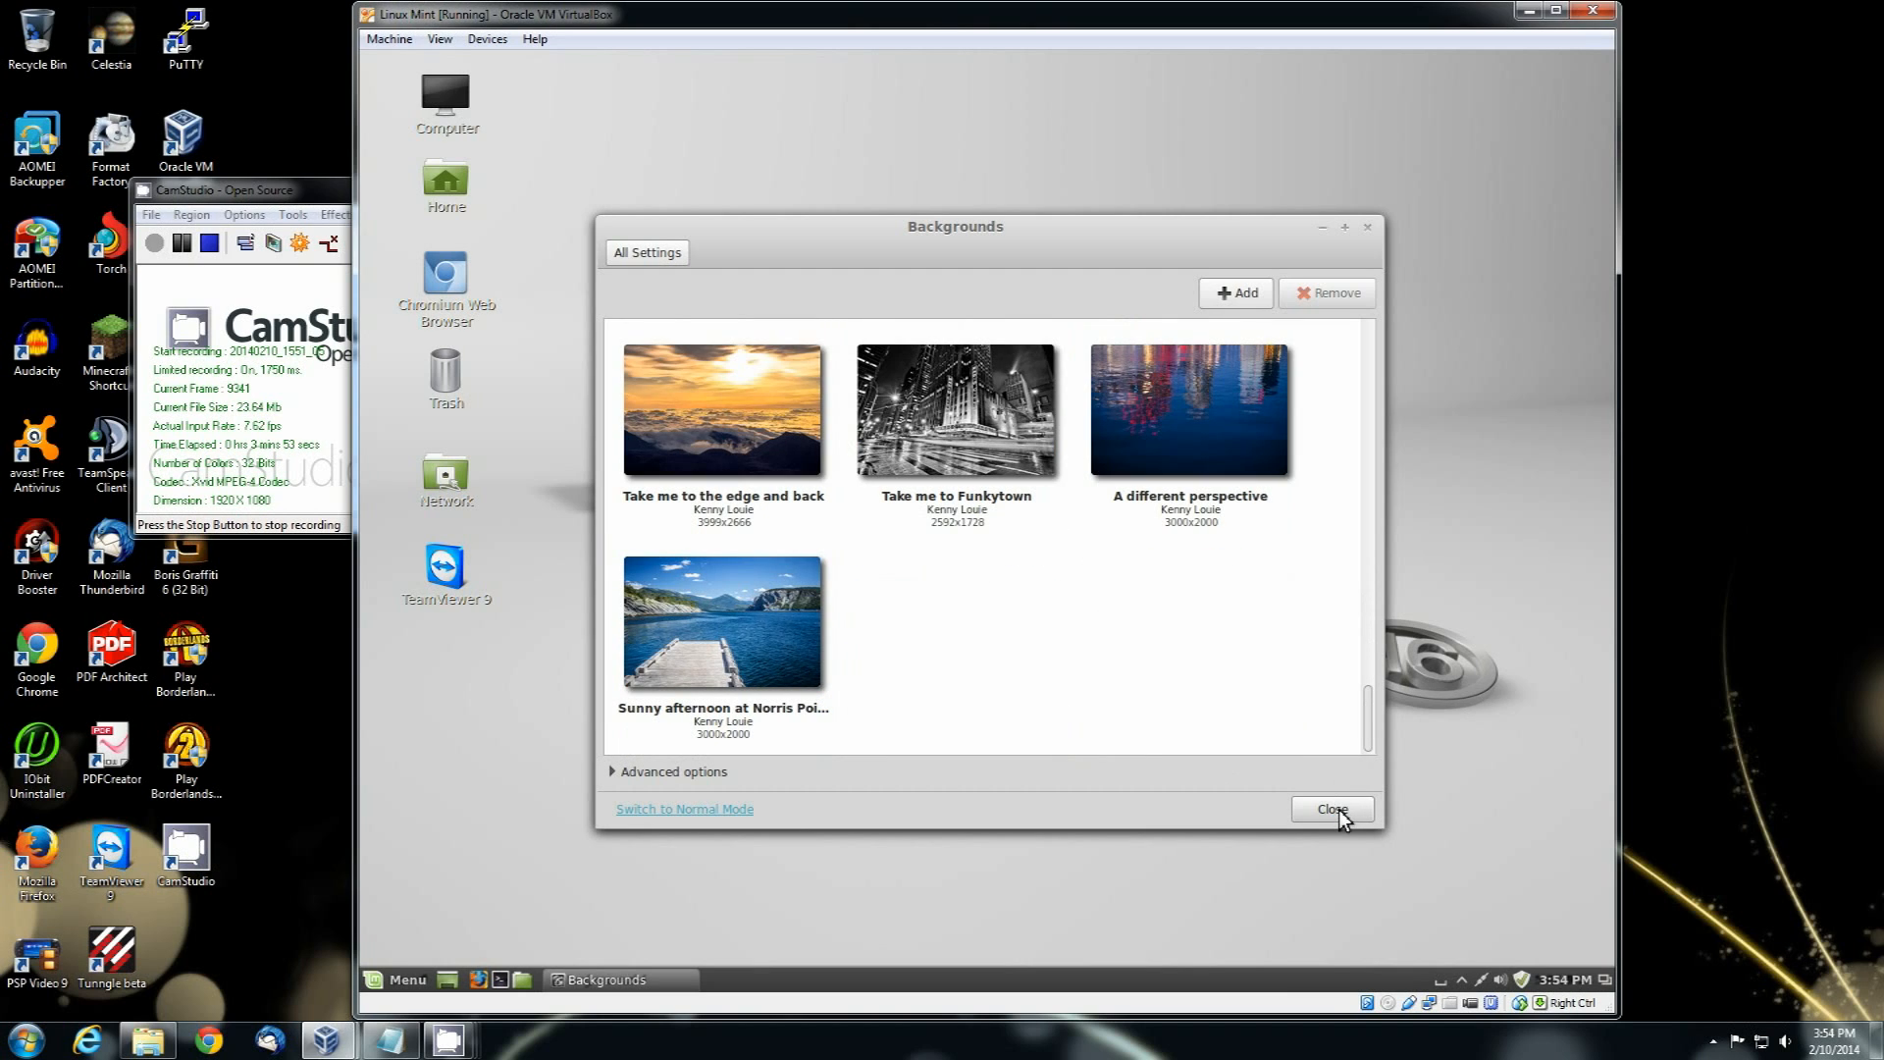
{"action": "left_click", "coordinate": [1333, 808]}
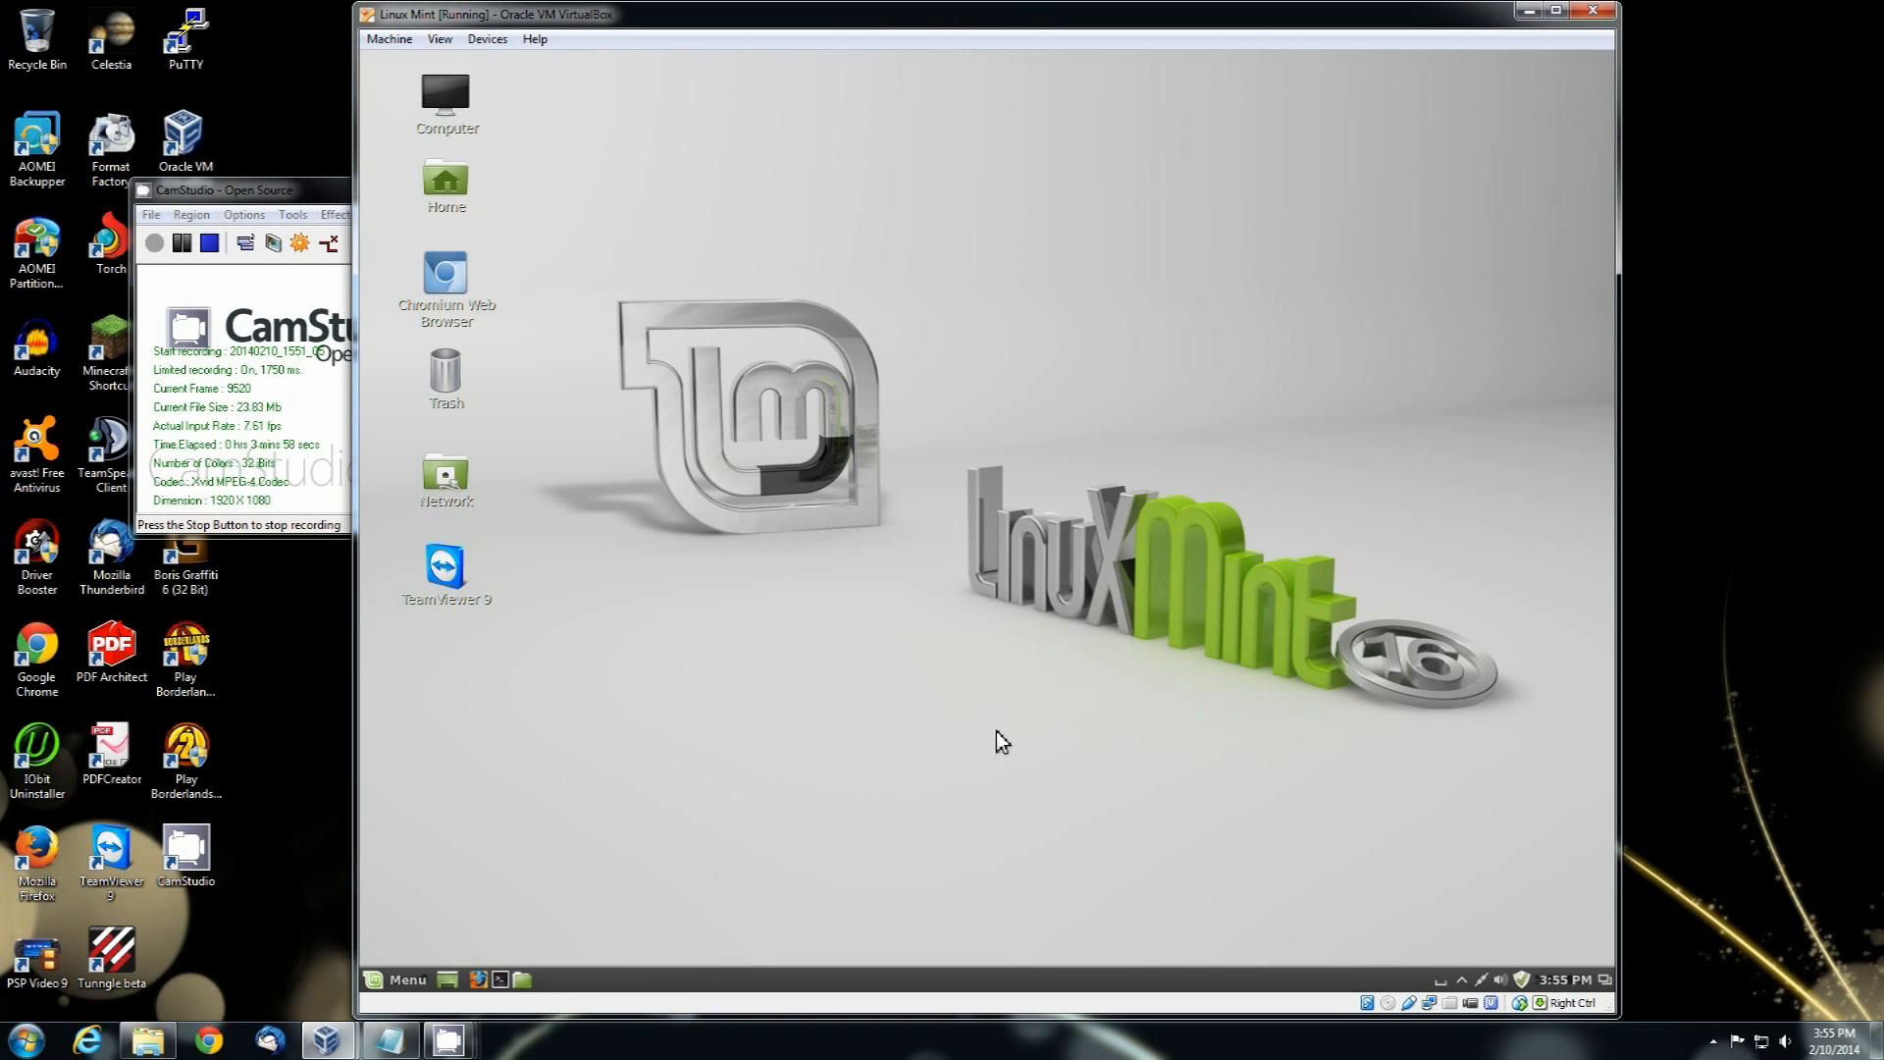
{"action": "mouse_move", "coordinate": [1483, 830]}
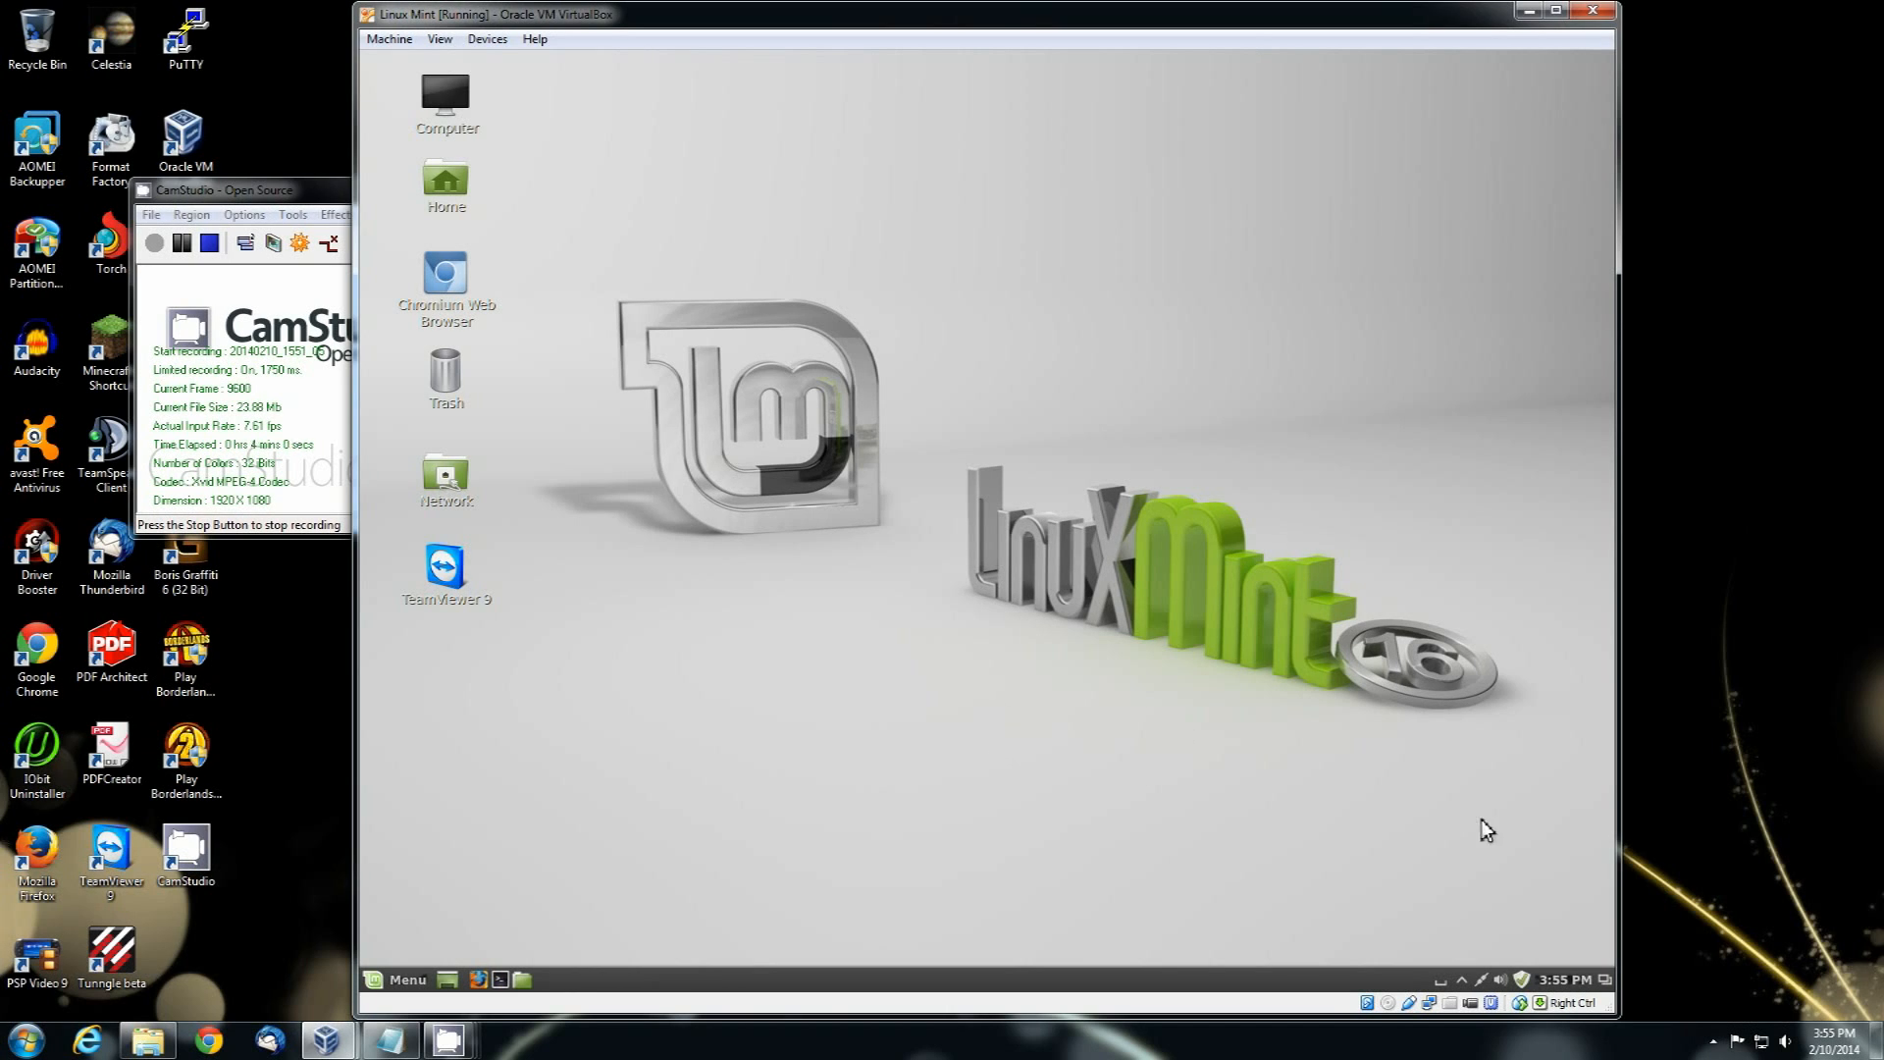
{"action": "mouse_move", "coordinate": [497, 882]}
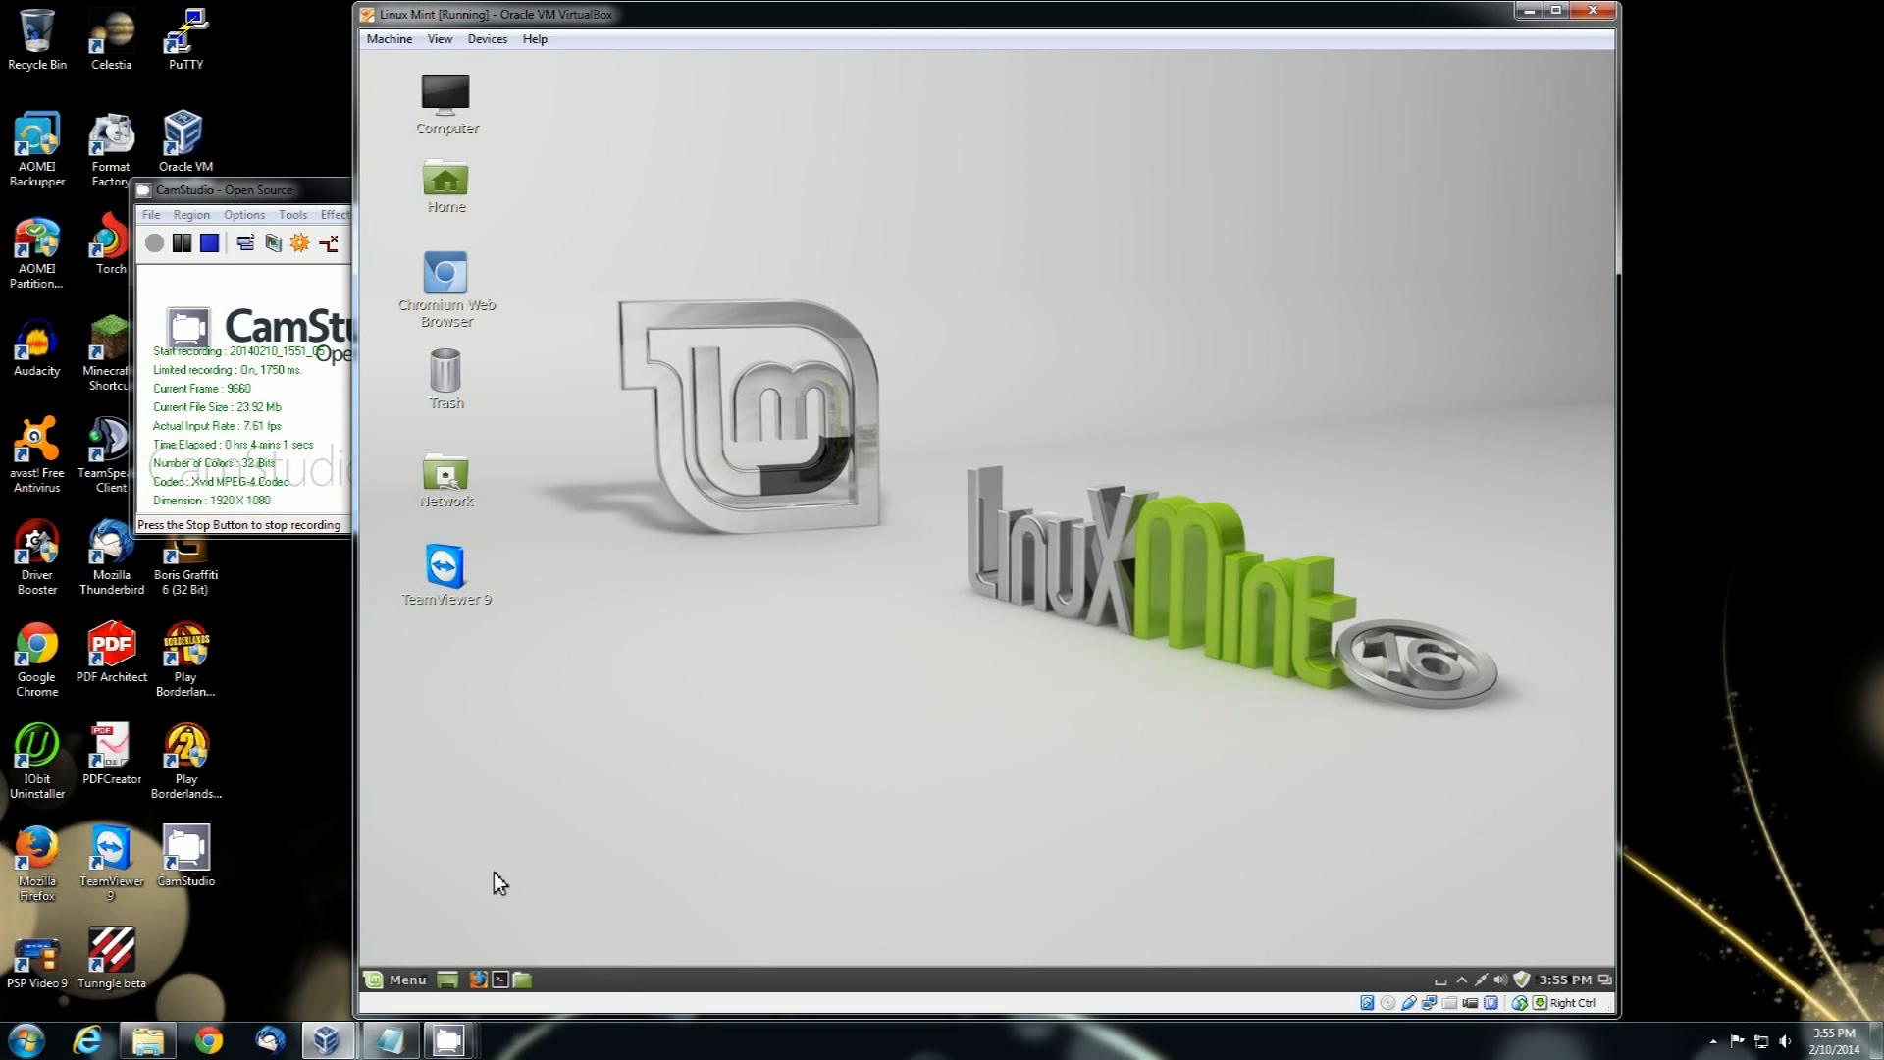
Step: Open System Settings and scroll down to the Hardware and Administration categories
{"action": "left_click", "coordinate": [405, 979]}
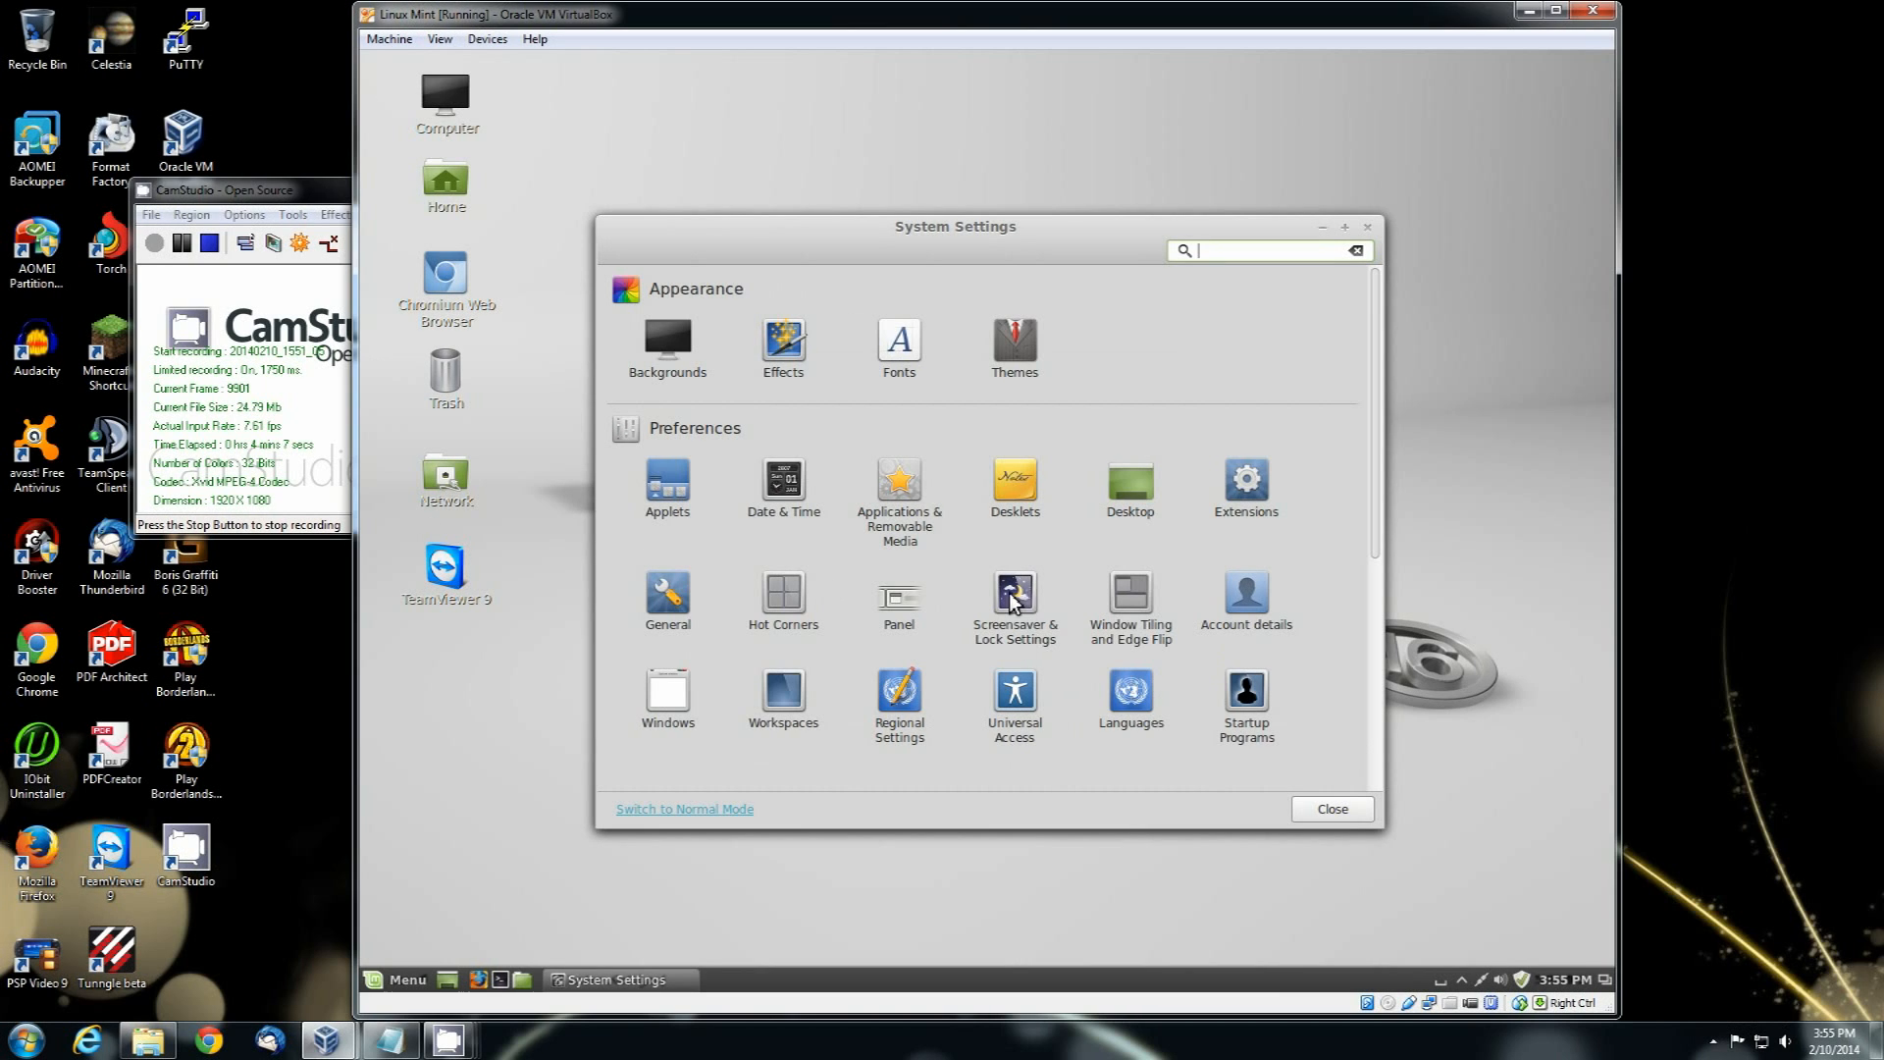
{"action": "scroll", "scroll_direction": "down", "scroll_amount": 3}
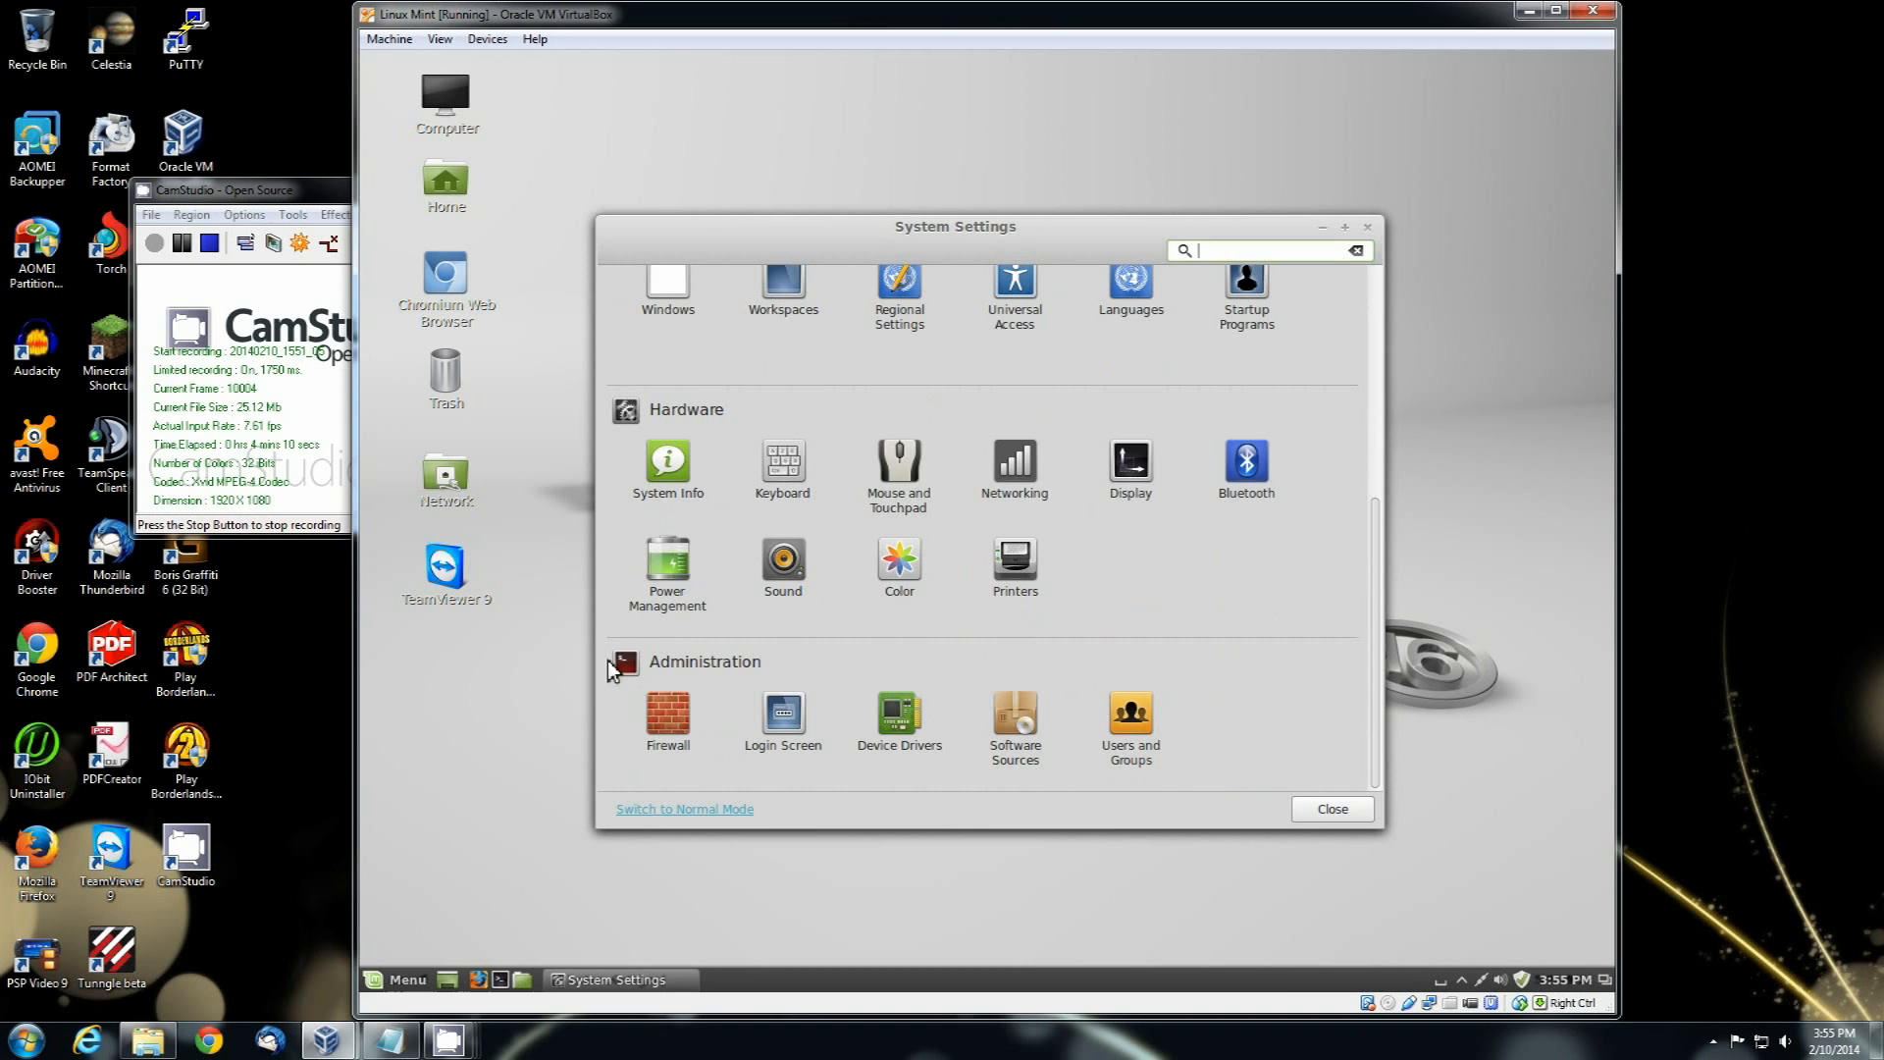
{"action": "mouse_move", "coordinate": [756, 709]}
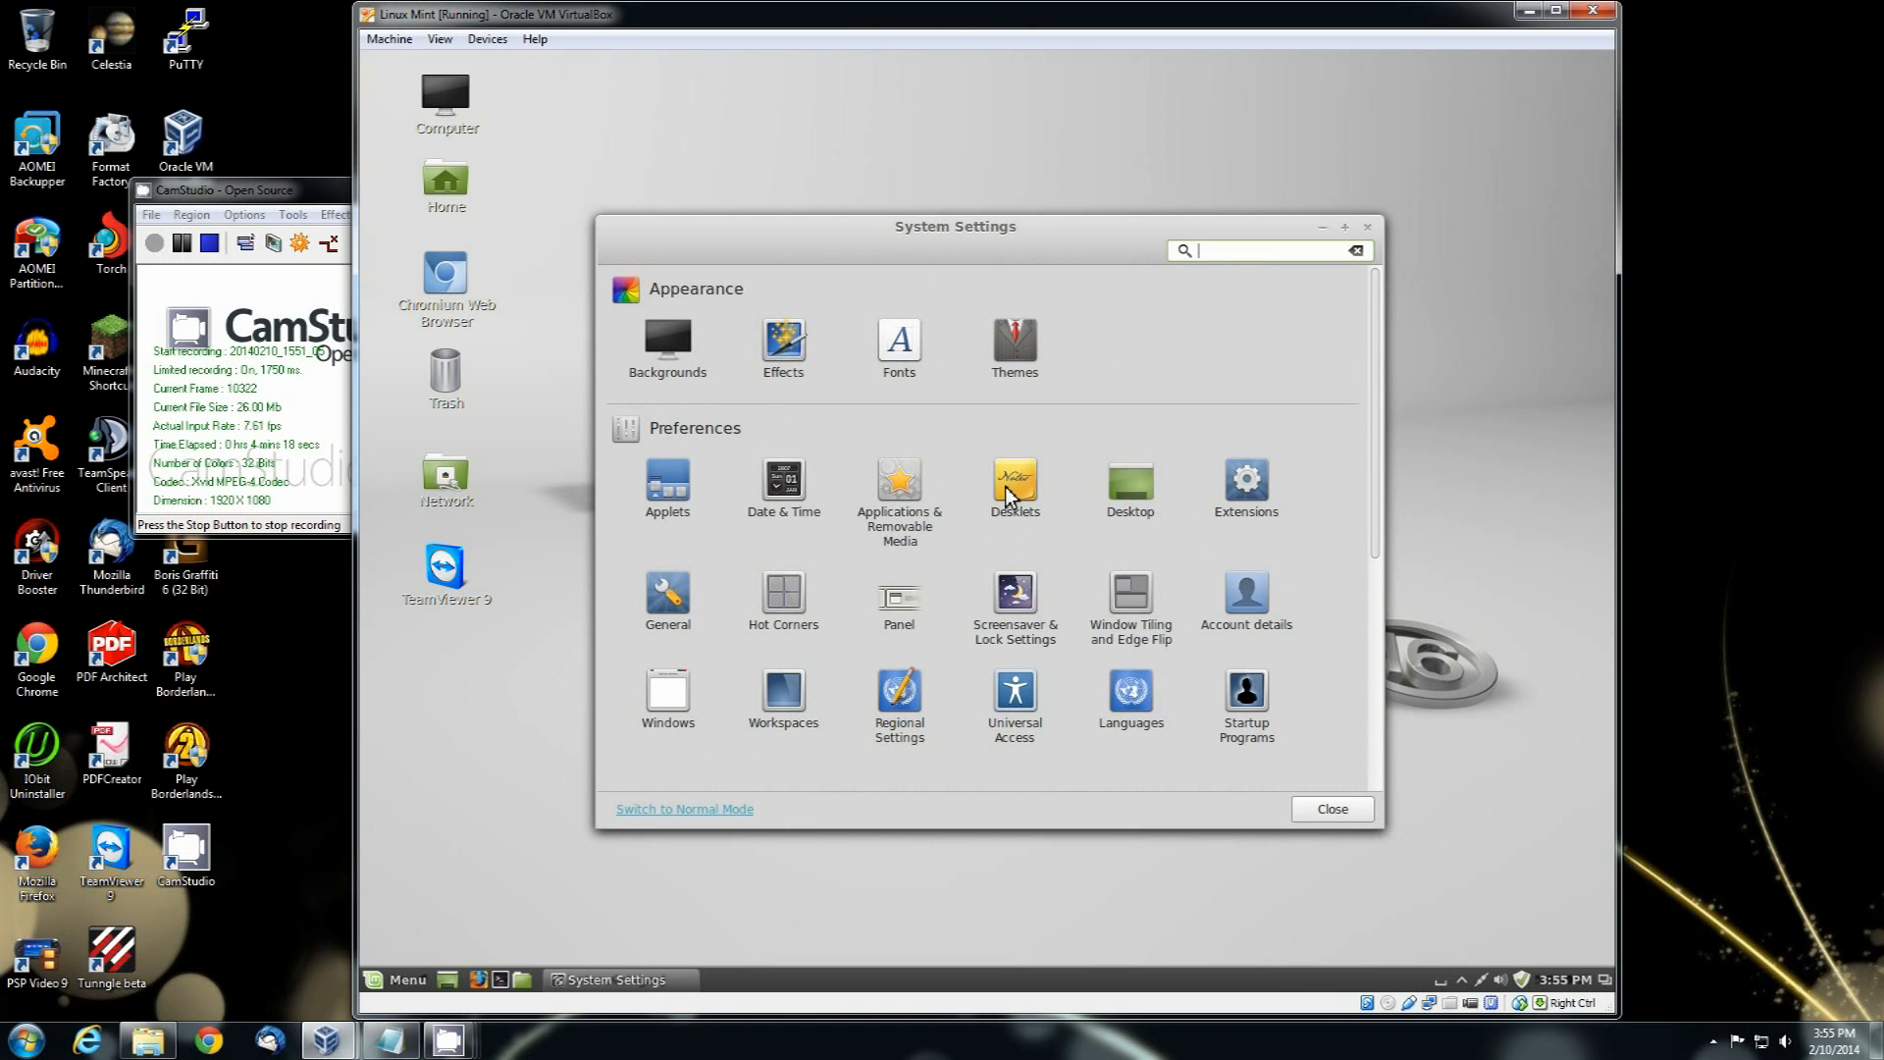
{"action": "scroll", "scroll_direction": "down", "scroll_amount": 3}
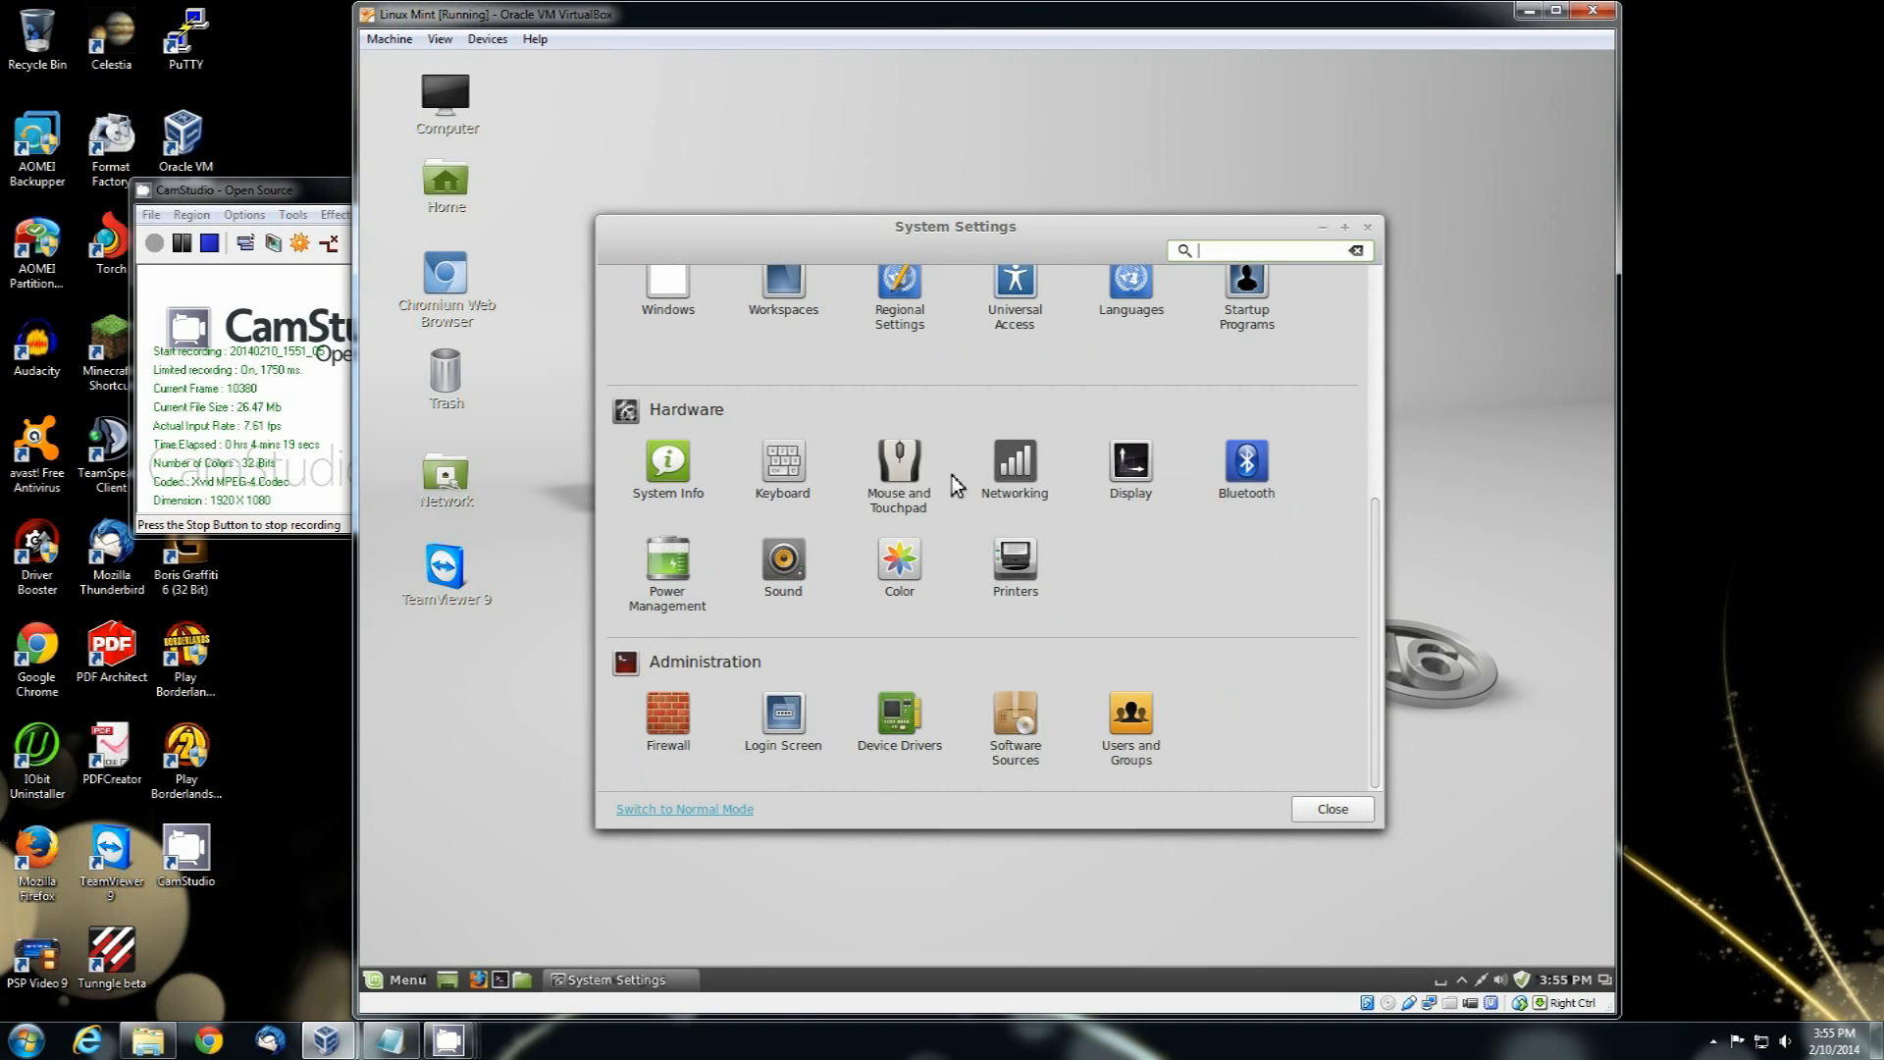
{"action": "left_click", "coordinate": [898, 462]}
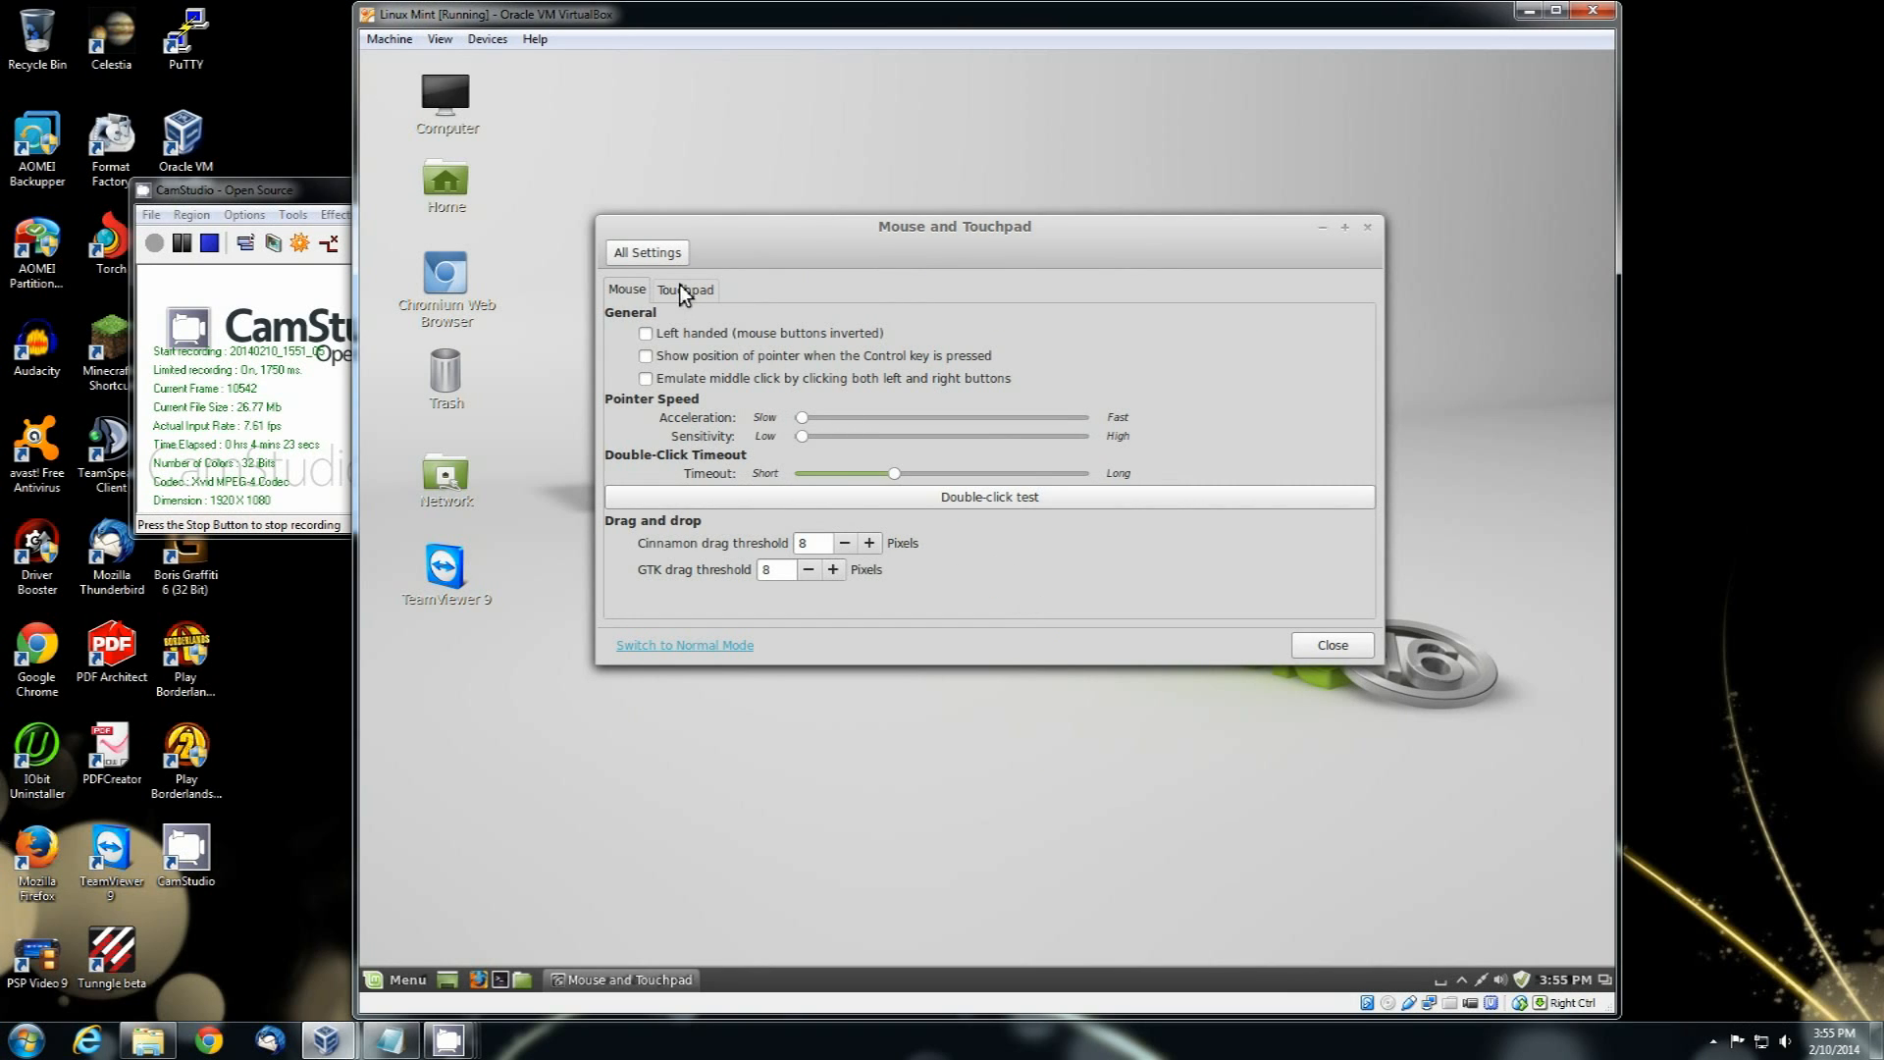
{"action": "left_click", "coordinate": [684, 290]}
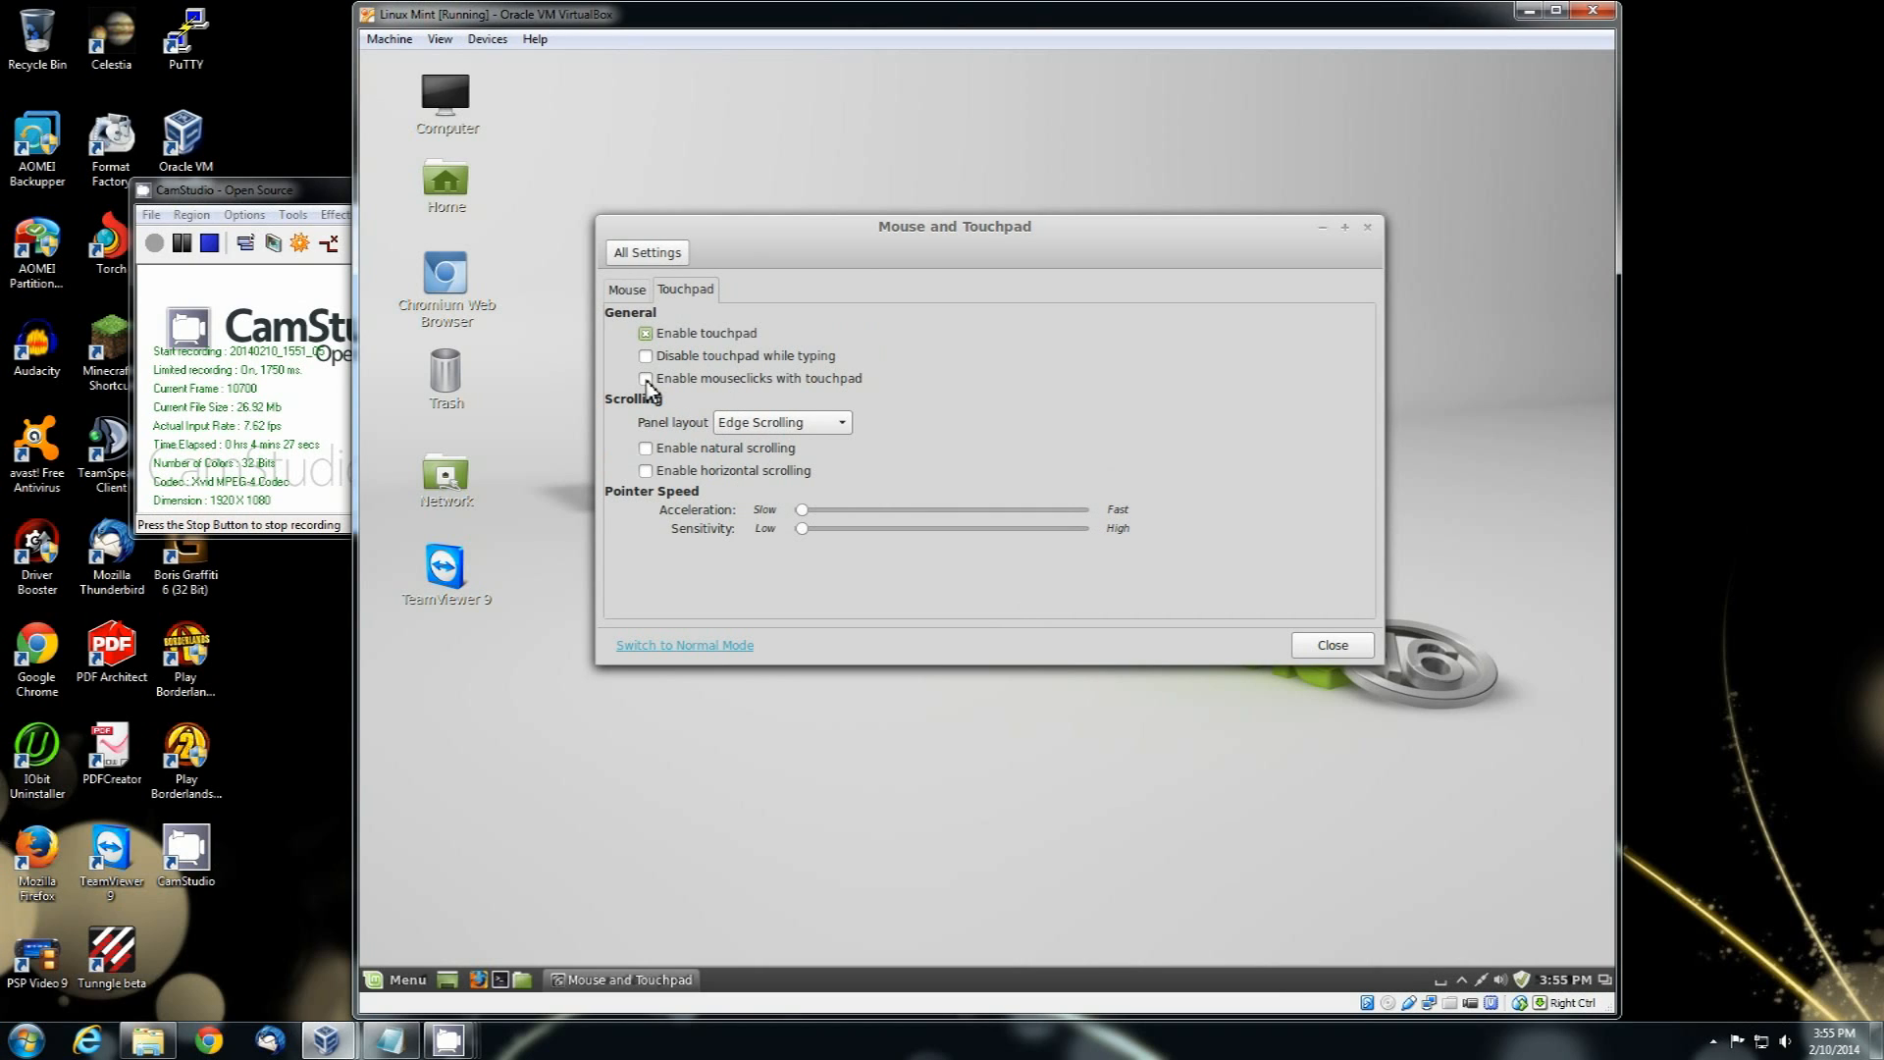
{"action": "left_click", "coordinate": [644, 378]}
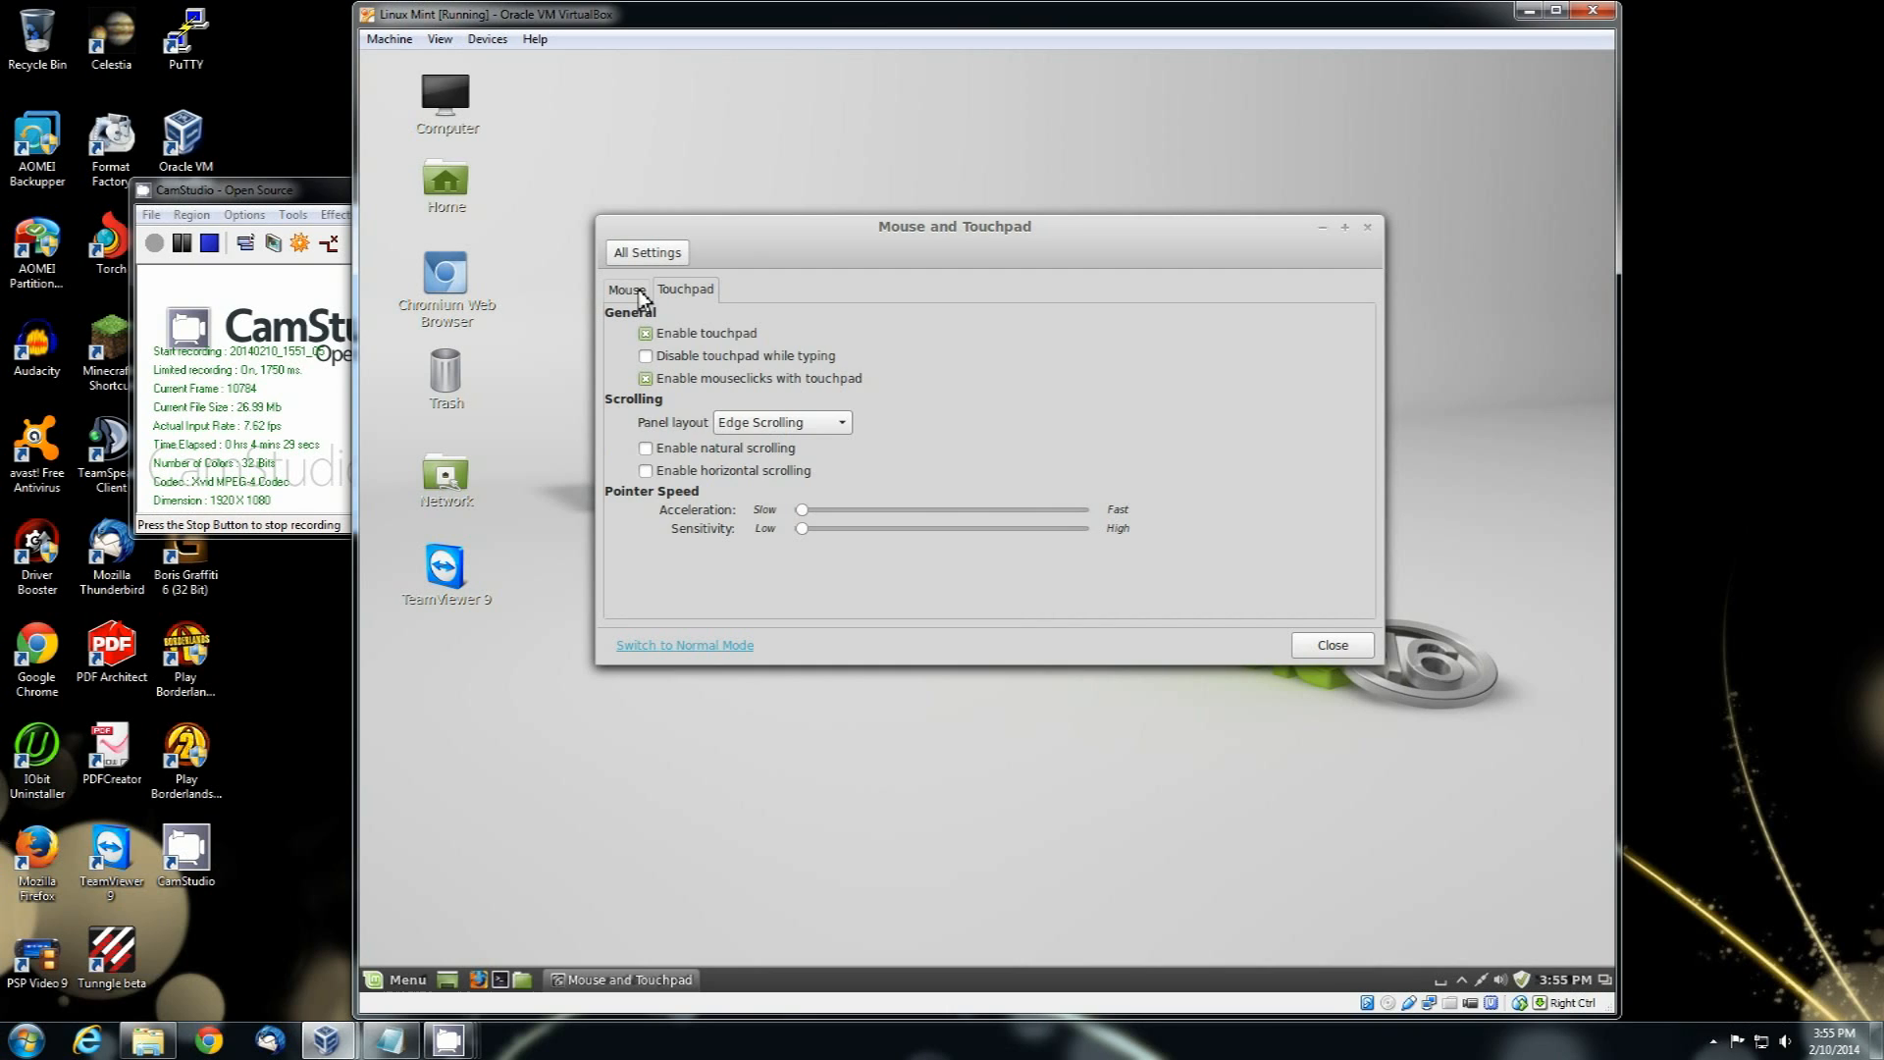
{"action": "mouse_move", "coordinate": [723, 399]}
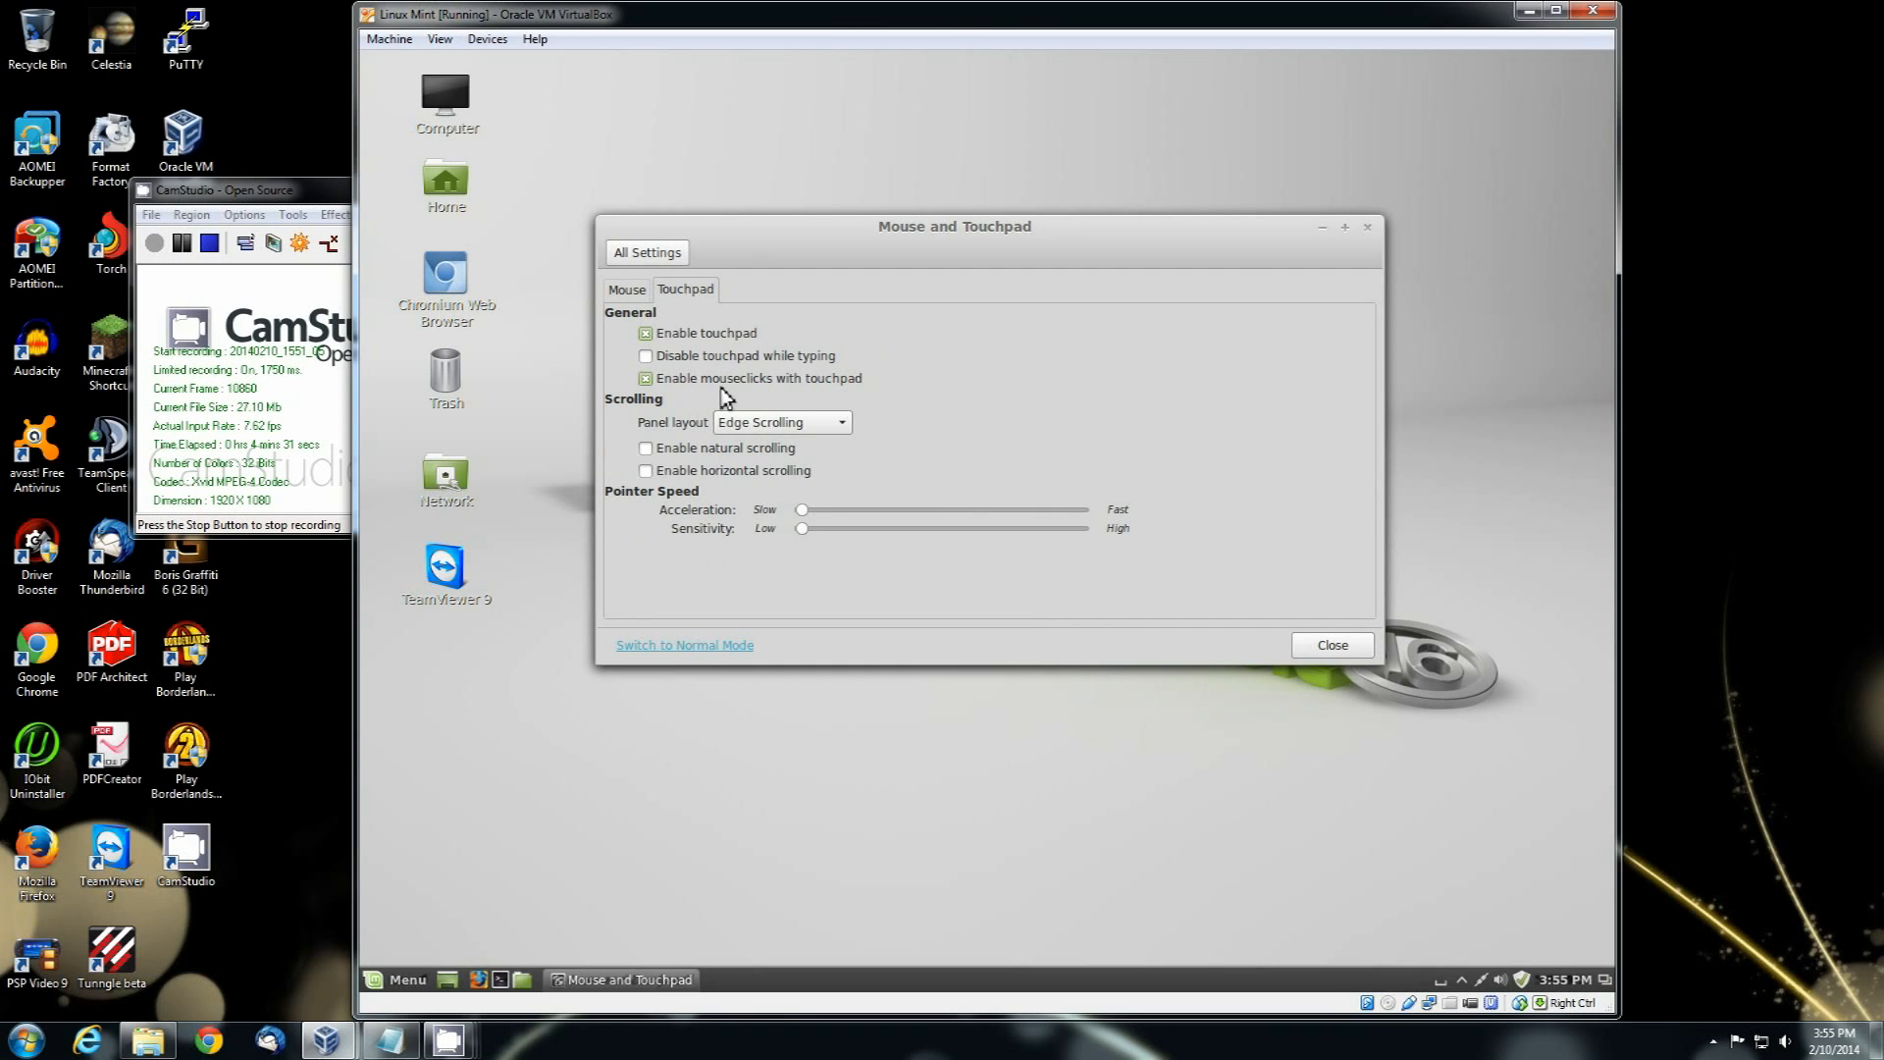
{"action": "left_click", "coordinate": [626, 288]}
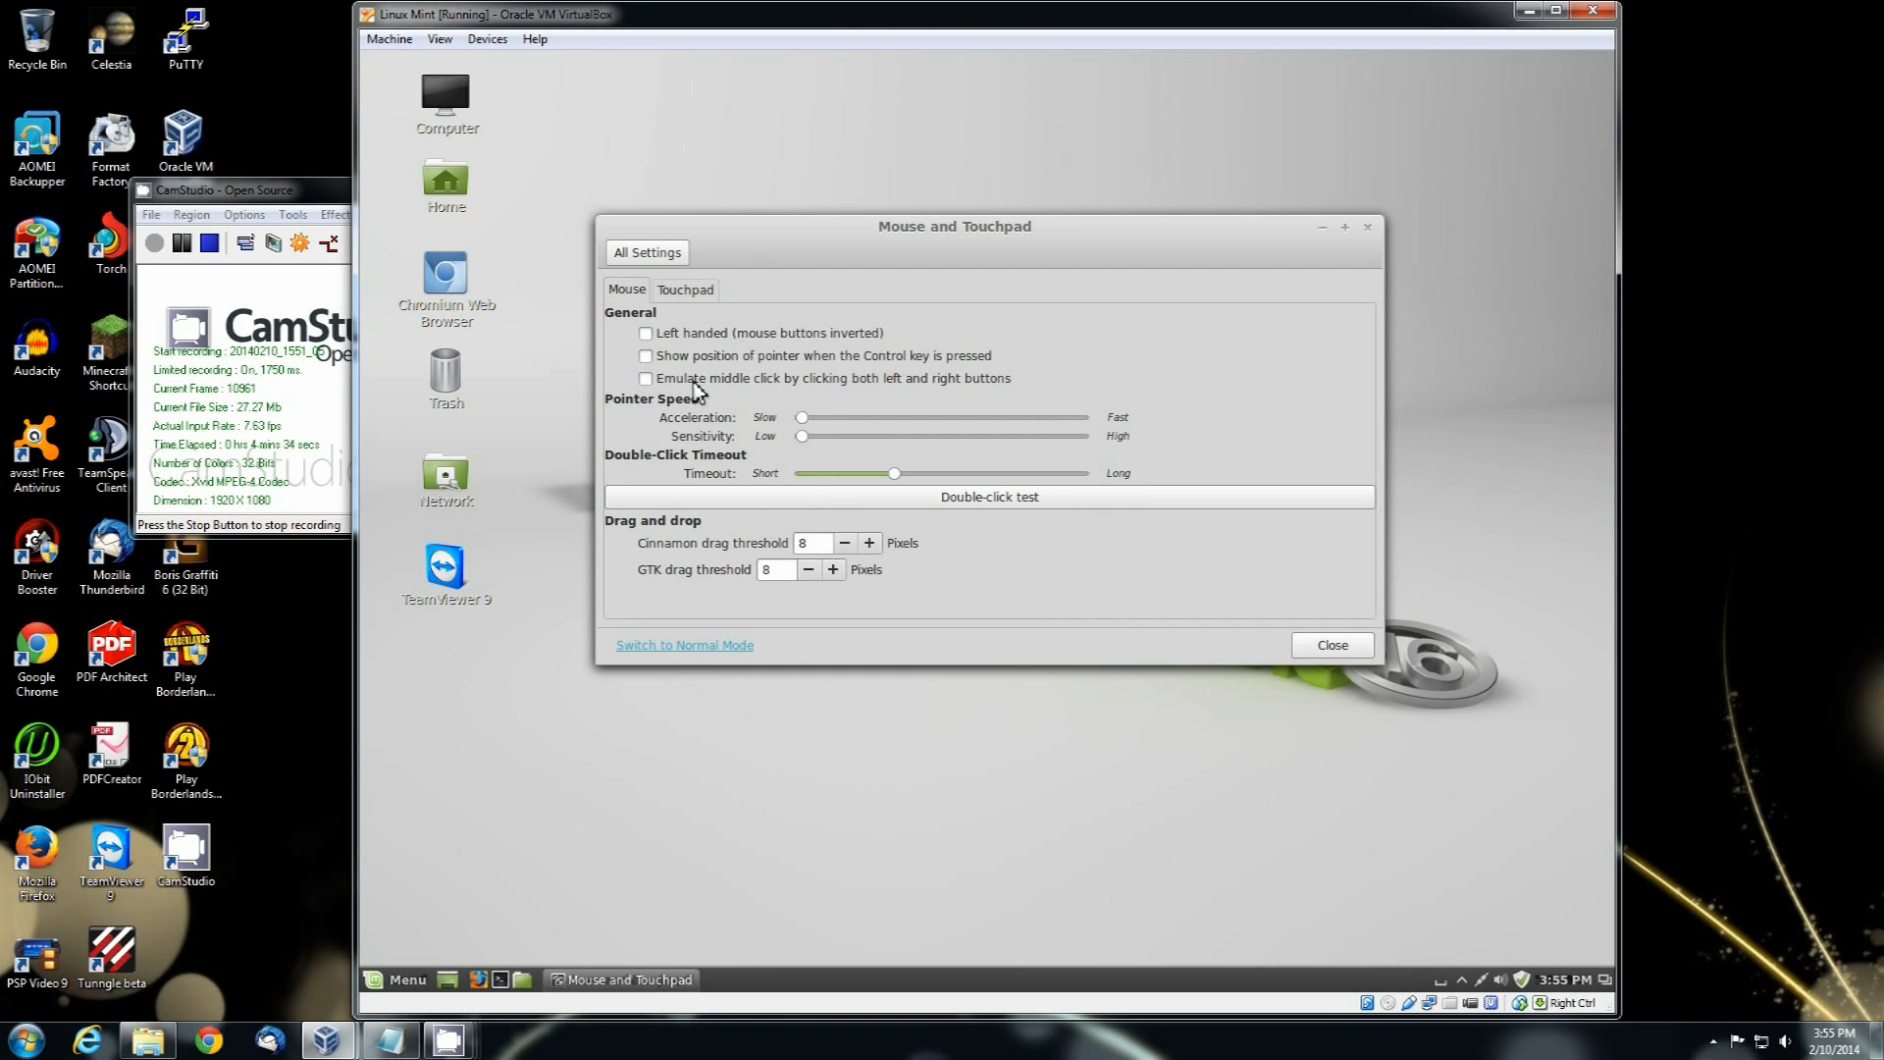
{"action": "left_click", "coordinate": [647, 252]}
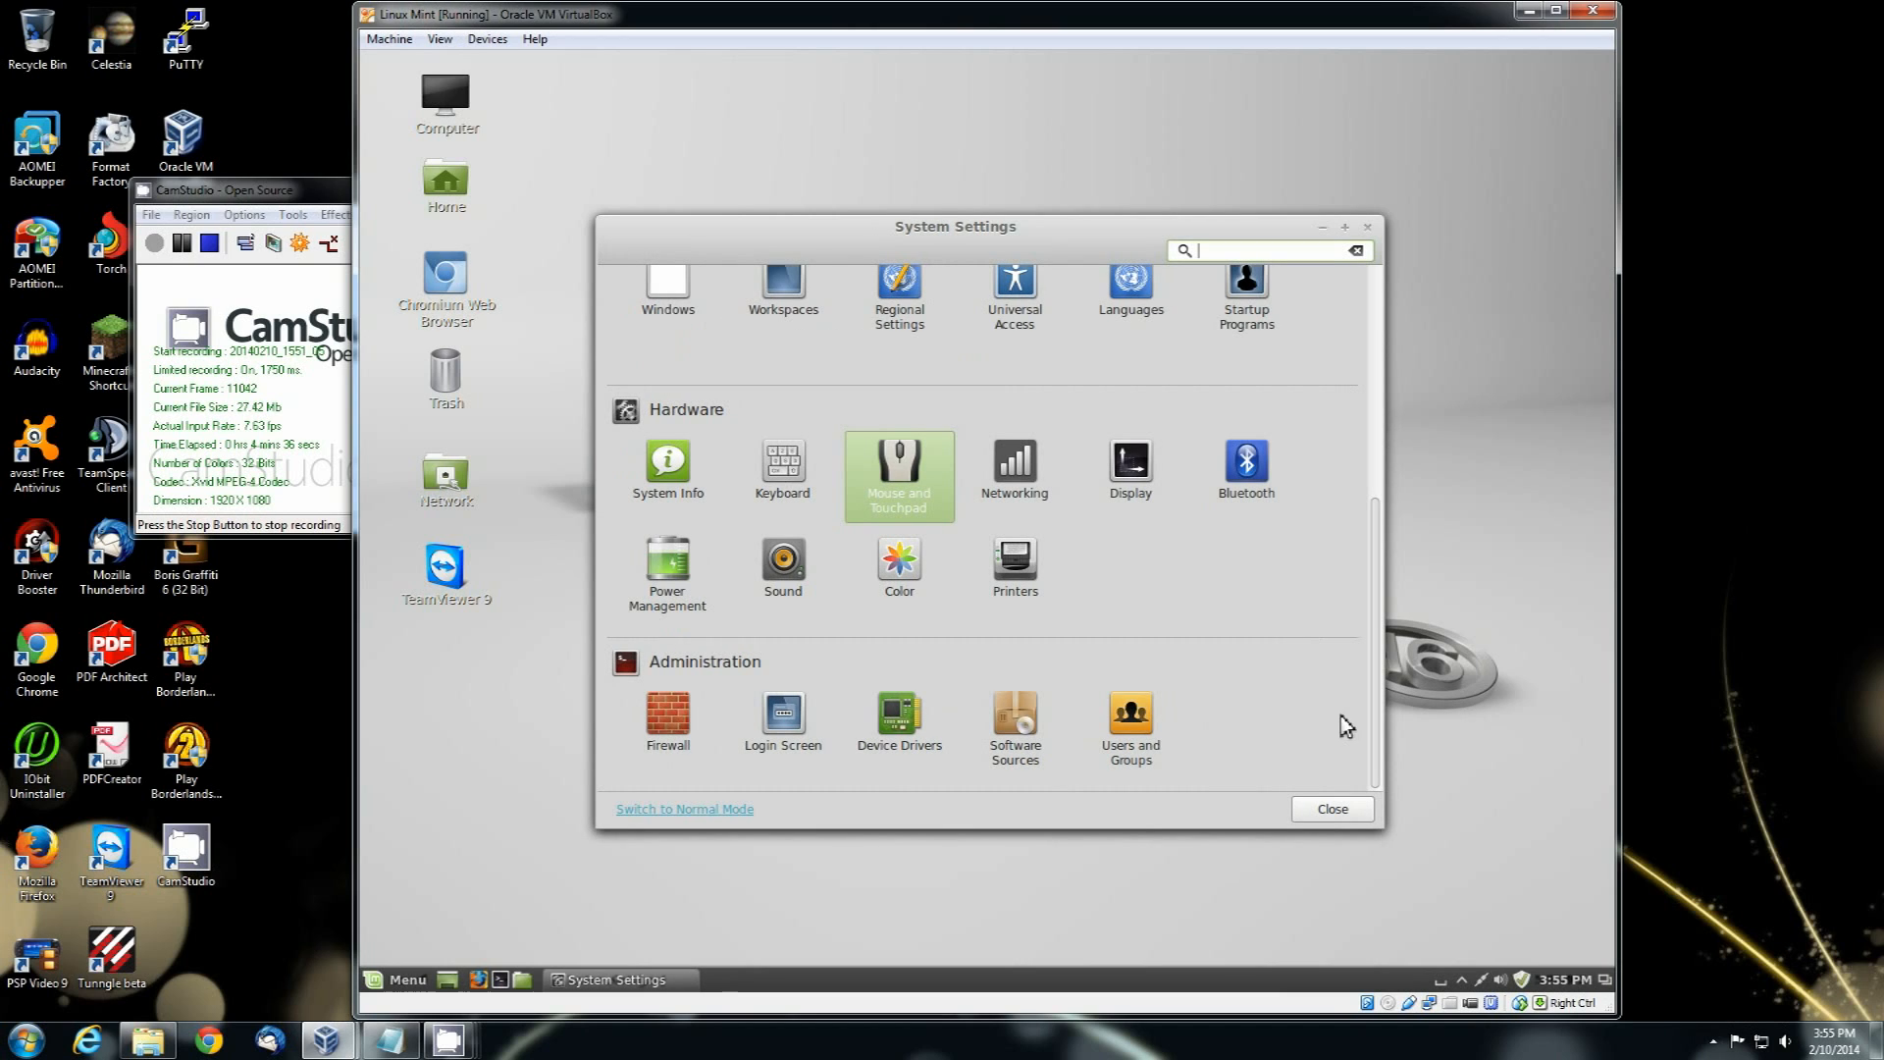
{"action": "mouse_move", "coordinate": [1218, 762]}
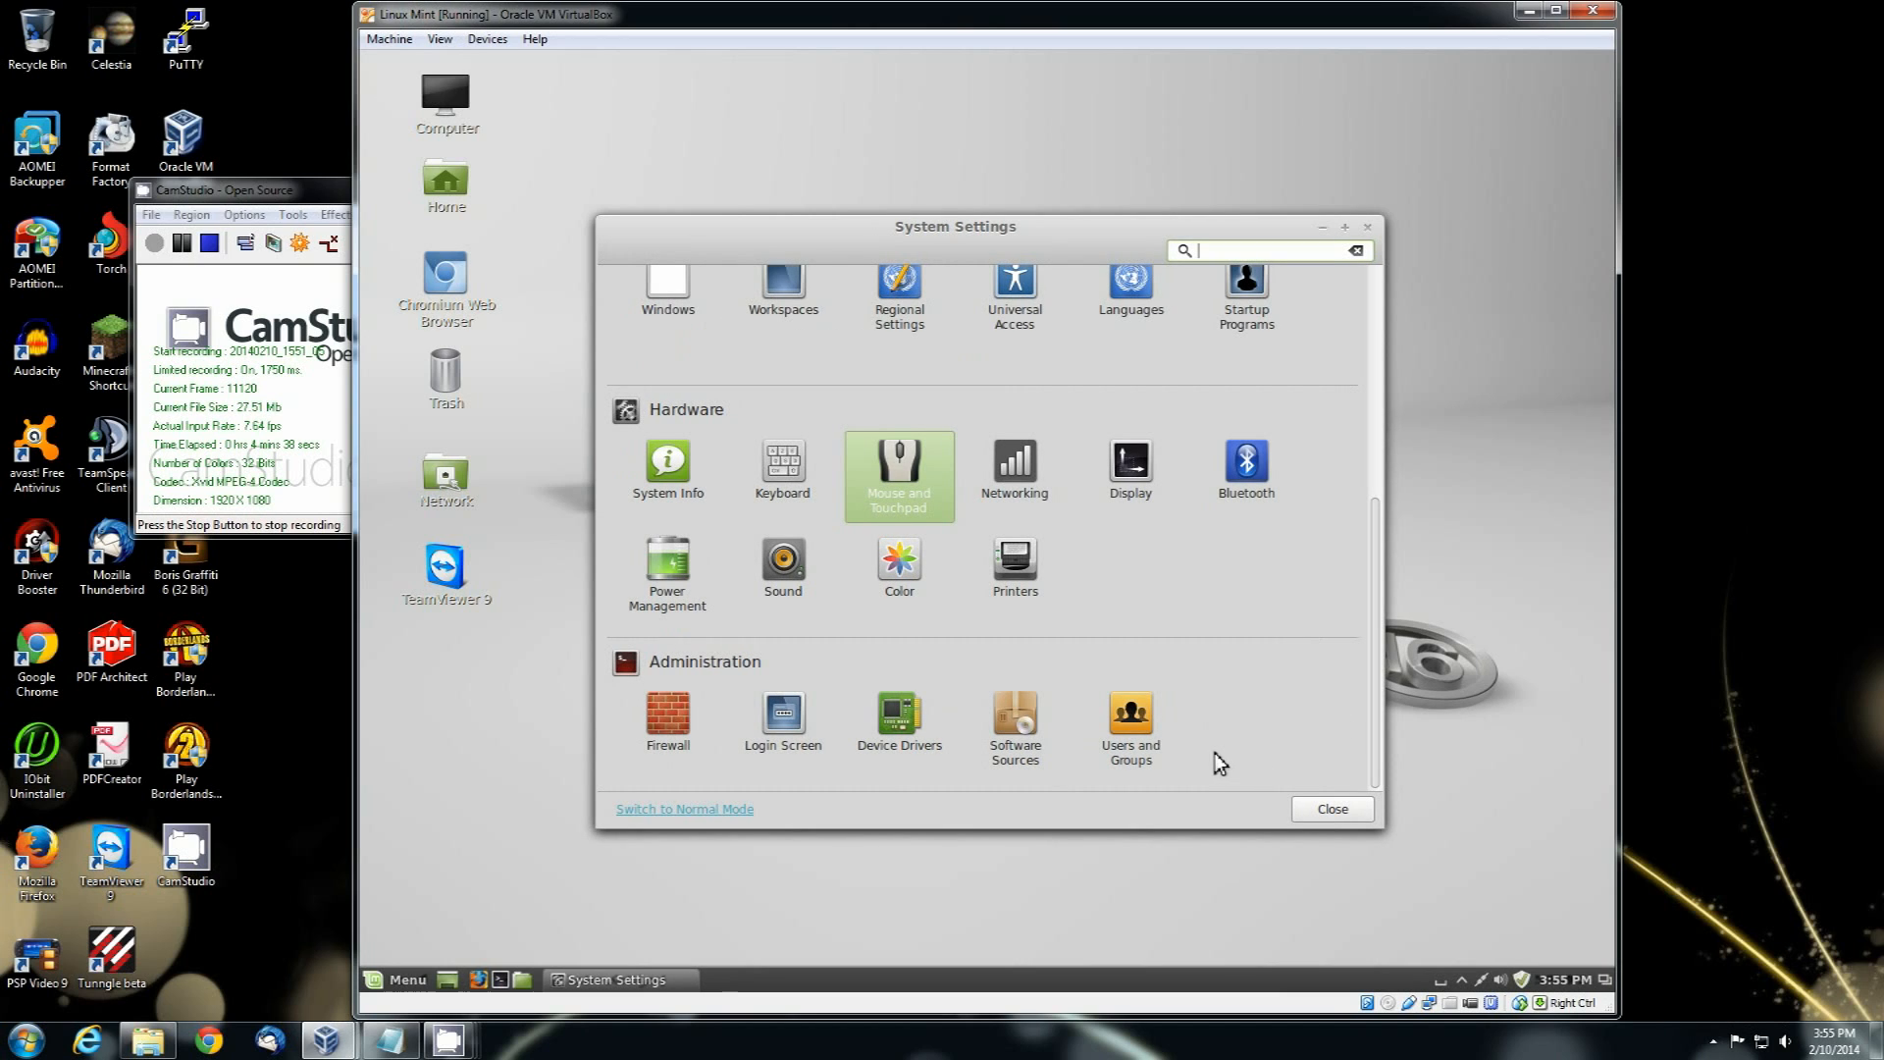
{"action": "mouse_move", "coordinate": [1018, 726]}
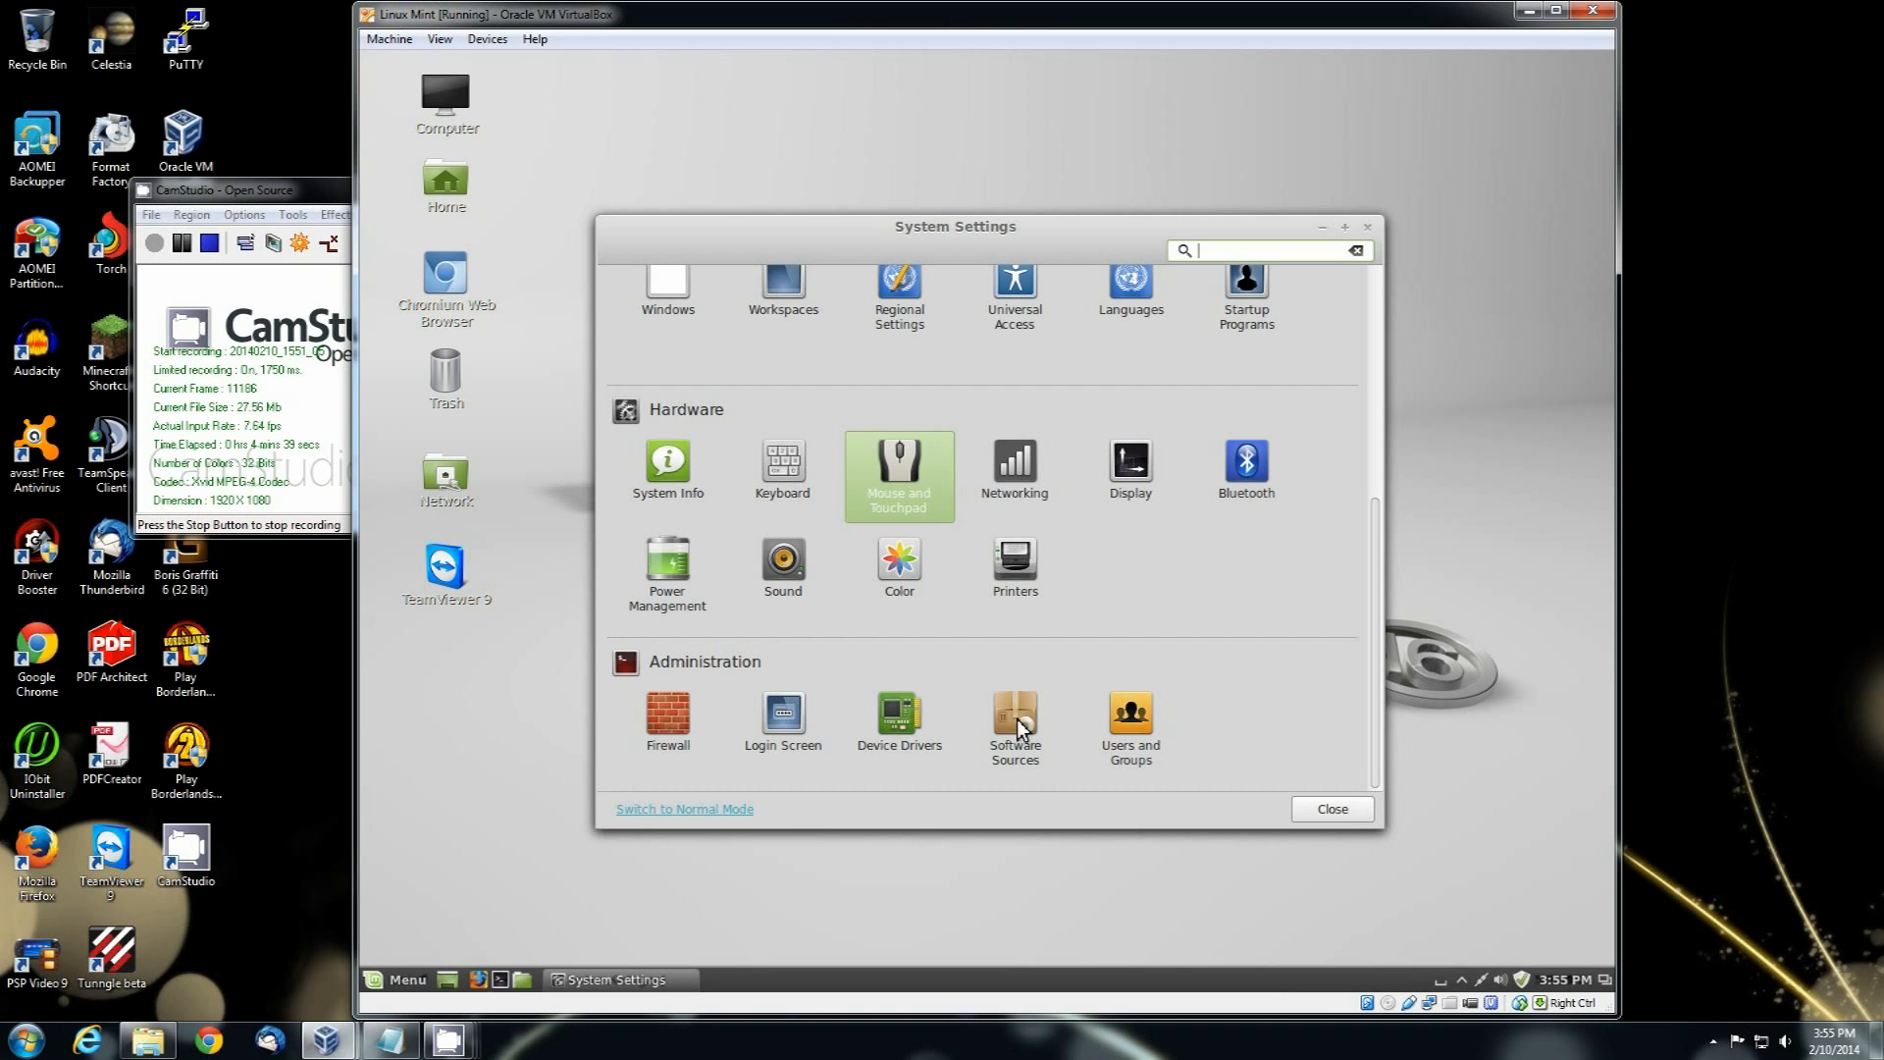
{"action": "left_click", "coordinate": [1014, 718]}
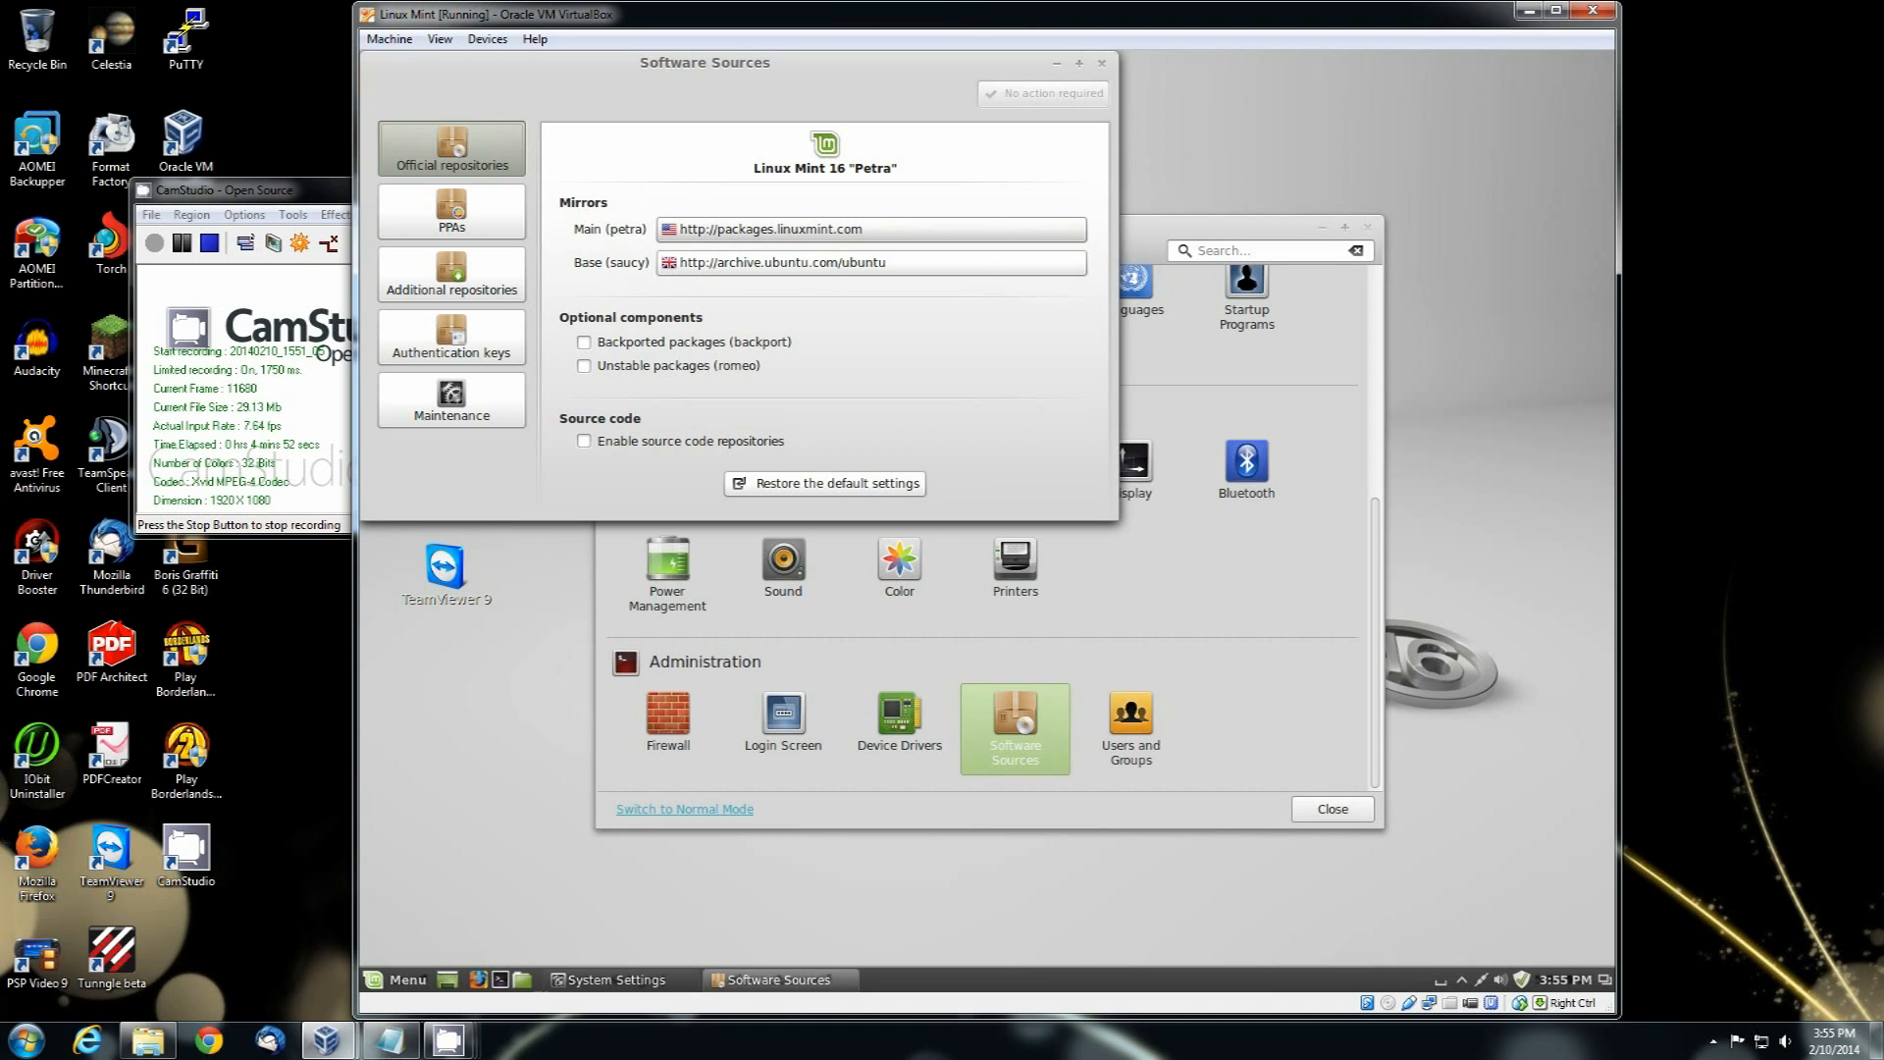
{"action": "mouse_move", "coordinate": [870, 262]}
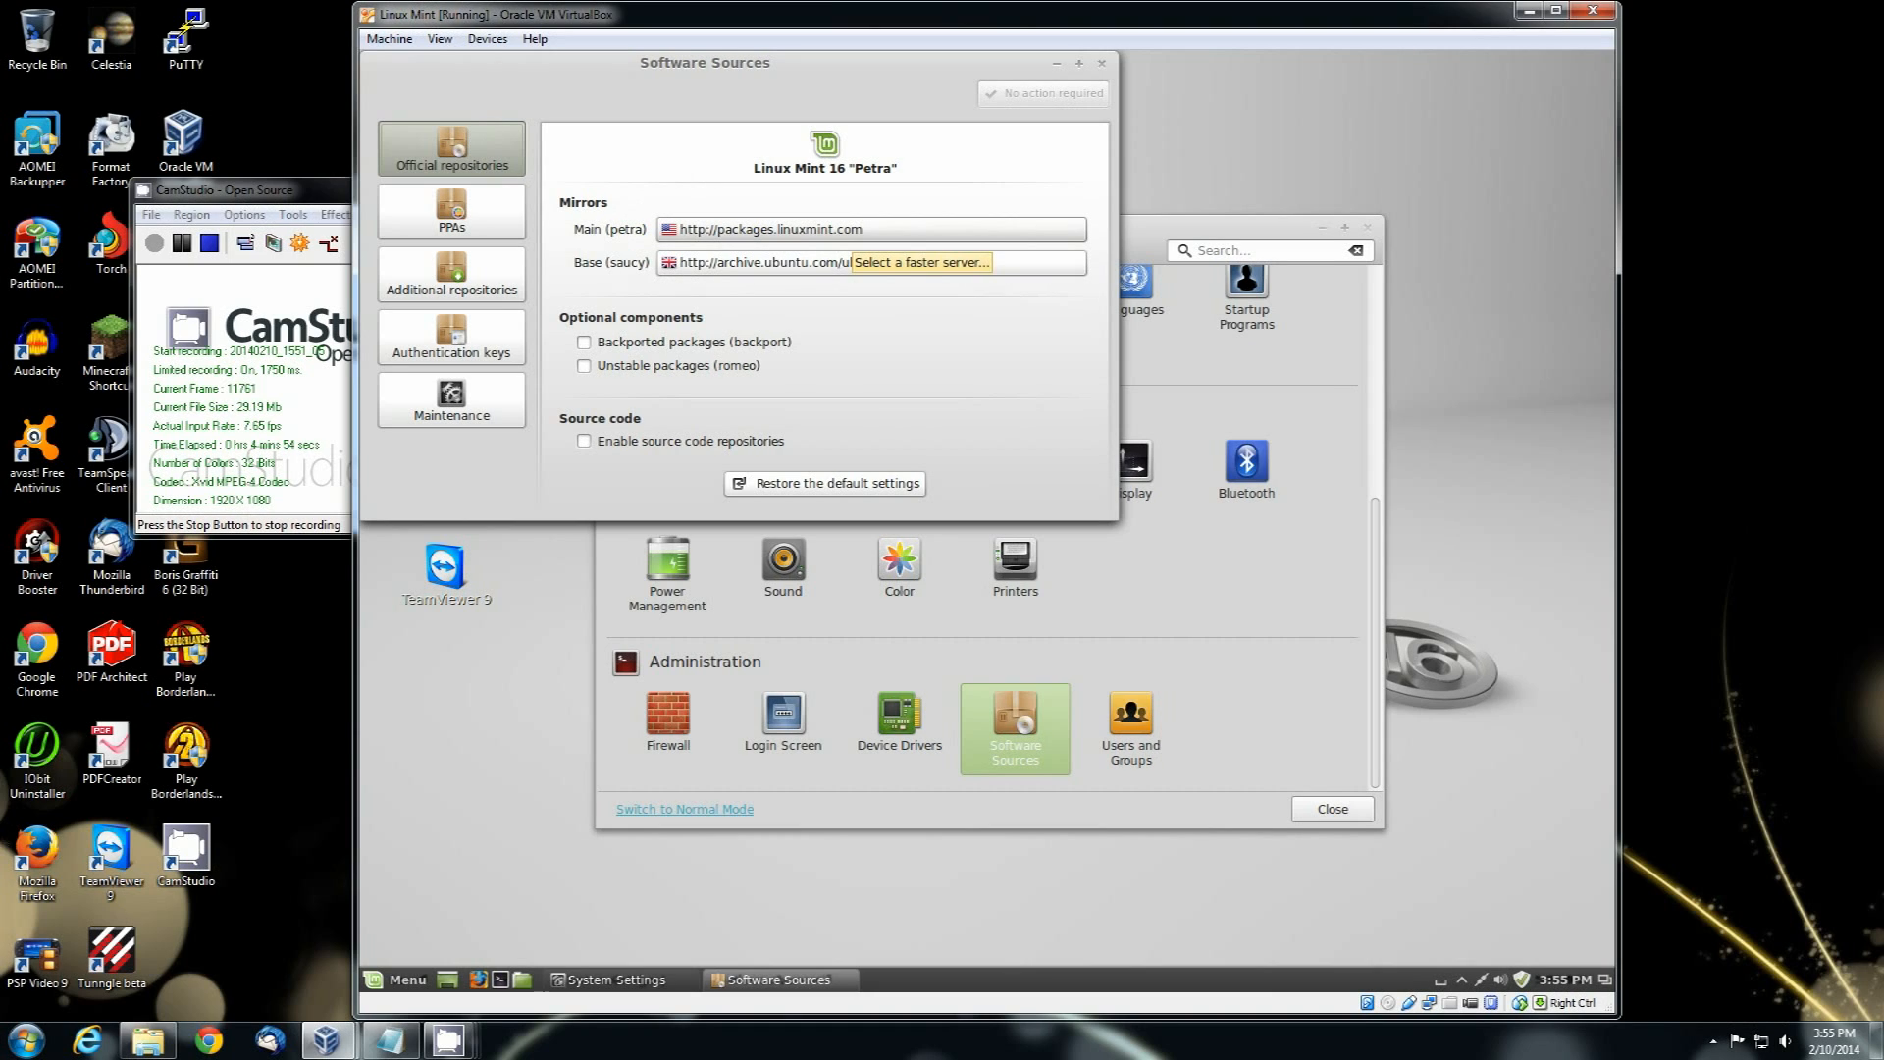
{"action": "left_click", "coordinate": [450, 274]}
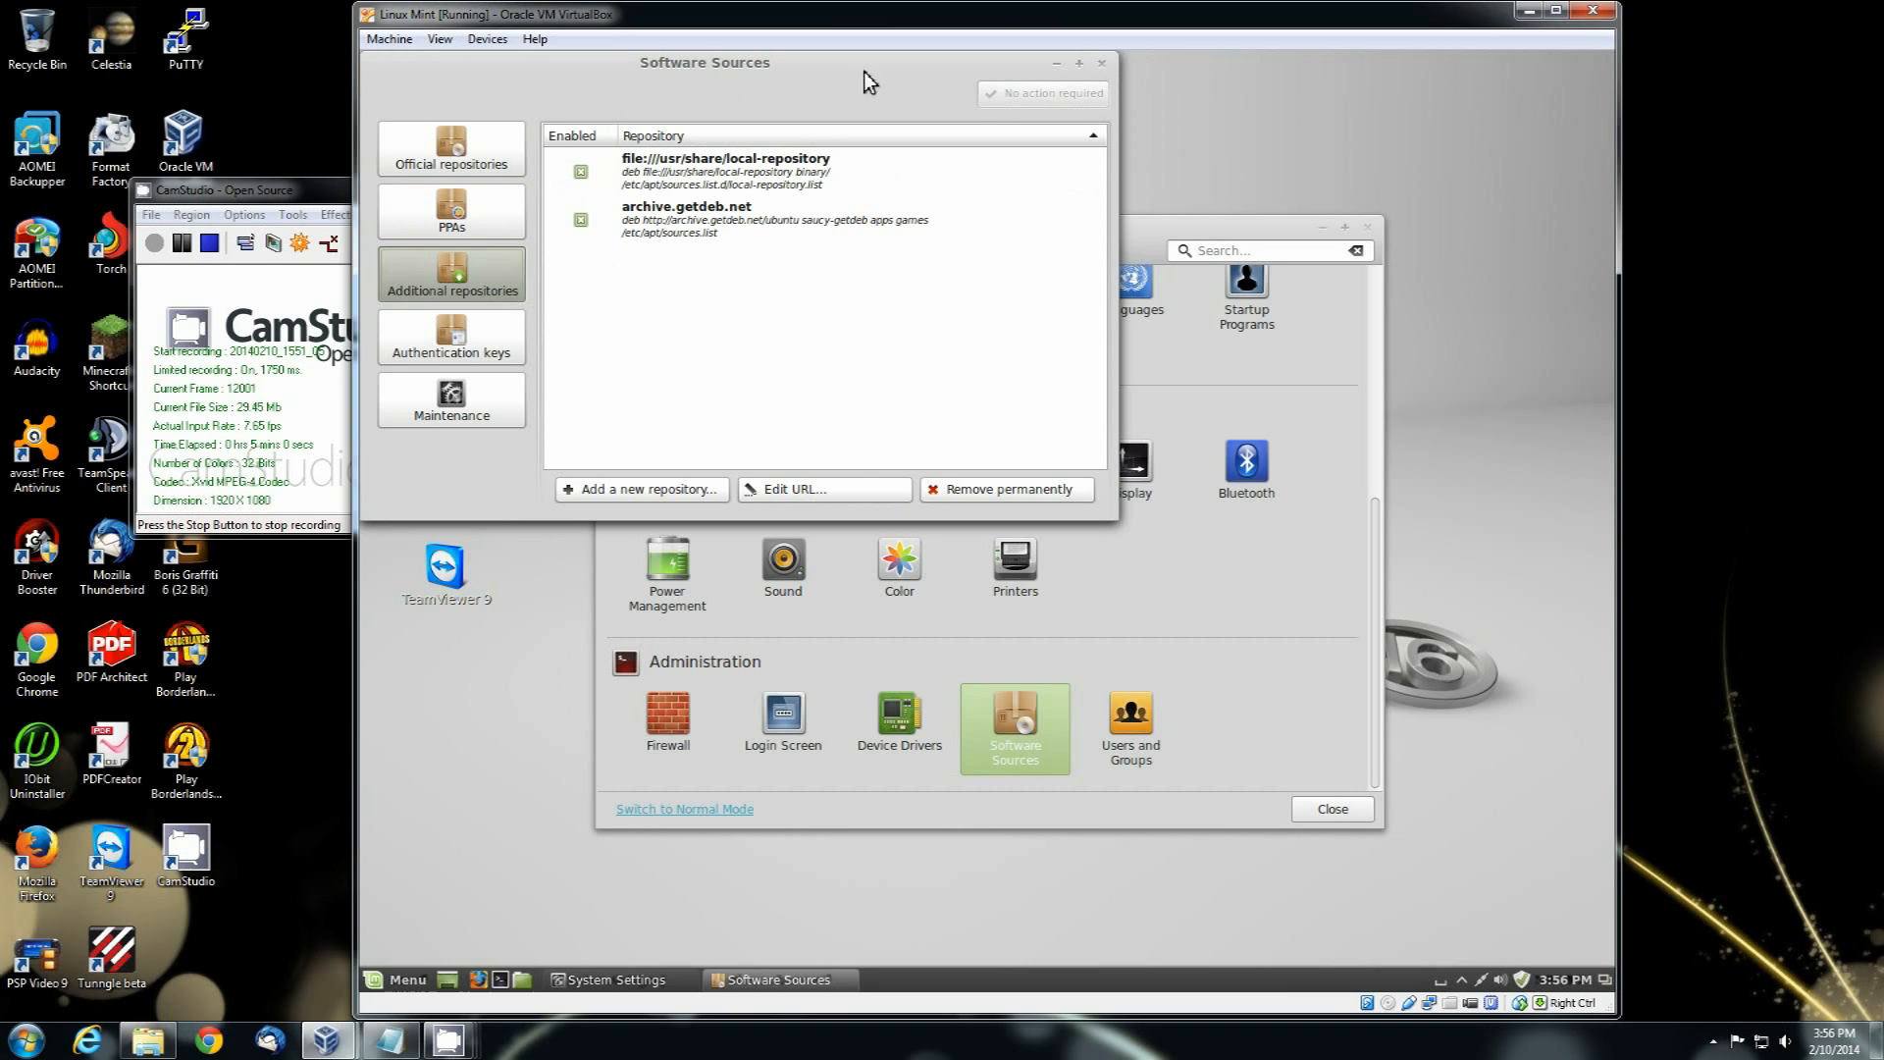
{"action": "left_click", "coordinate": [1105, 62]}
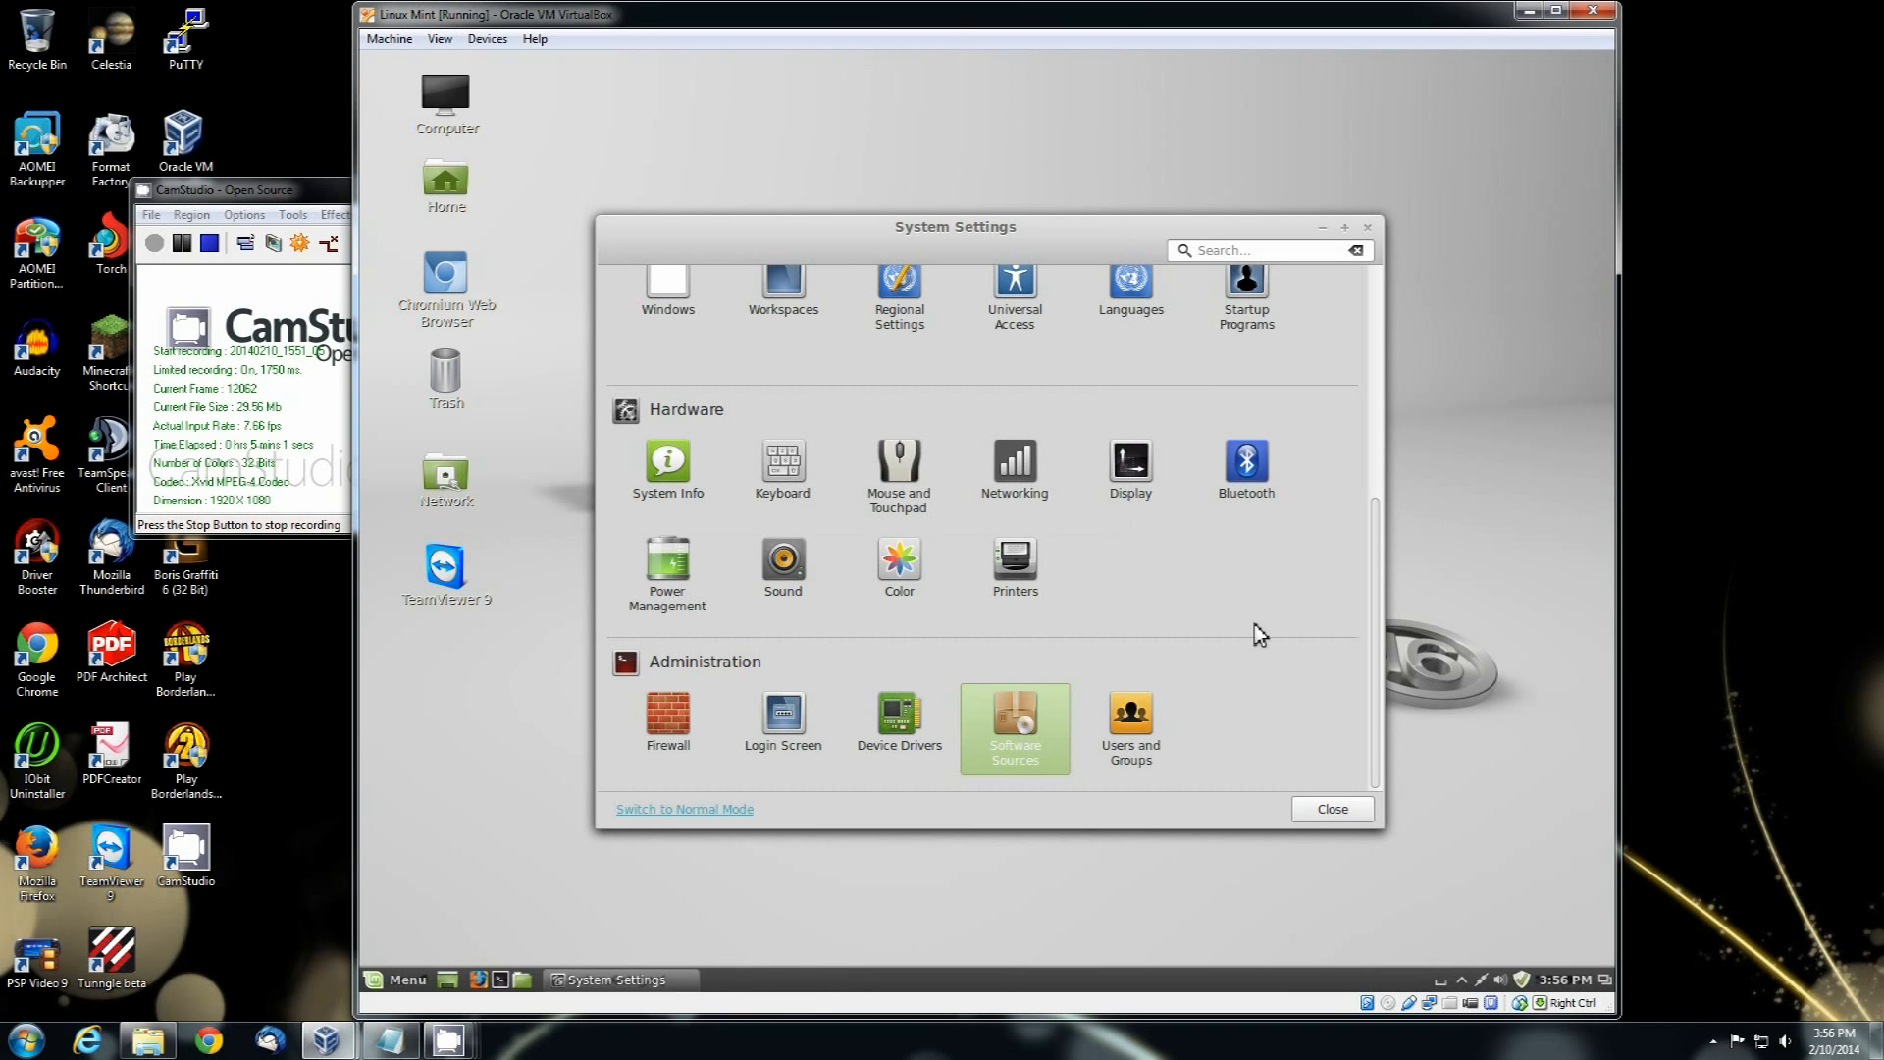
{"action": "mouse_move", "coordinate": [921, 711]}
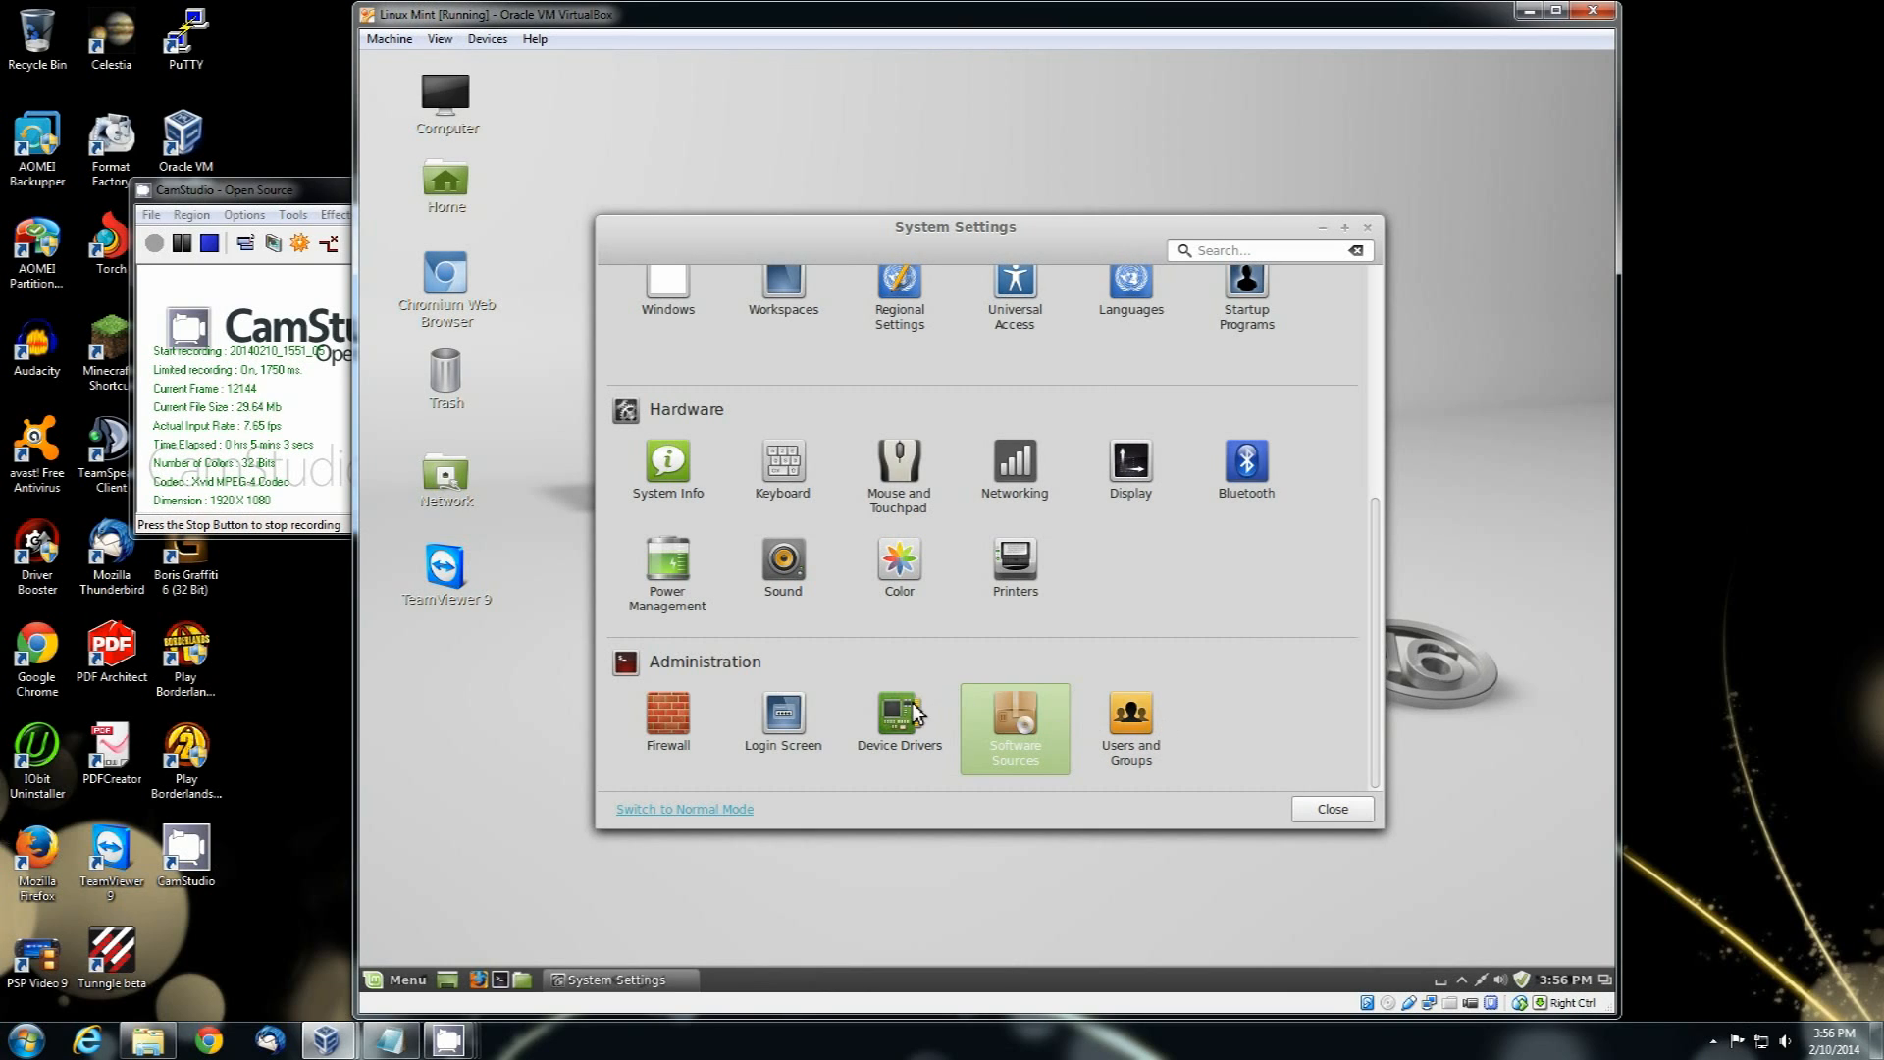
{"action": "left_click", "coordinate": [899, 719]}
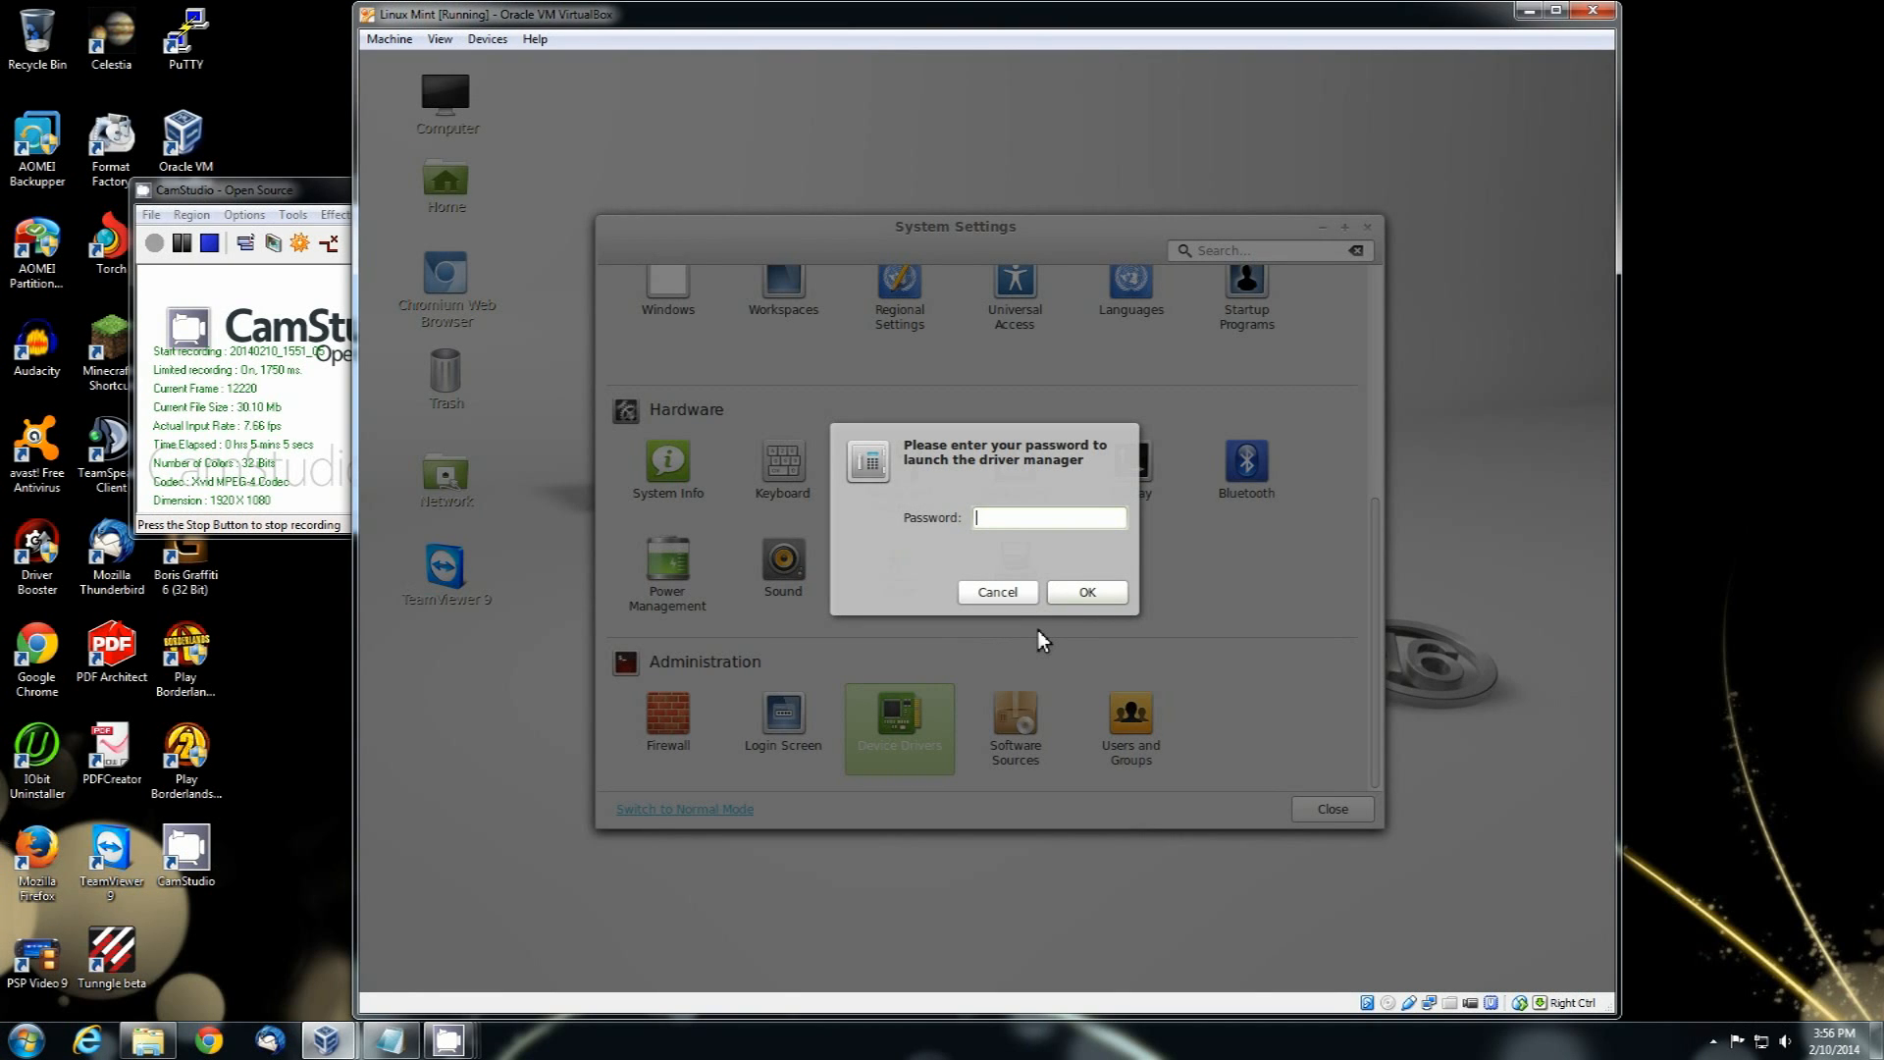
{"action": "left_click", "coordinate": [997, 592]}
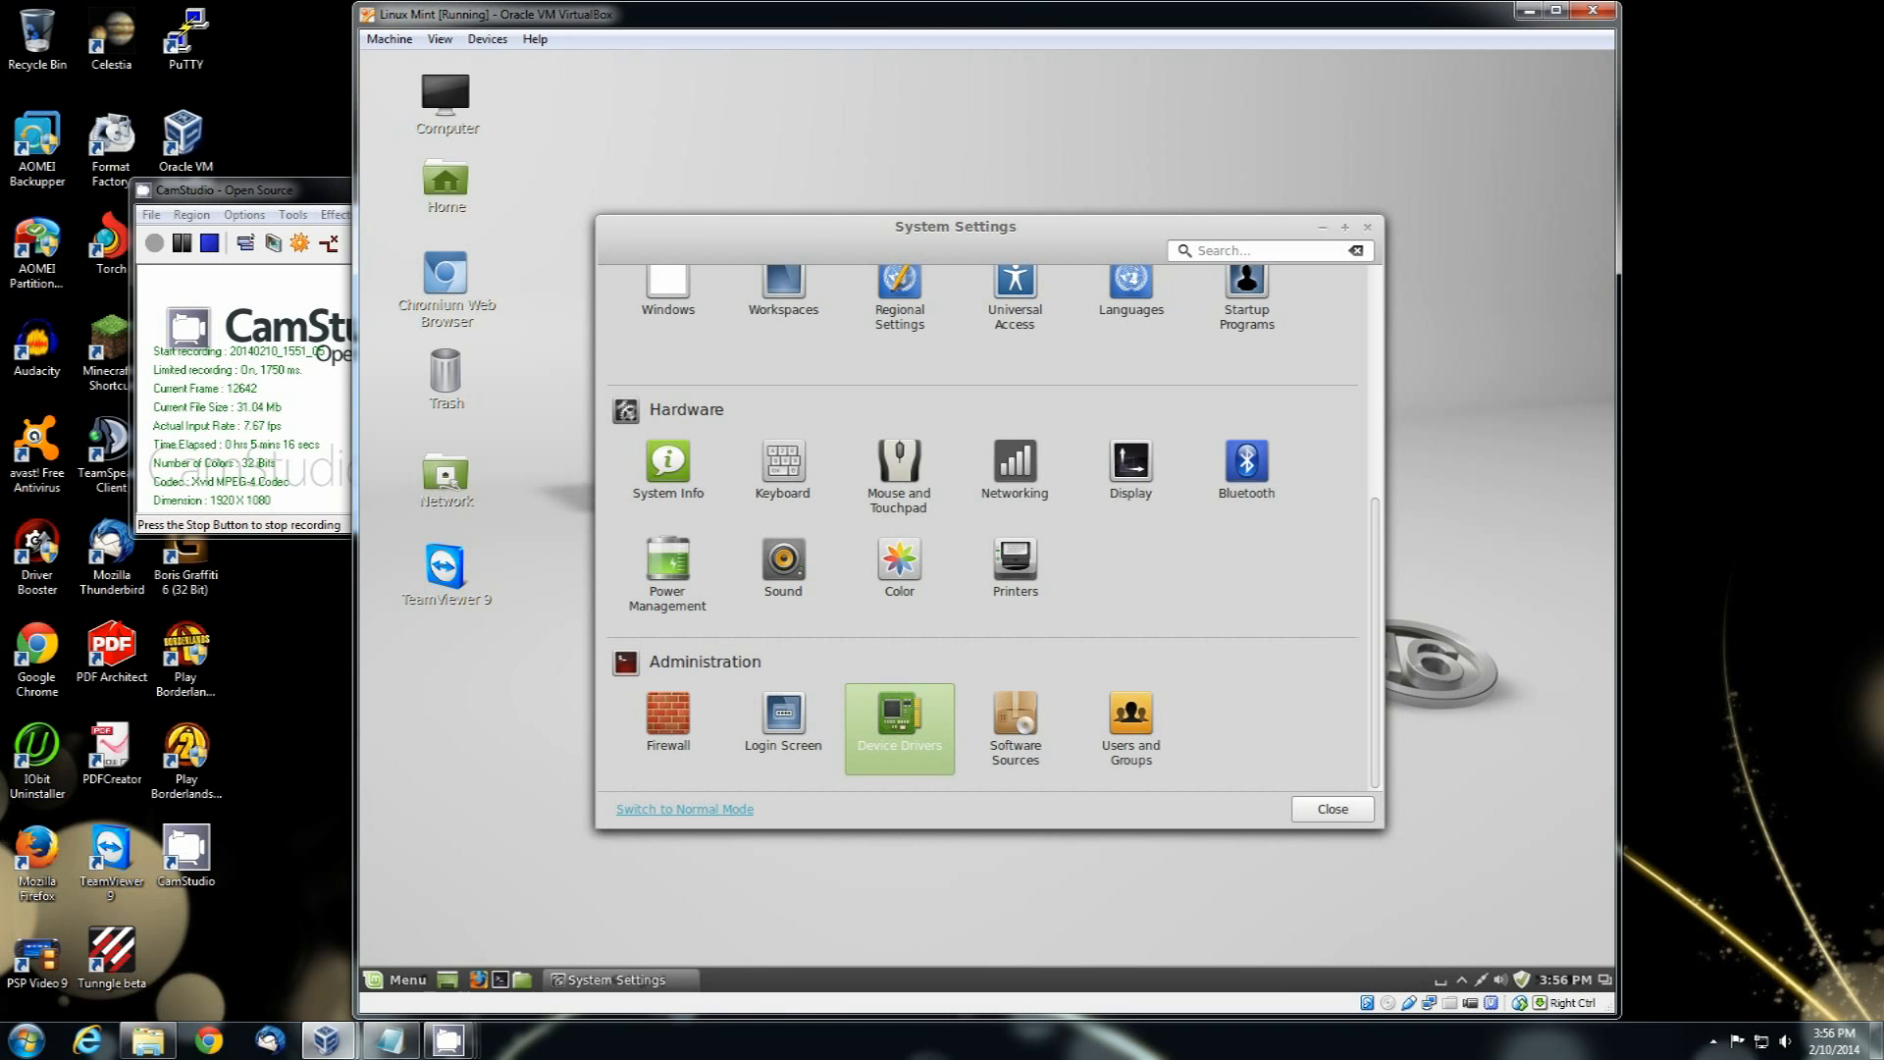
{"action": "left_click", "coordinate": [899, 713]}
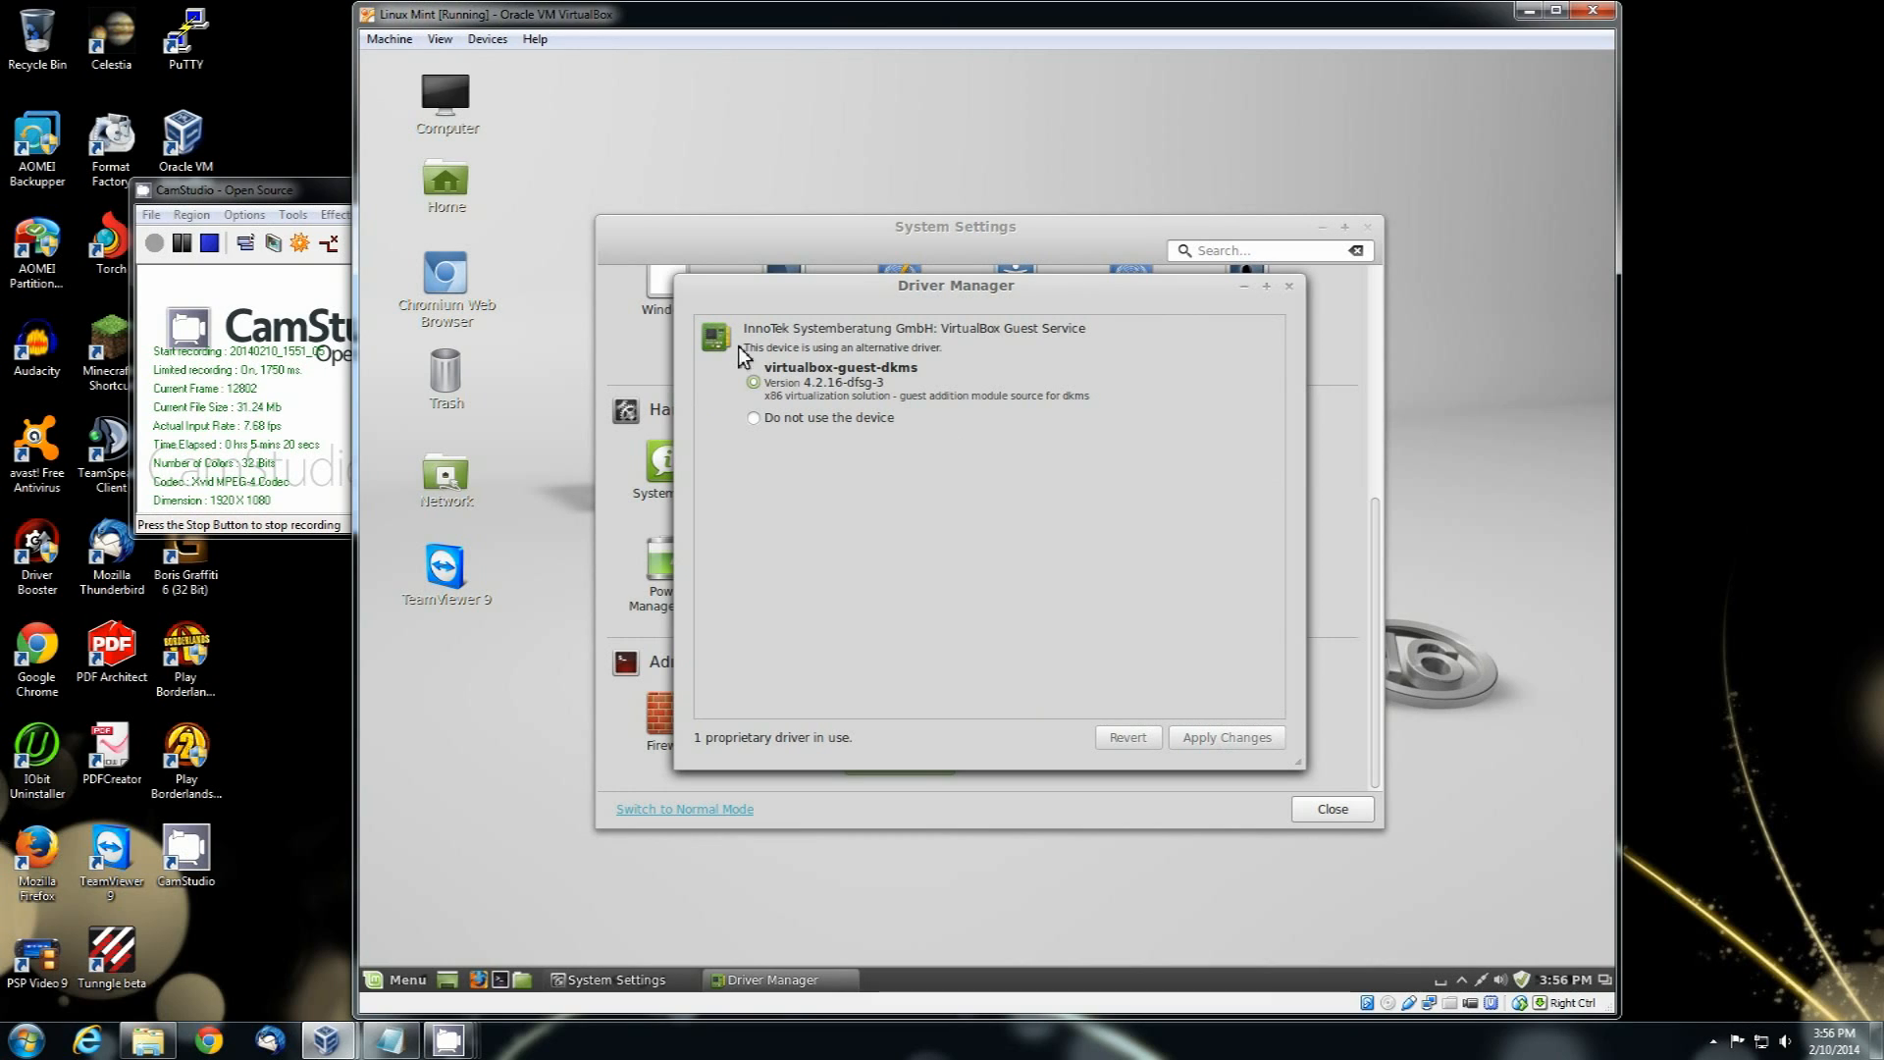
{"action": "mouse_move", "coordinate": [1174, 667]}
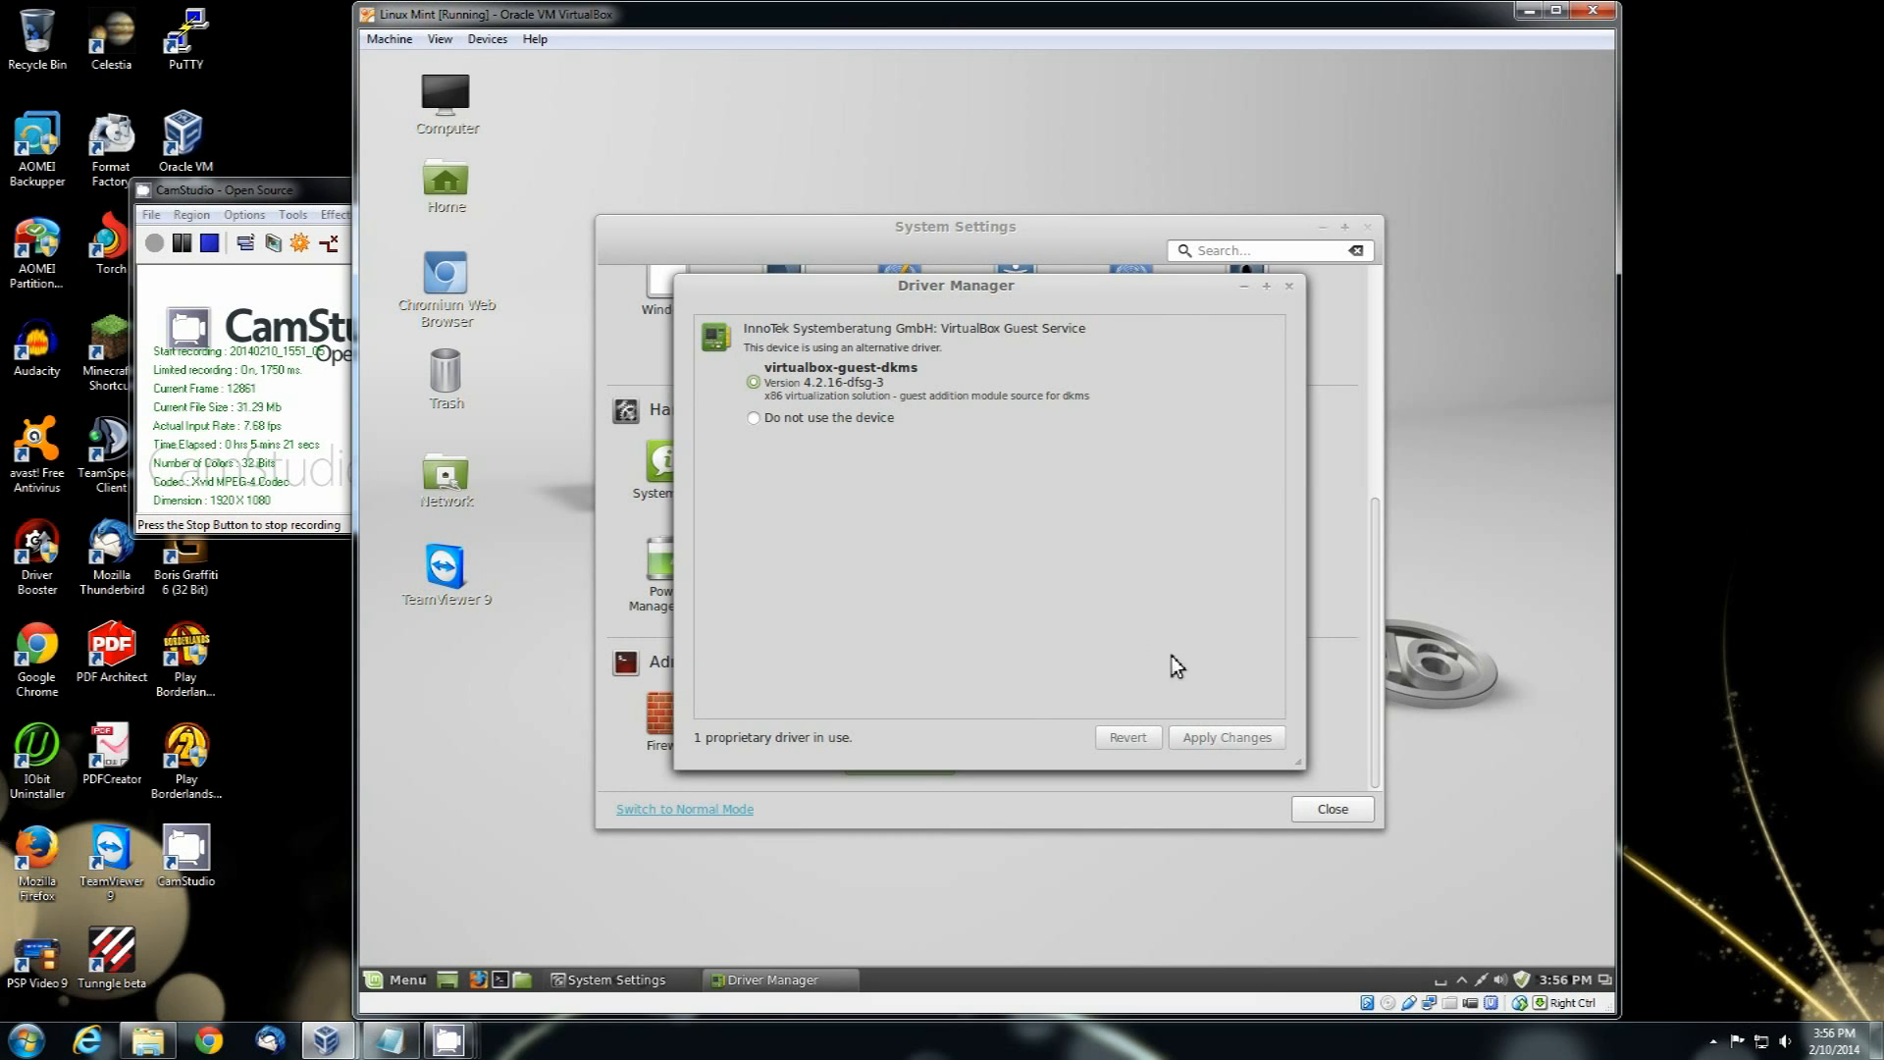
{"action": "left_click", "coordinate": [1332, 808]}
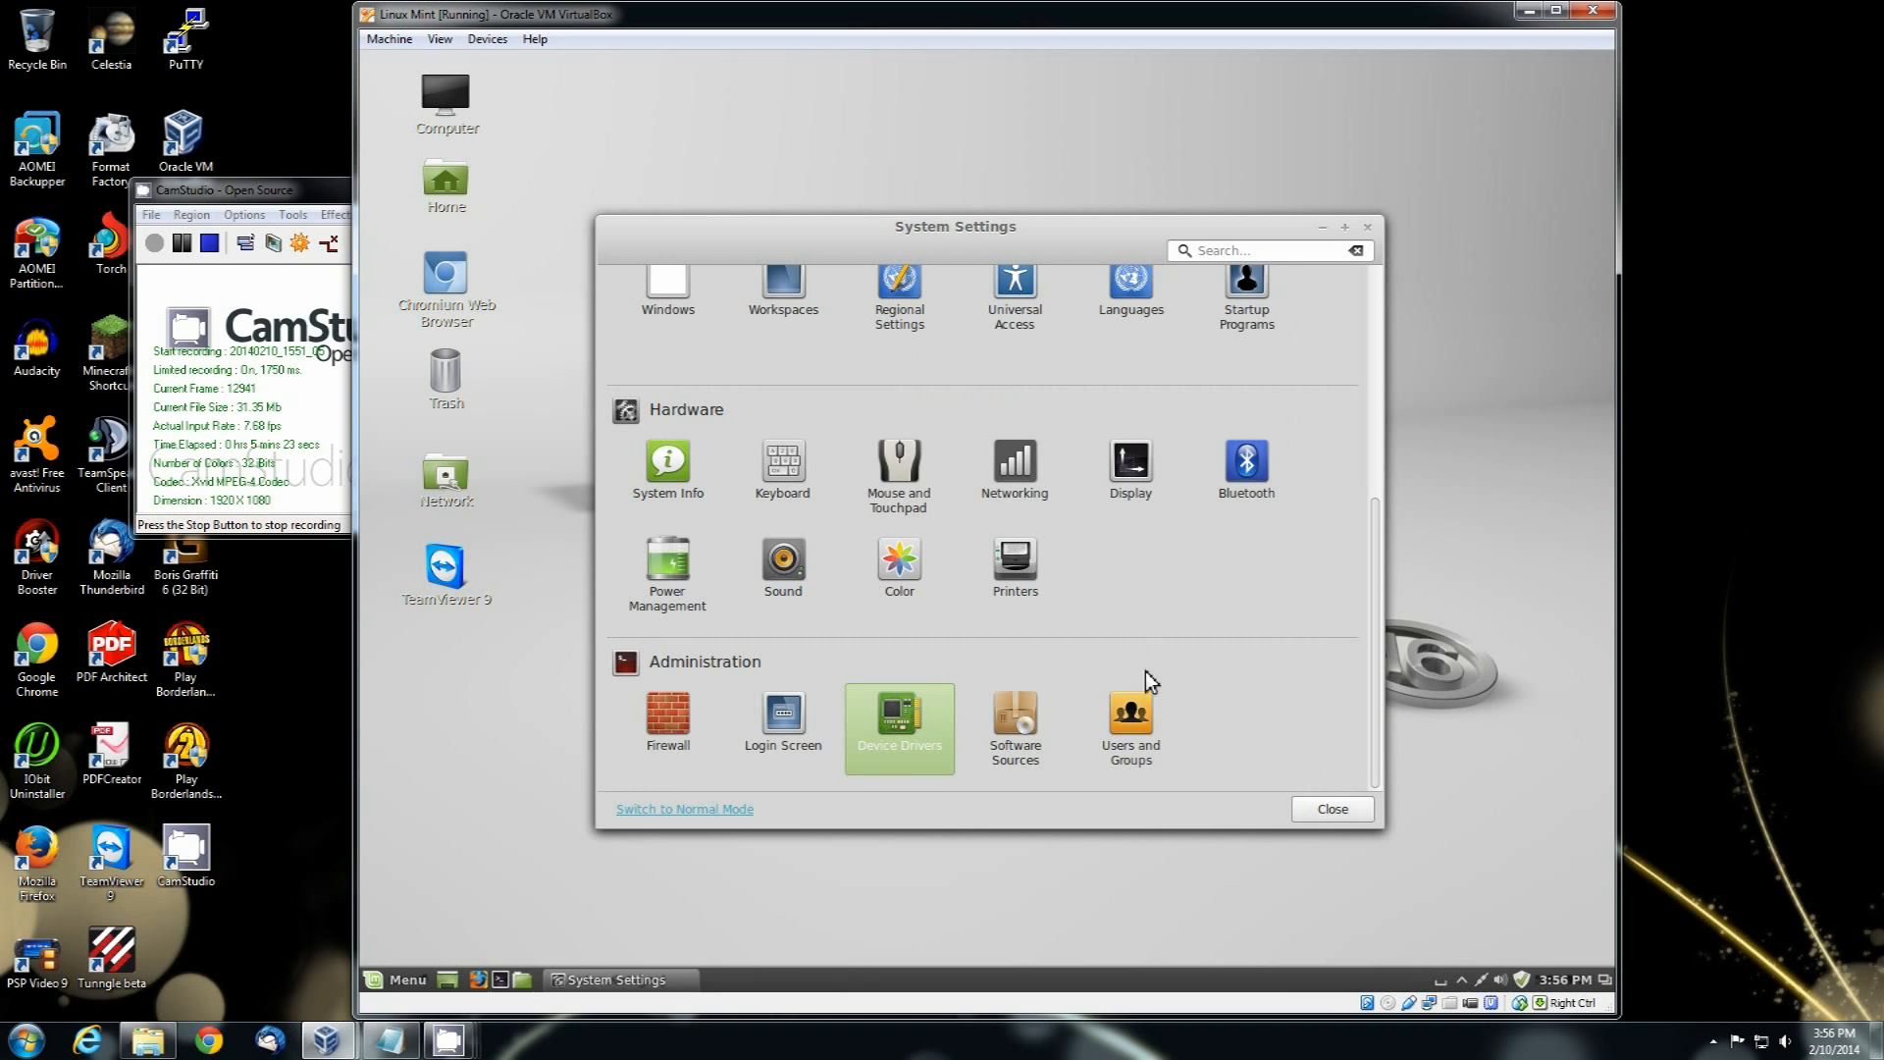
{"action": "left_click", "coordinate": [783, 715]}
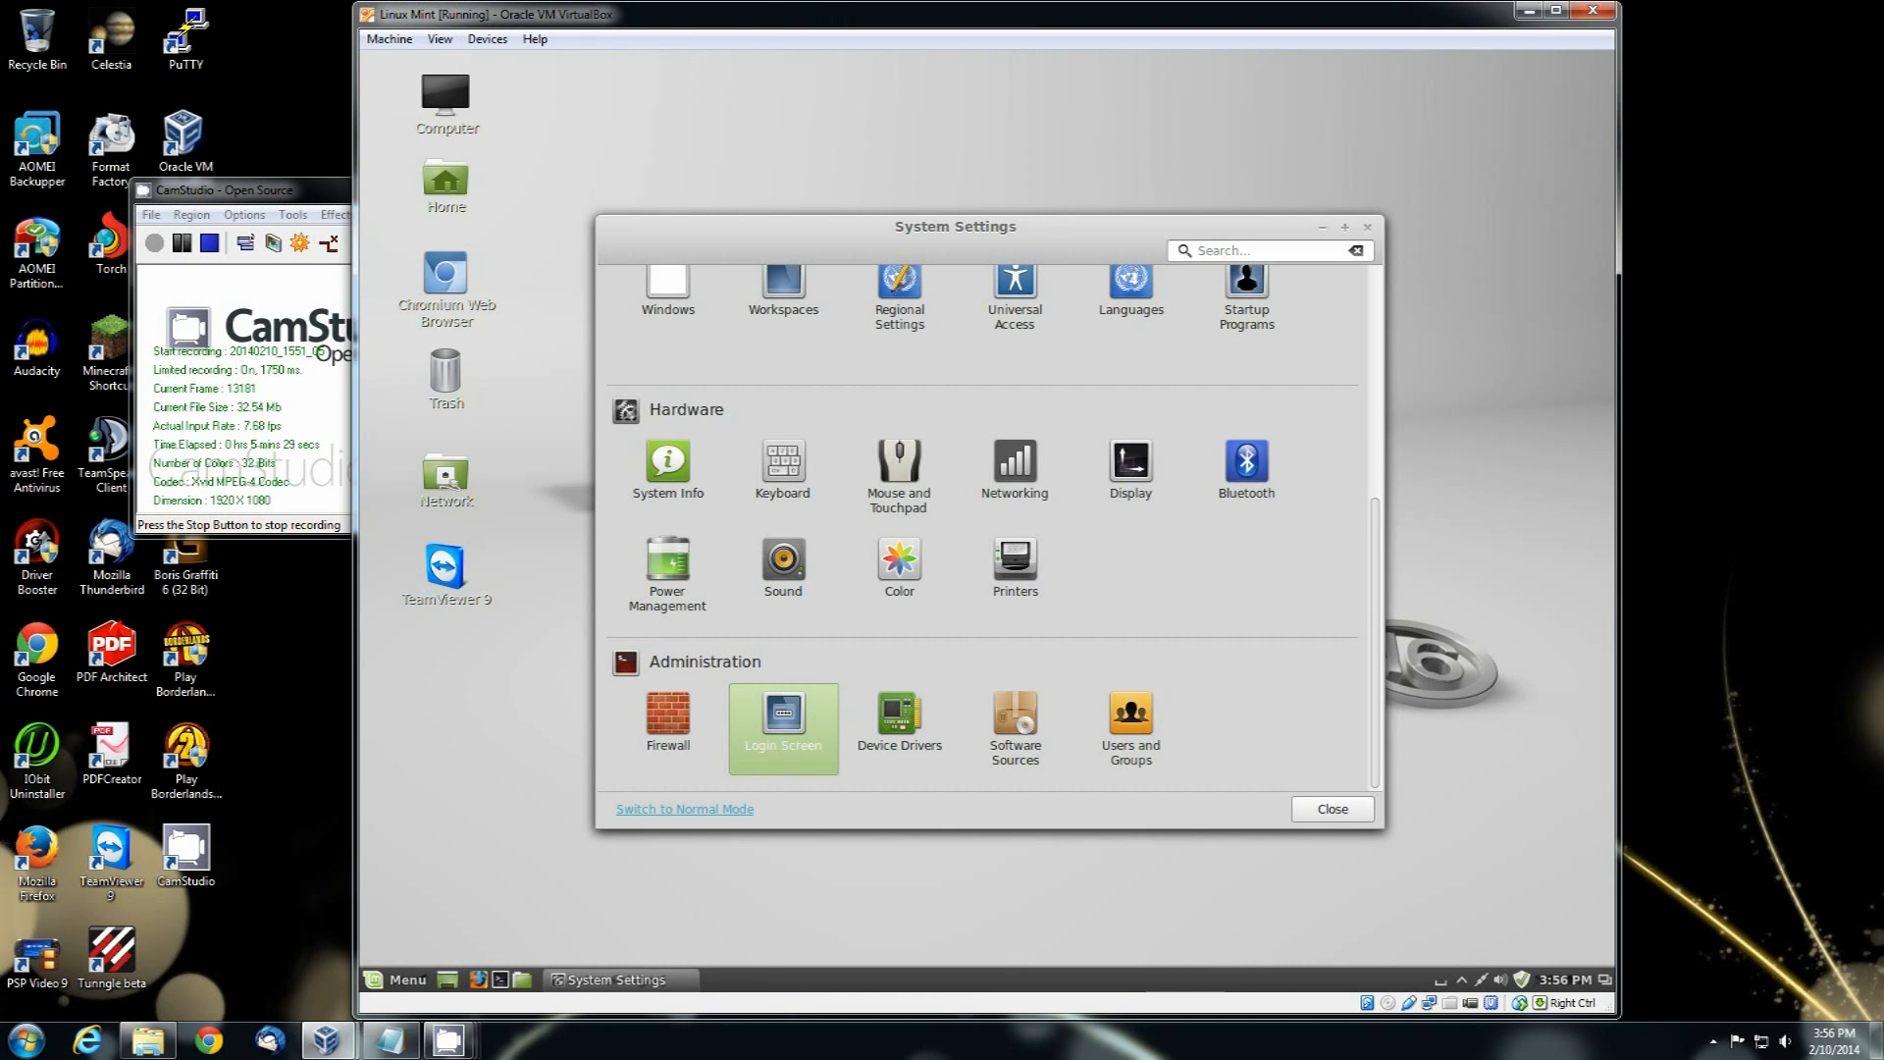
Step: Open Login Window settings with the admin password, confirm Mint-X, then return to All Settings
{"action": "left_click", "coordinate": [783, 724]}
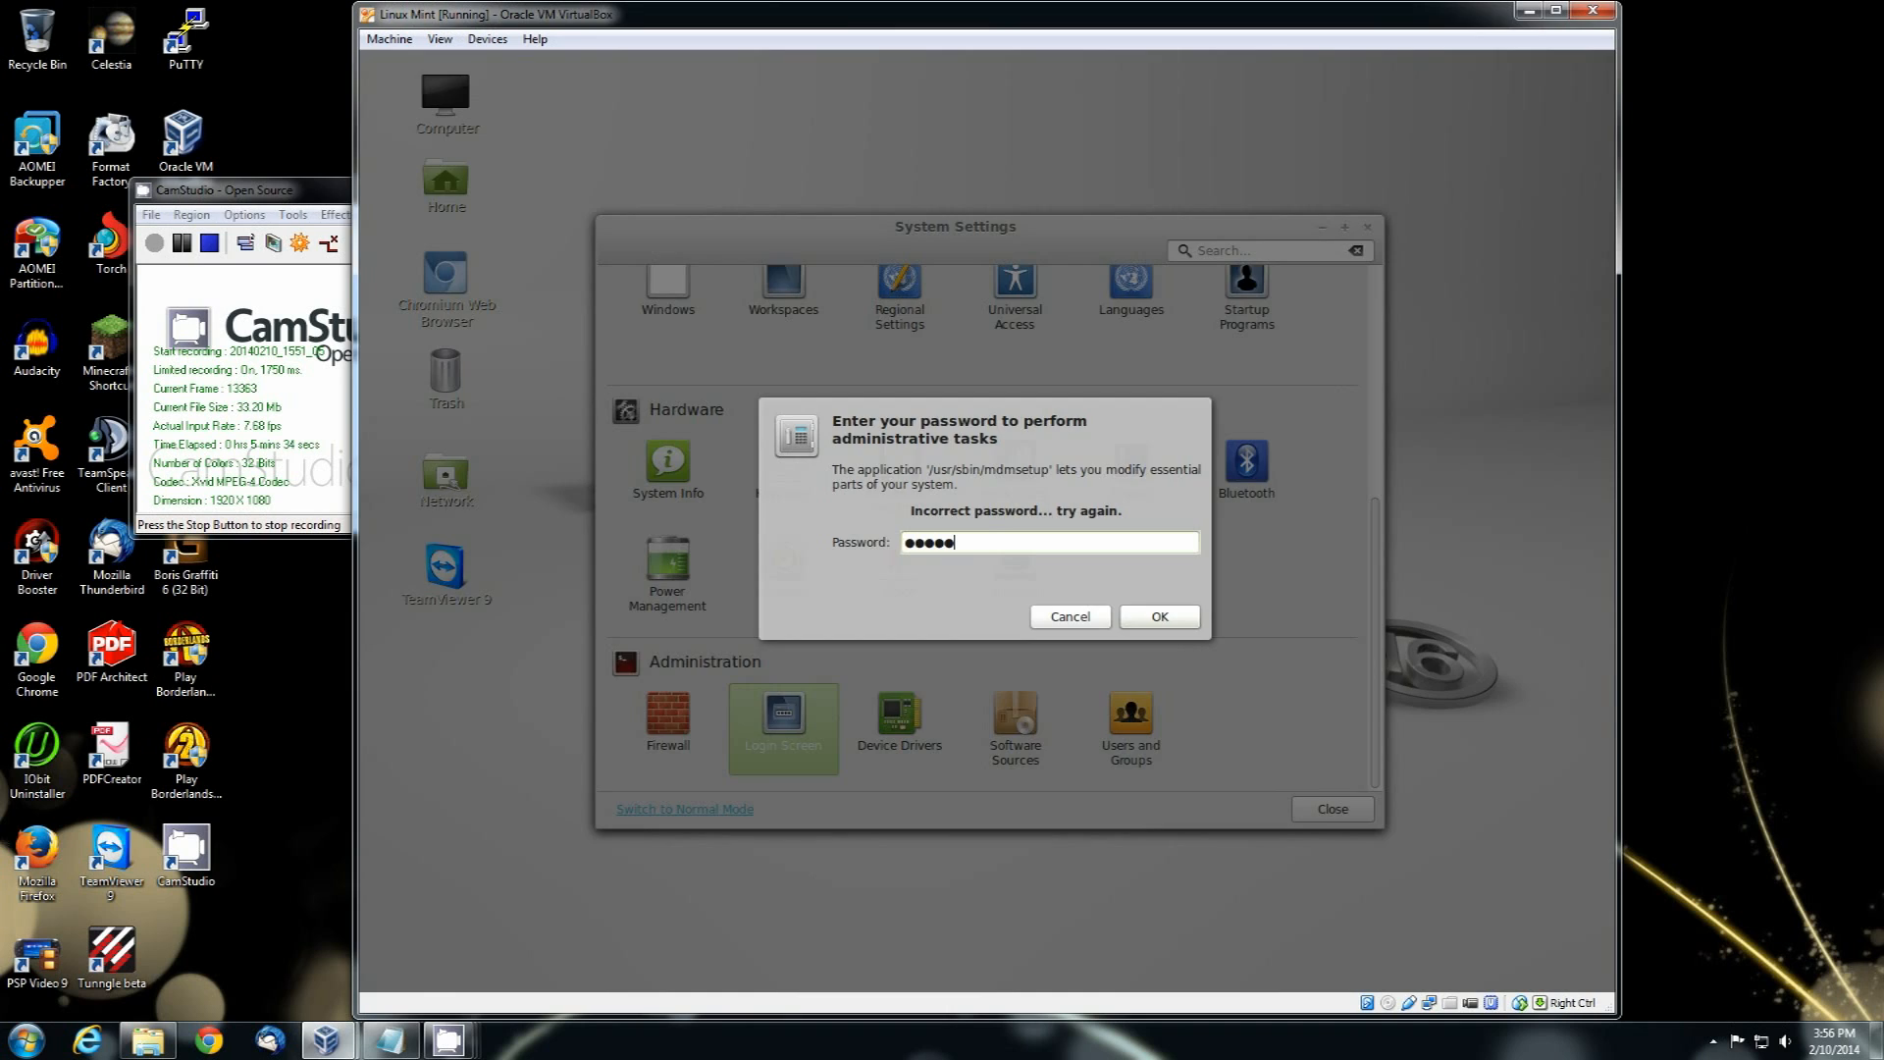
{"action": "left_click", "coordinate": [1159, 616]}
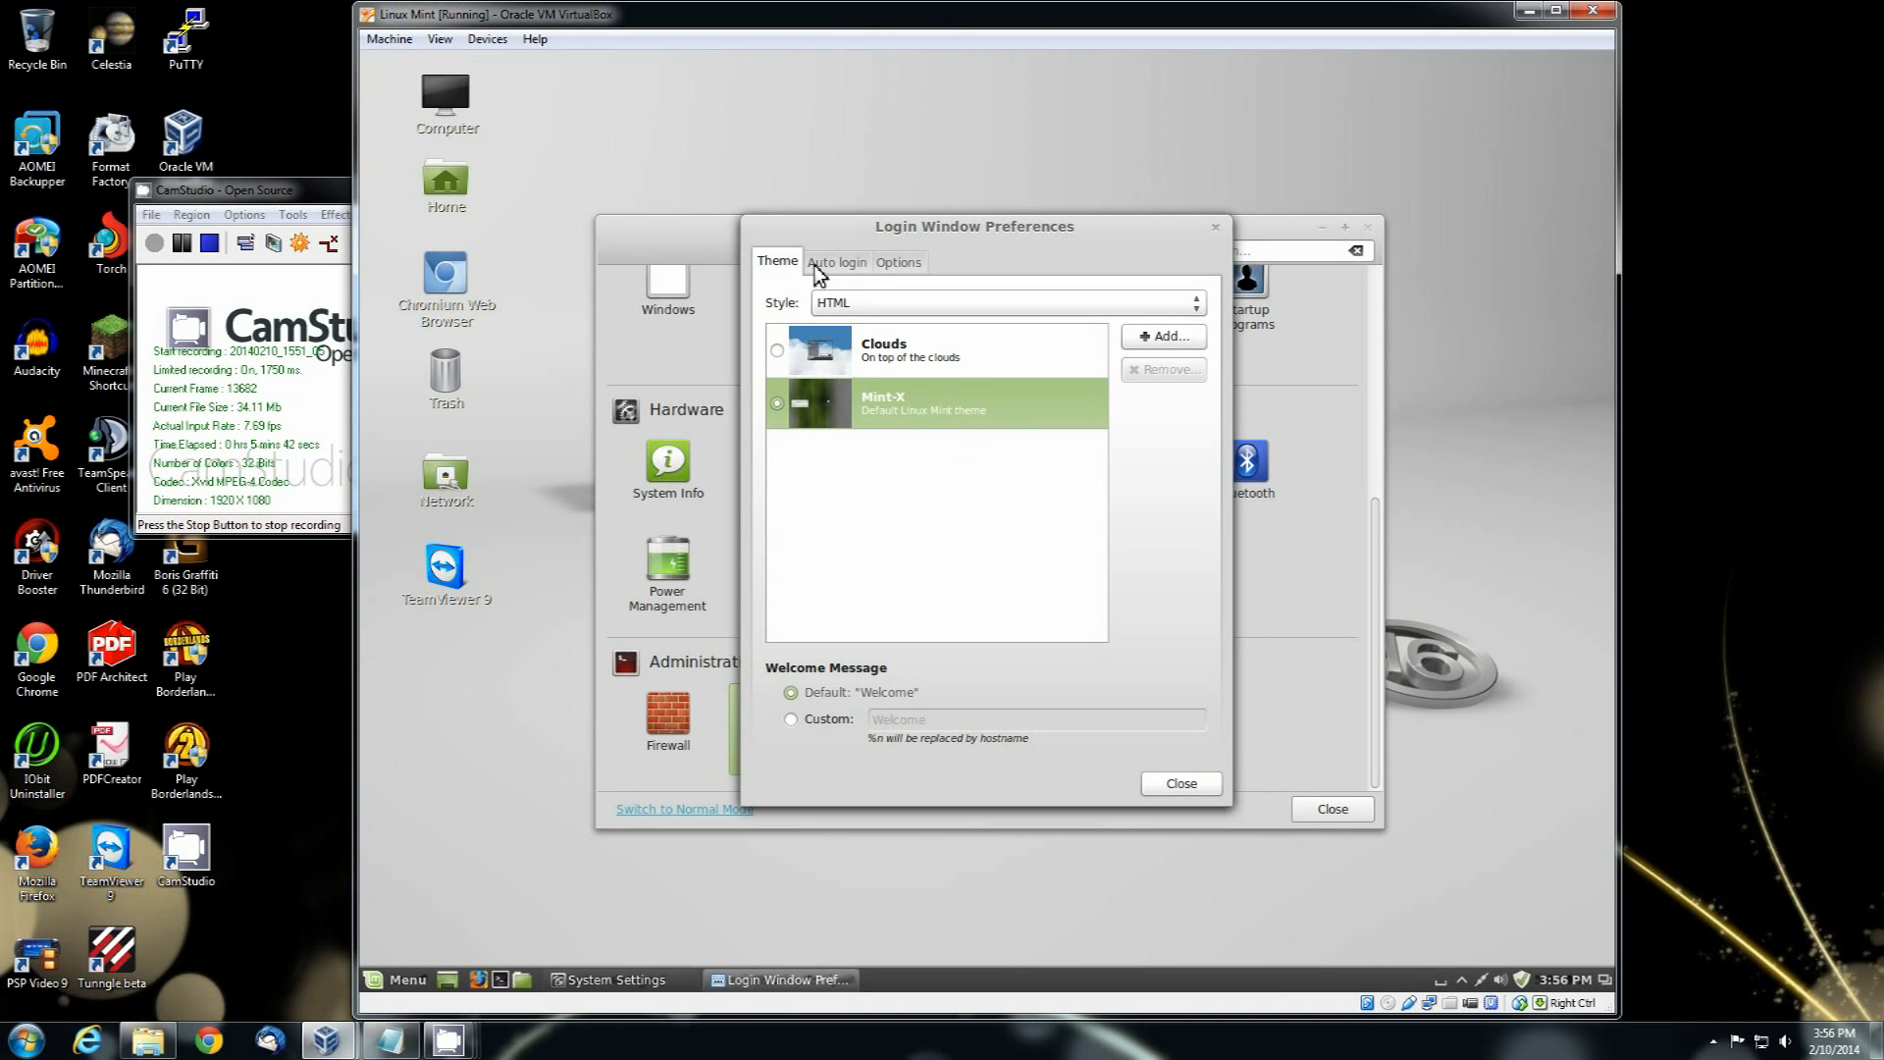
{"action": "mouse_move", "coordinate": [1192, 247]}
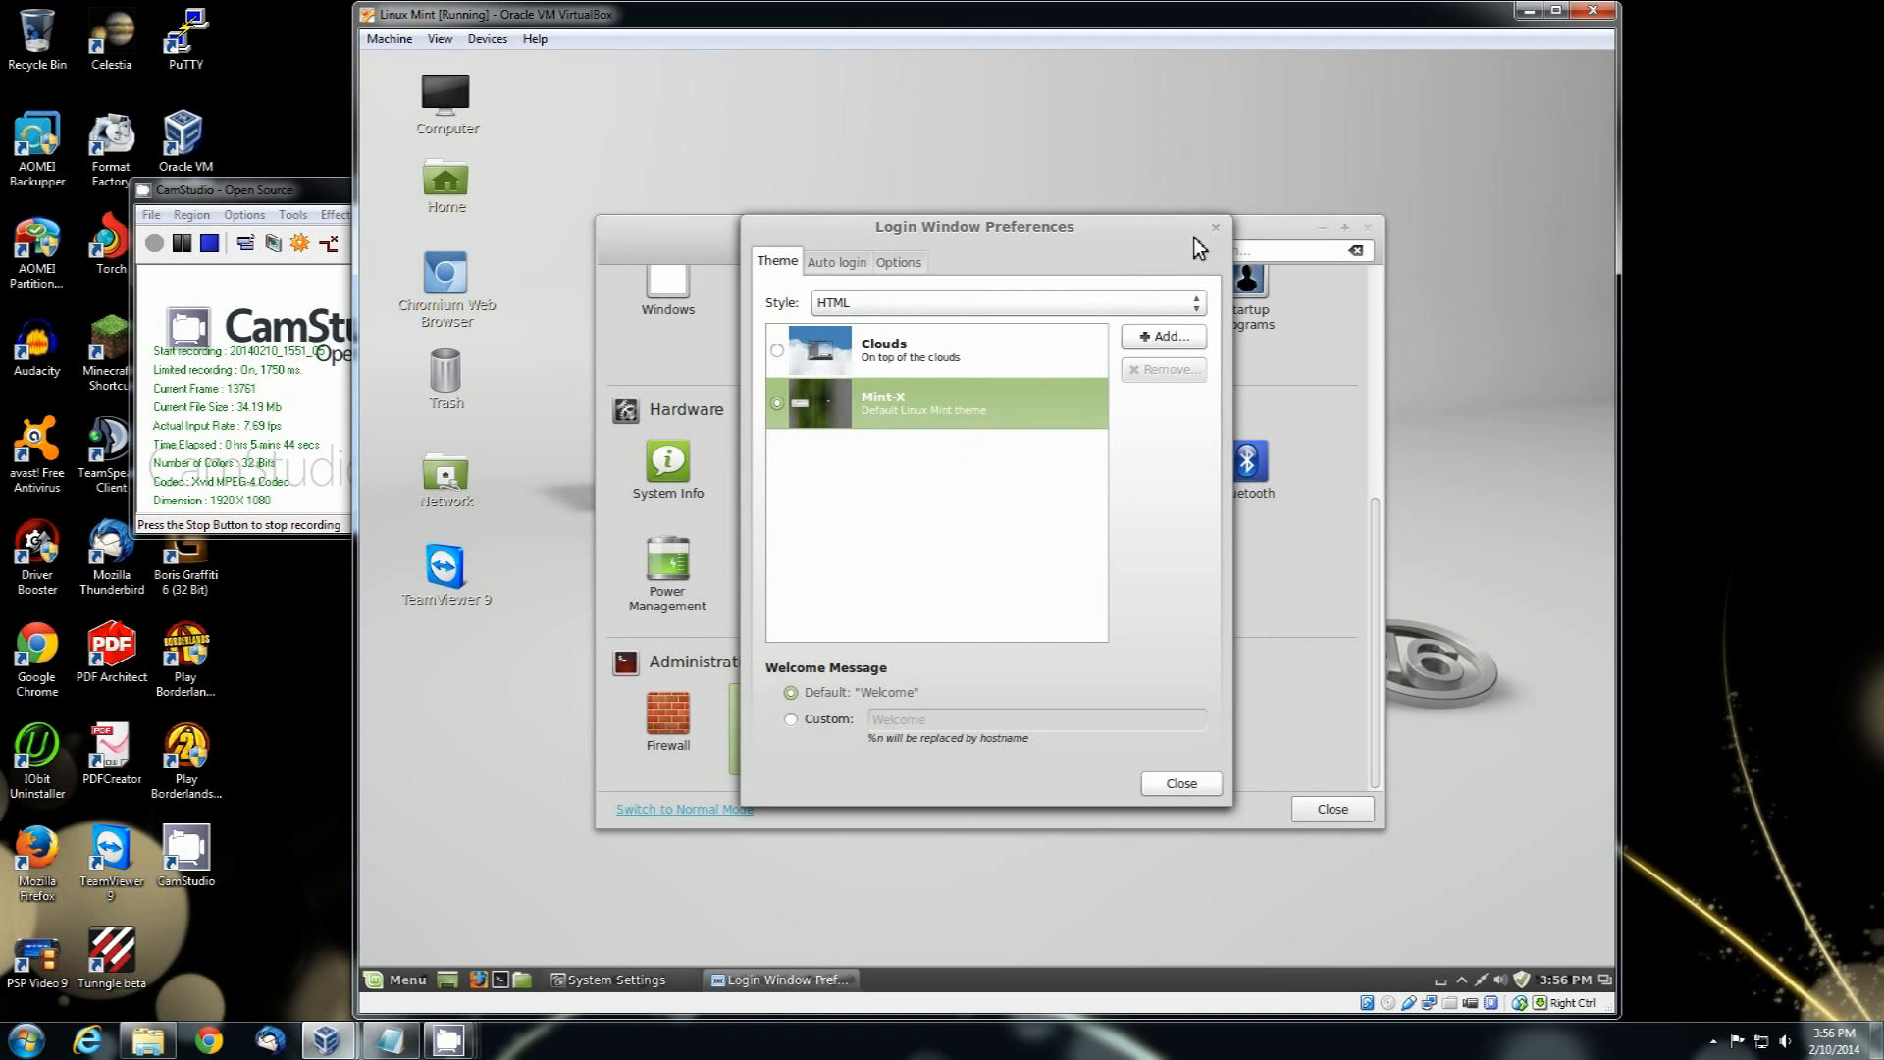
{"action": "left_click", "coordinate": [1180, 783]}
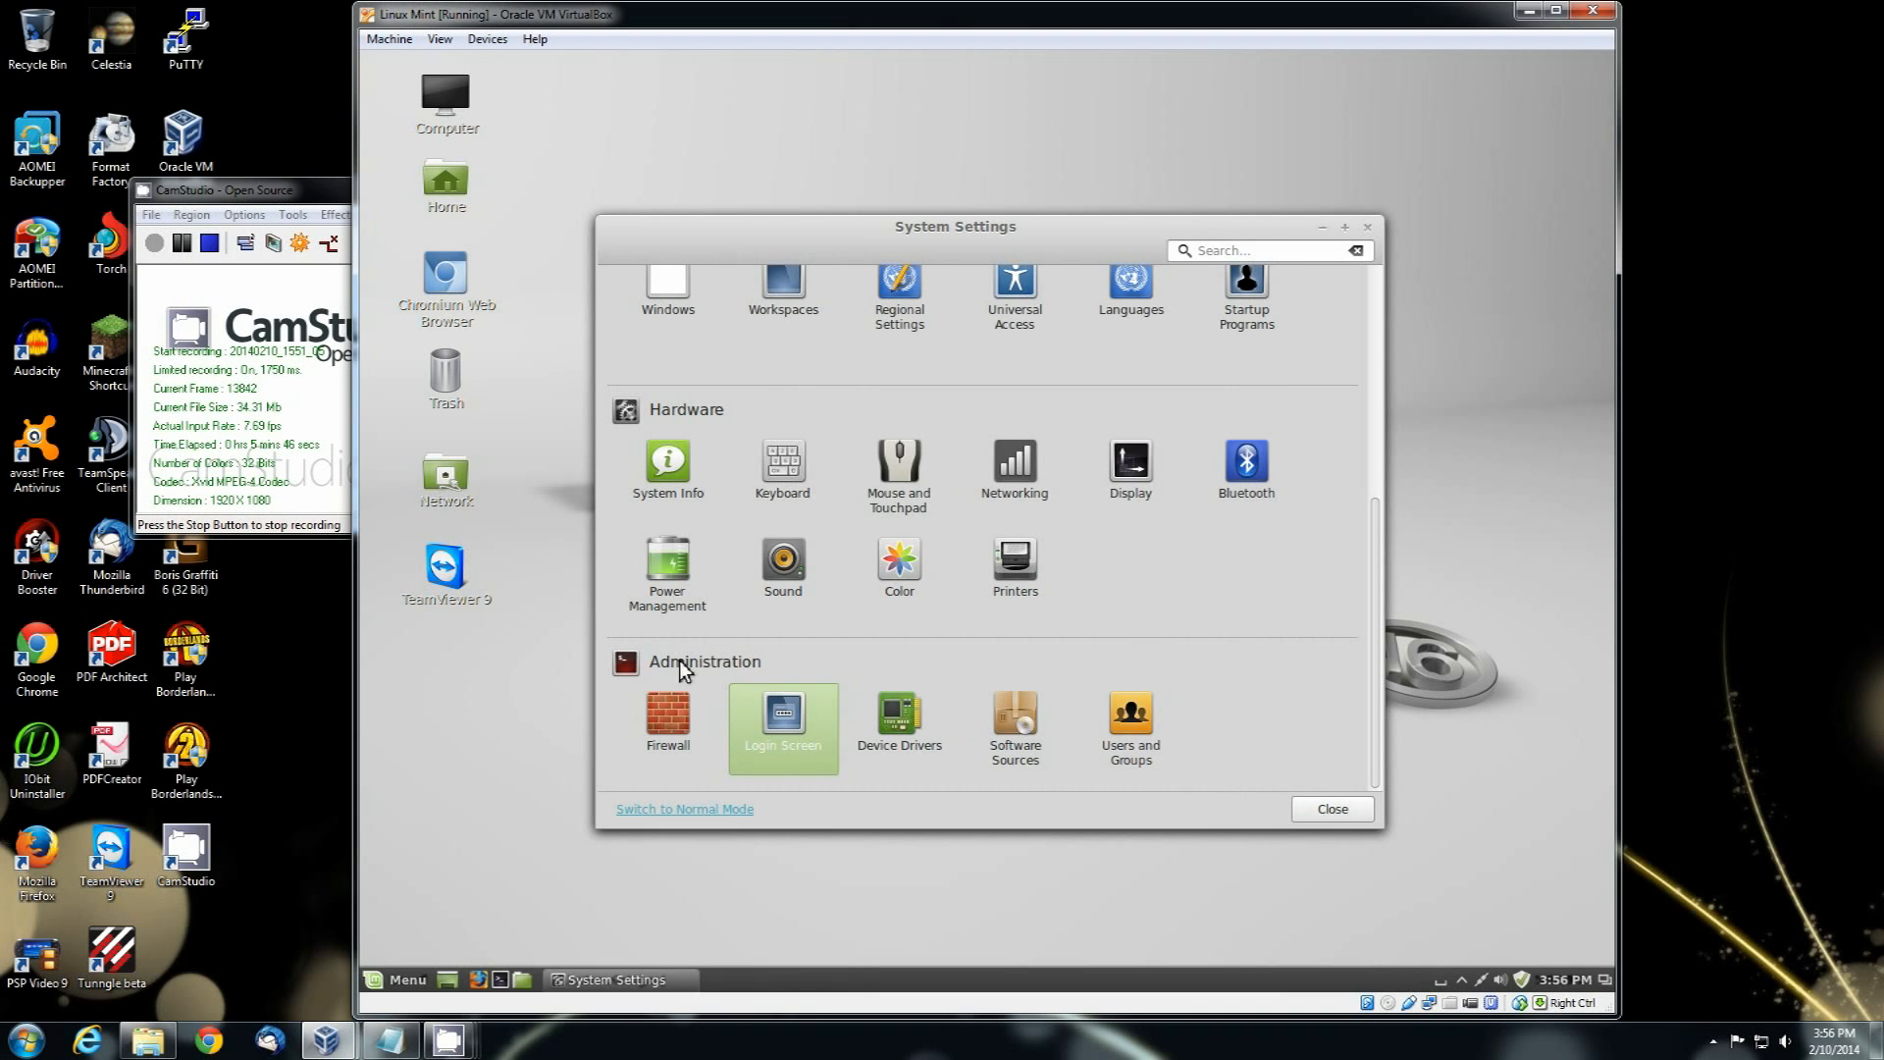
{"action": "left_click", "coordinate": [667, 561]}
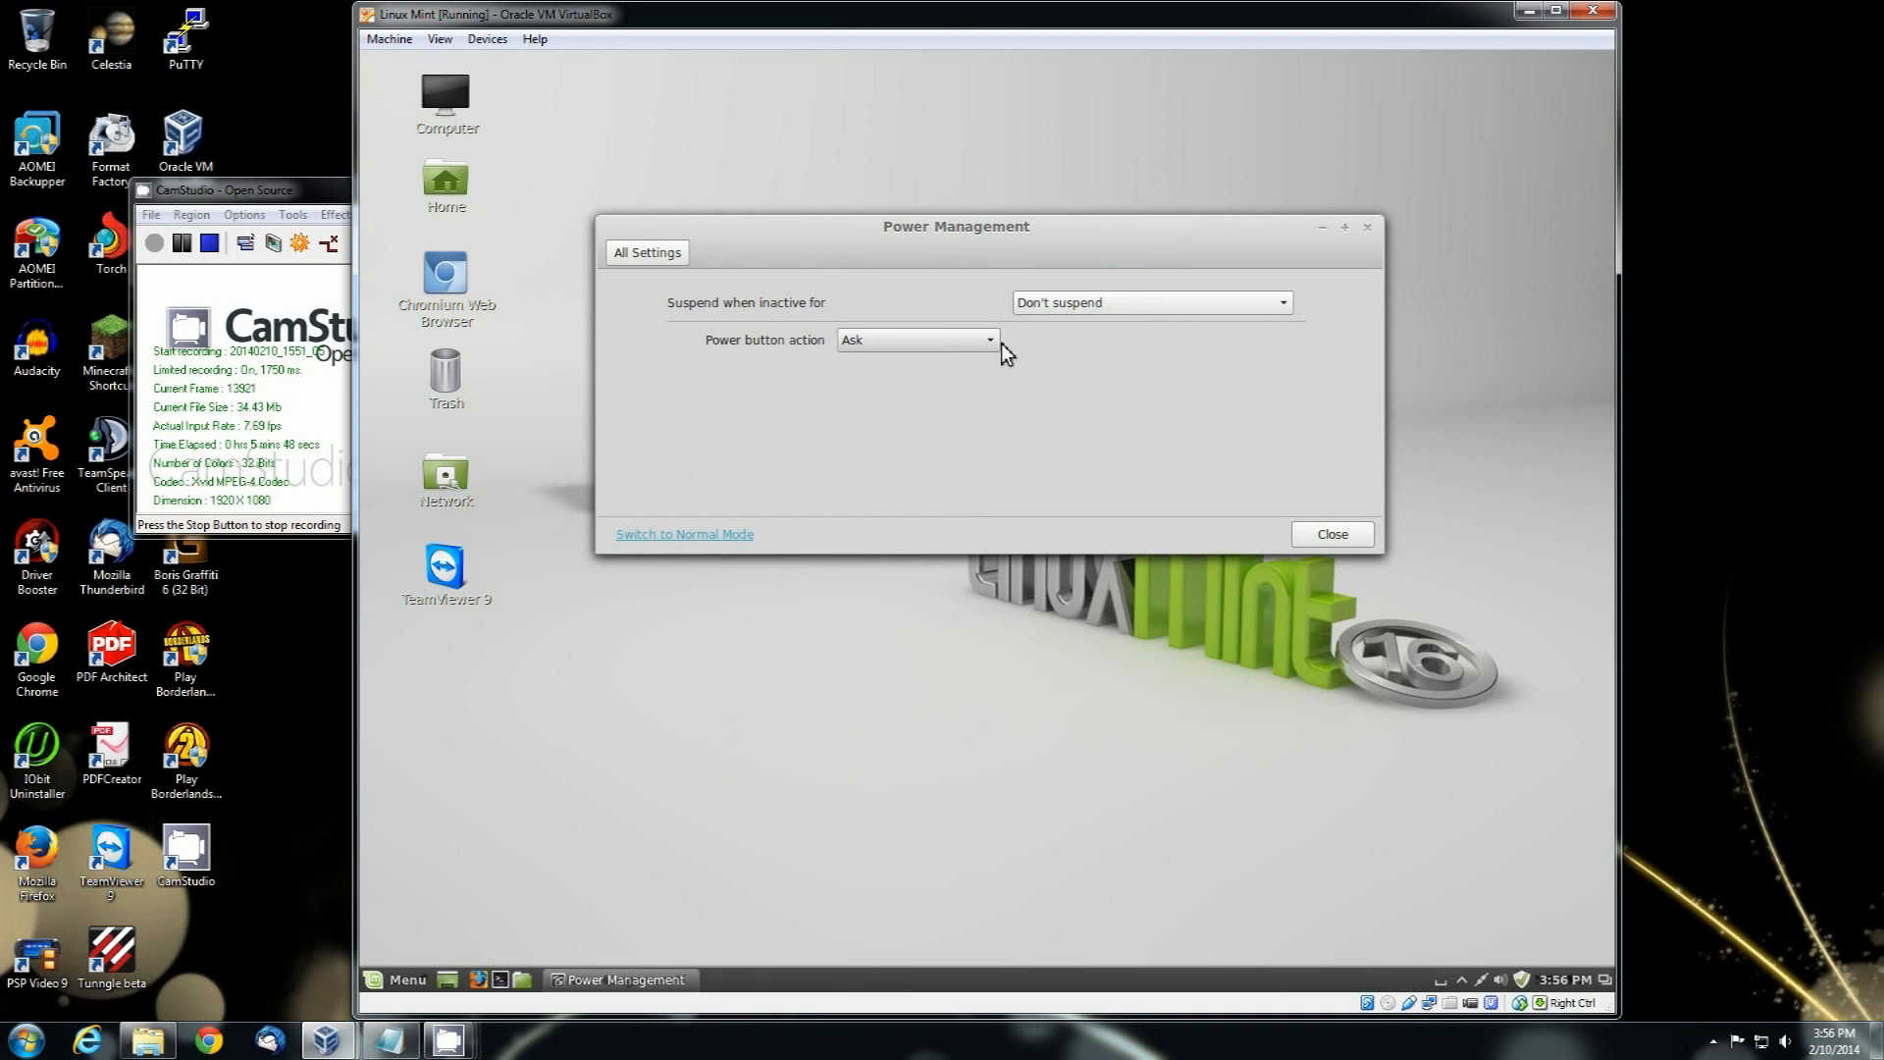
{"action": "left_click", "coordinate": [647, 252]}
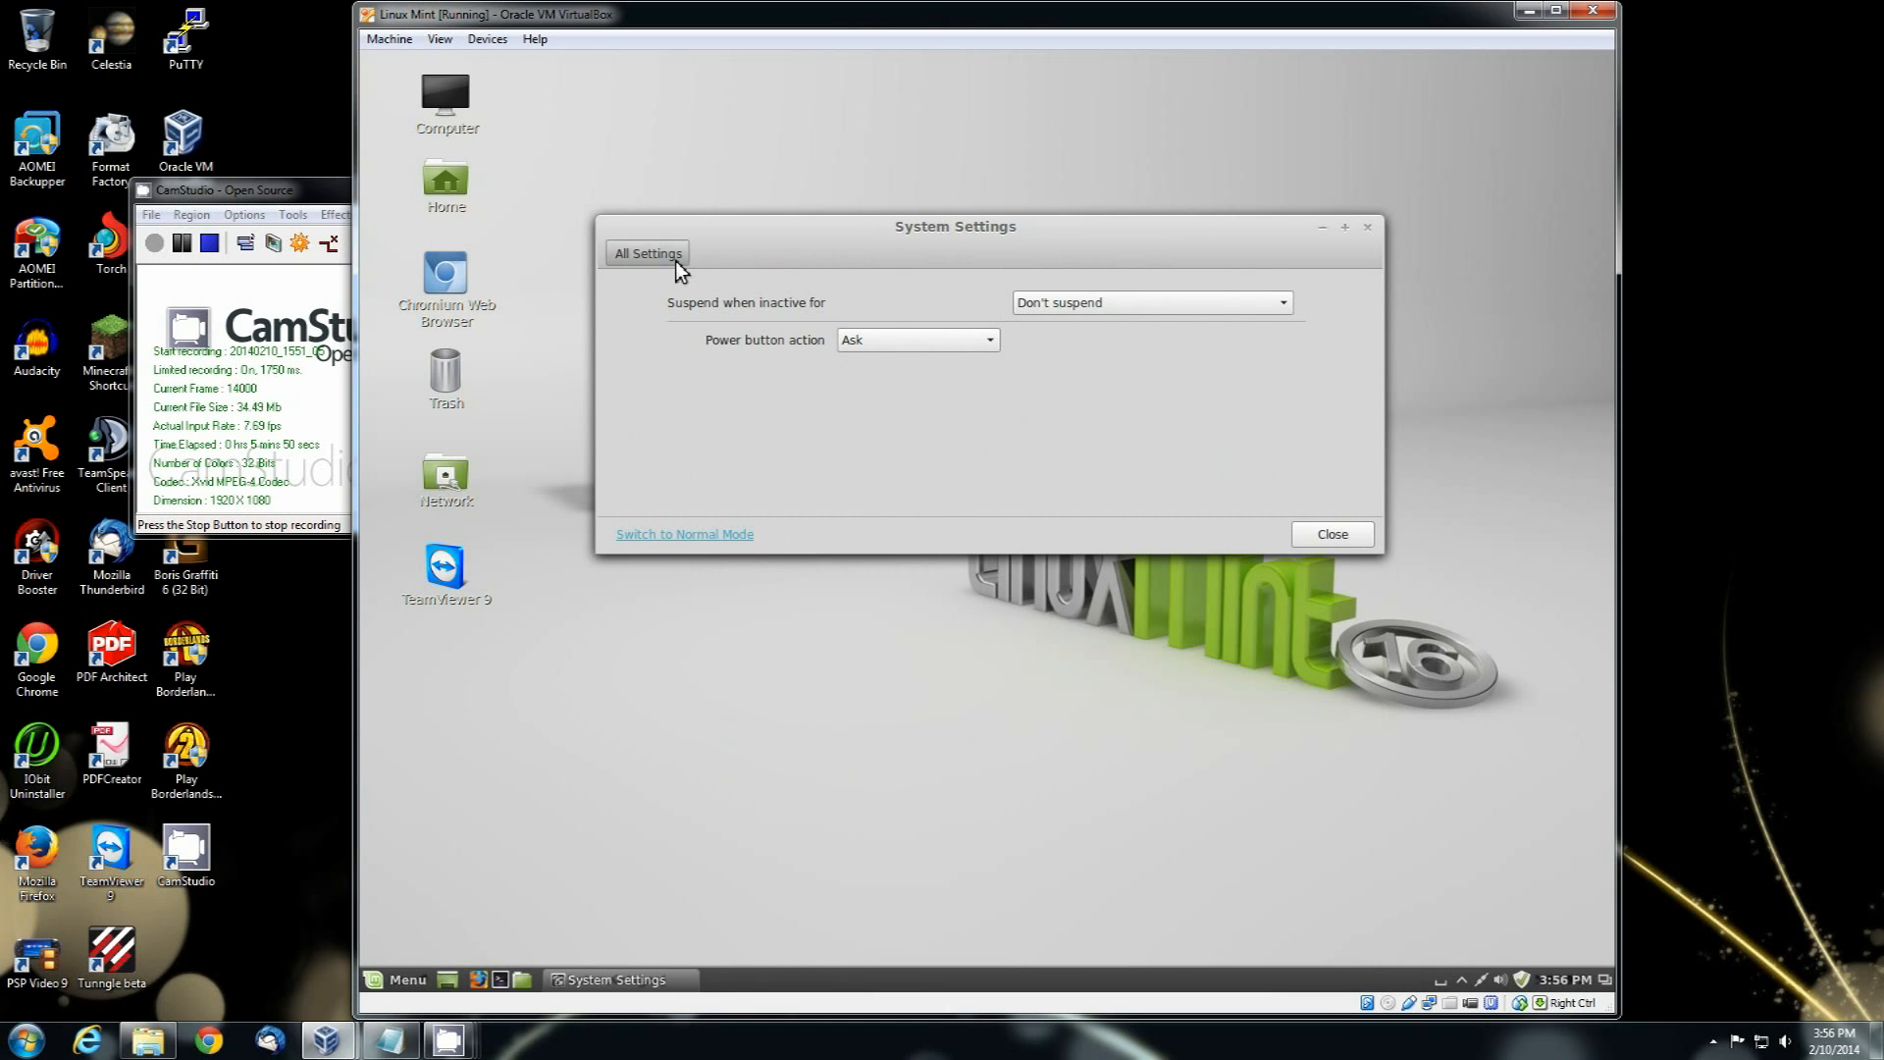
{"action": "left_click", "coordinate": [646, 253]}
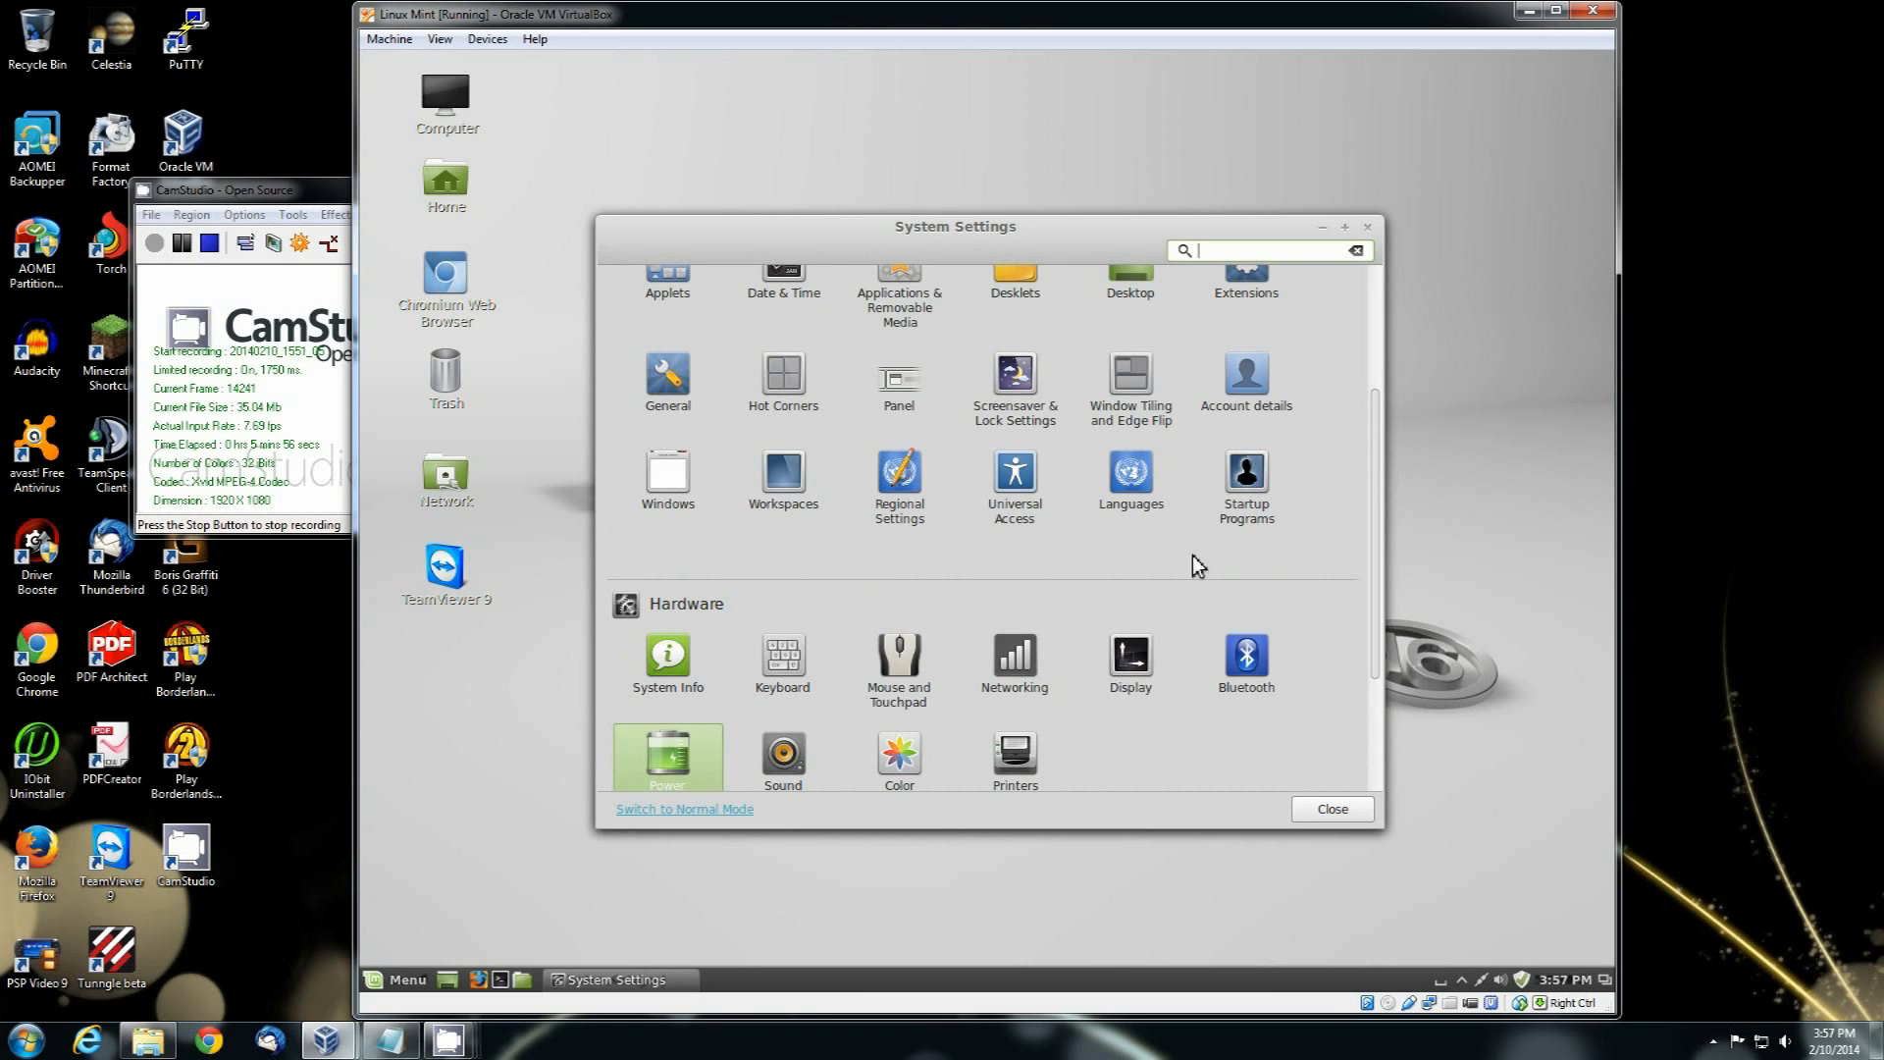
{"action": "mouse_move", "coordinate": [1250, 476]}
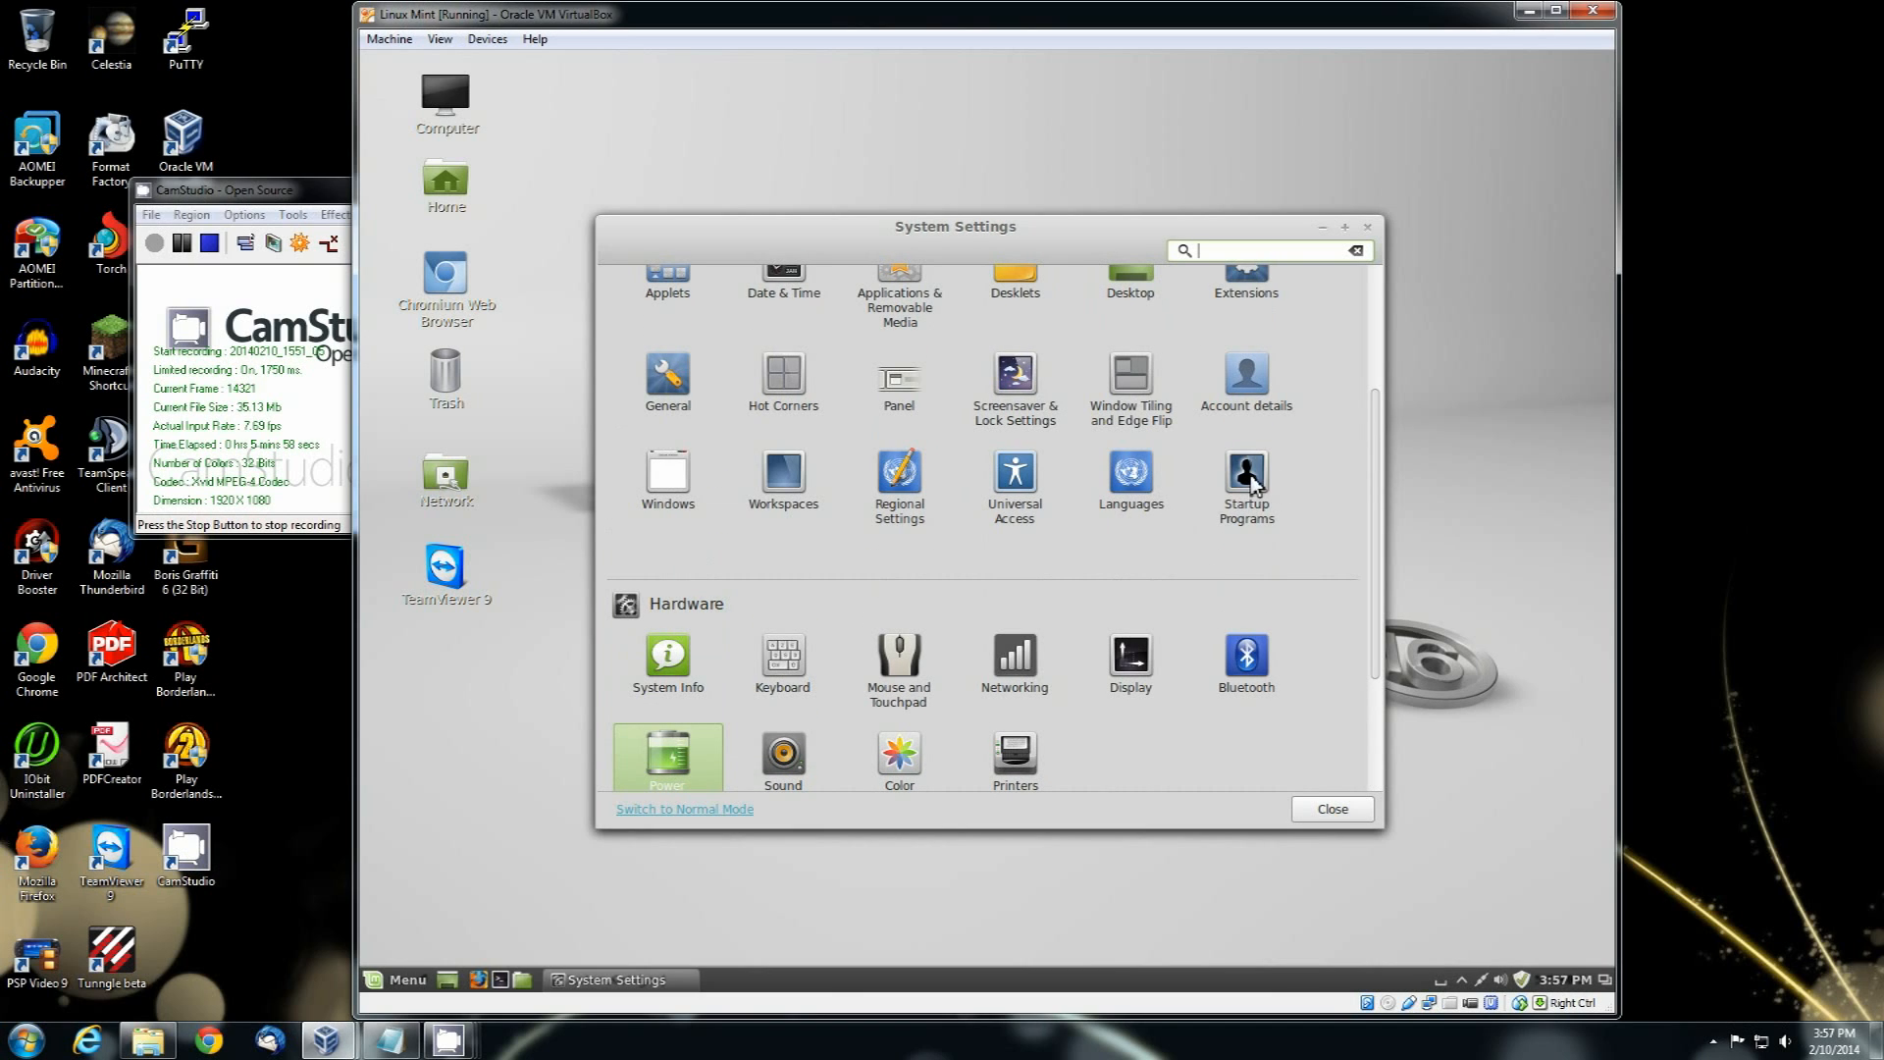
{"action": "mouse_move", "coordinate": [848, 495]}
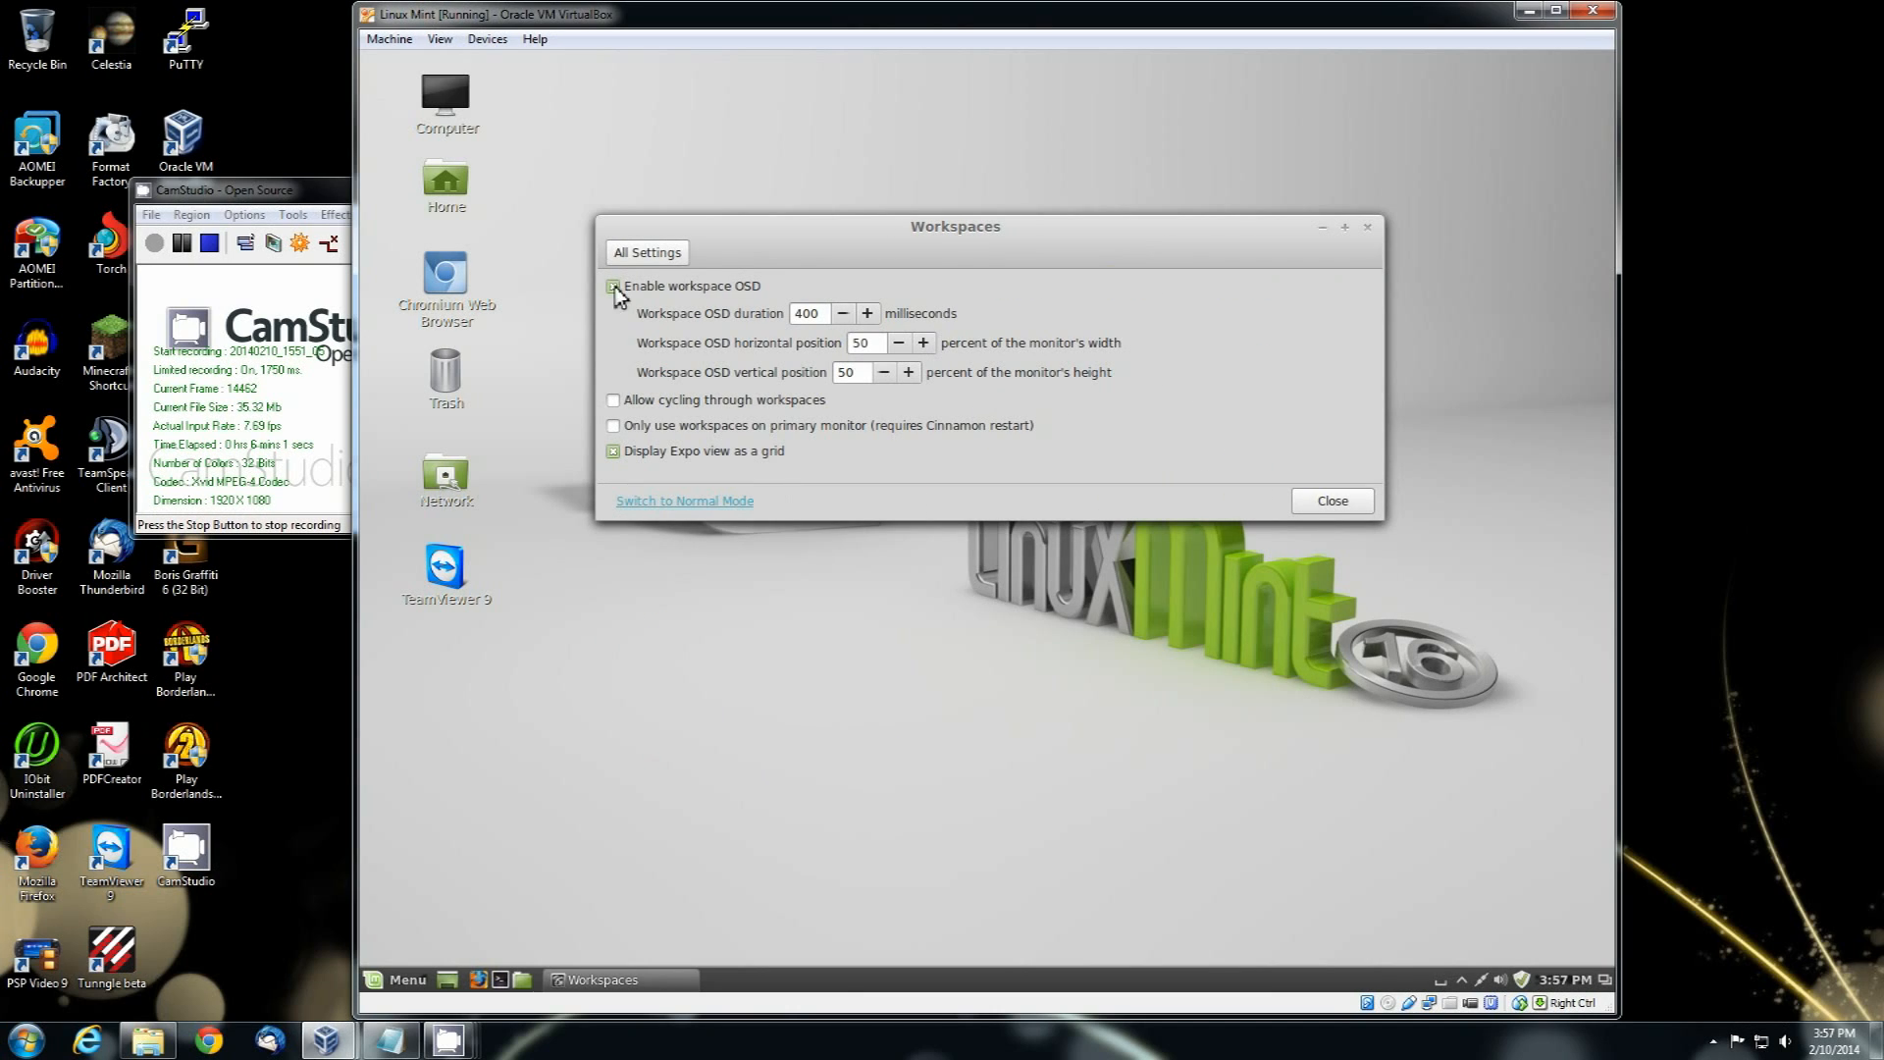
{"action": "left_click", "coordinate": [646, 252]}
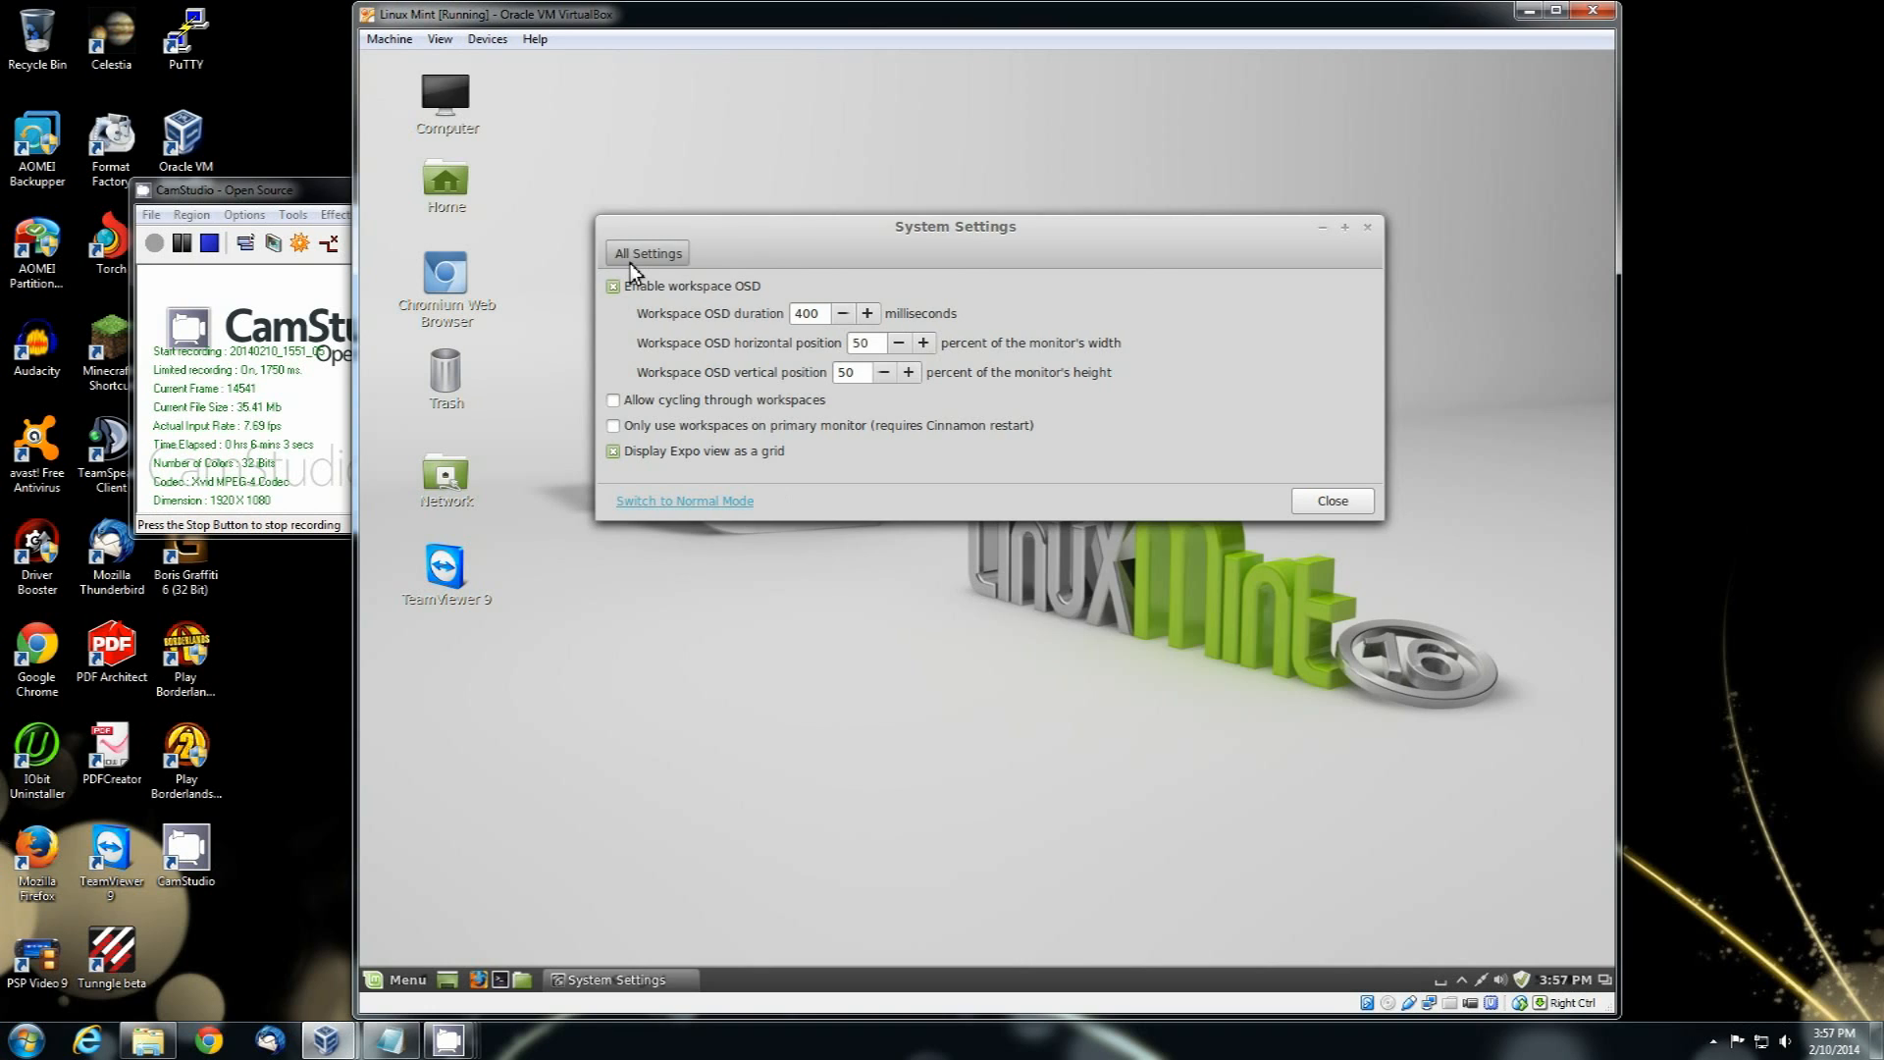
{"action": "left_click", "coordinate": [648, 252]}
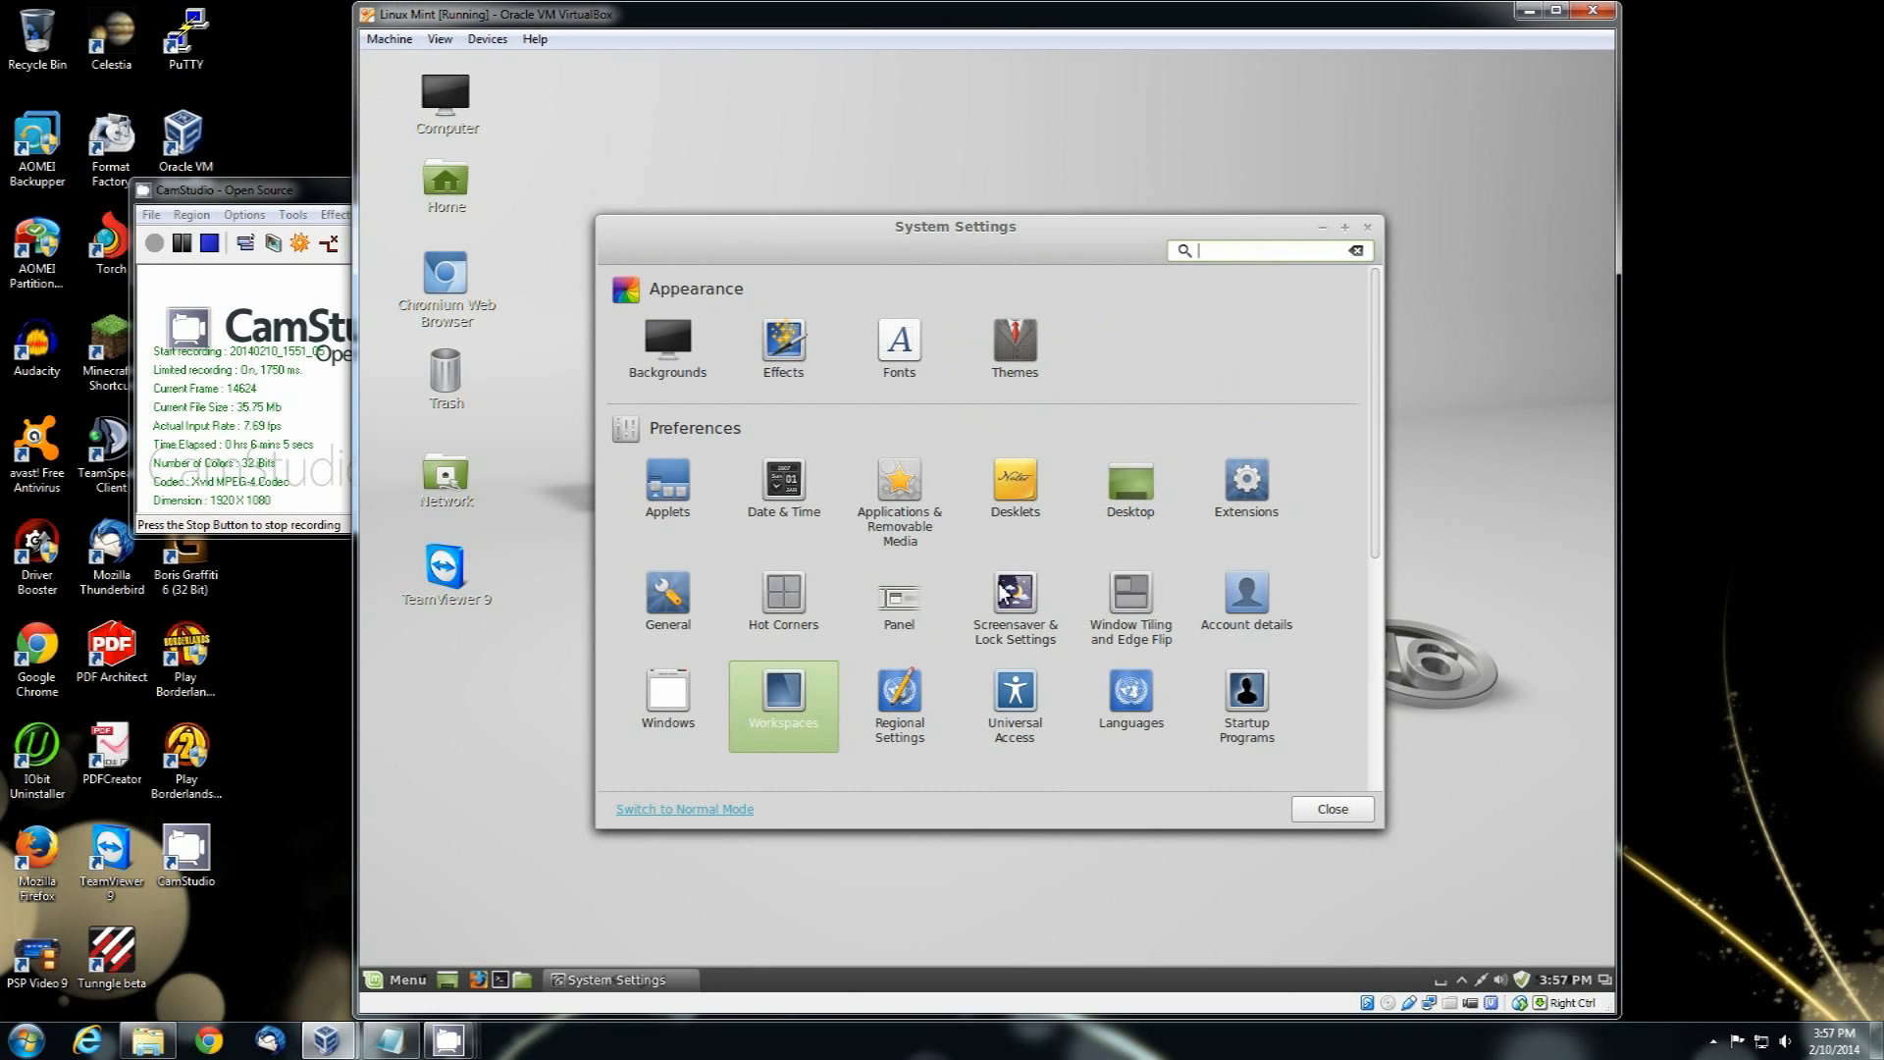
Step: Set the screensaver Lock option to OFF, then glance at Panel settings before returning to All Settings
{"action": "left_click", "coordinate": [1014, 594]}
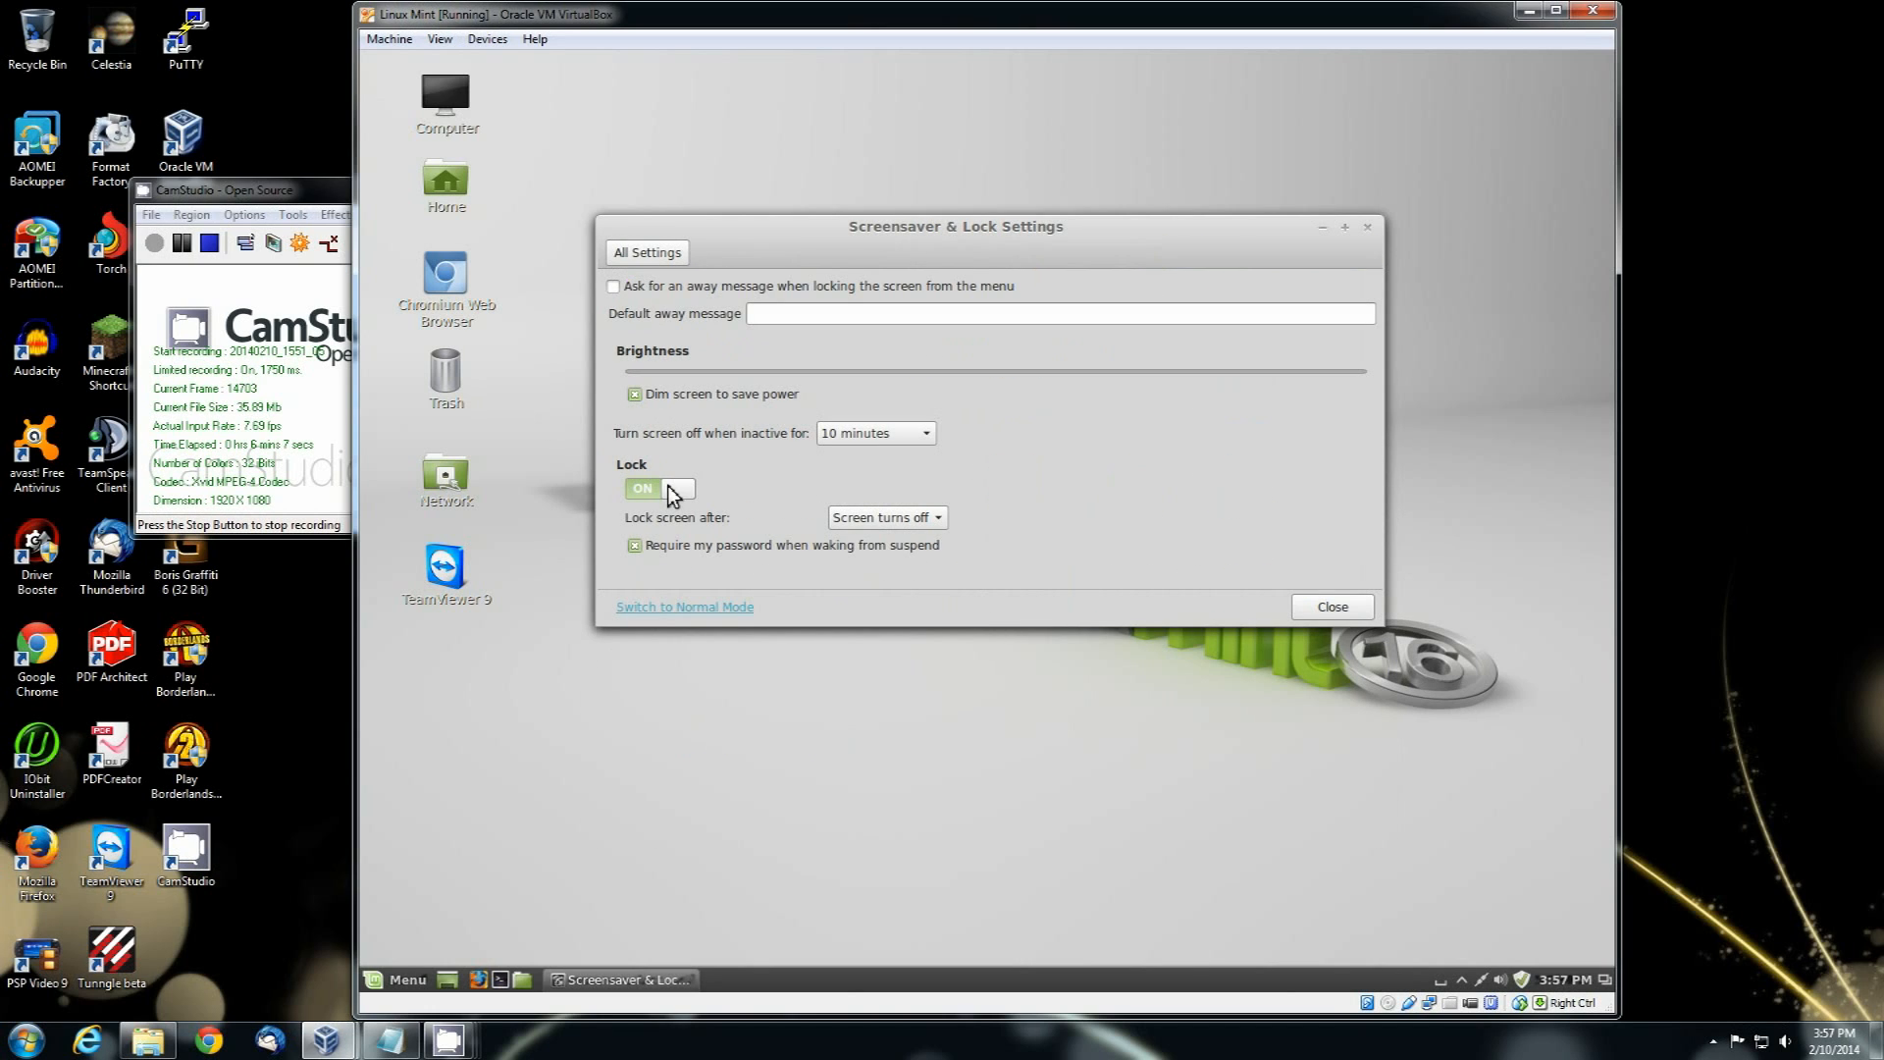
{"action": "left_click", "coordinate": [660, 488]}
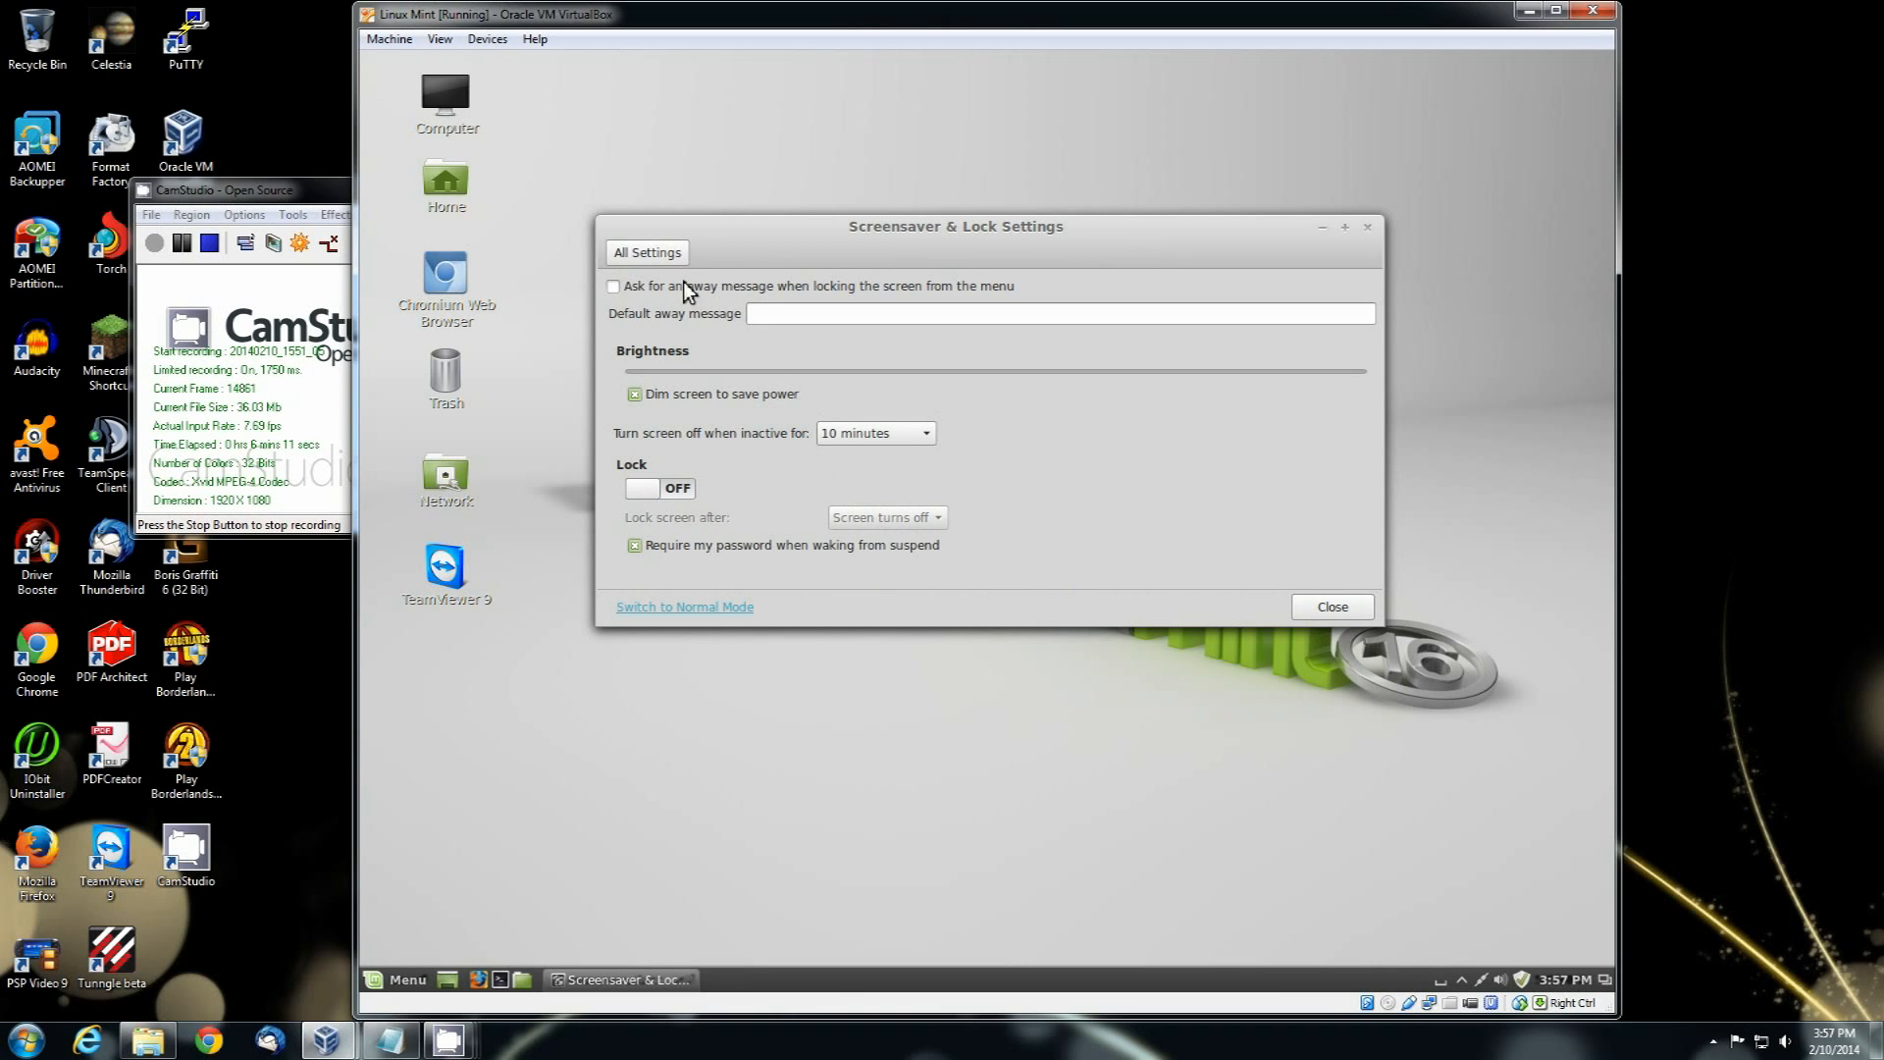
{"action": "left_click", "coordinate": [647, 252]}
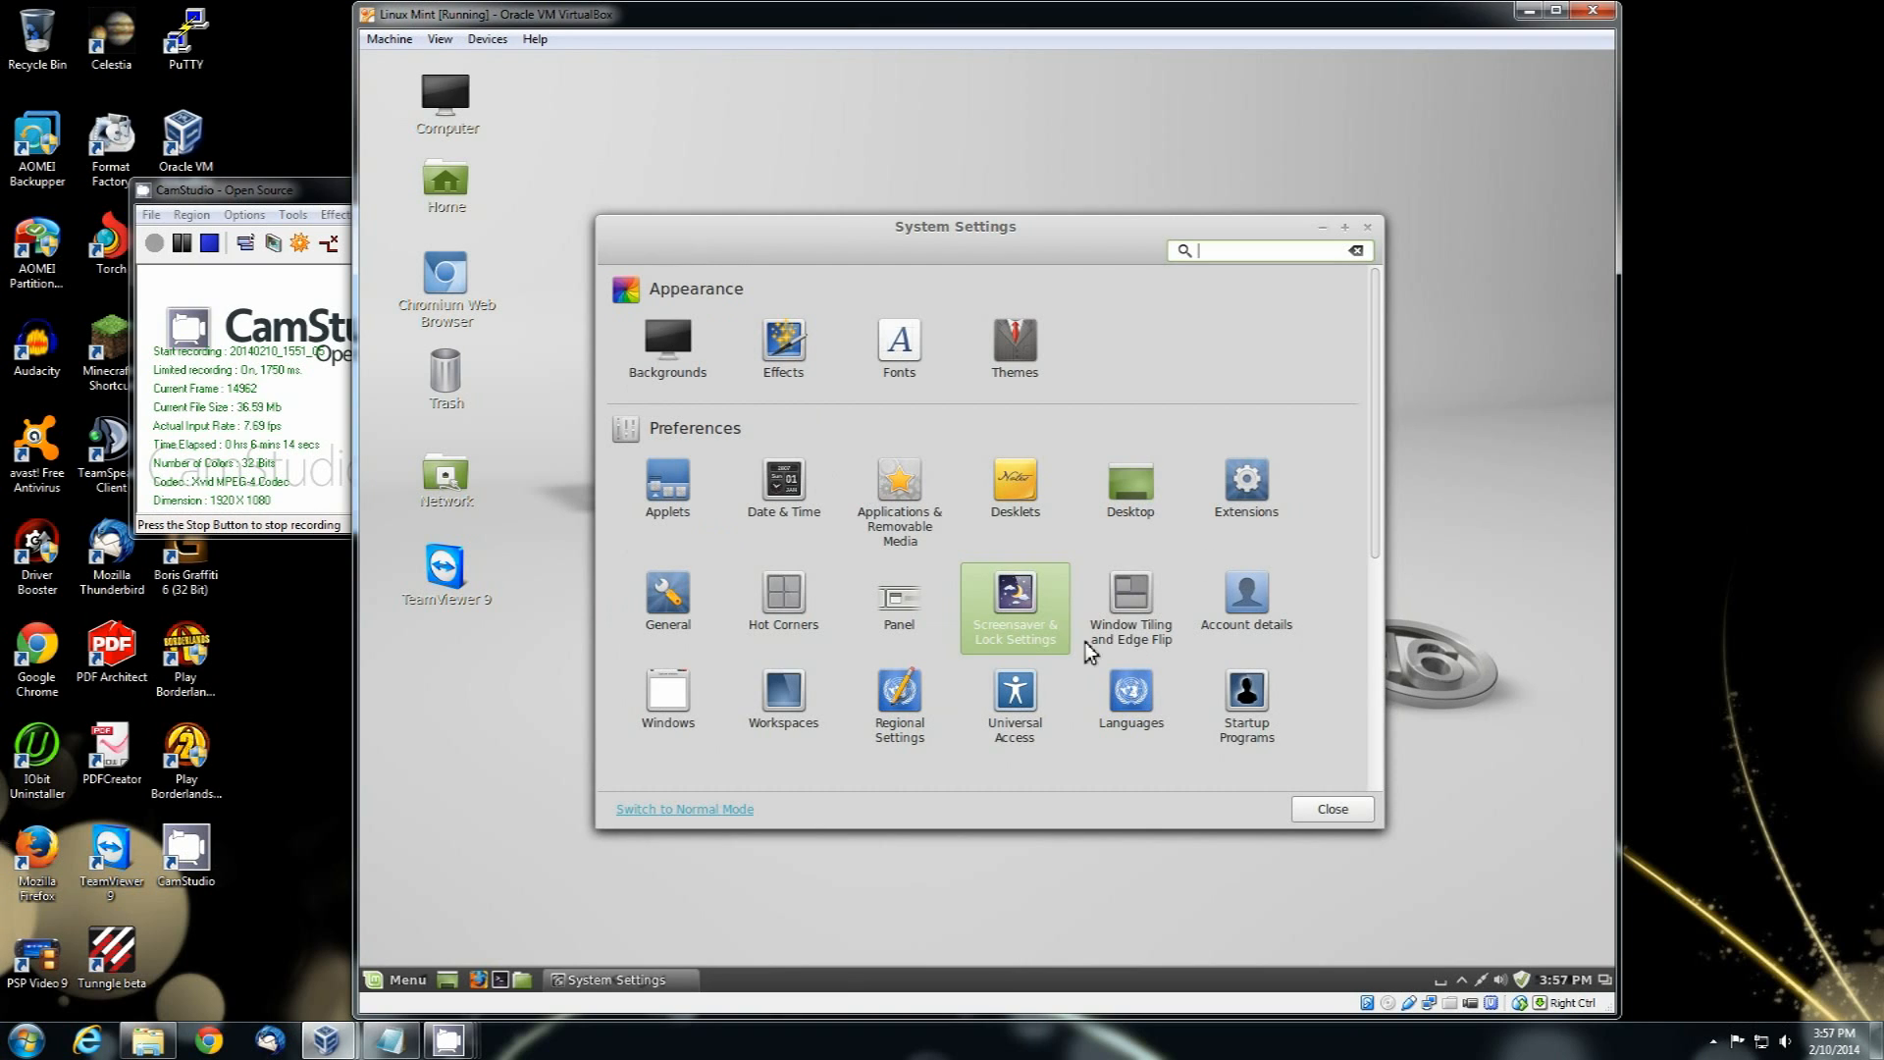
{"action": "left_click", "coordinate": [899, 596]}
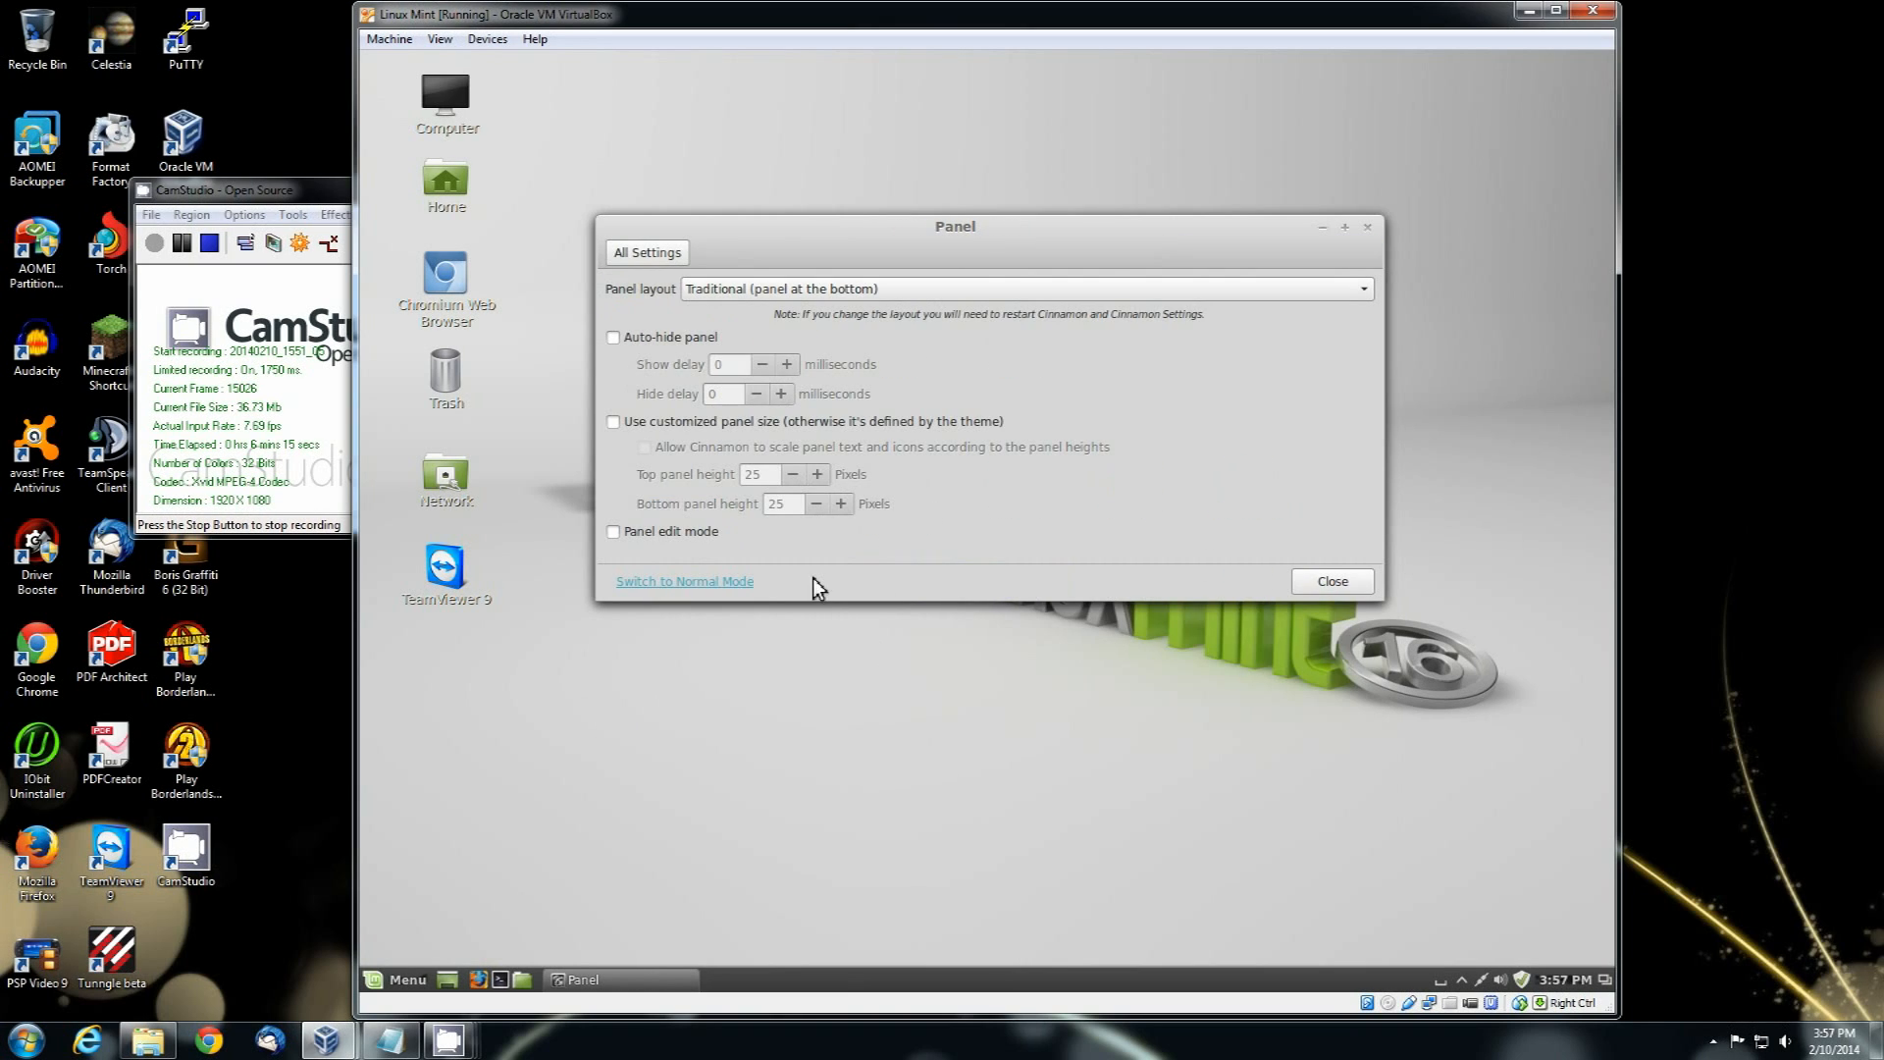
{"action": "left_click", "coordinate": [645, 252]}
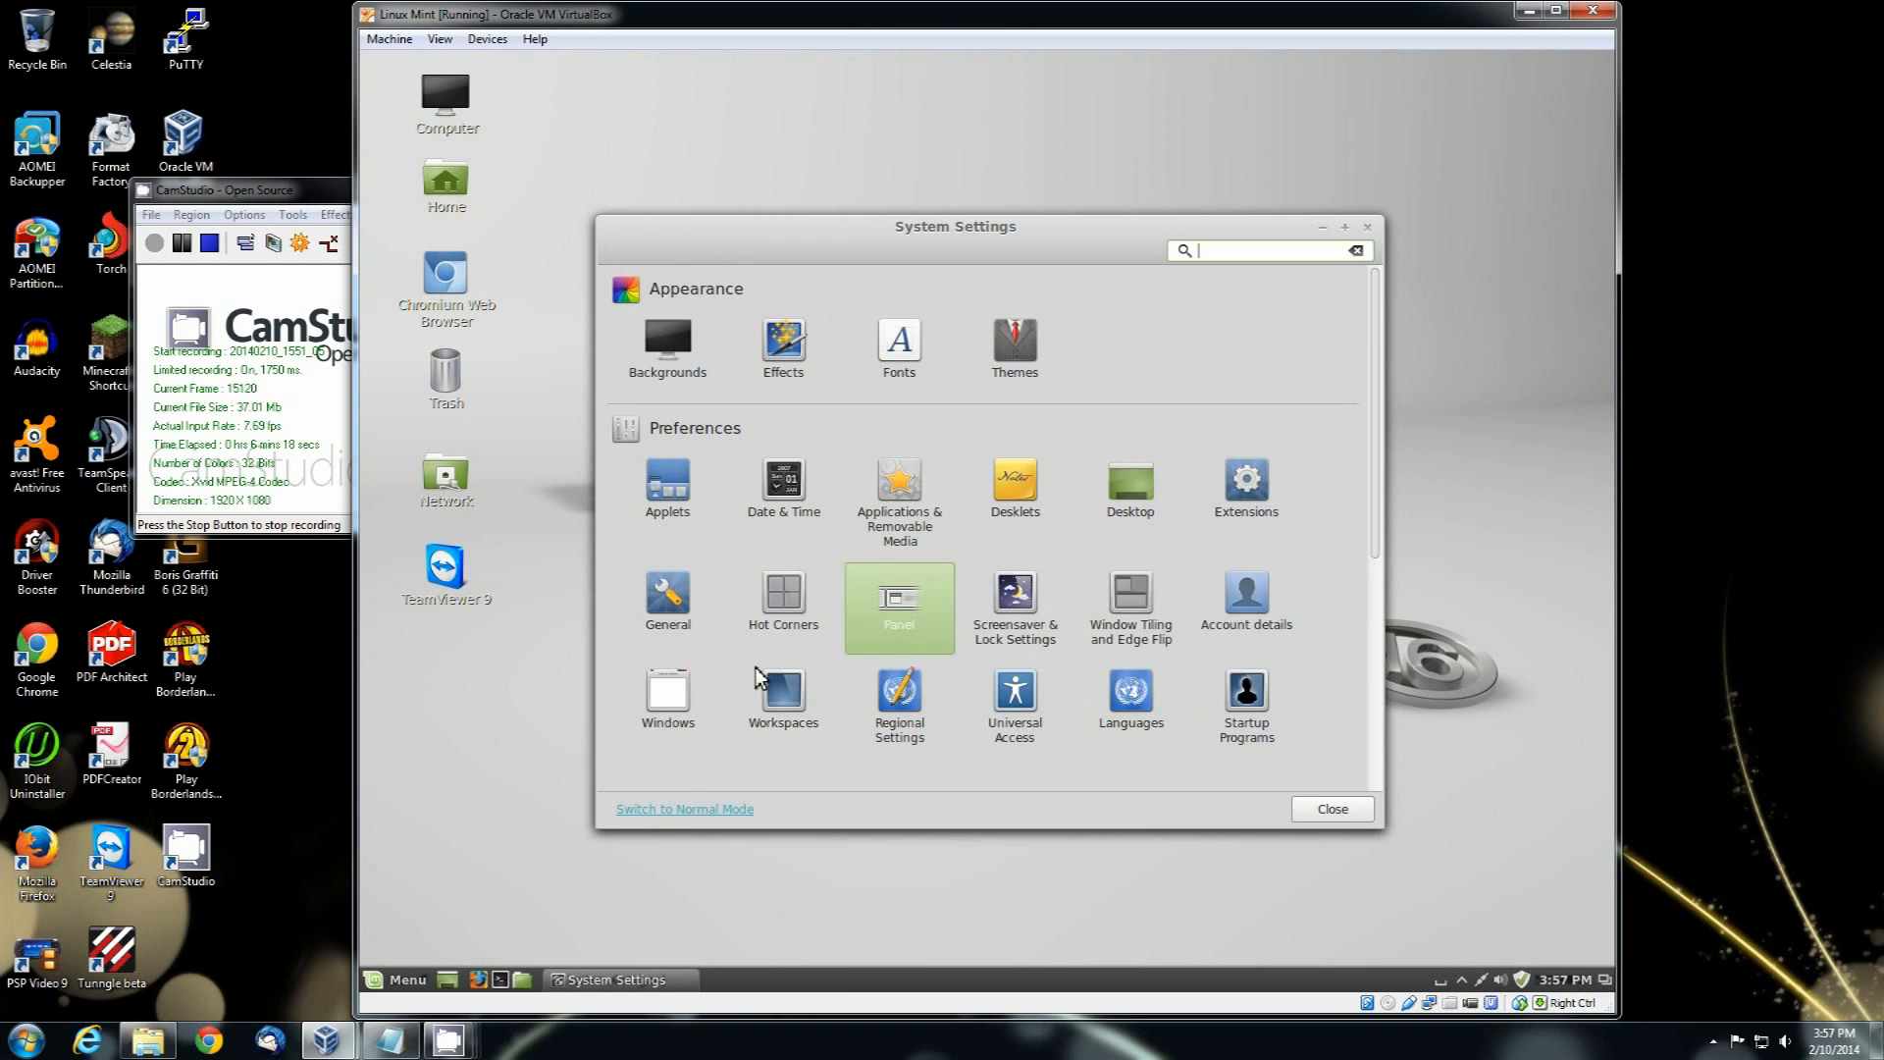
{"action": "mouse_move", "coordinate": [1127, 605]}
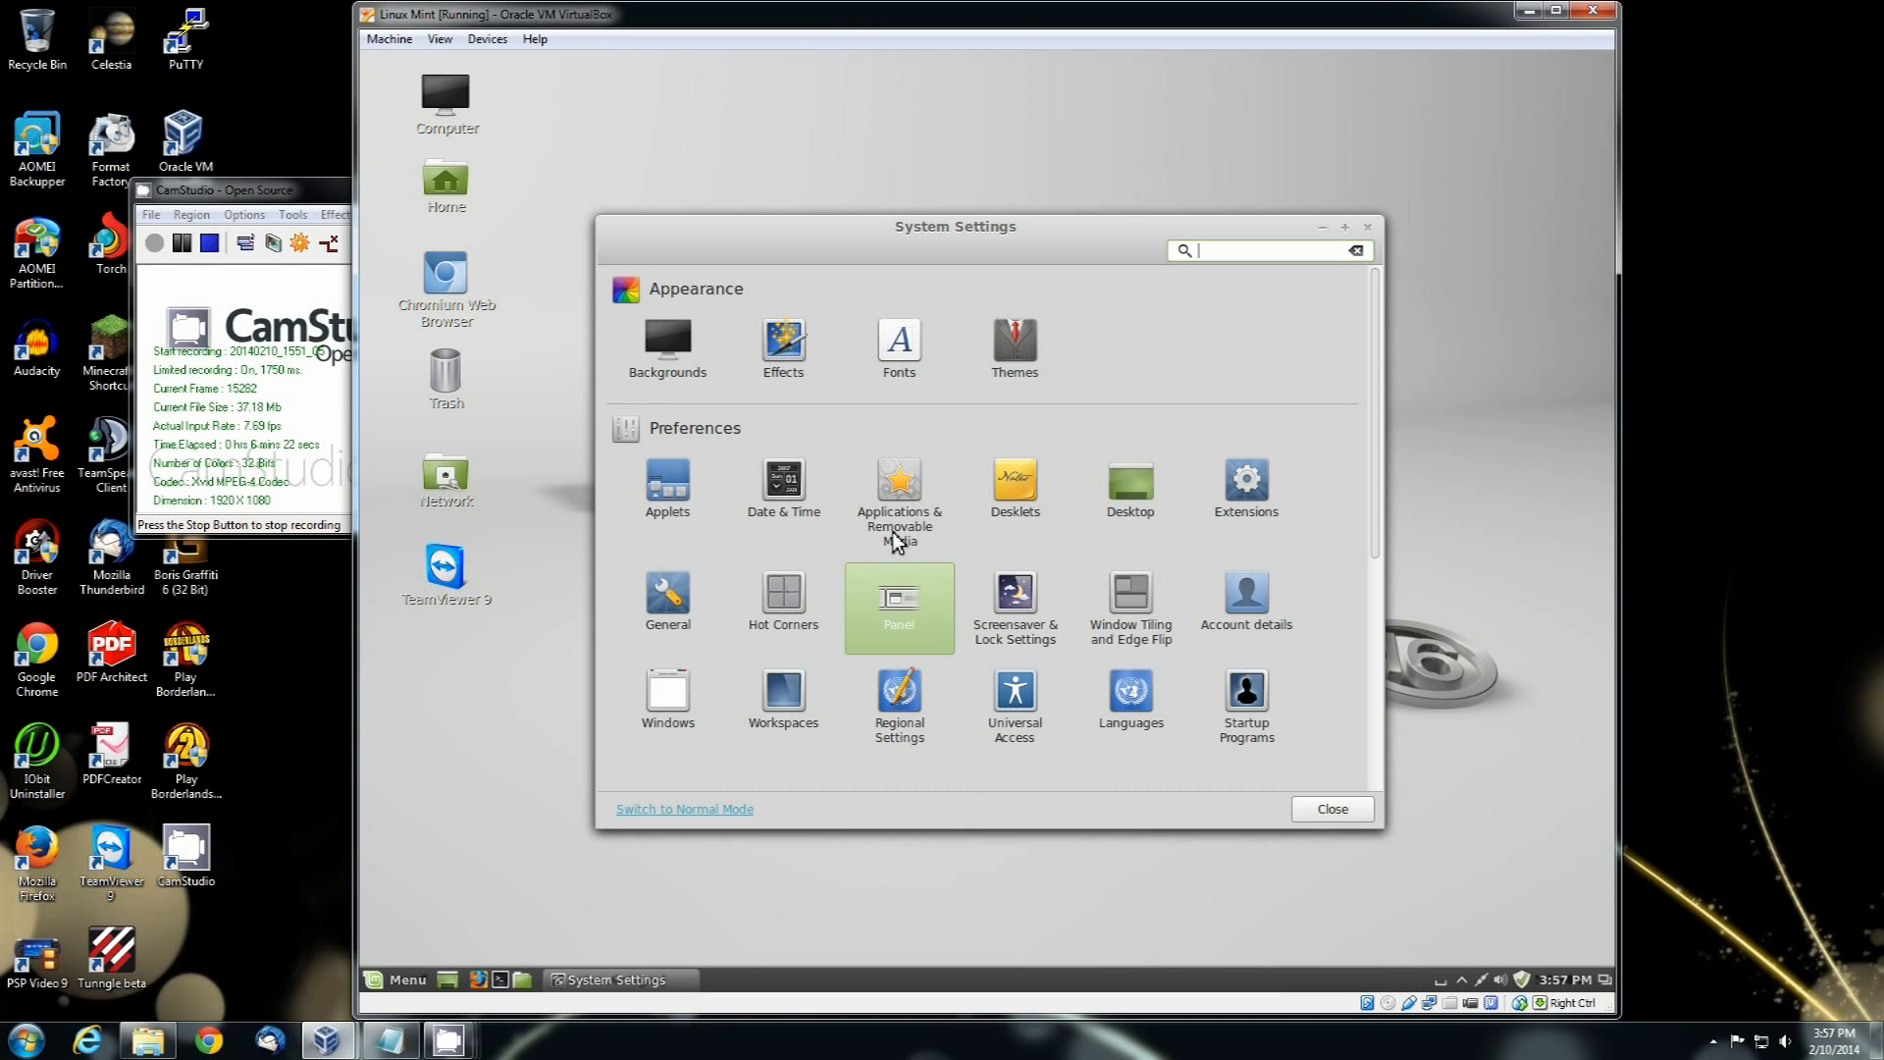
Step: Apply the Mint-X theme from Themes and close System Settings
{"action": "left_click", "coordinate": [1015, 339]}
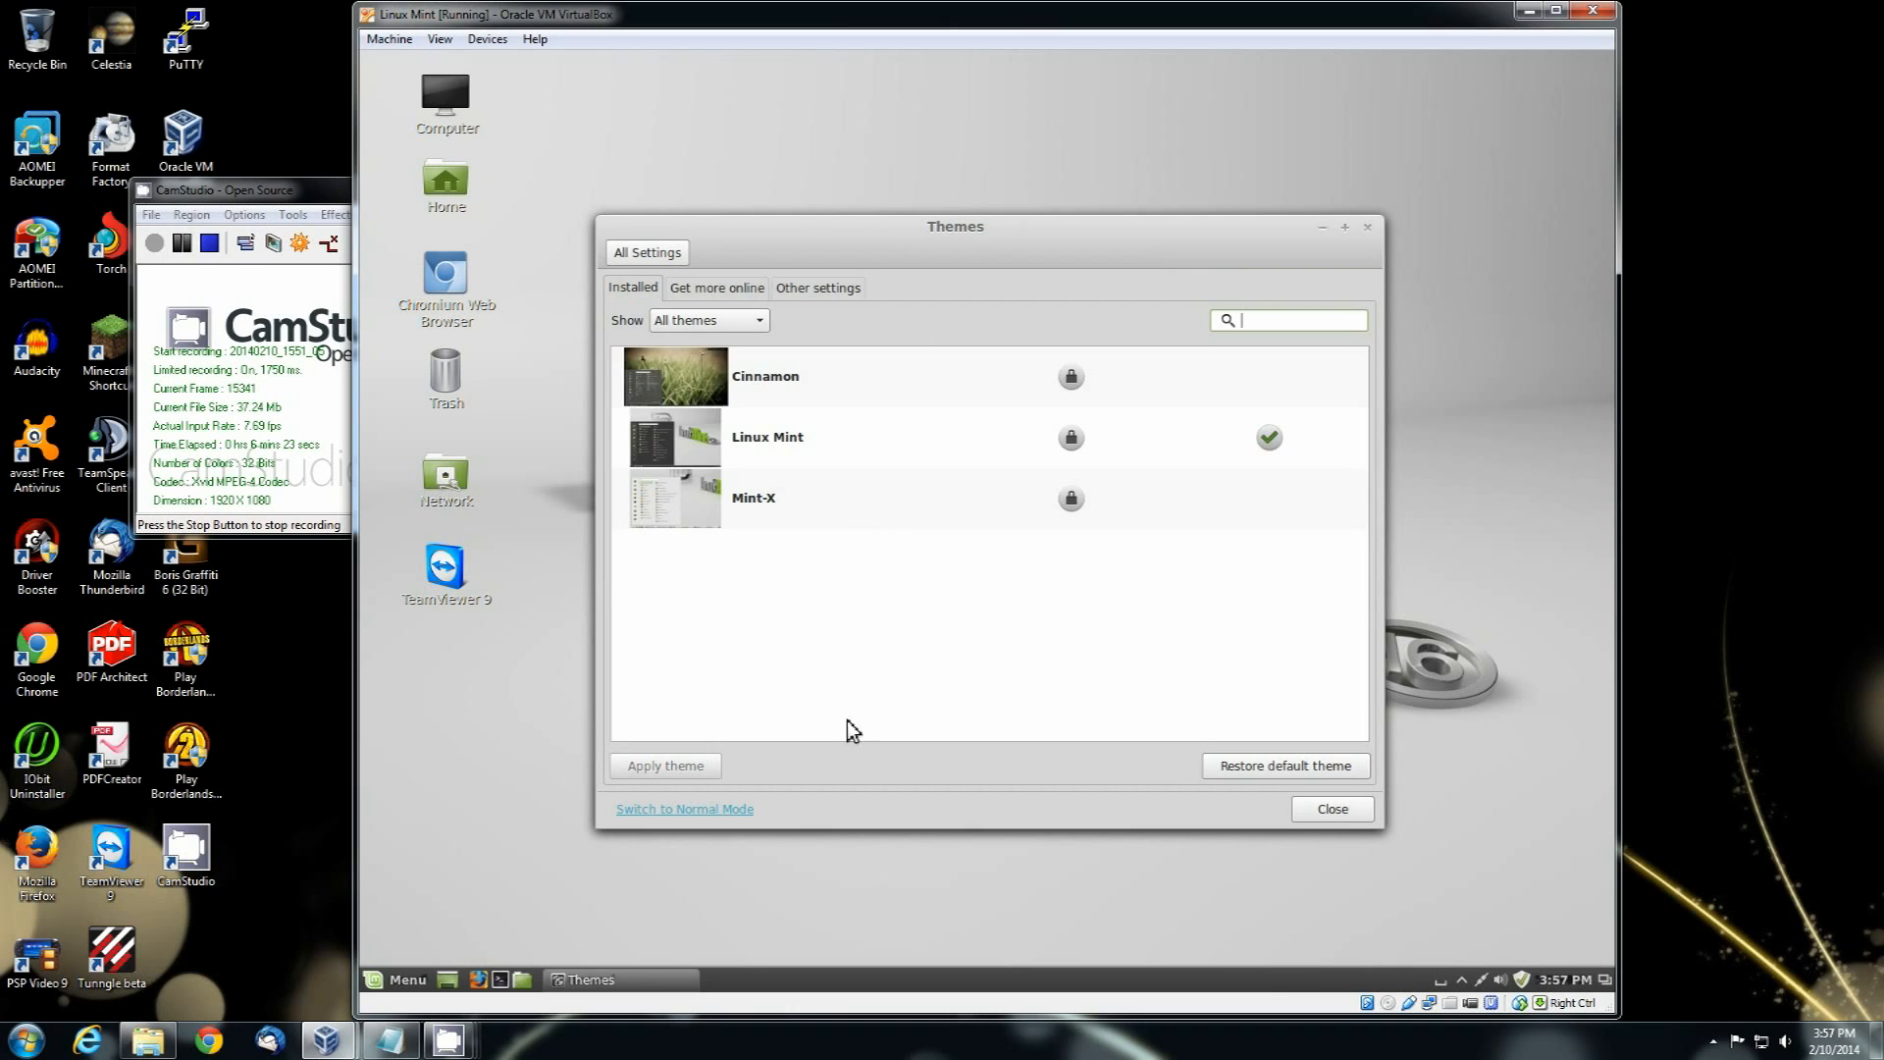
{"action": "mouse_move", "coordinate": [1261, 517]}
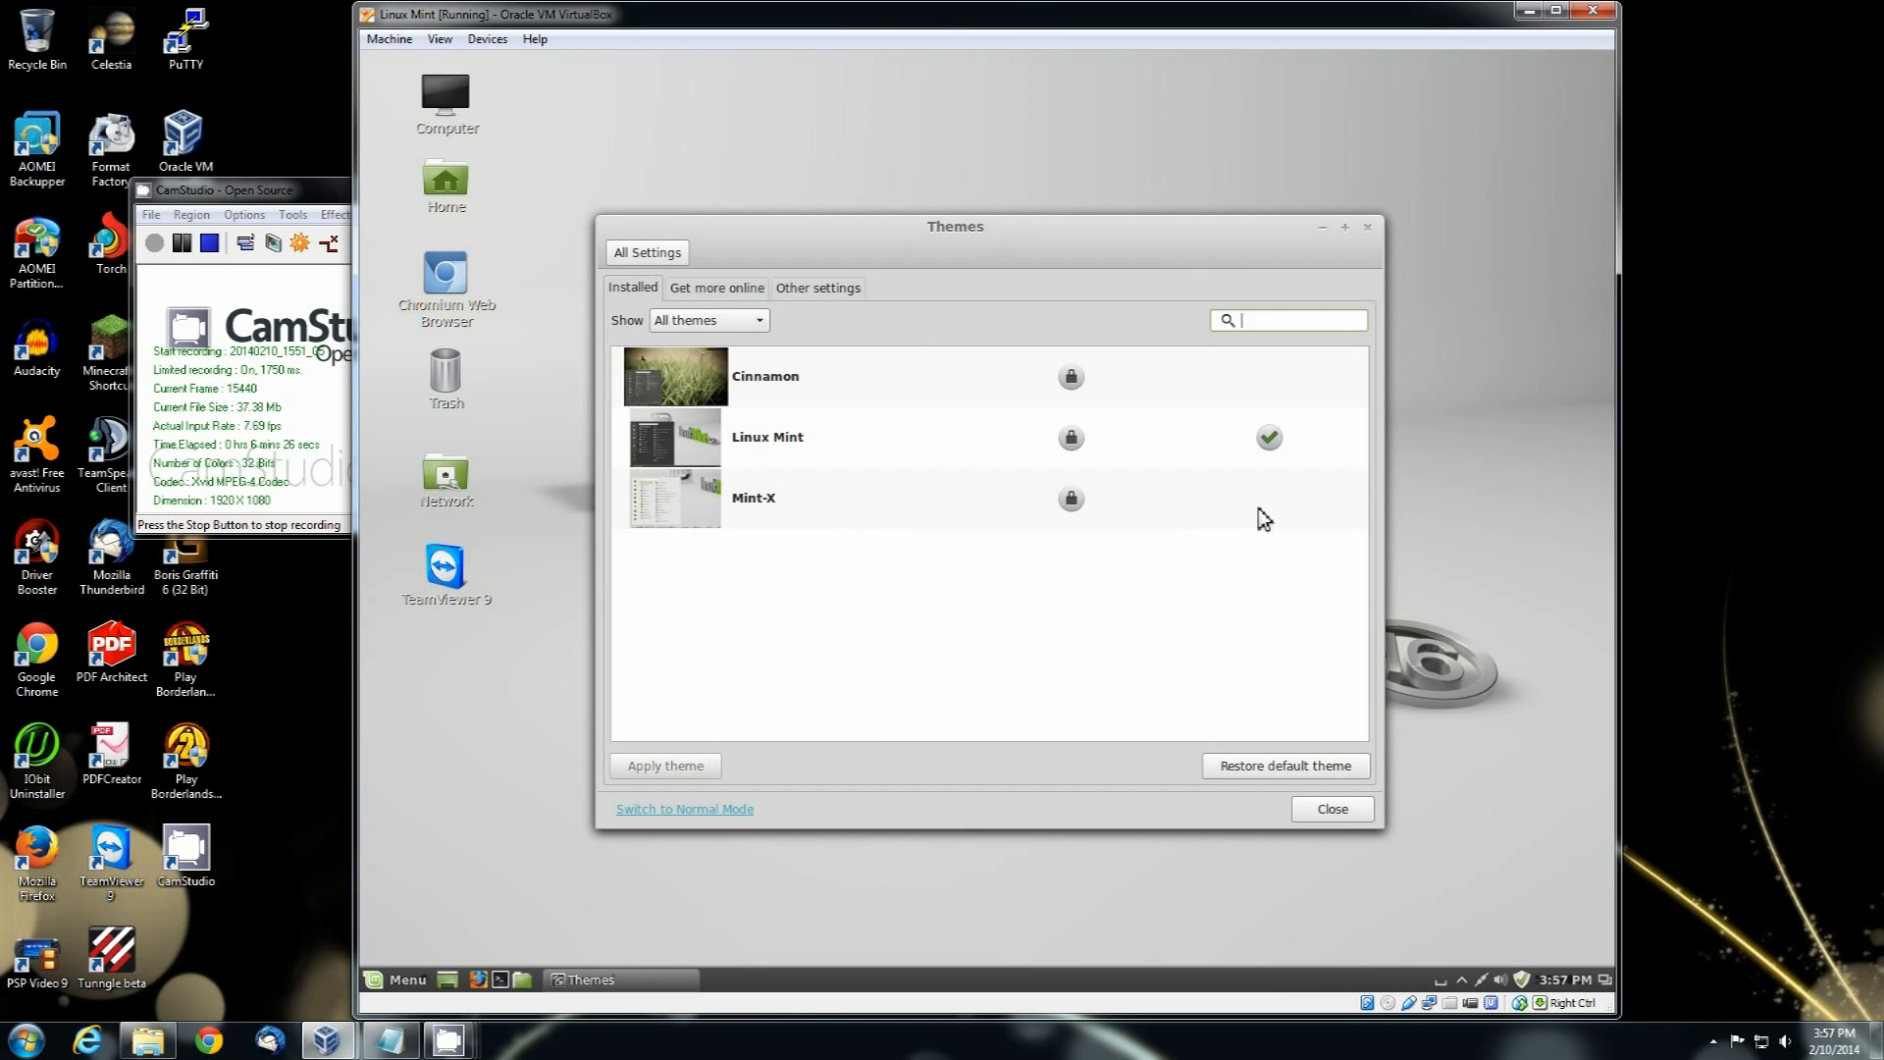
{"action": "left_click", "coordinate": [806, 499]}
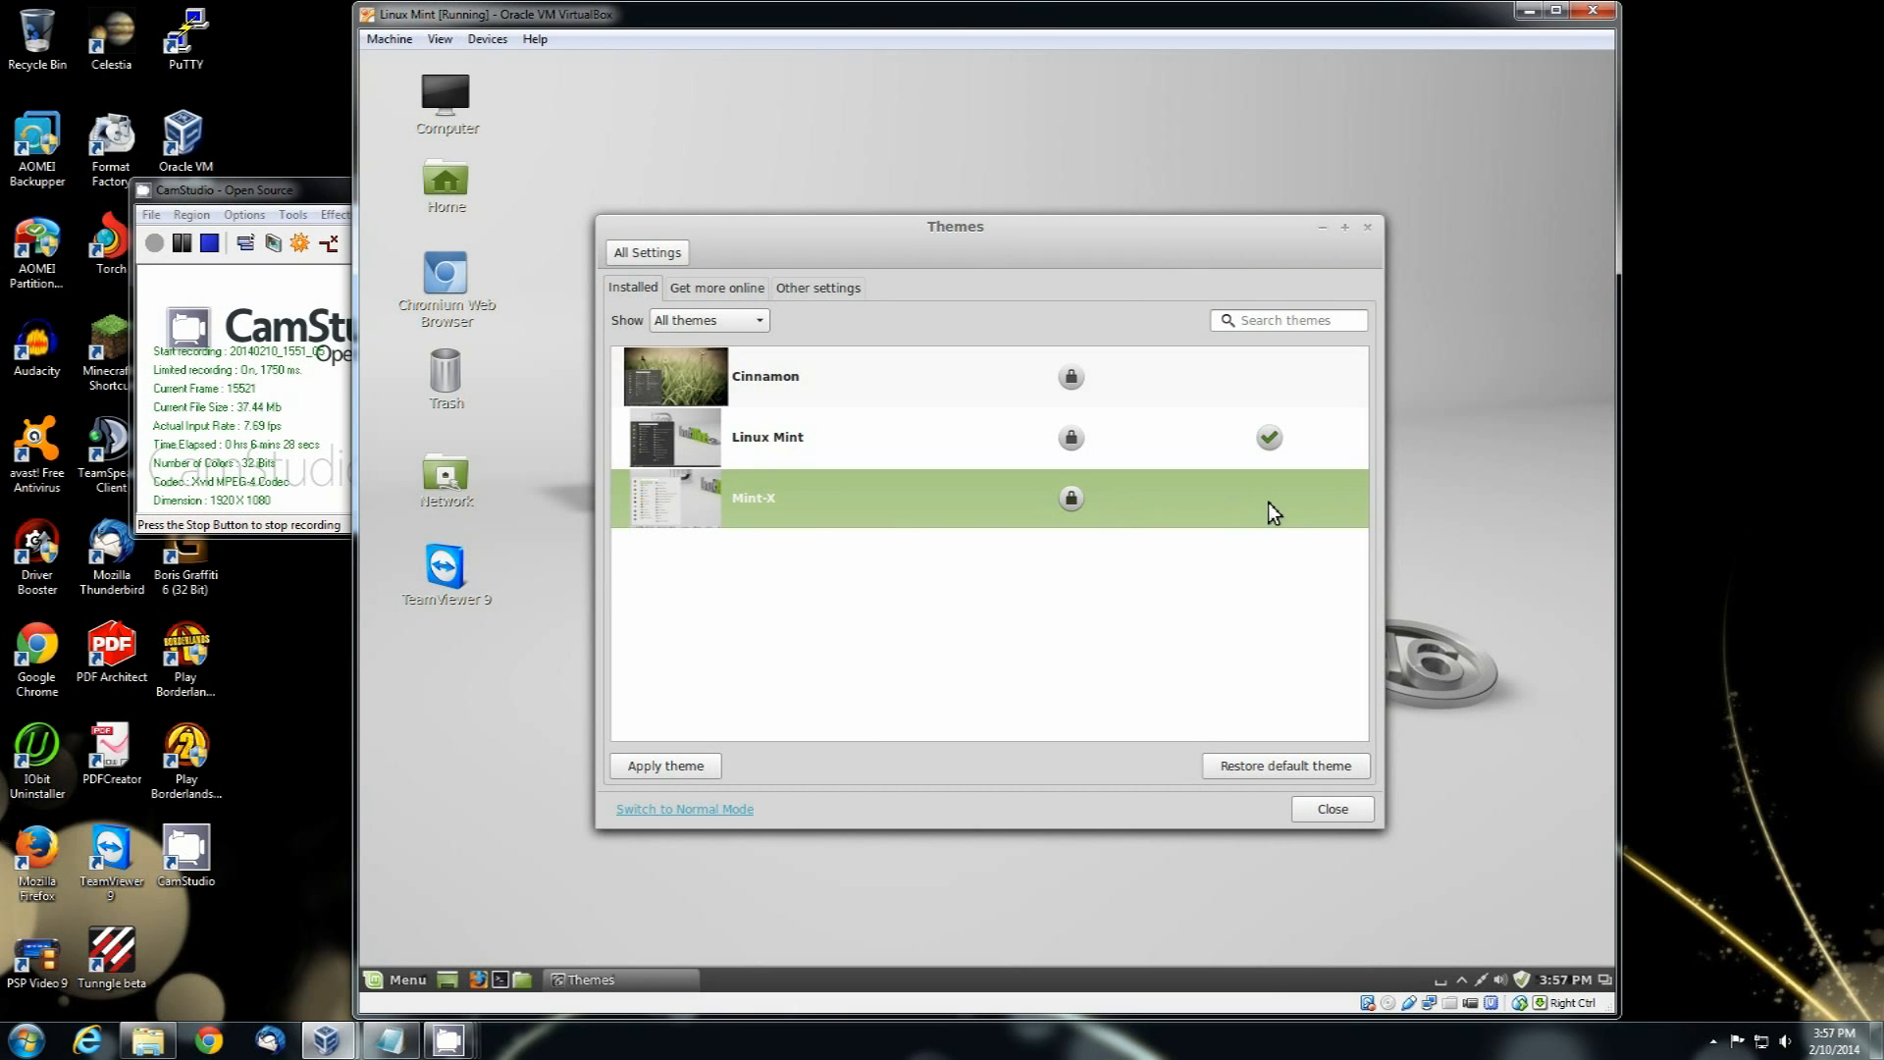
{"action": "left_click", "coordinate": [665, 765]}
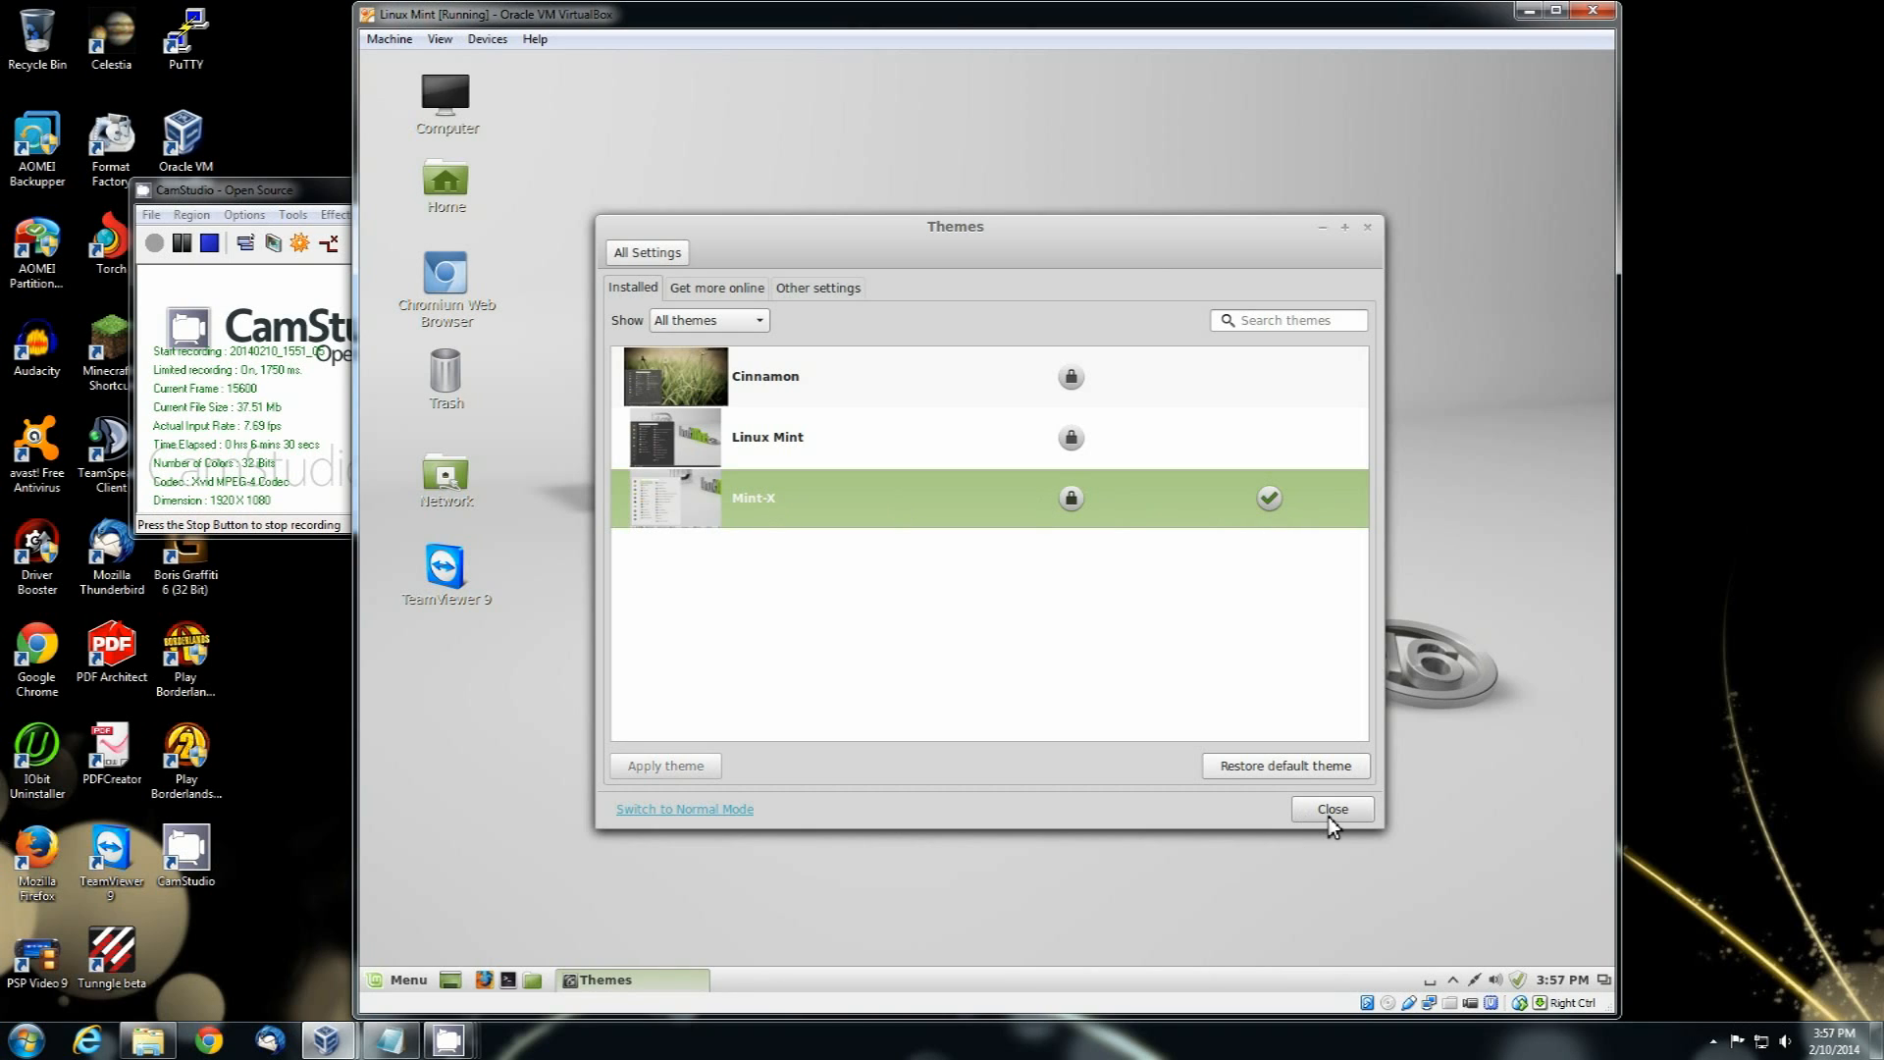
{"action": "left_click", "coordinate": [1332, 809]}
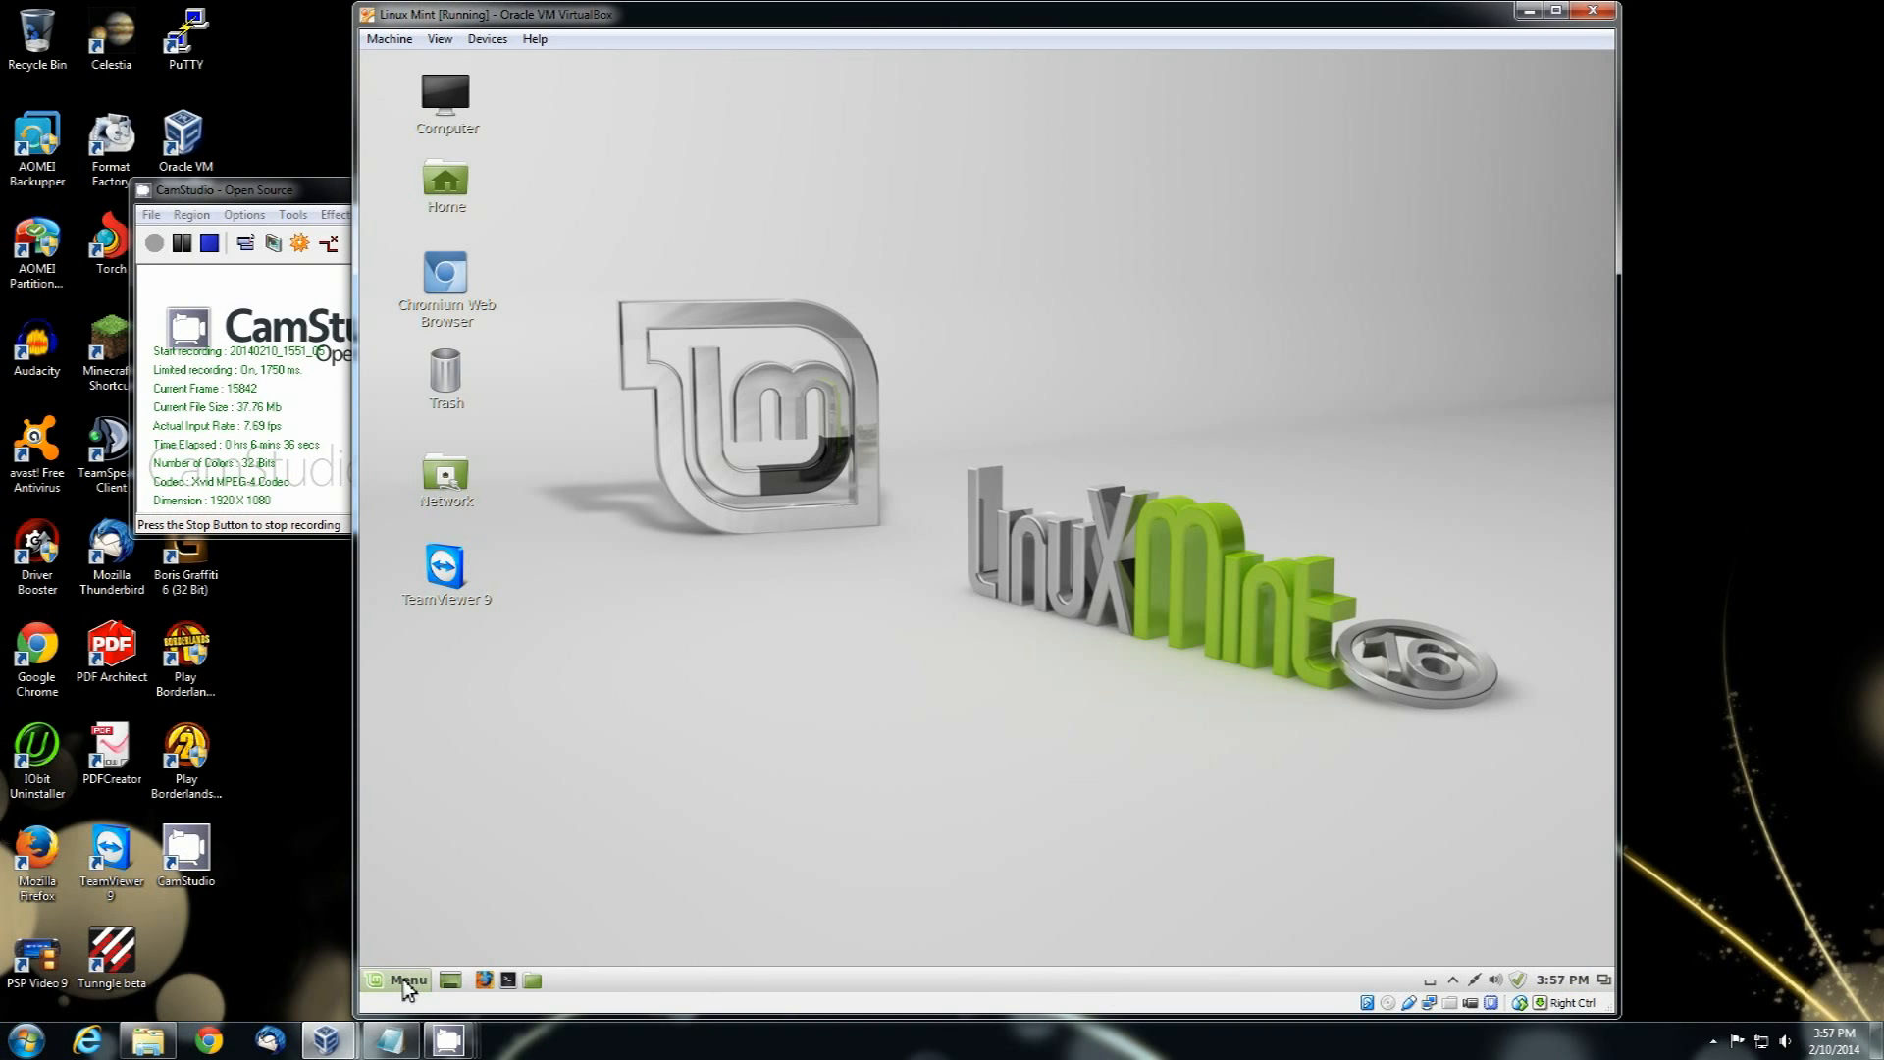
{"action": "left_click", "coordinate": [394, 979]}
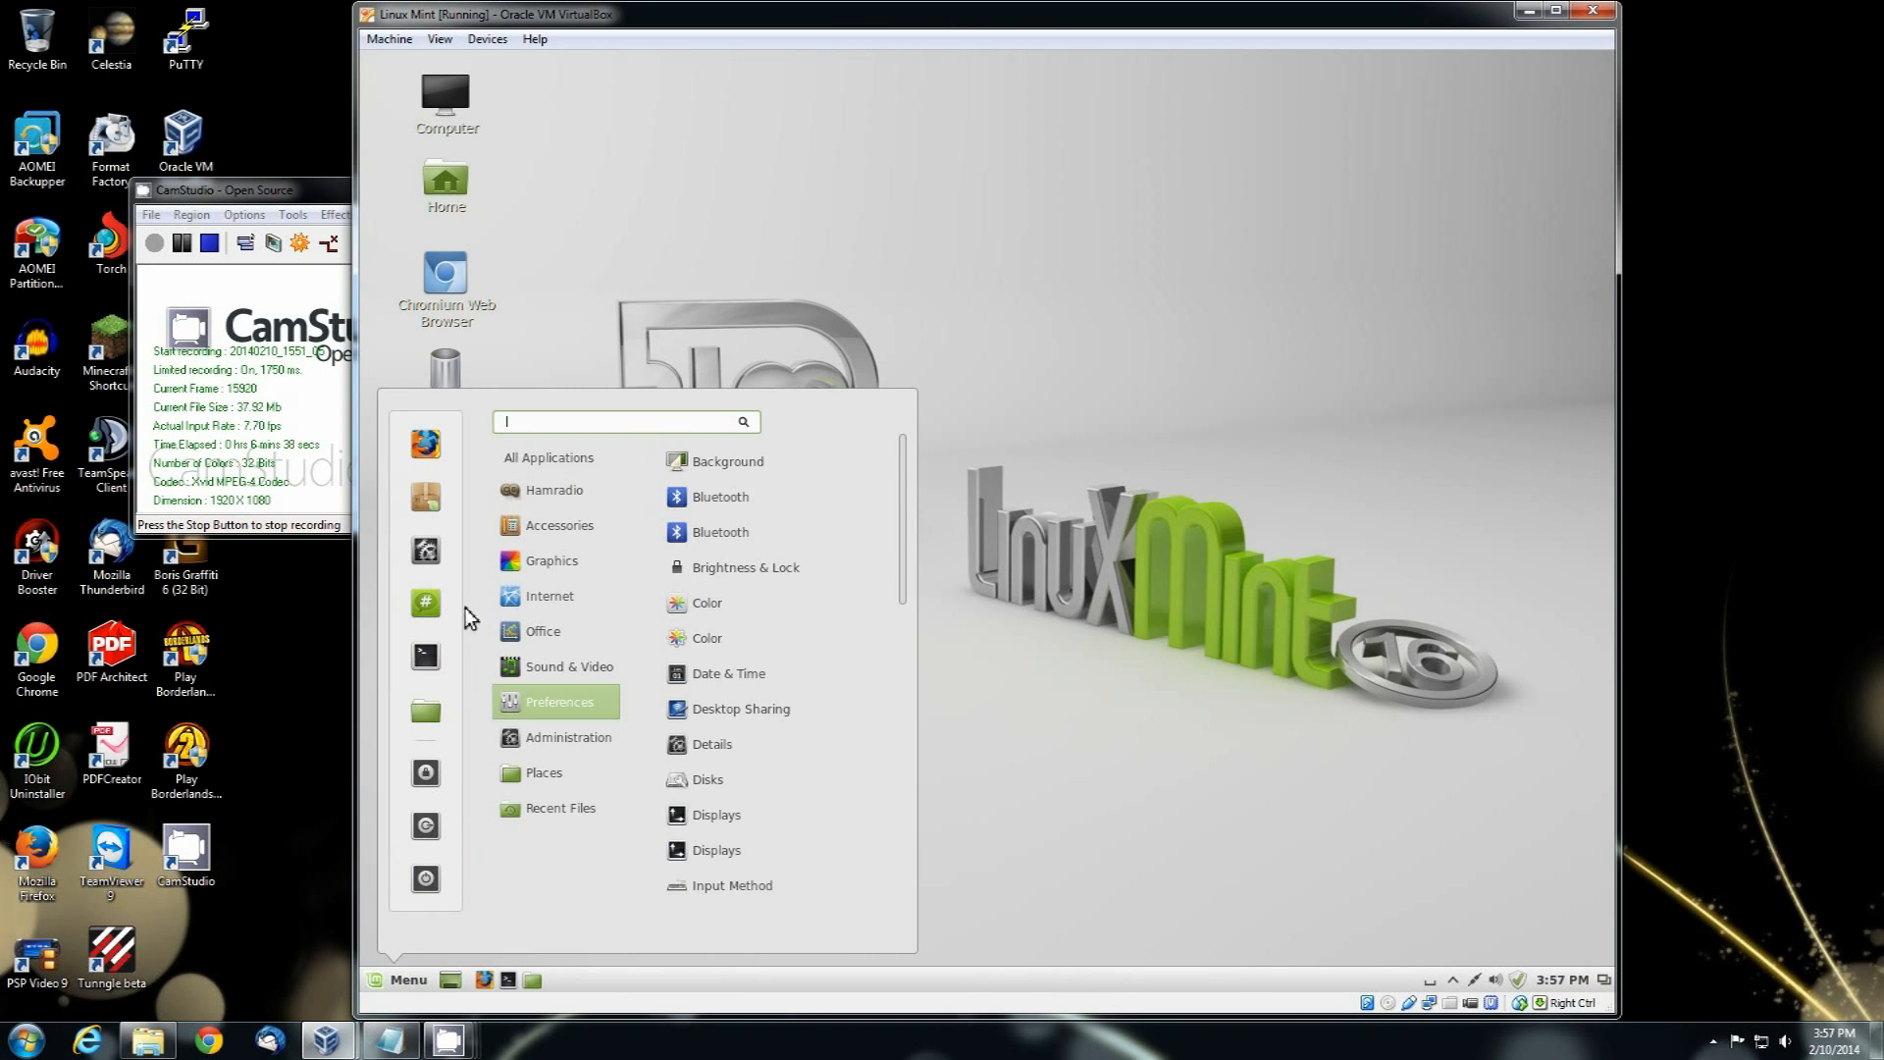
{"action": "left_click", "coordinate": [549, 457]}
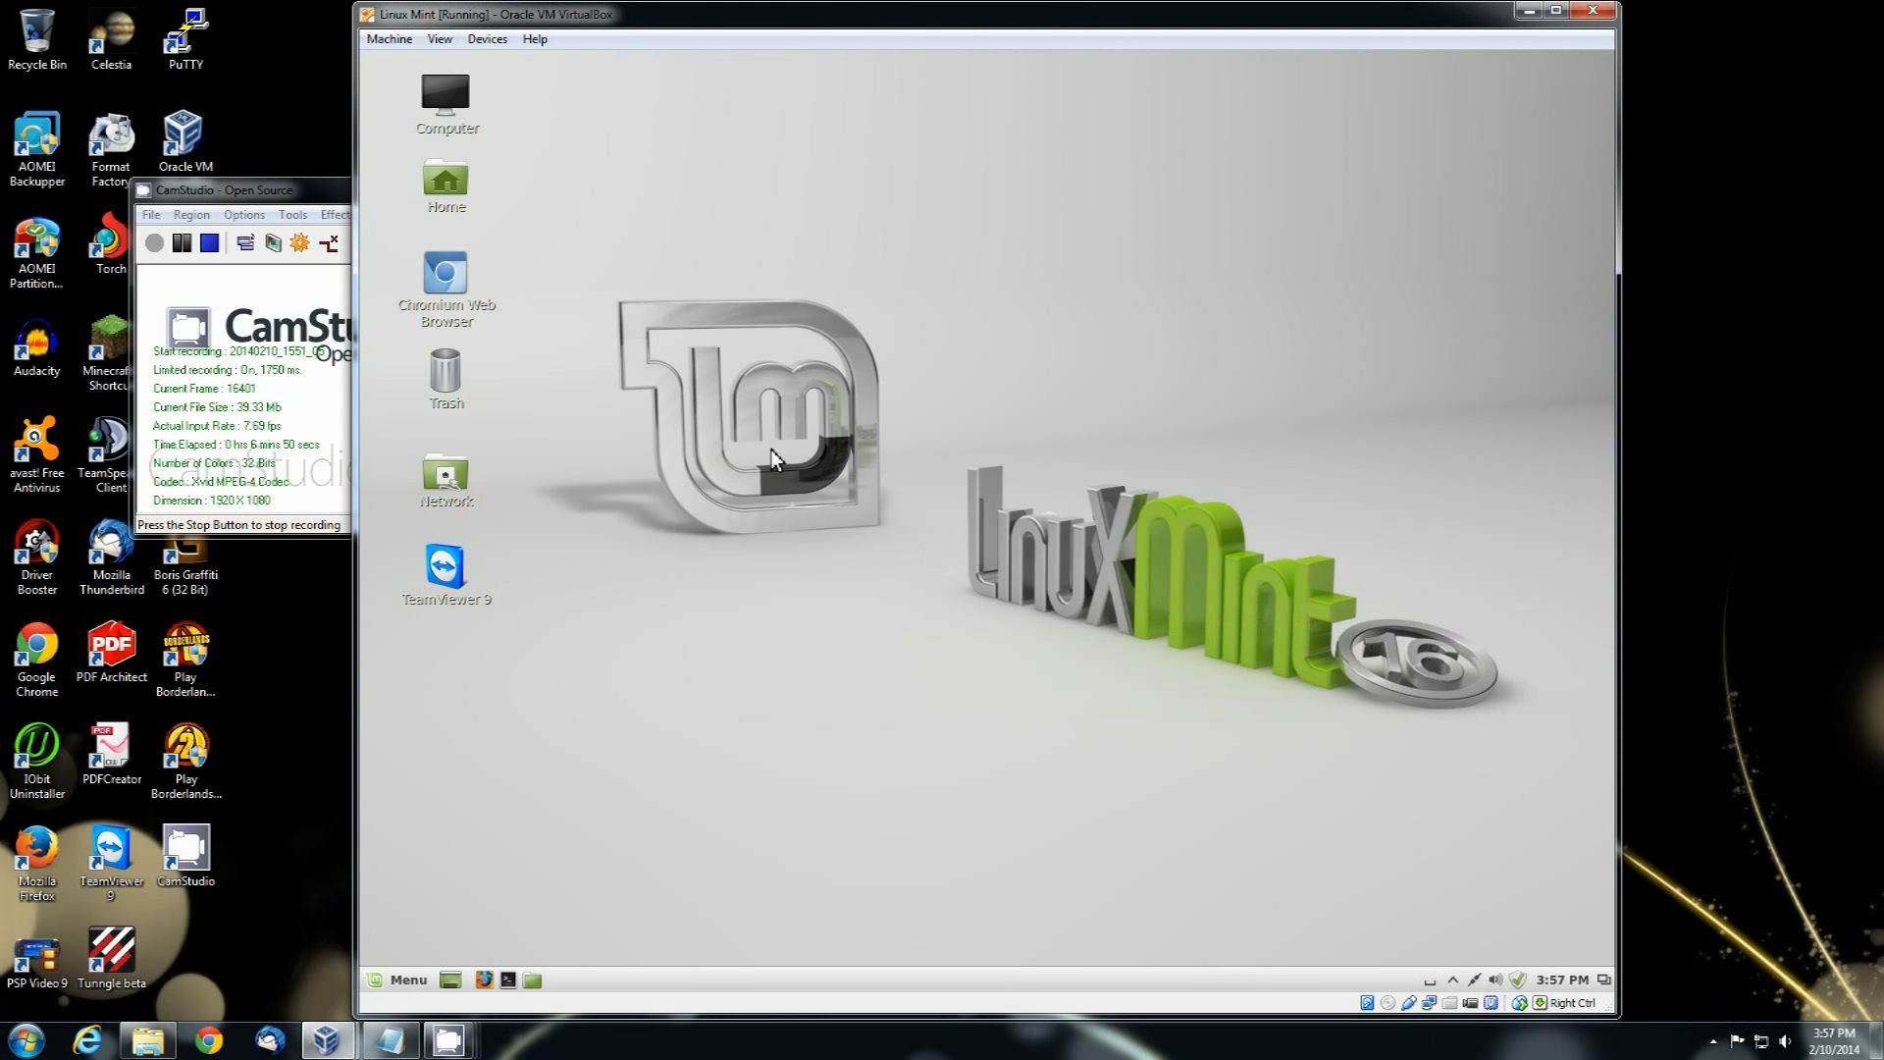
{"action": "mouse_move", "coordinate": [559, 286]}
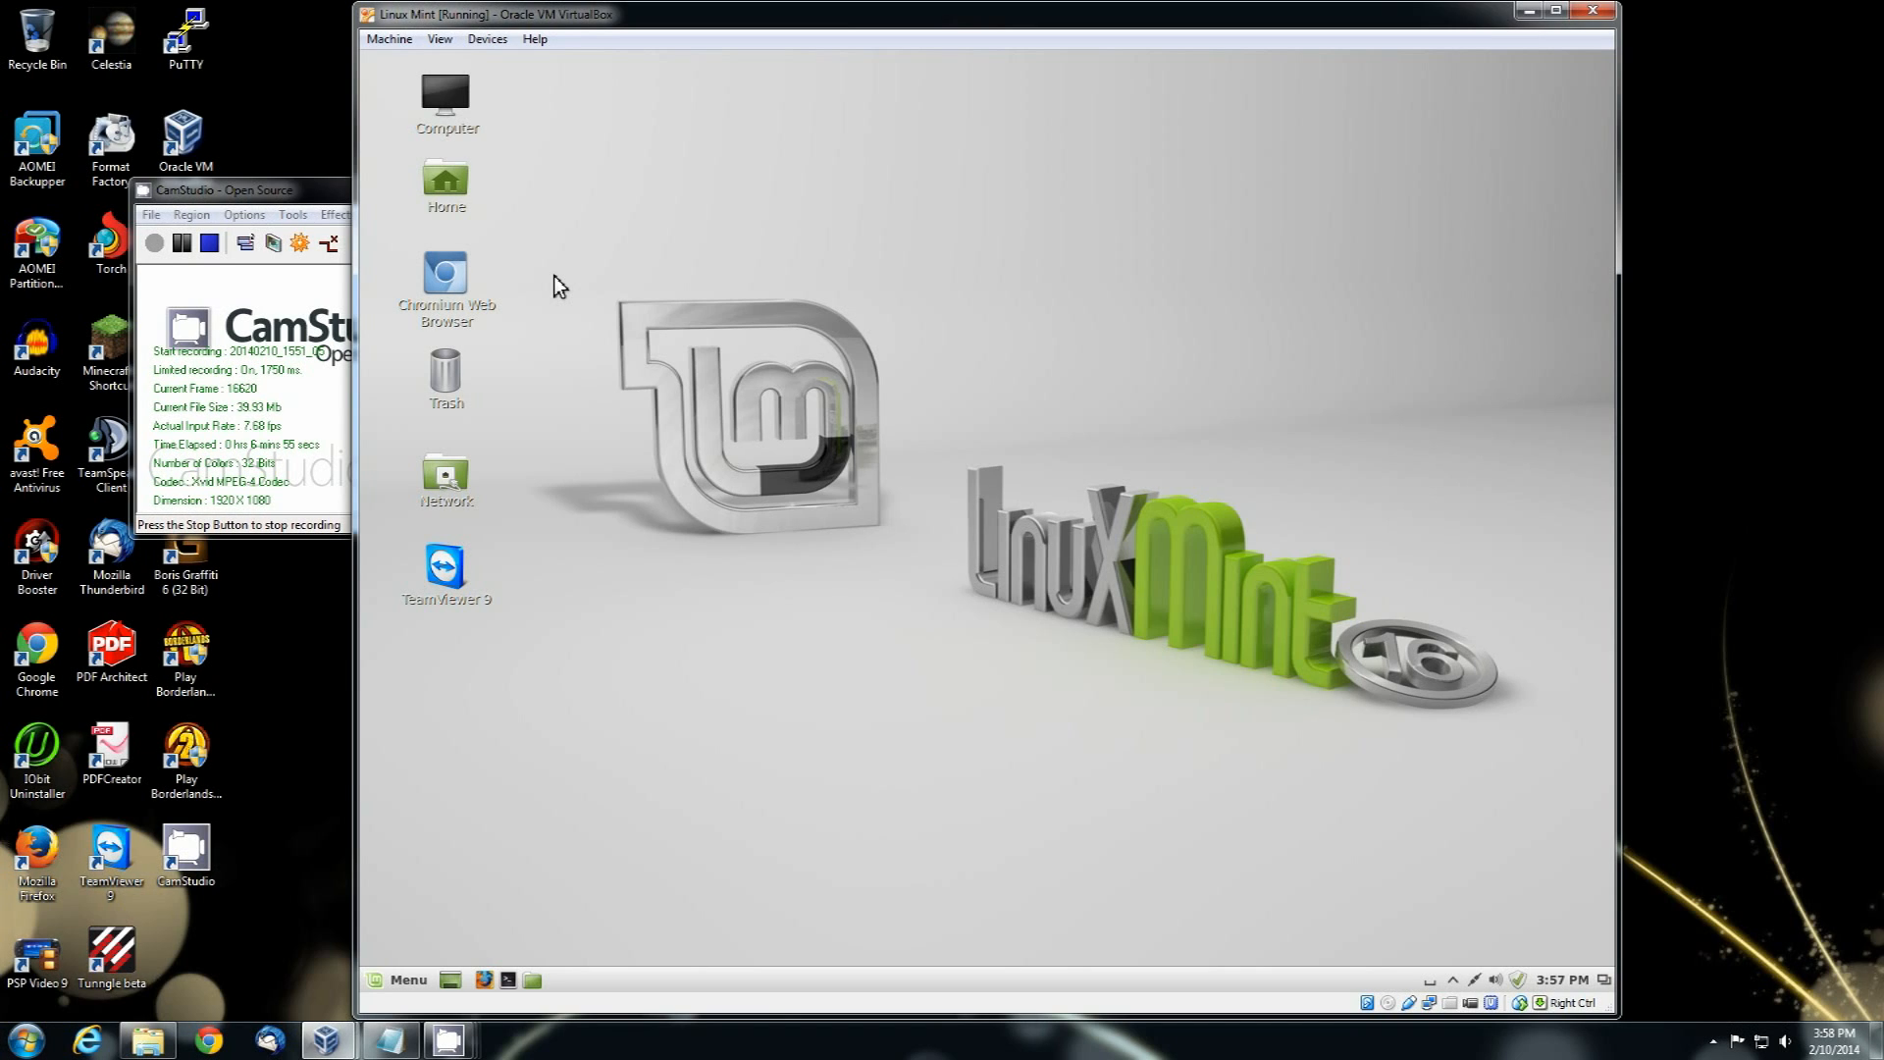
{"action": "mouse_move", "coordinate": [591, 385]}
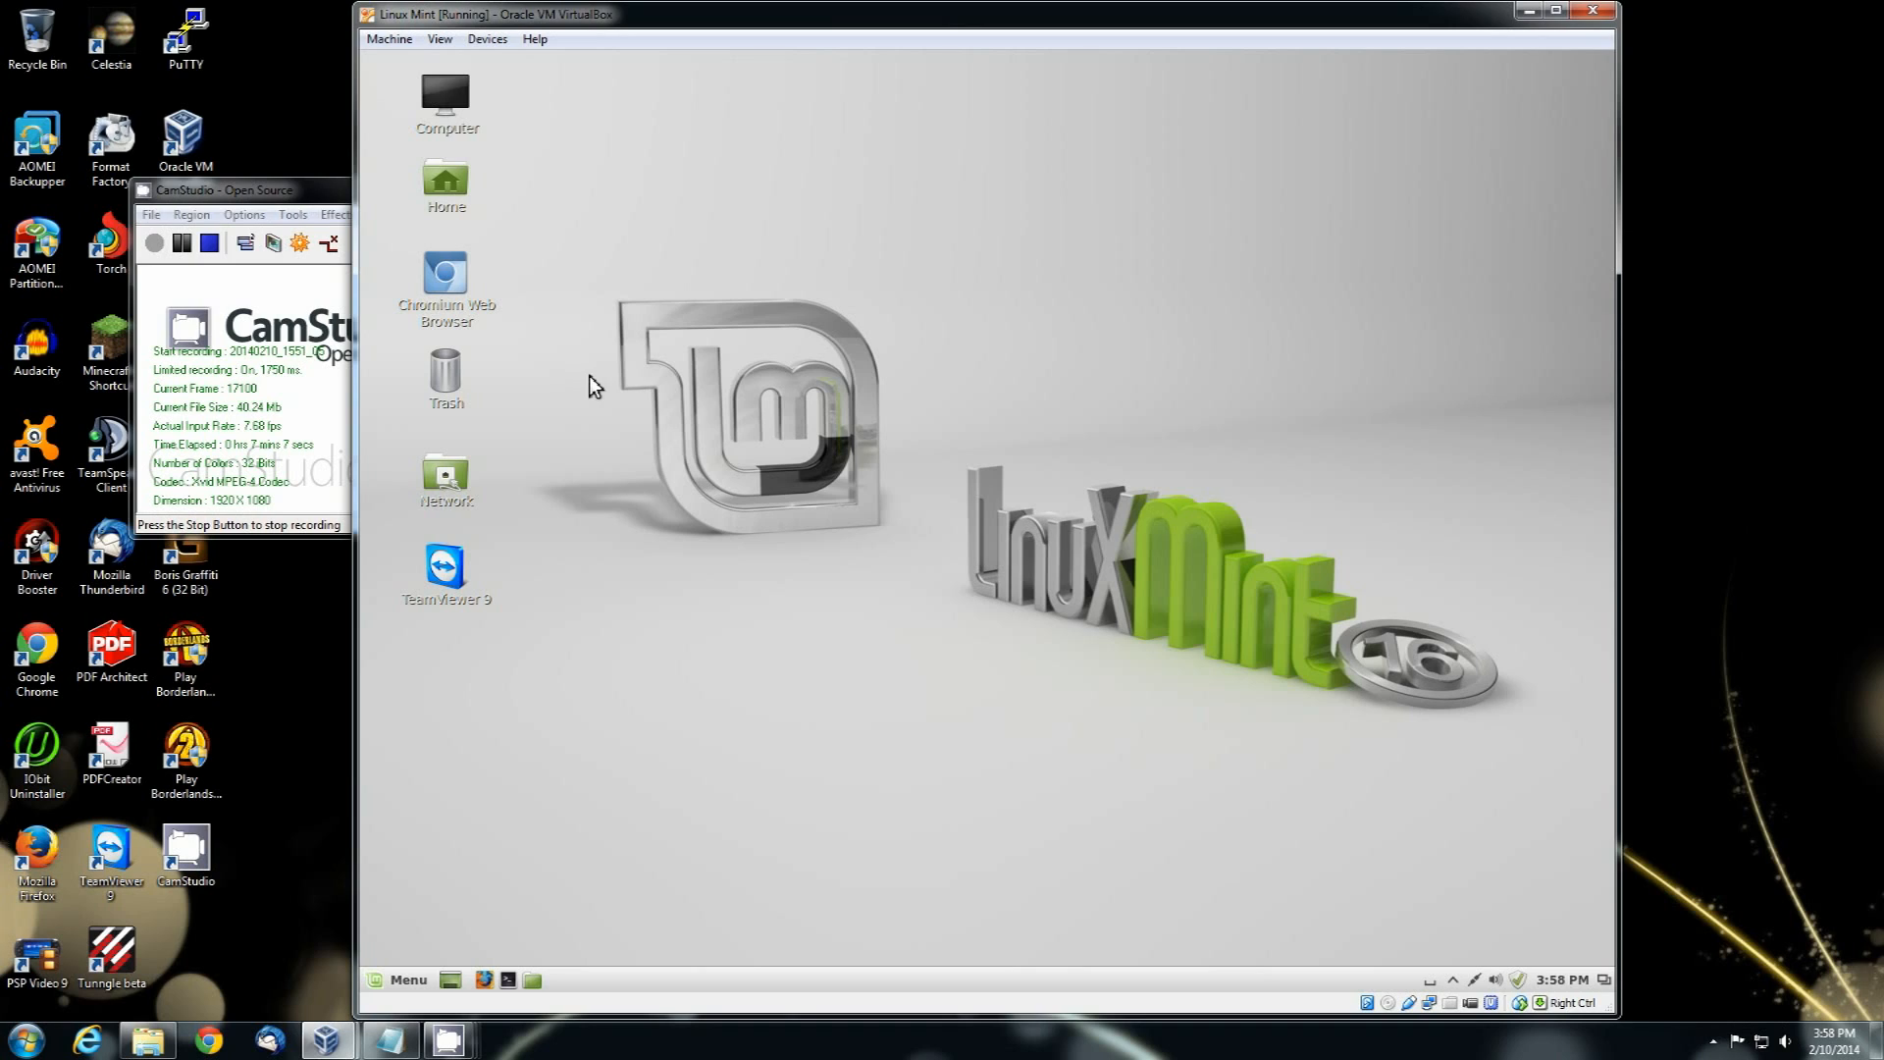
{"action": "mouse_move", "coordinate": [702, 567]}
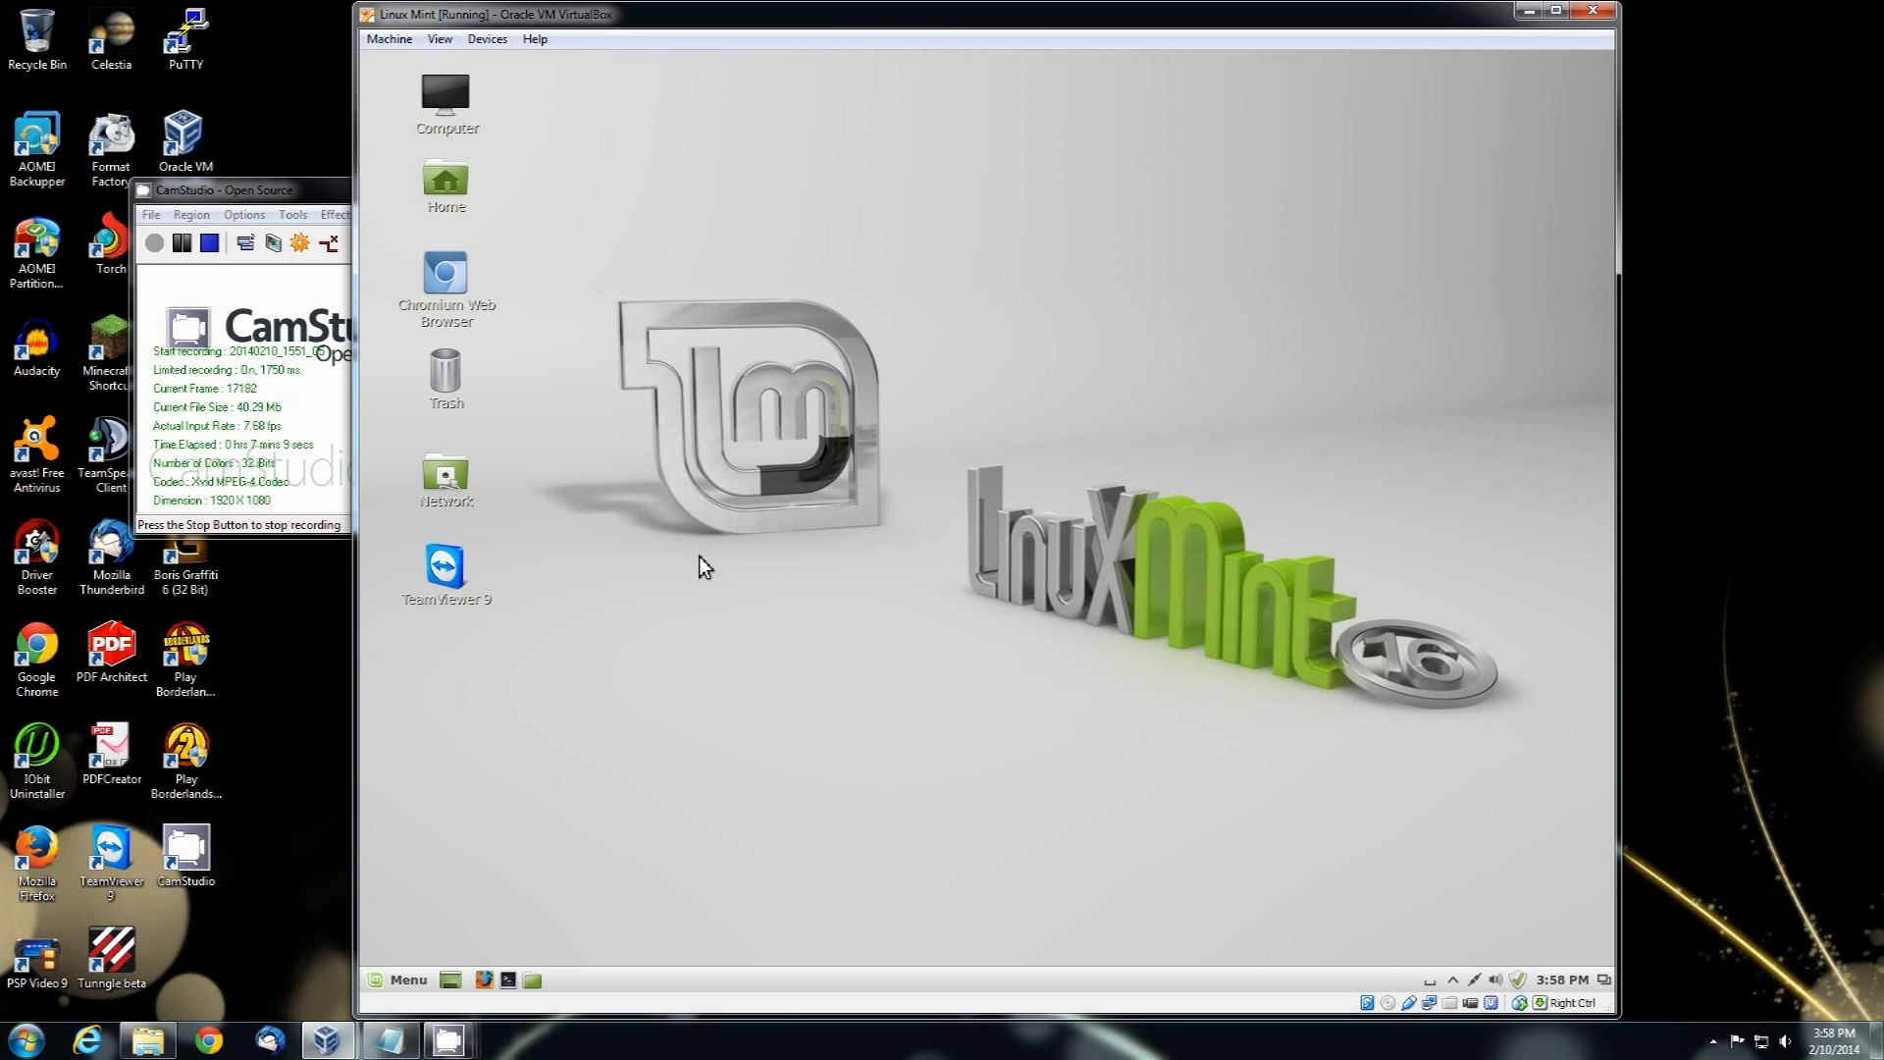
{"action": "mouse_move", "coordinate": [388, 369]}
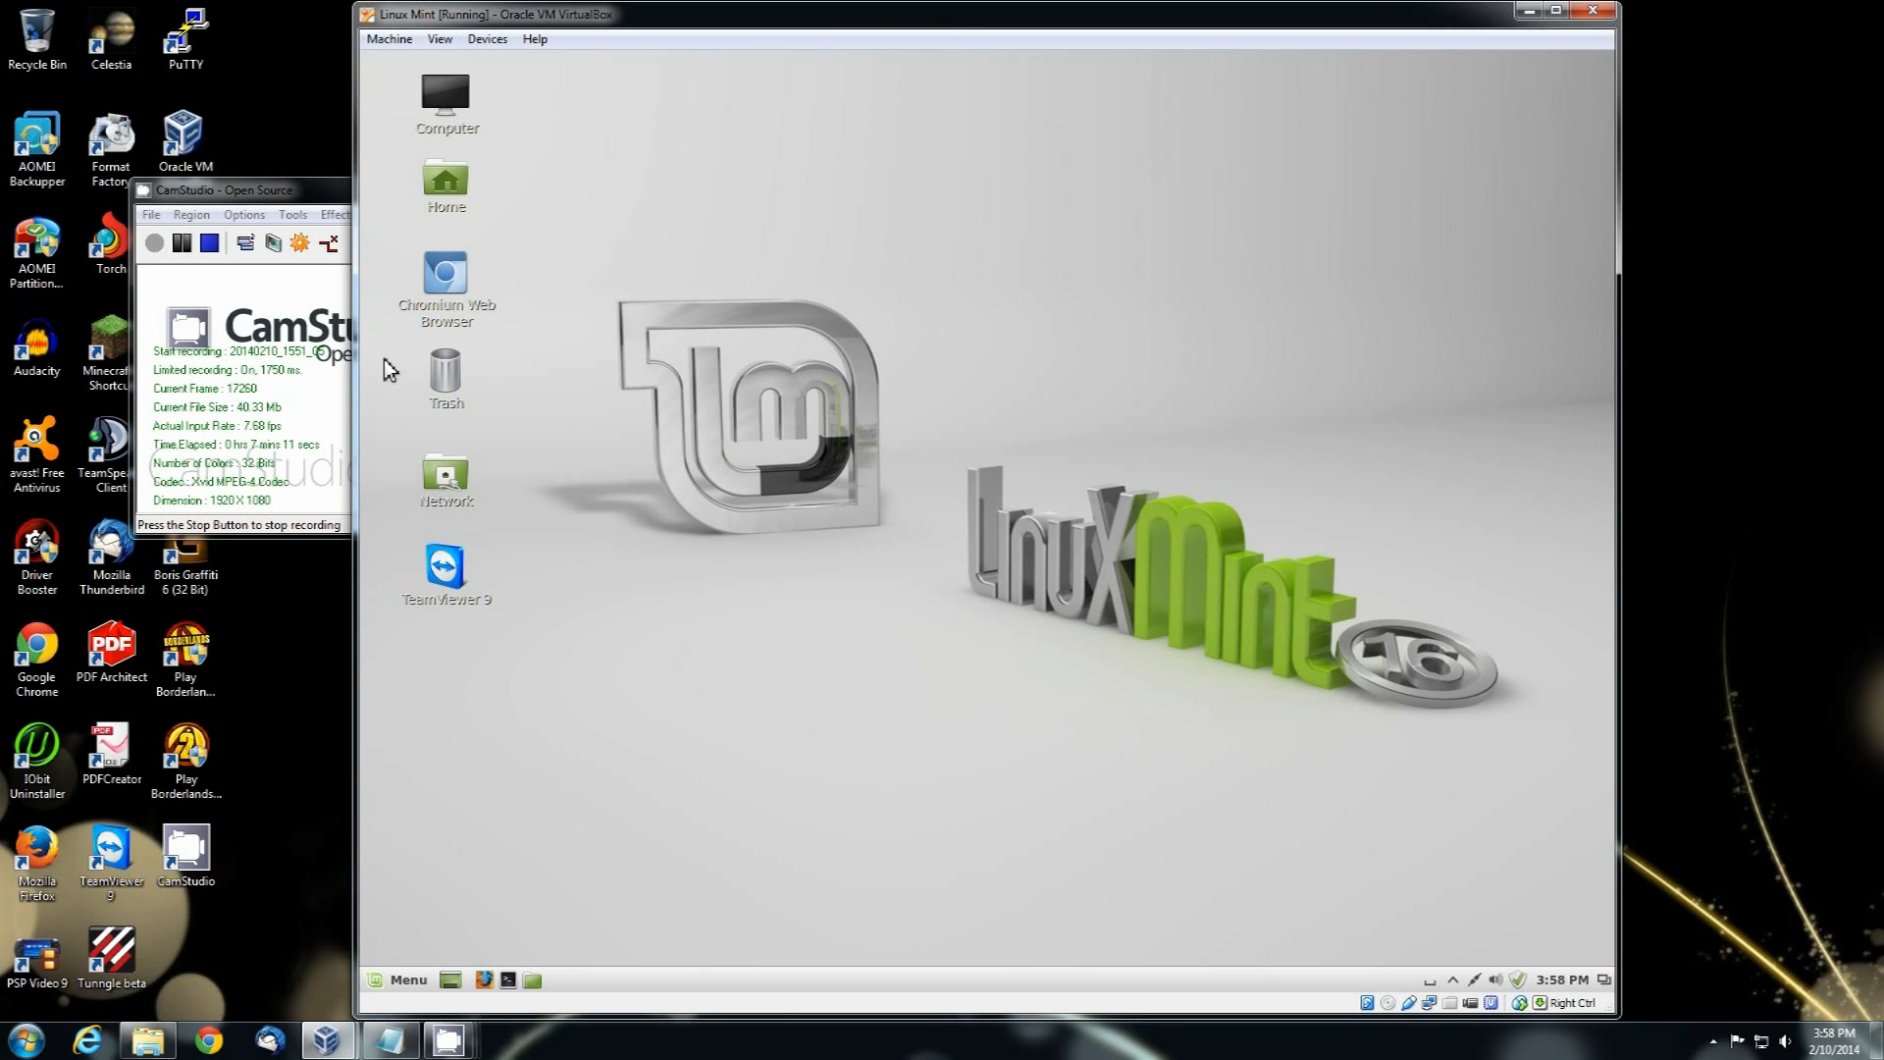